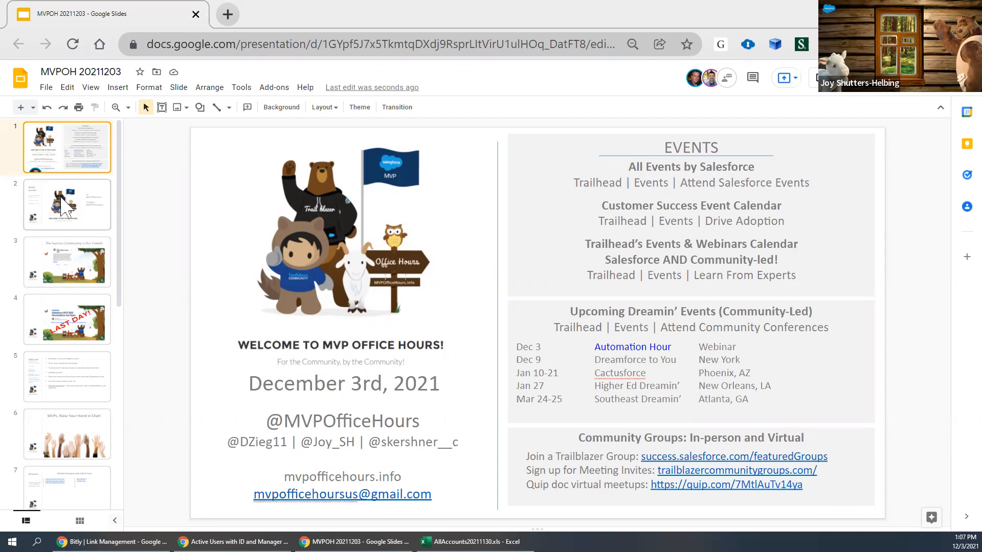
Advance through the Global MVPOH slide to 'The Success Community is Our Friend!' slide.
click(66, 204)
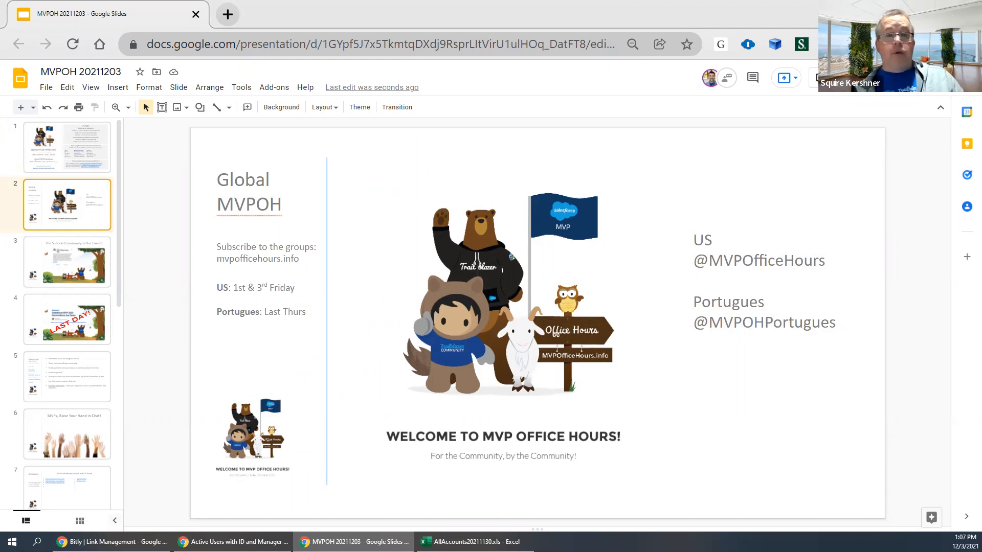
click(67, 262)
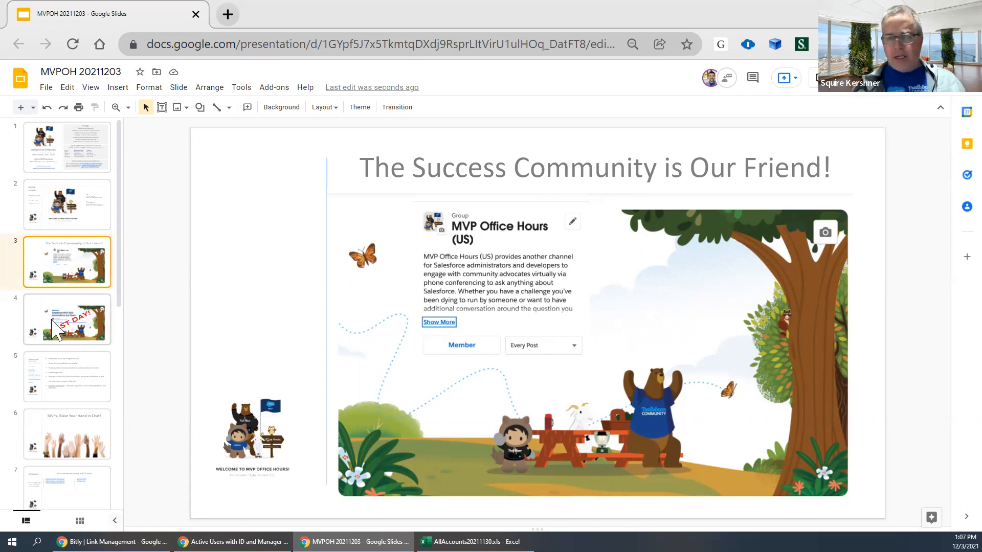
Show slide 4, the Salesforce MVP 2022 nominations 'LAST DAY!' announcement.
click(66, 319)
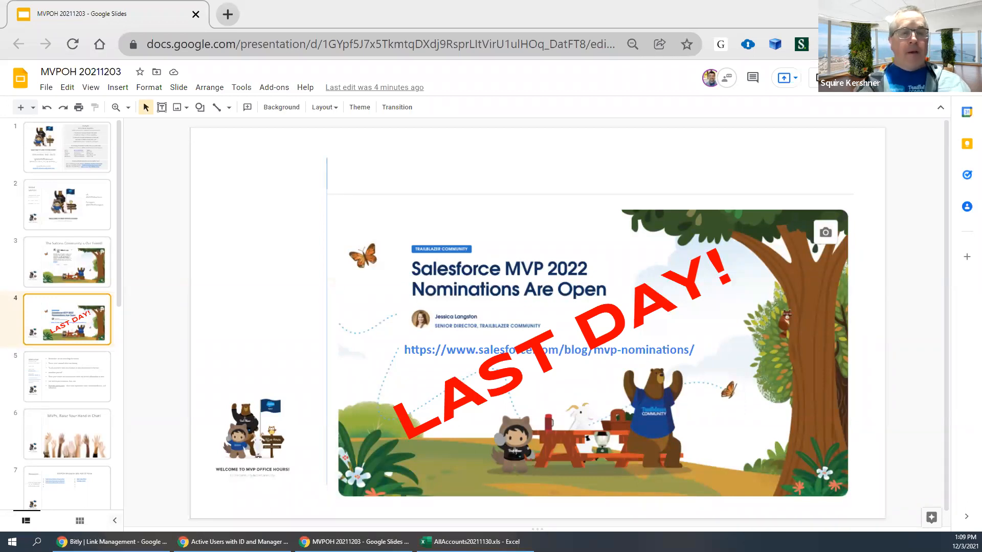
mouse_move(253, 511)
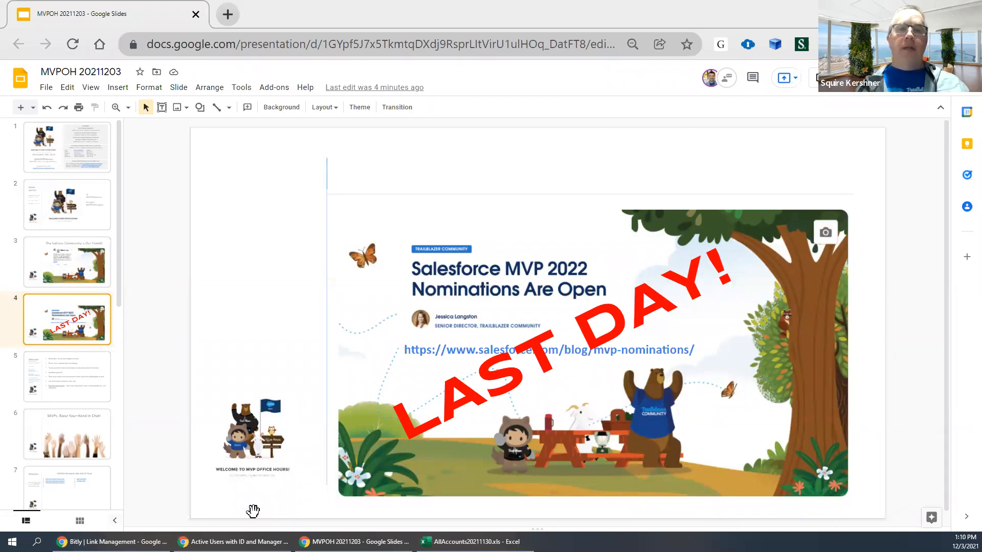
Move past the Welcome guidelines slide to the 'MVPOH Resource Link Hall of Fame' slide.
click(66, 375)
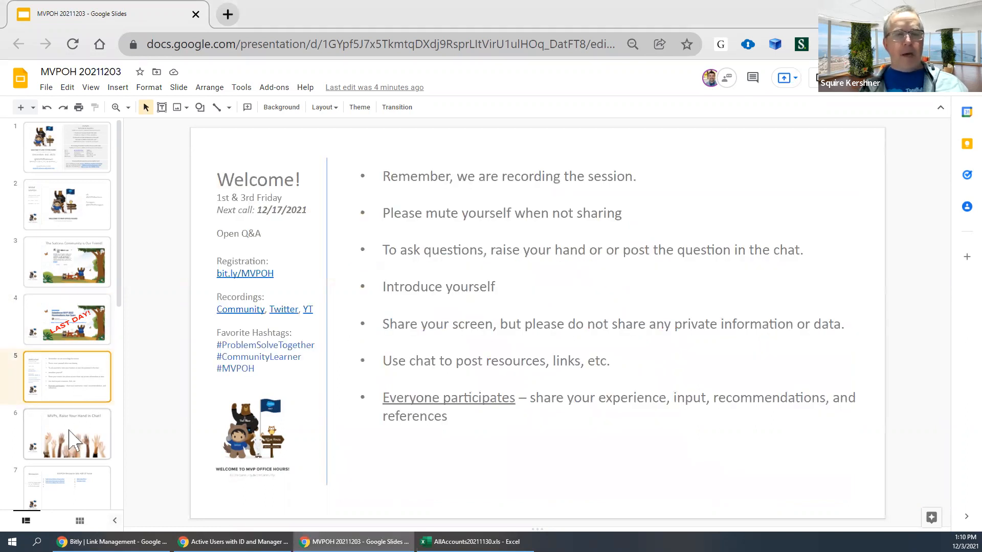
click(67, 469)
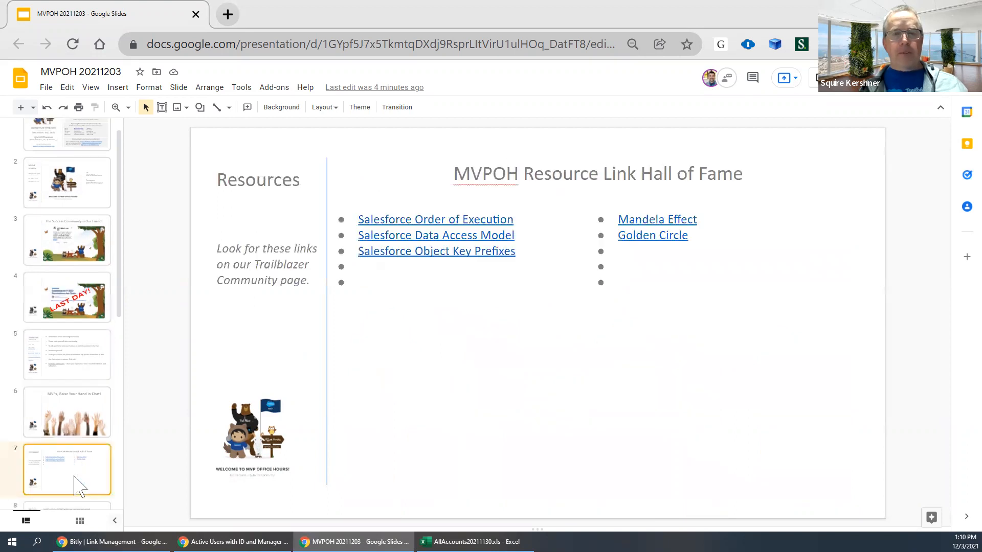
scroll(down, 3)
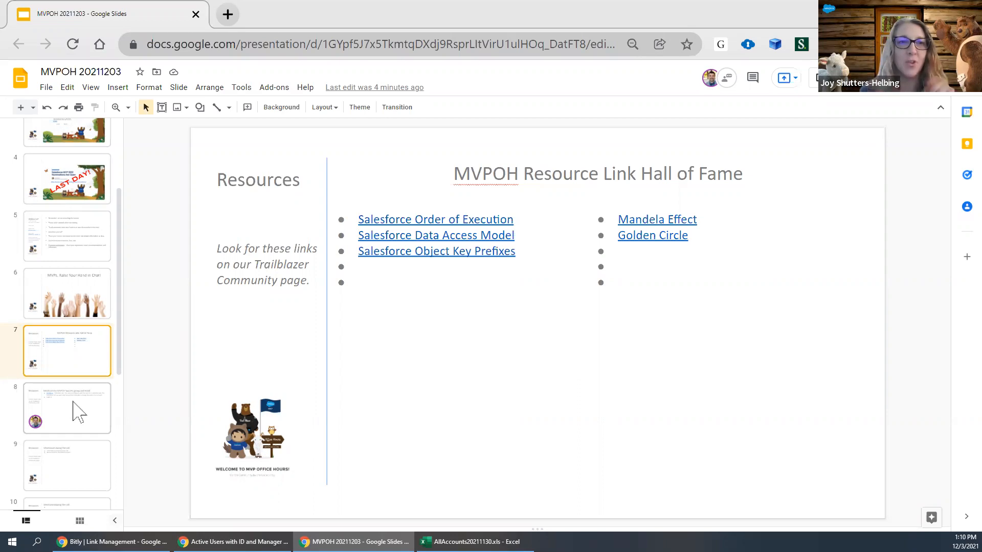
click(67, 408)
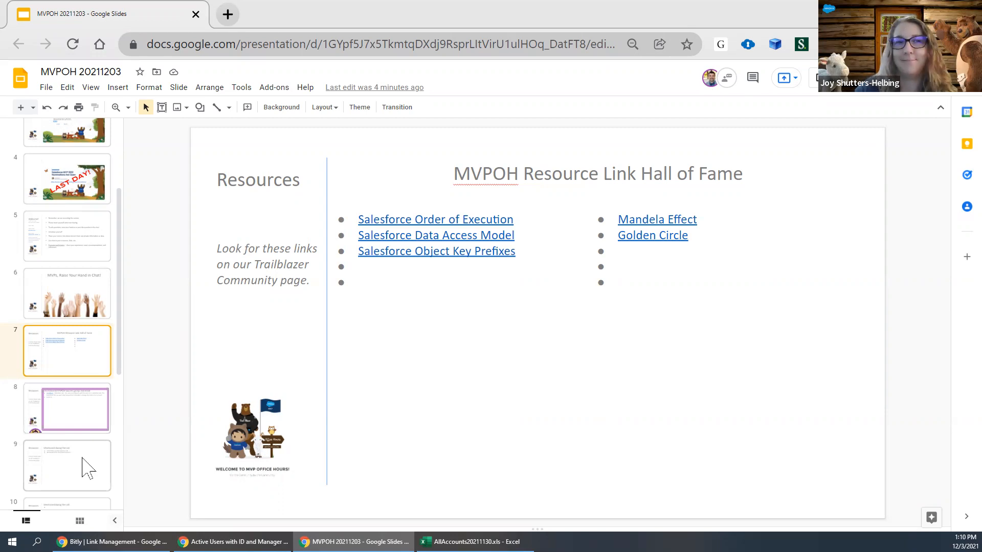
click(67, 465)
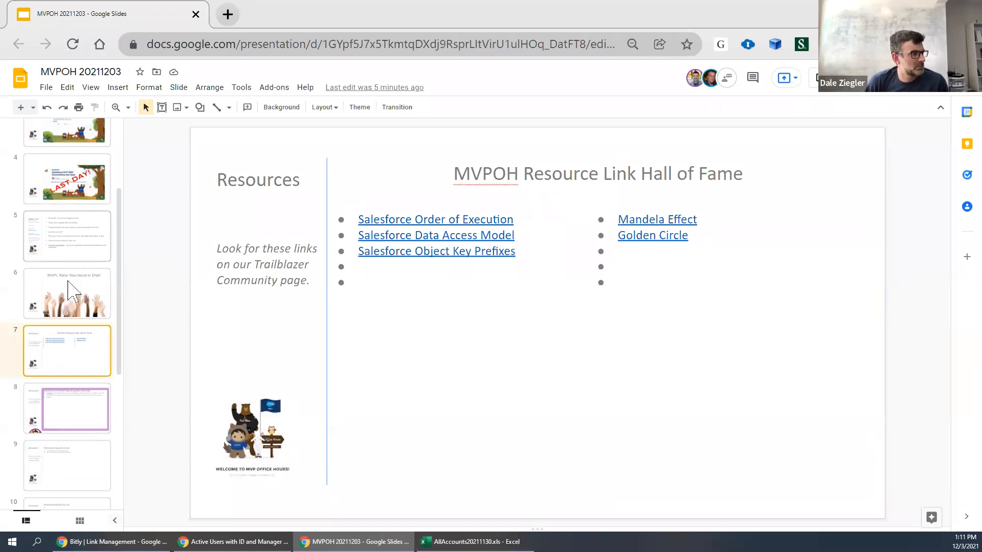
Show the 'Mentioned in MVPOH Success group and email' slide after the call slide.
click(66, 463)
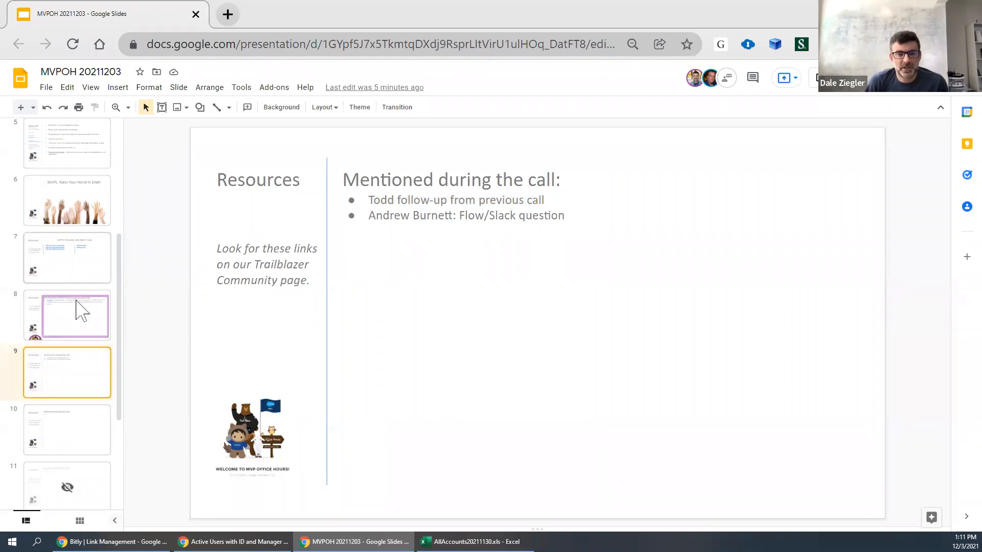
click(67, 316)
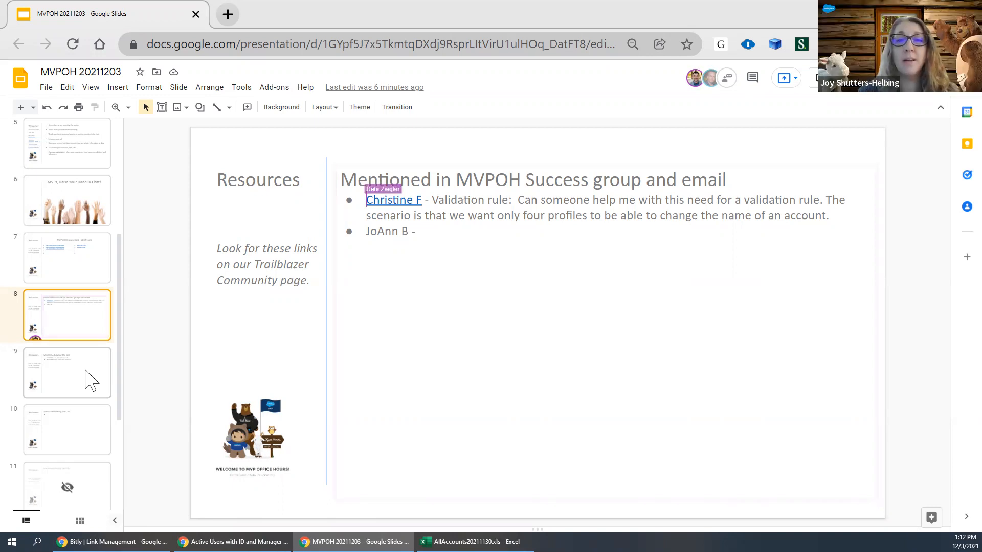
Add a '6:30 in recording' timestamp to the validation-rule question note.
text(6:30)
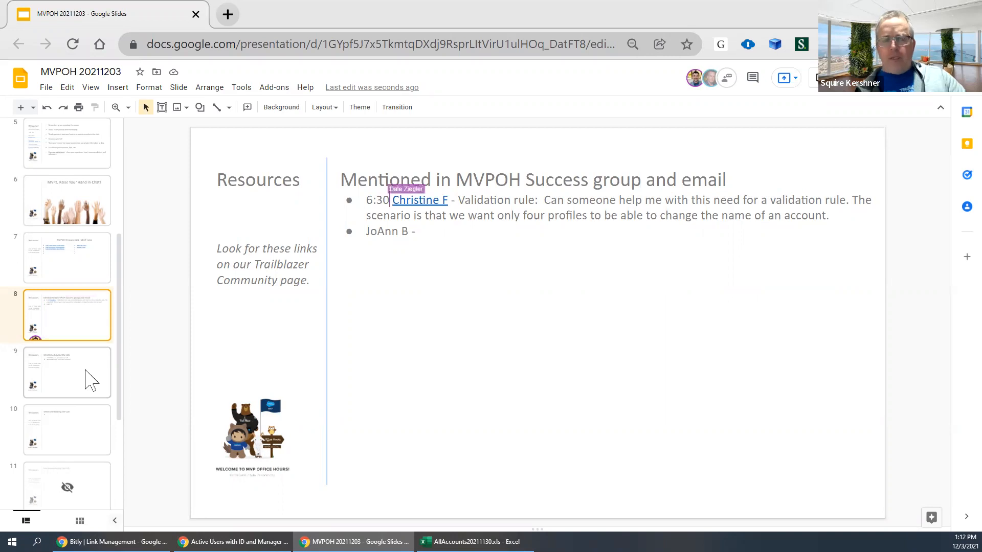
text(in recording)
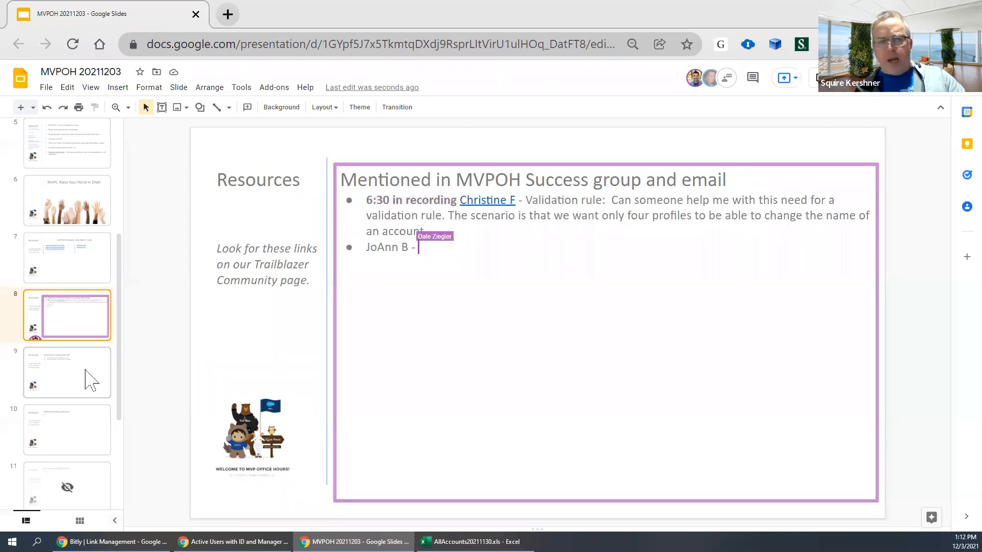
text(.)
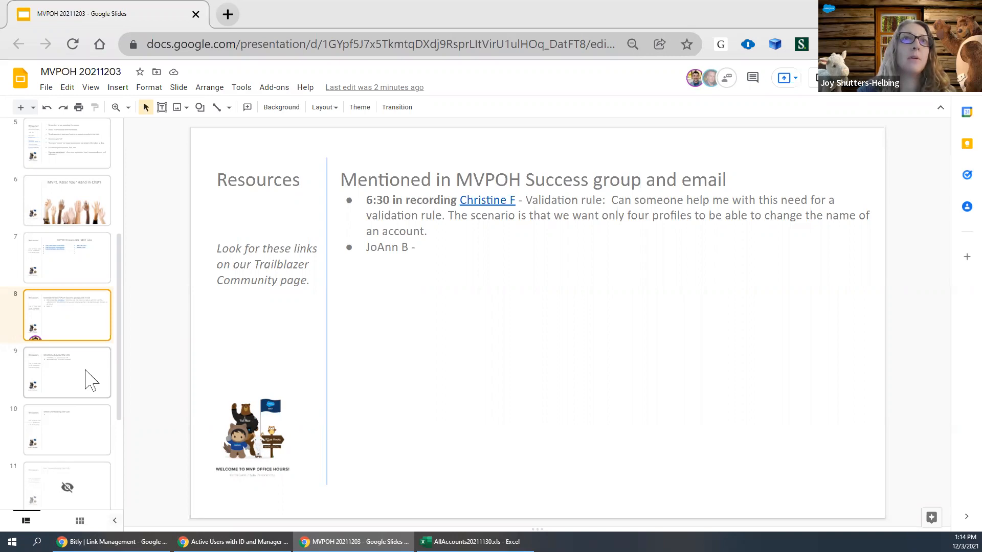
Timestamp the first call item '9:45' and add the question about preventing emoji from text fields.
click(67, 371)
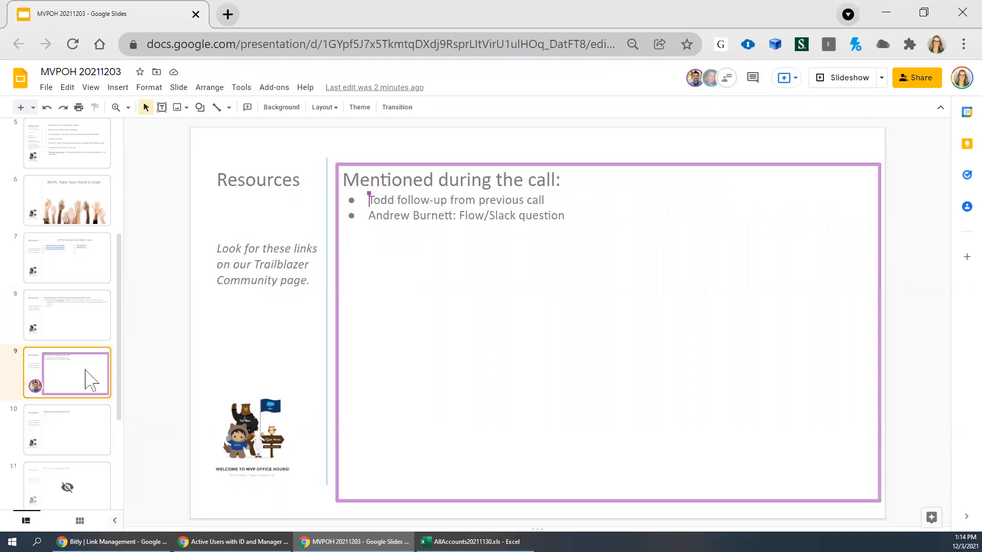
text(9:45:)
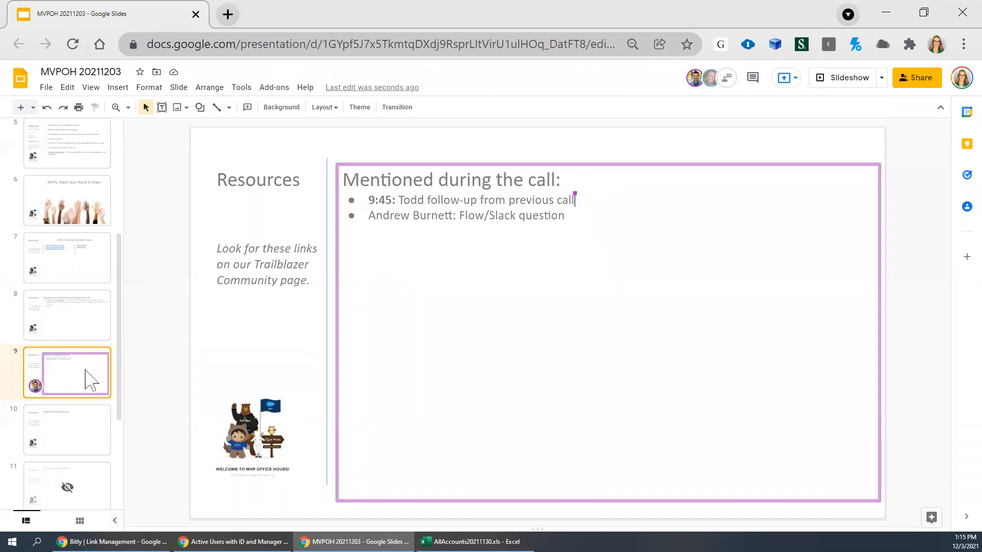
text(, any way to prevent emoj)
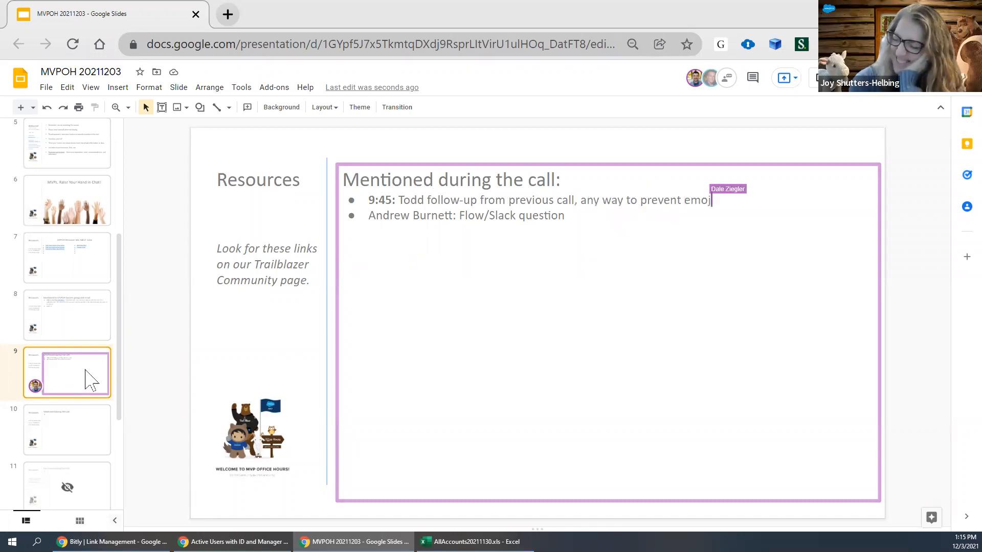
text(from text fields?)
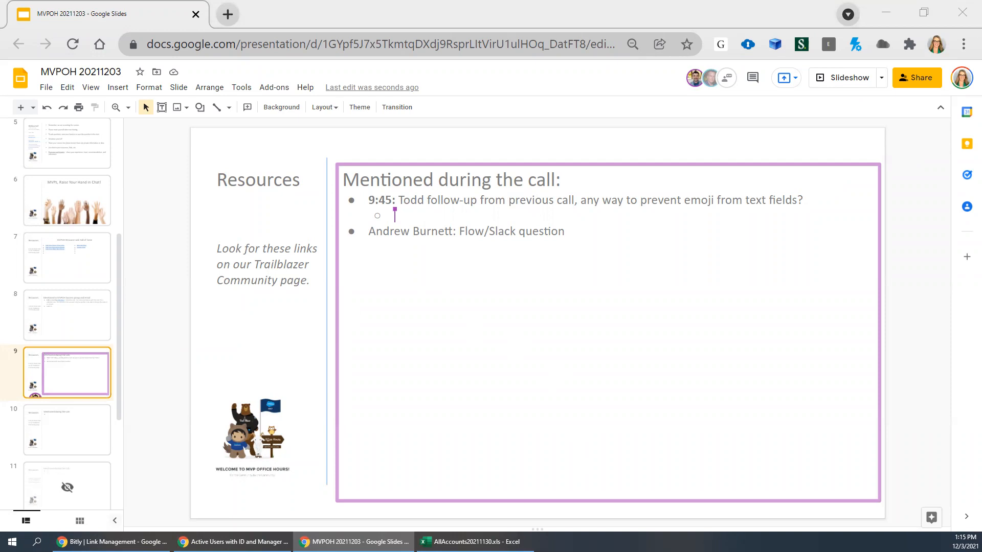
Add the junjizhi.com salesforce-emoji-regex link and the AND(LEN(Special_Instructions__c) > 0, REGEX…) formula as sub-points.
text(https://junjizhi.com/all/technical/2020/06/09/salesforce-emoji-regex/)
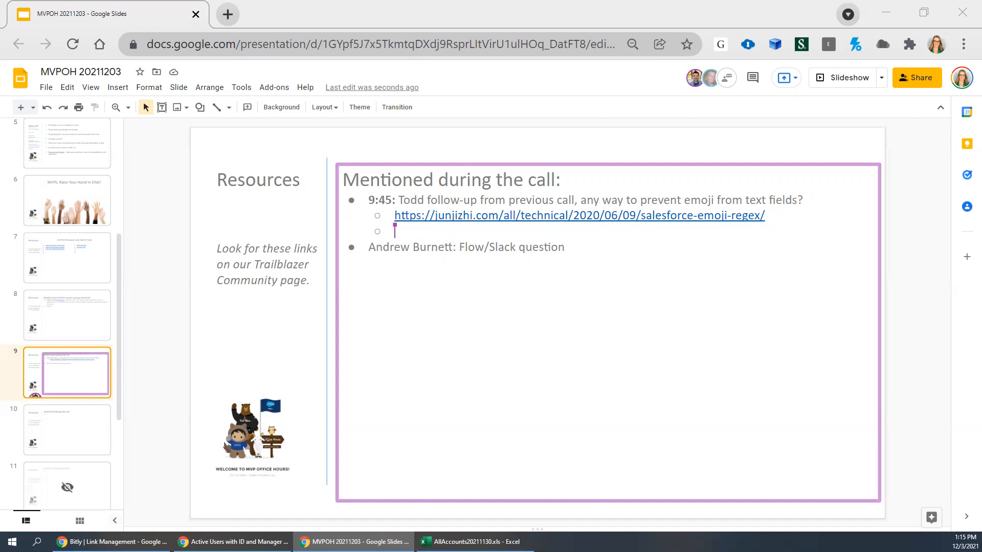
text(AND(LEN (Special_Instructions__c) > 0,)
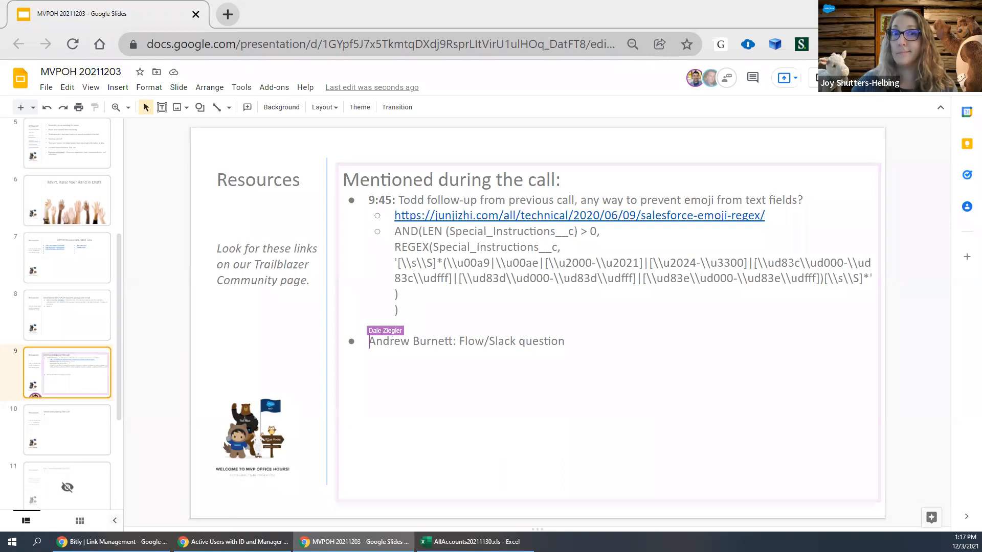
Timestamp the Flow/Slack question item '12:16' / '12:15 in recording'.
text(12:16)
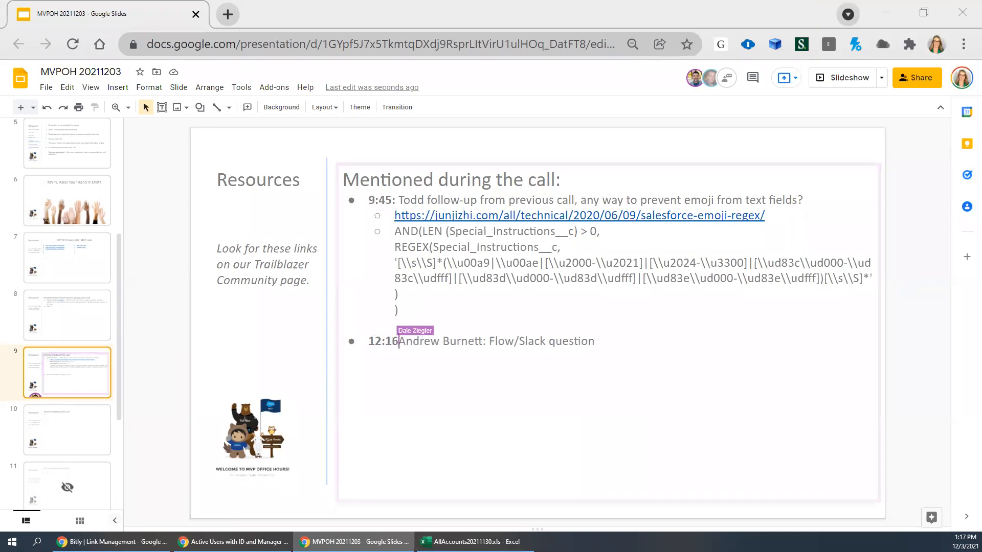
text(12:15 in r)
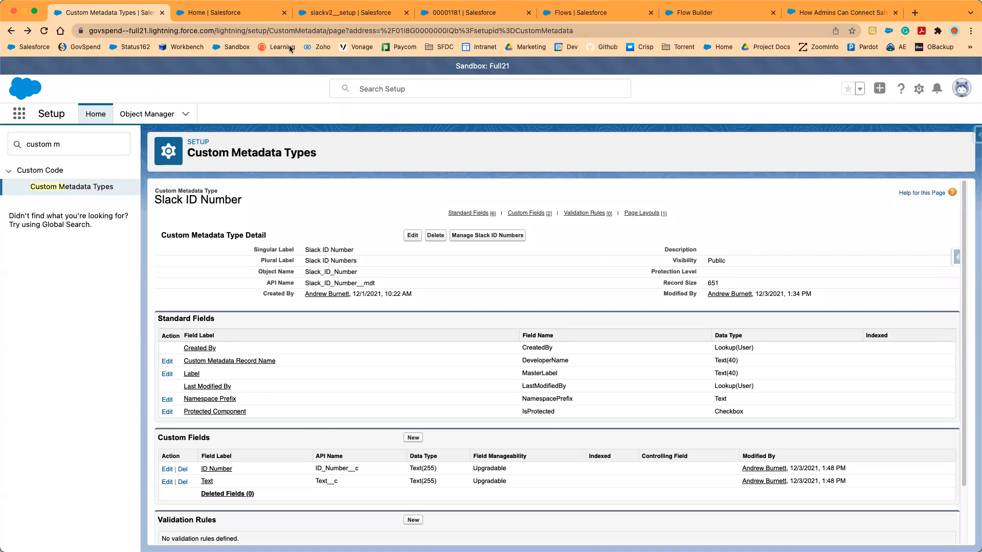
mouse_move(559, 97)
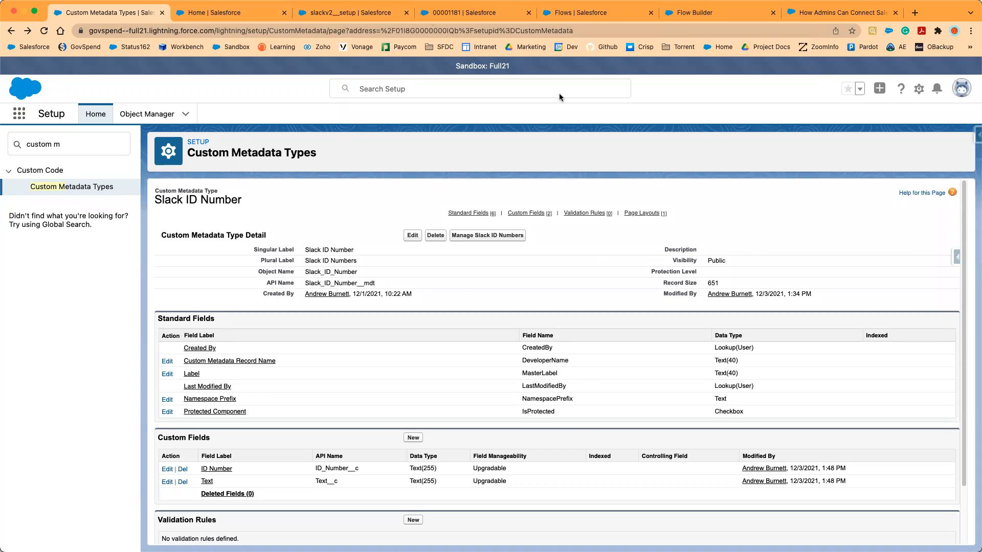
Switch through the flows list and Slack destinations setup to the failed IT Case to Slack debug run.
click(472, 12)
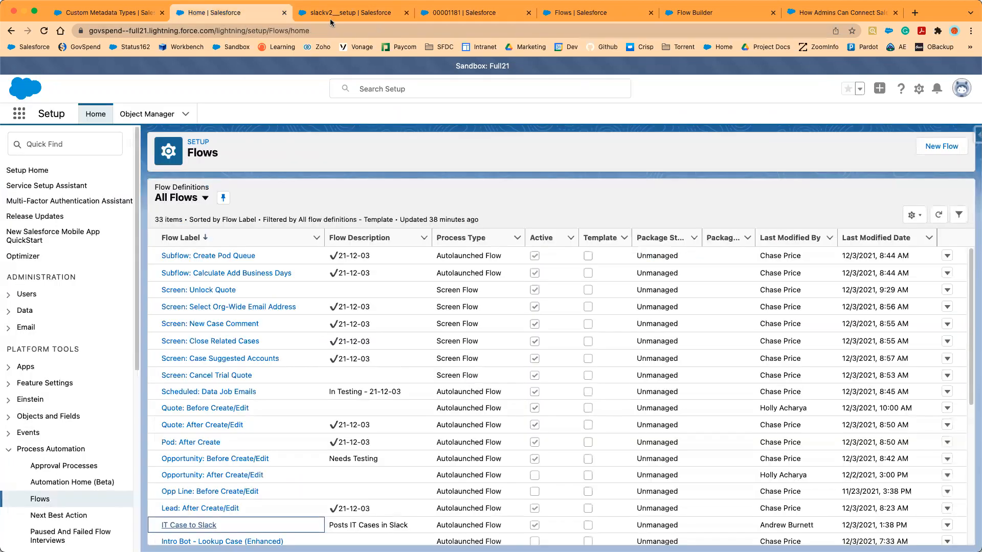
click(353, 12)
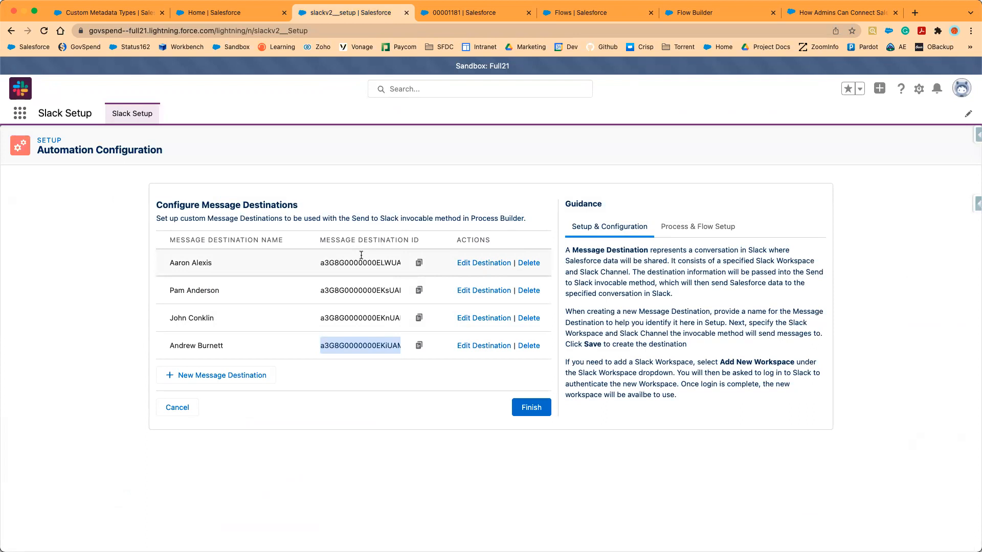
mouse_move(419, 263)
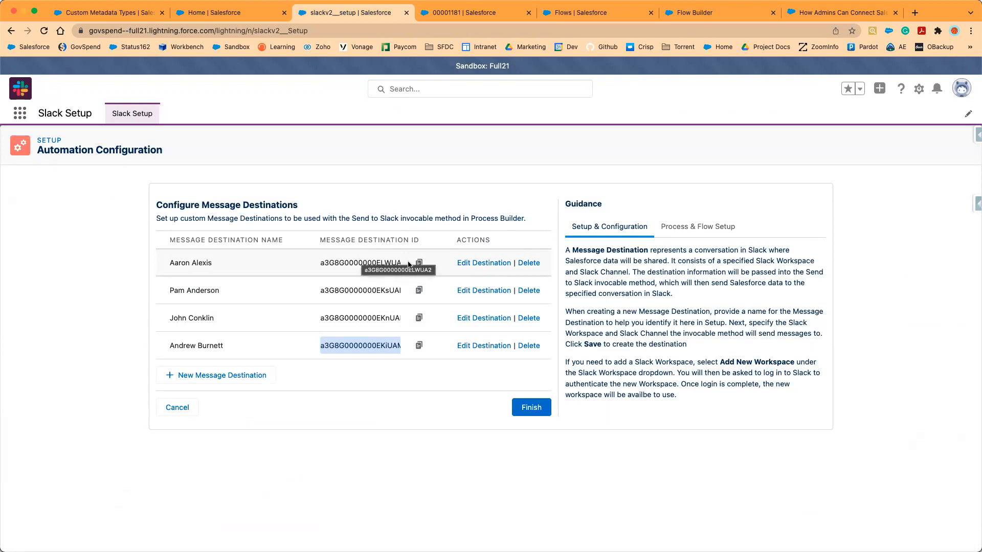
click(719, 12)
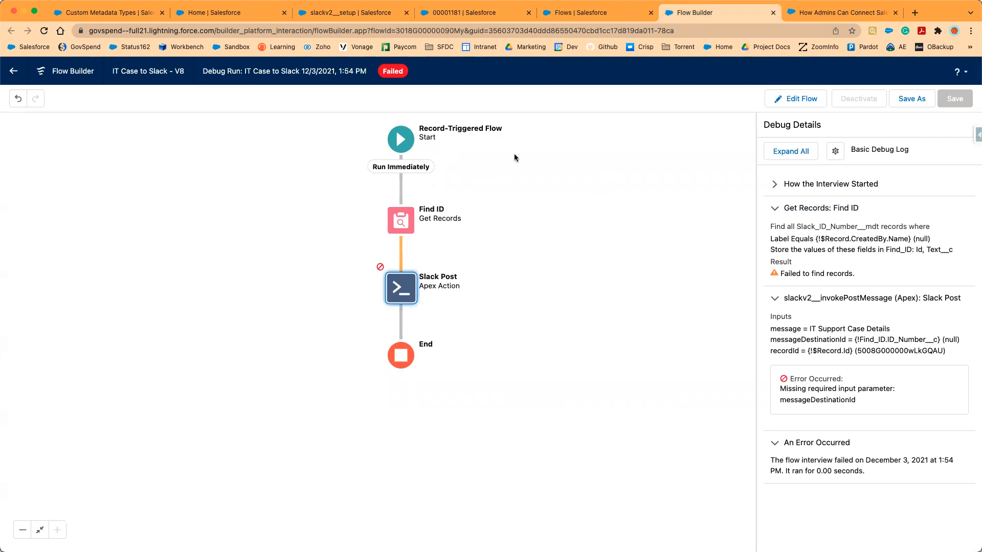
mouse_move(607, 157)
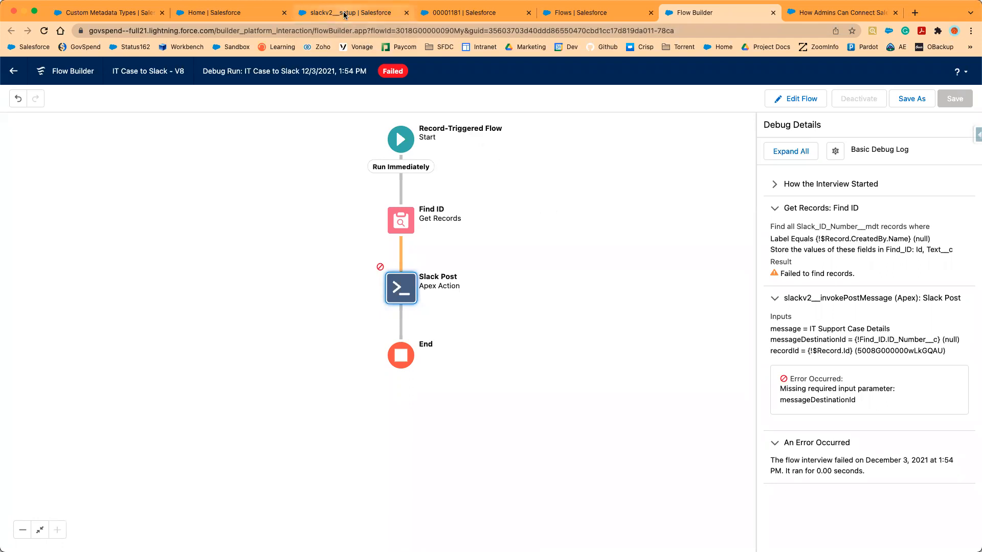
Revisit the Slack message destinations setup, then return to the failed IT Case to Slack V8 debug run.
click(348, 12)
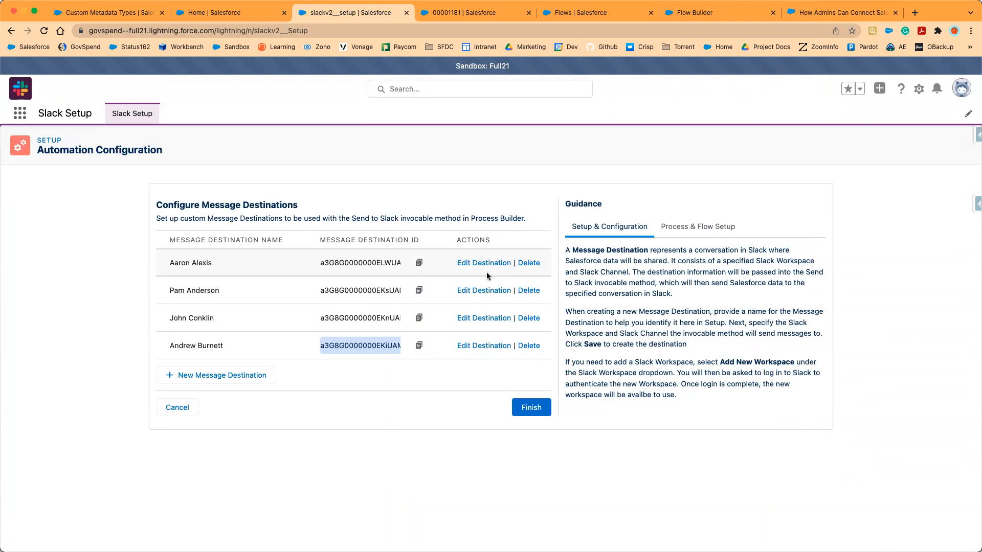
mouse_move(488, 262)
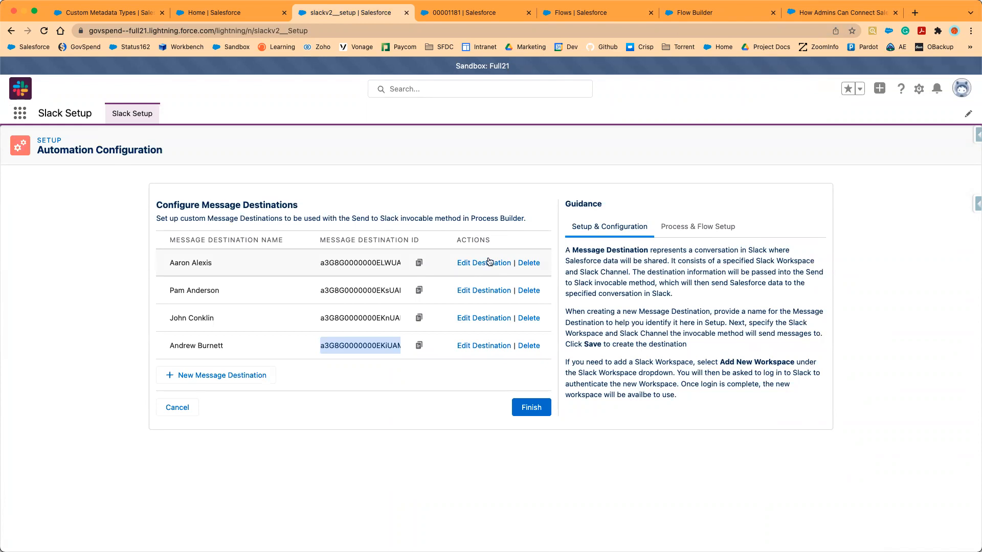
mouse_move(566, 24)
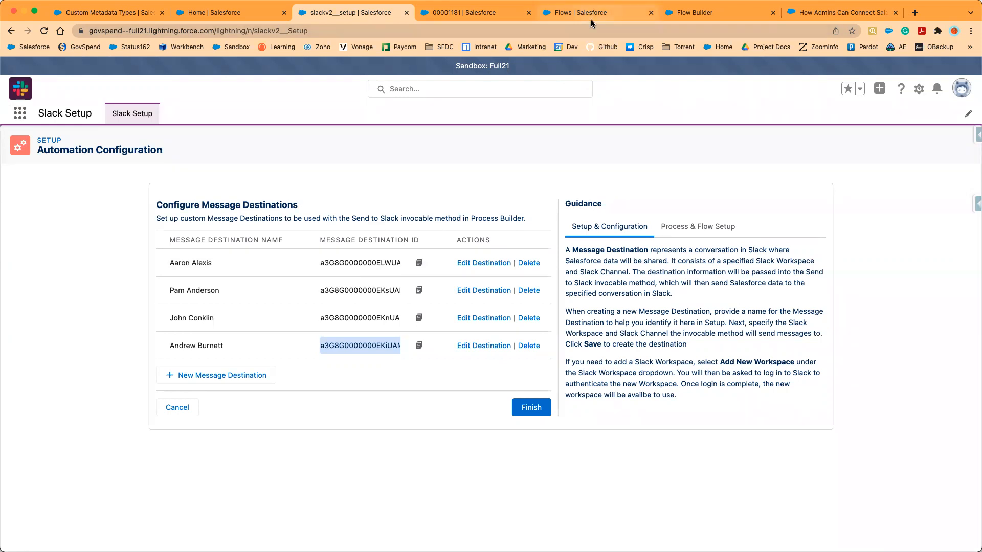
click(719, 13)
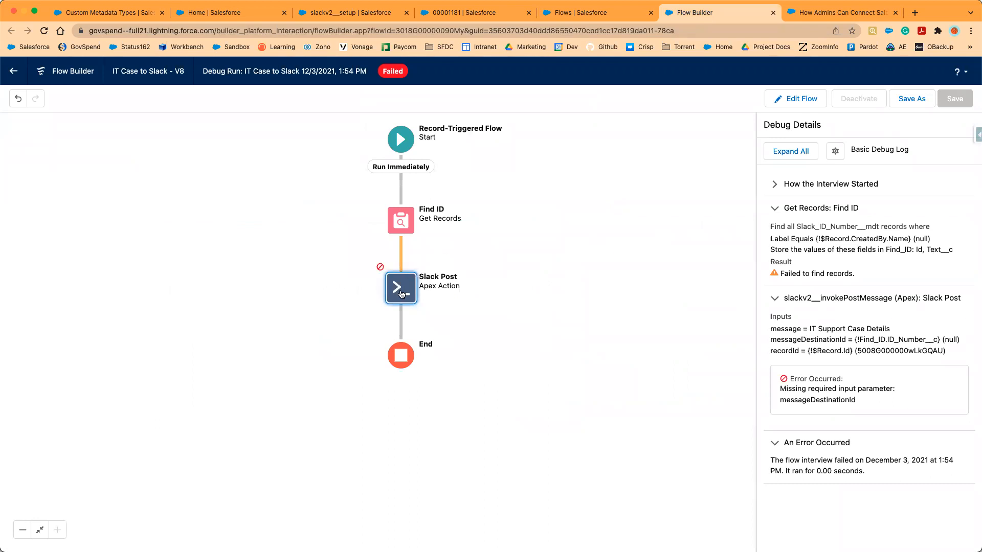
Check the Slack Post action, then bring up Find ID's Get Records settings for editing.
click(399, 288)
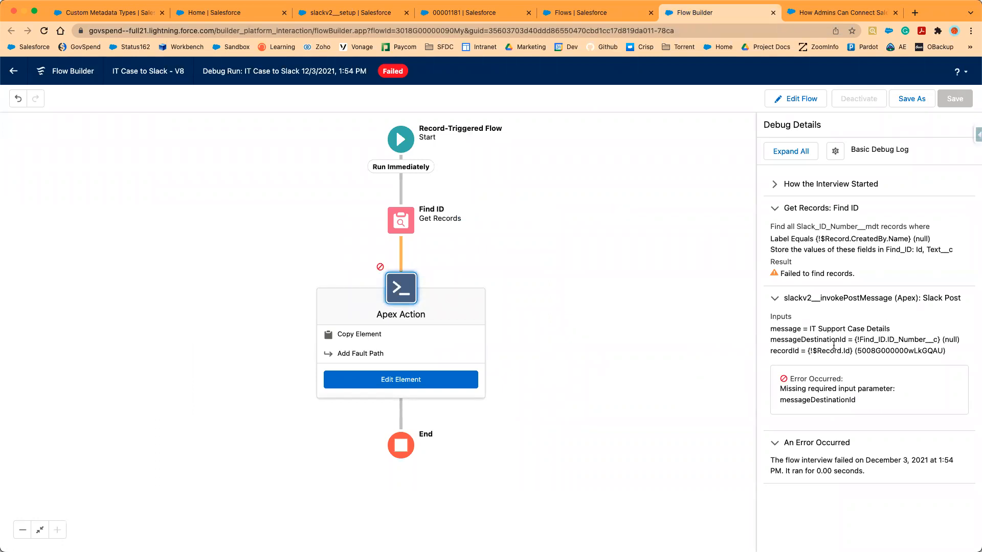
click(400, 220)
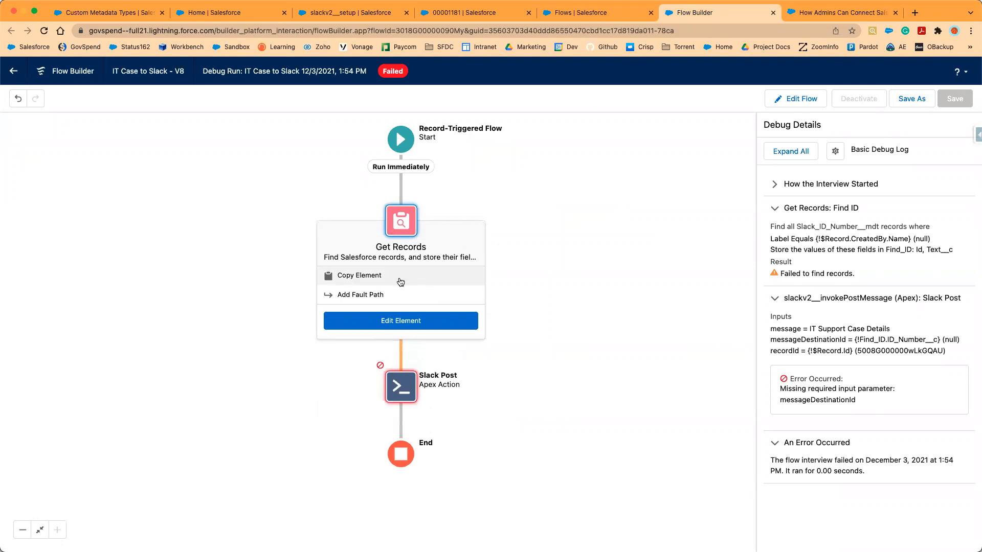
click(400, 320)
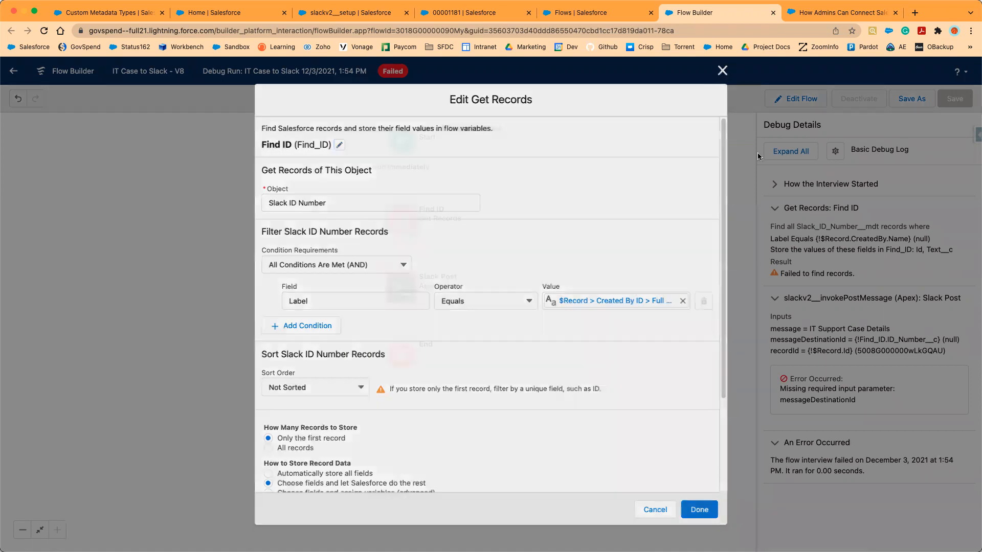
click(654, 509)
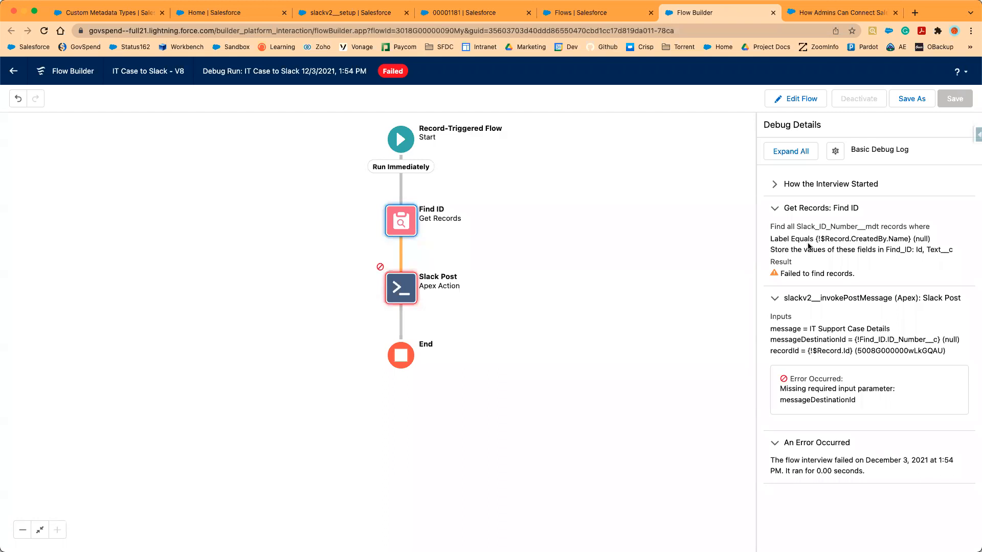
click(399, 221)
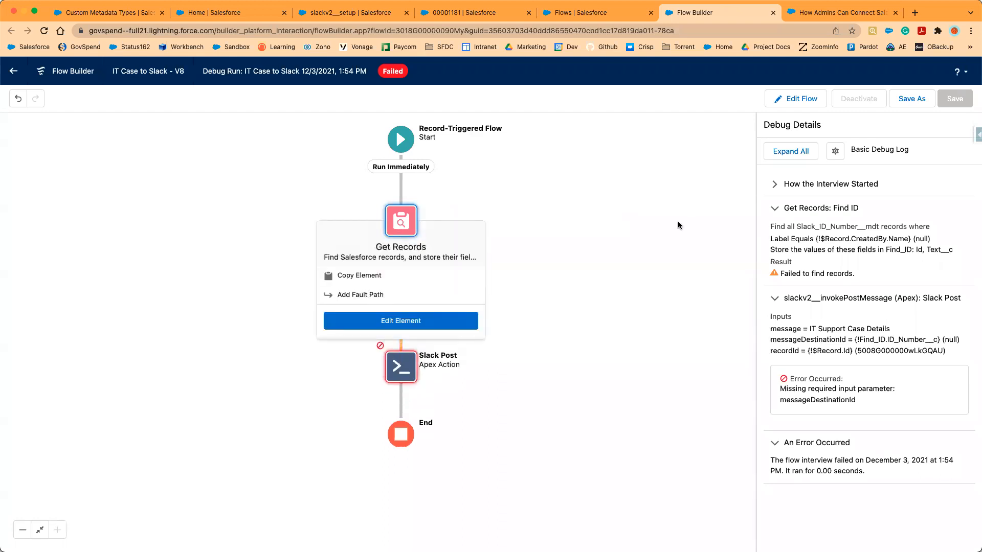
click(400, 320)
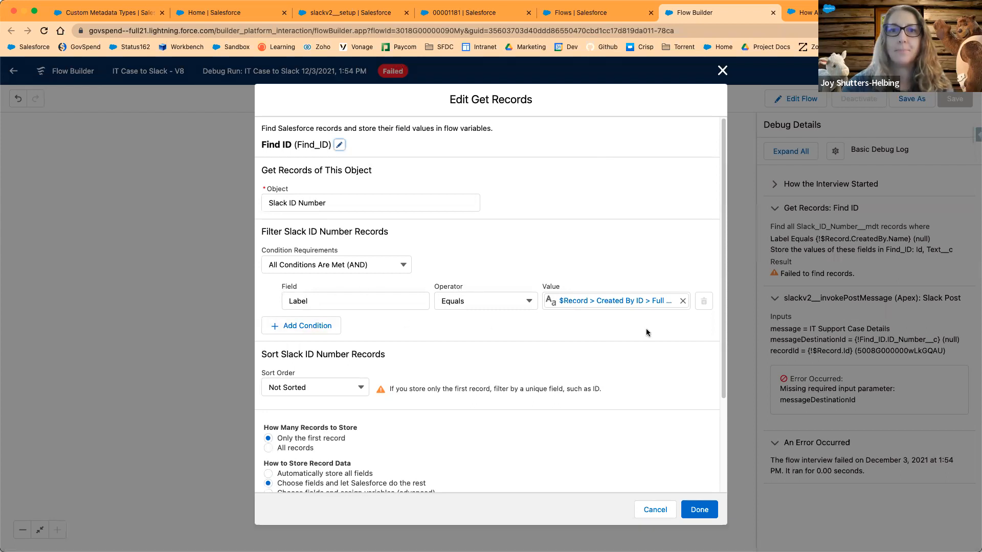
mouse_move(648, 334)
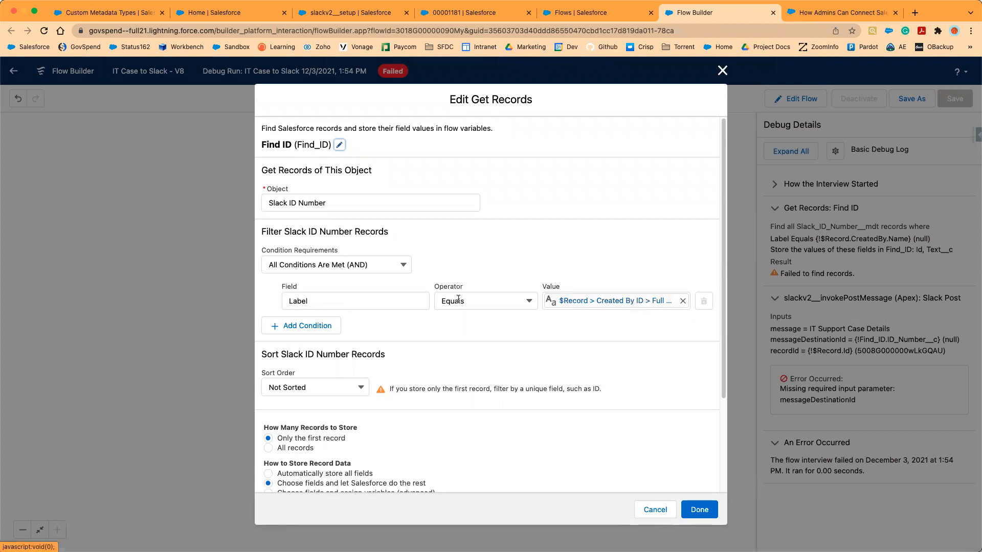
mouse_move(616, 301)
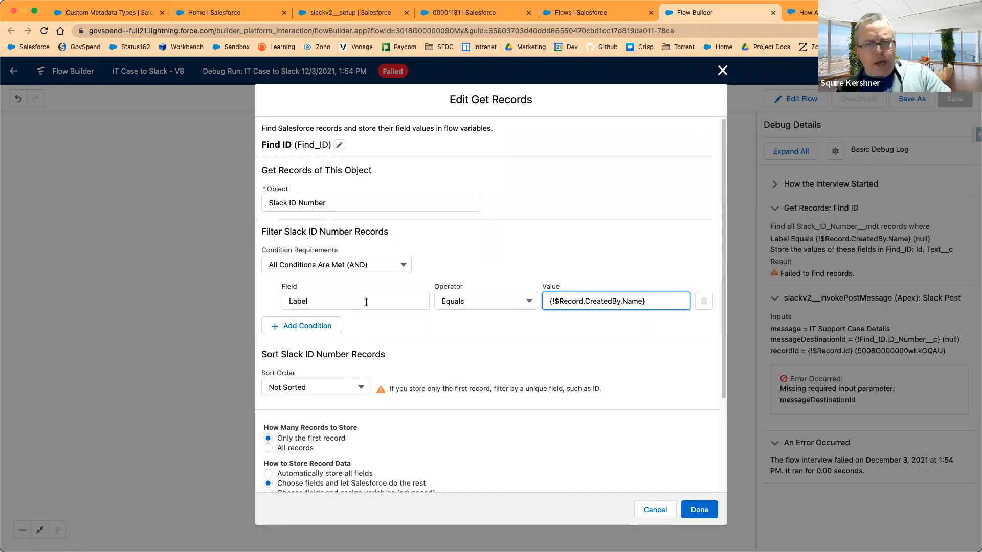
mouse_move(587, 290)
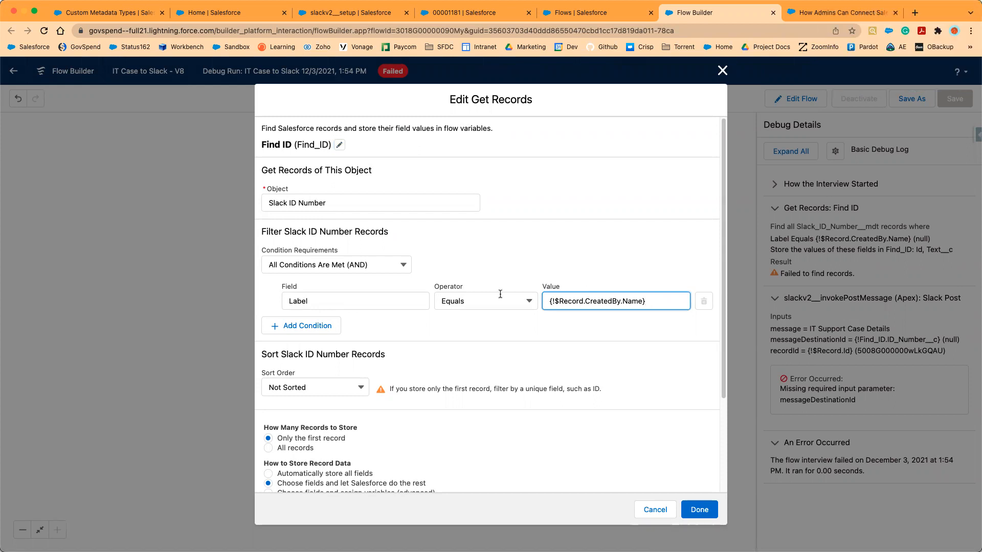
mouse_move(593, 301)
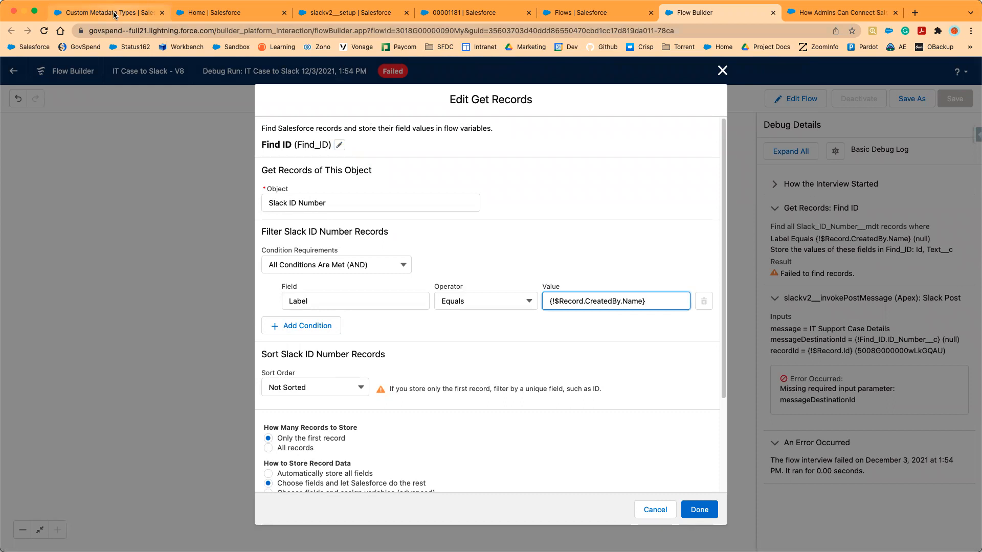
Check the slackv2 destinations and Slack ID Numbers metadata records, then show the All Flows list.
click(231, 12)
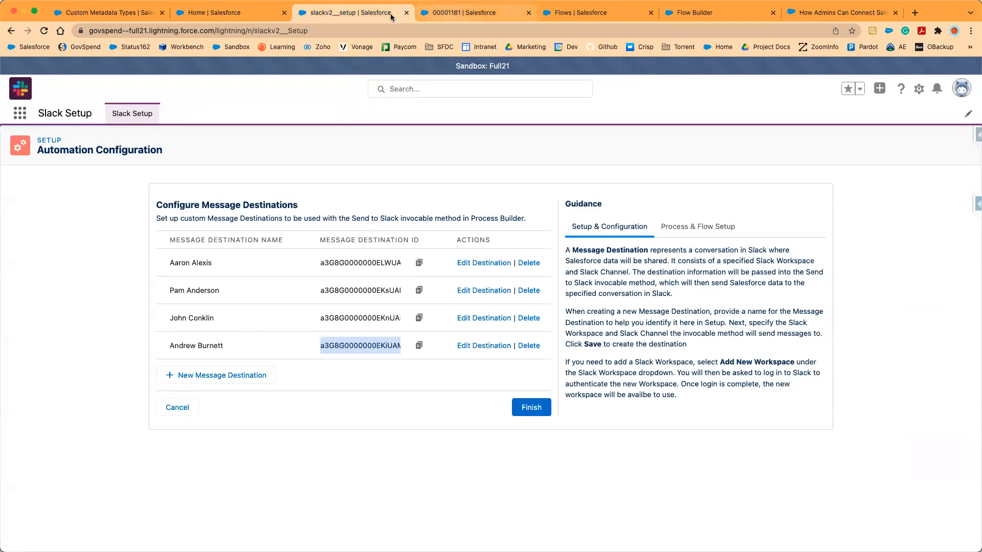
click(105, 12)
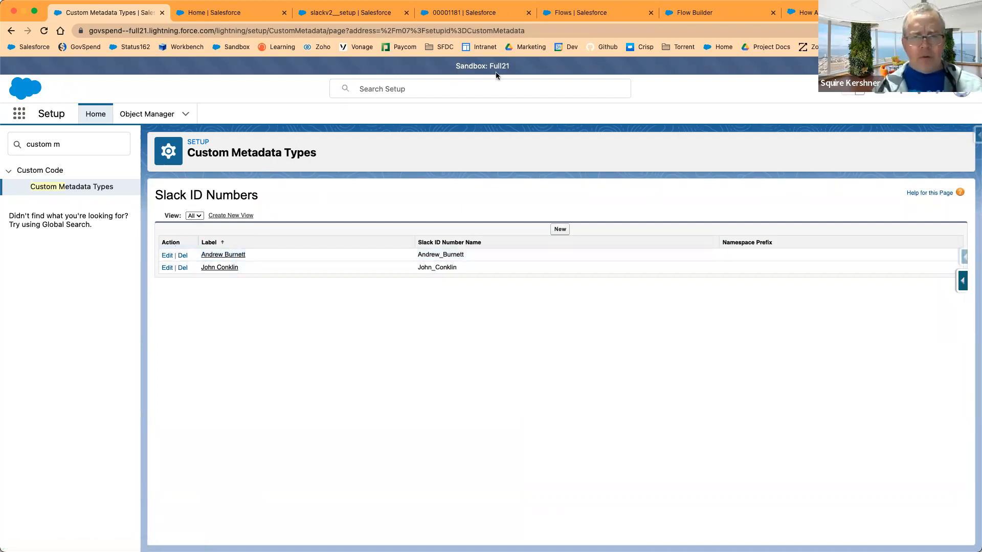
click(589, 12)
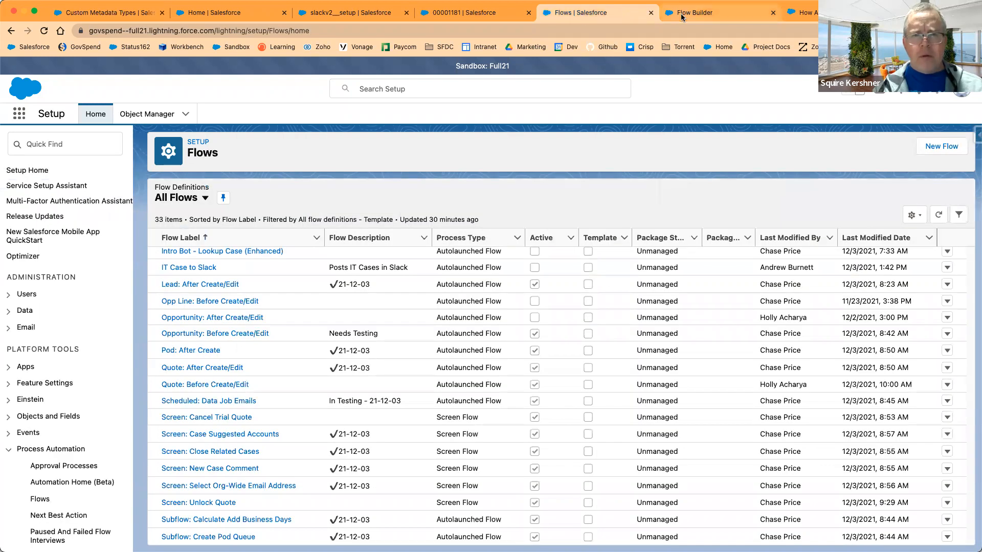
Return to the IT Case to Slack debug run and close the Find ID Get Records editor.
click(713, 12)
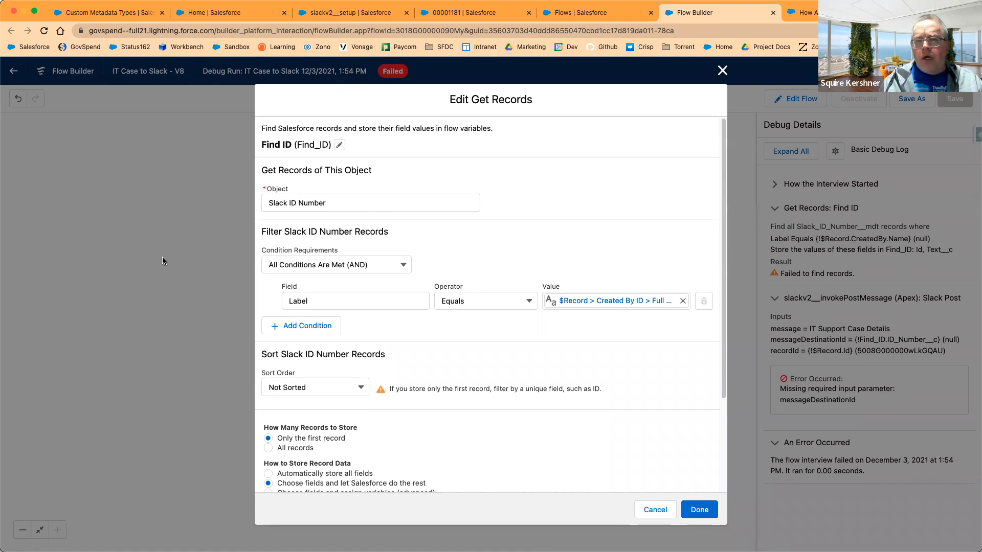
mouse_move(258, 130)
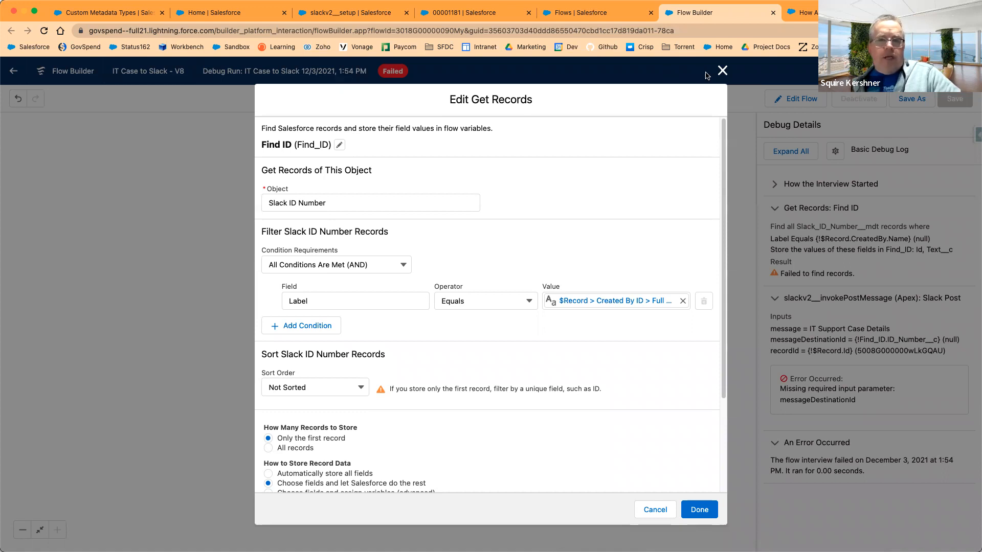
mouse_move(722, 71)
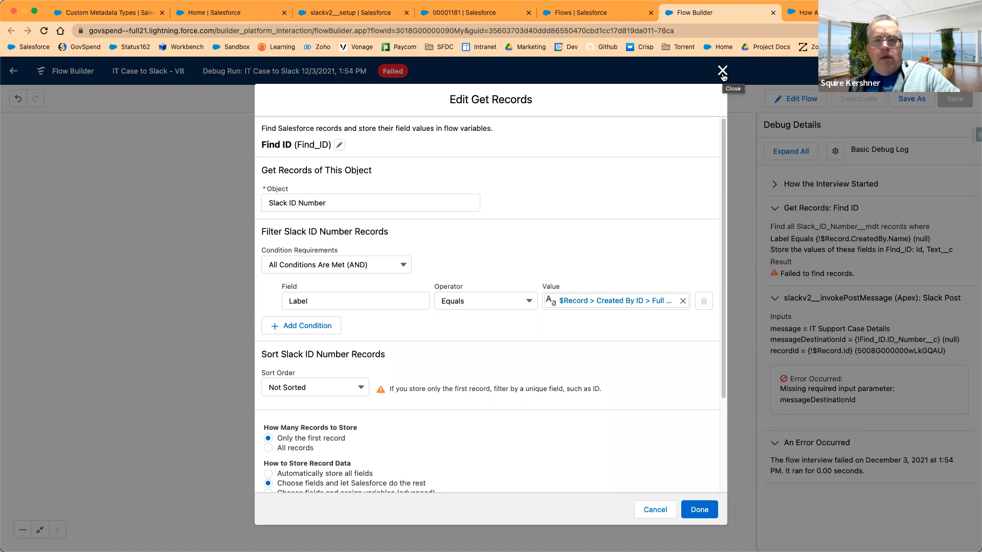
click(721, 70)
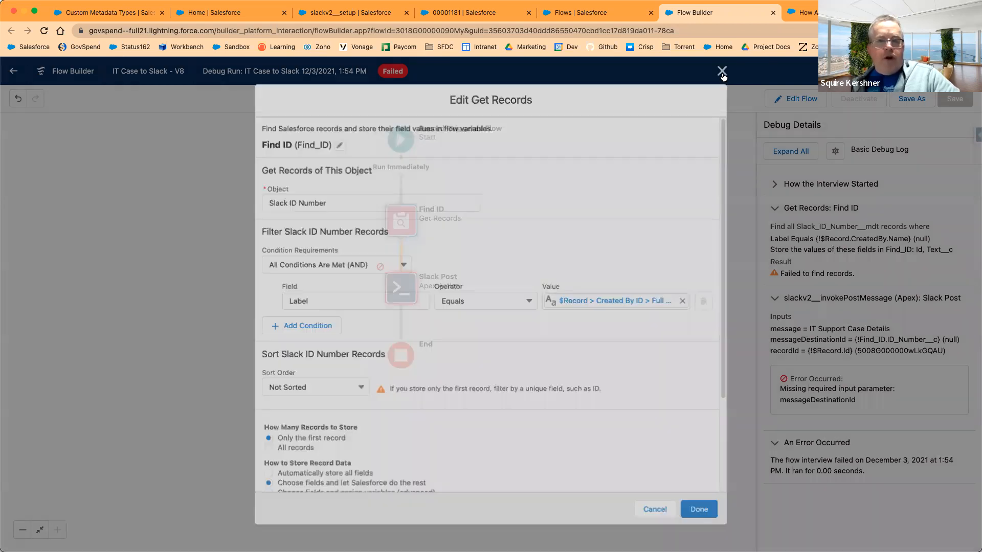
click(722, 71)
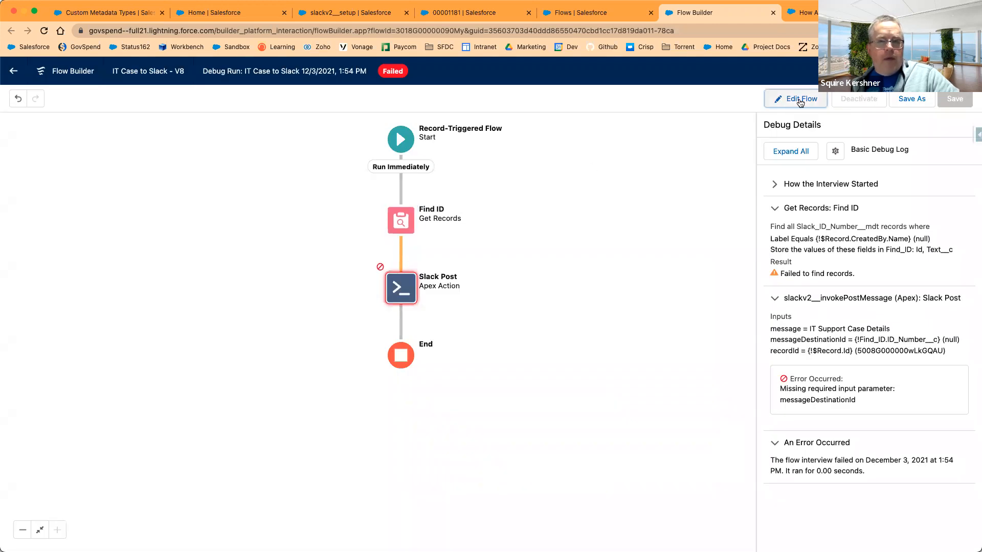
Switch to edit mode and add an Assignment labelled 'Test' right after the flow start.
click(795, 98)
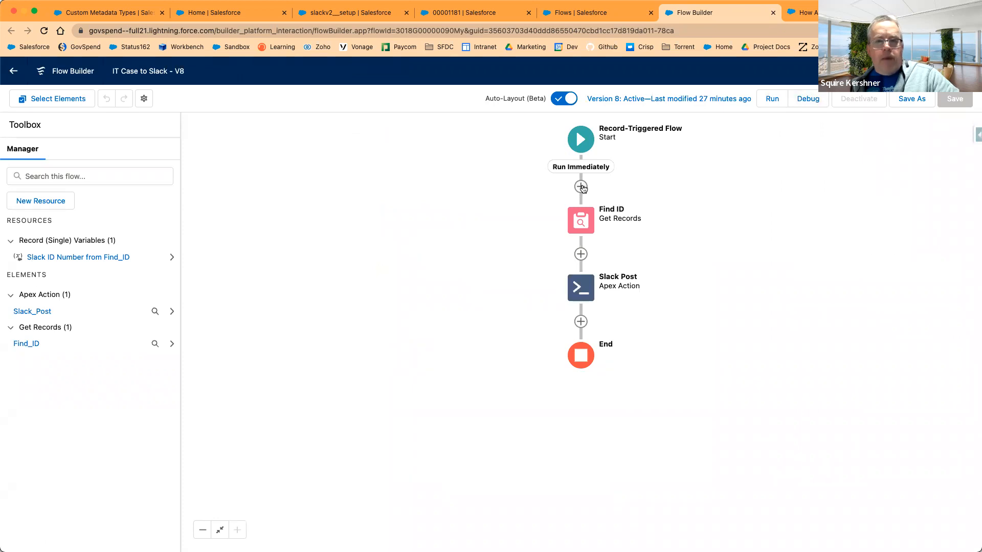
click(580, 187)
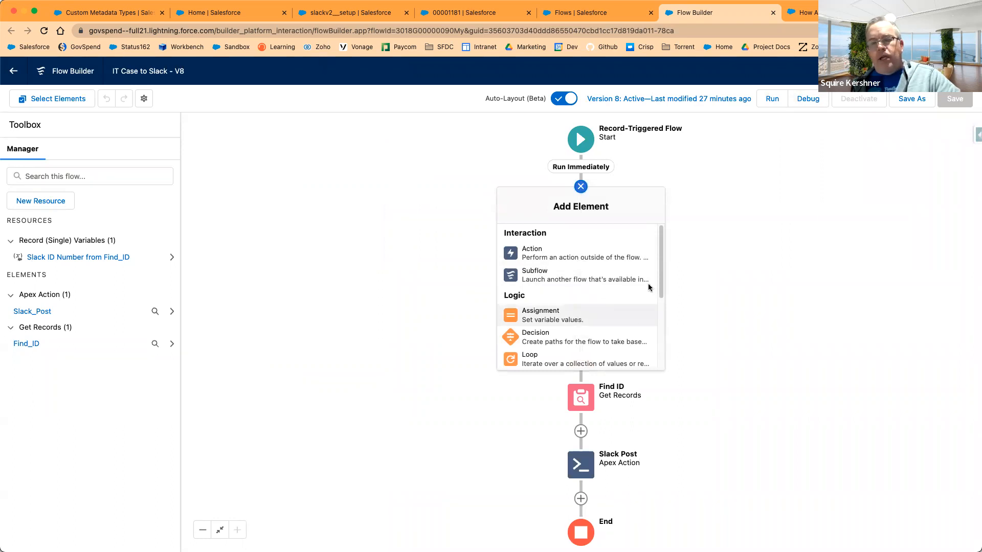
click(540, 314)
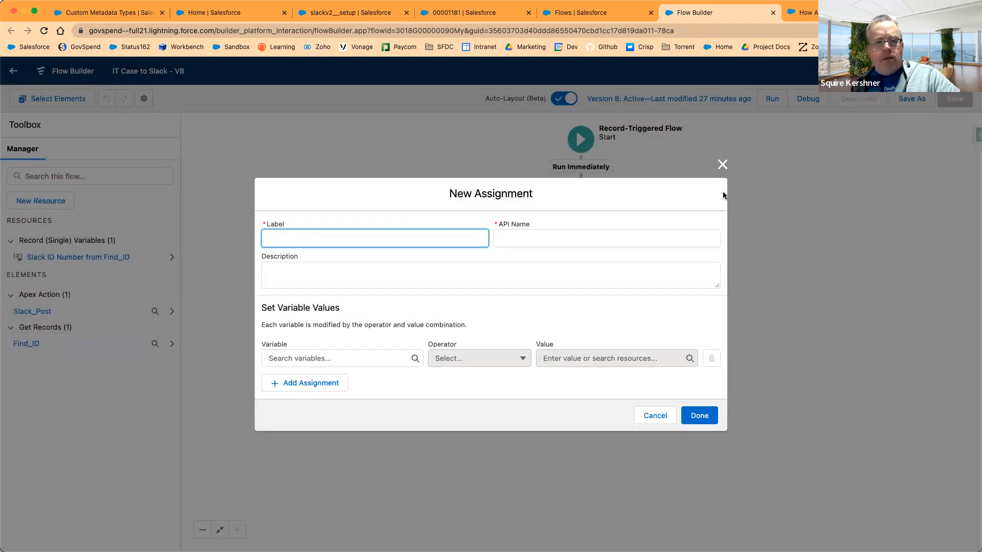
text(Test)
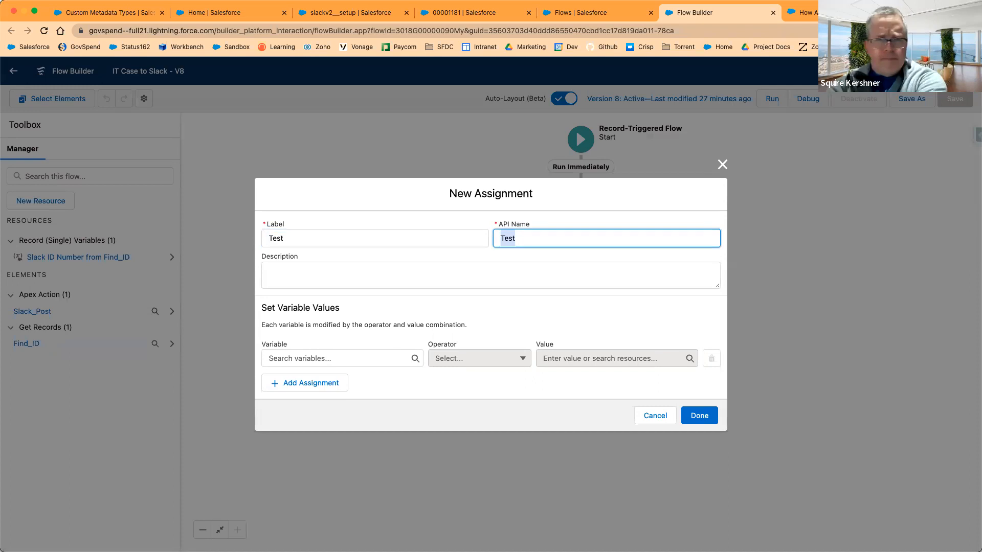
click(489, 276)
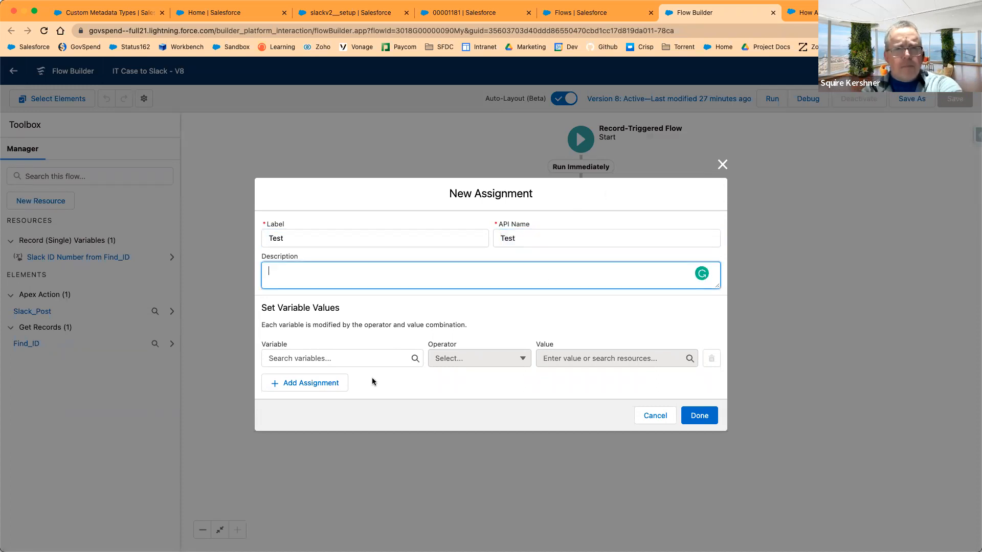
click(341, 358)
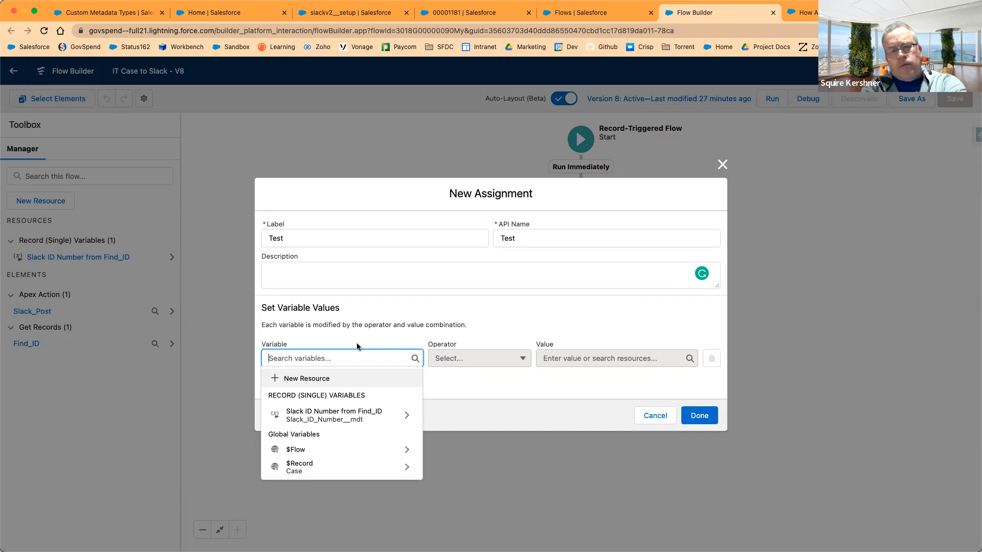
mouse_move(325, 376)
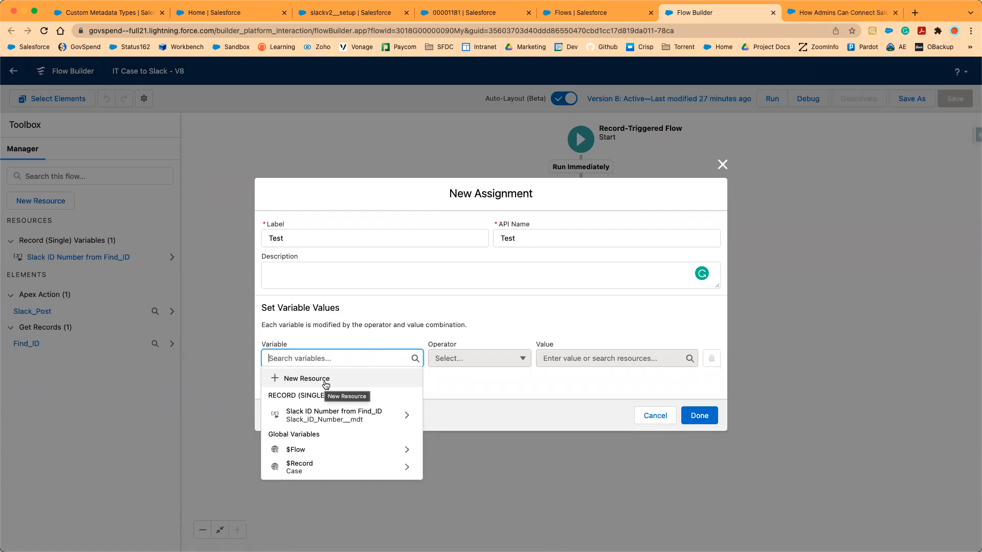
Create a new Variable resource with API name Vartest.
click(306, 379)
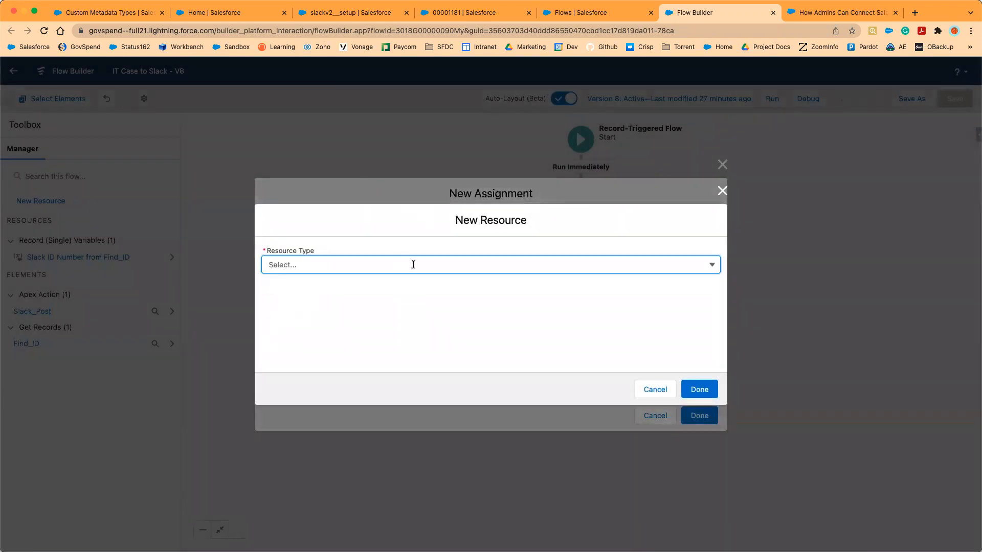
click(489, 264)
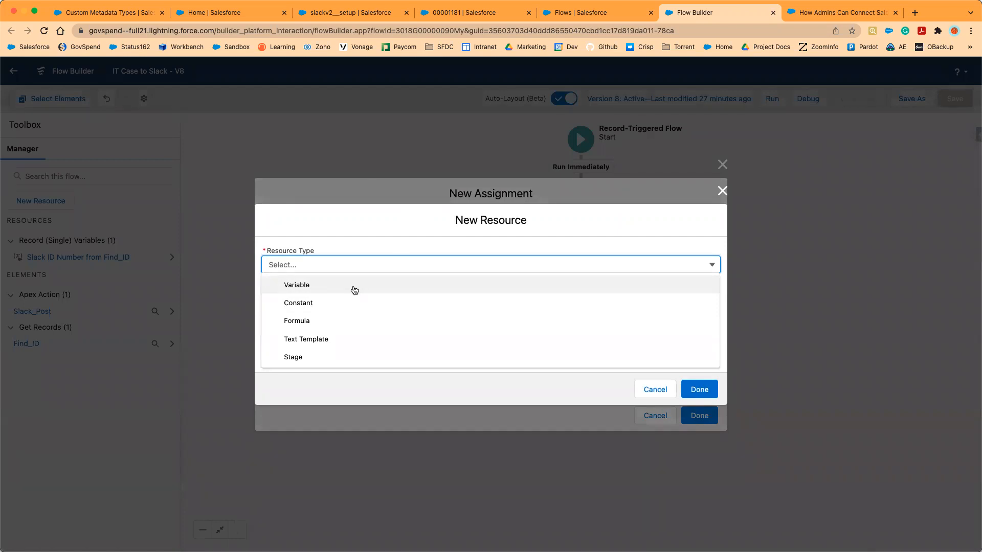
click(297, 285)
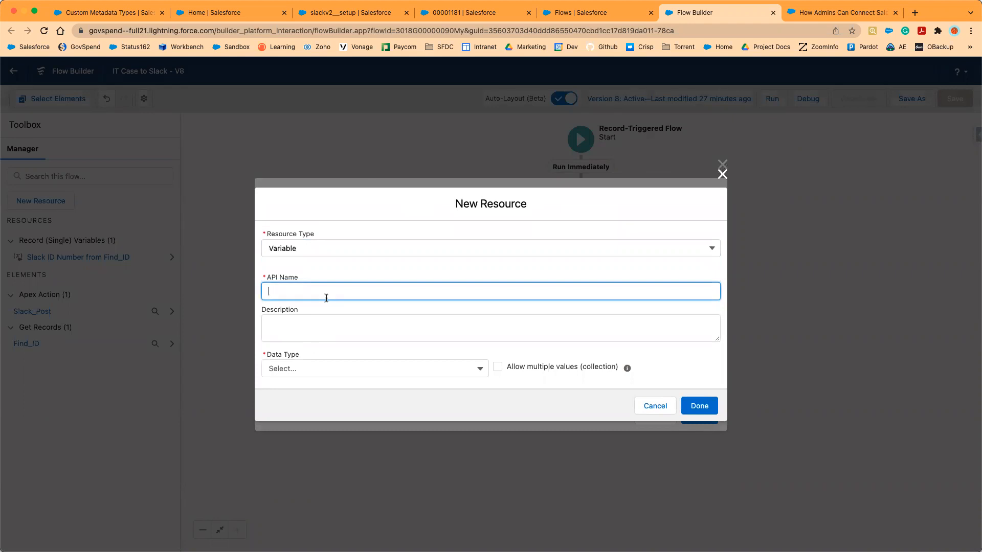
text(Na)
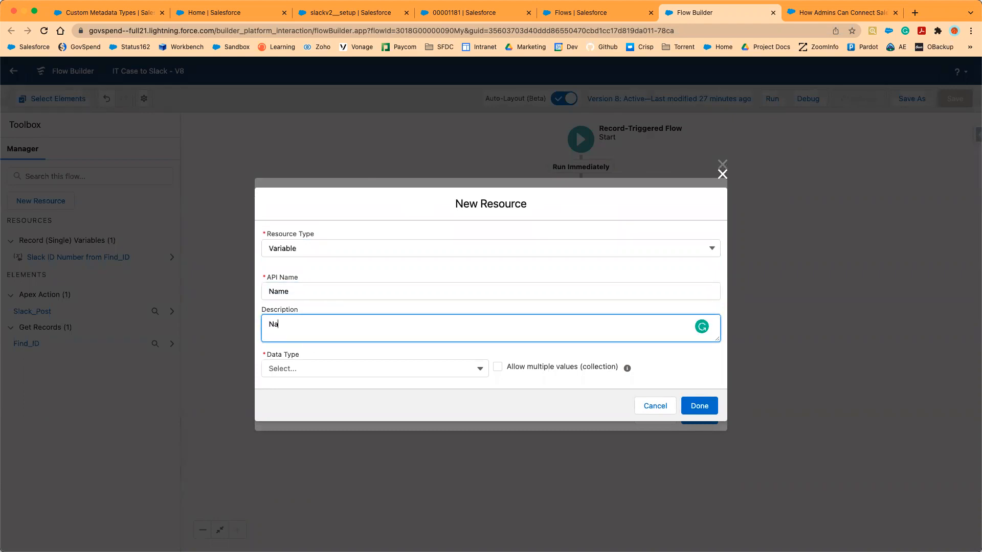
click(489, 286)
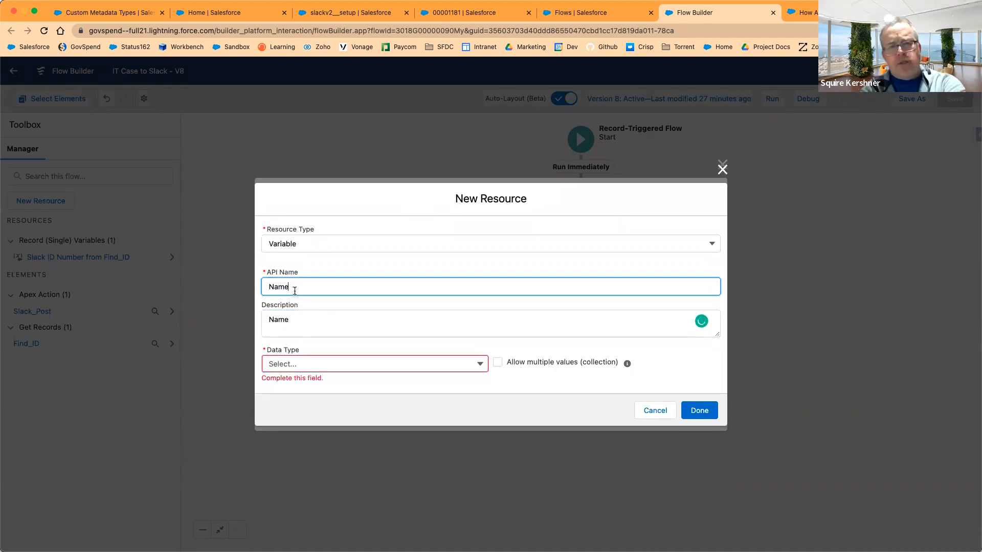
double_click(277, 286)
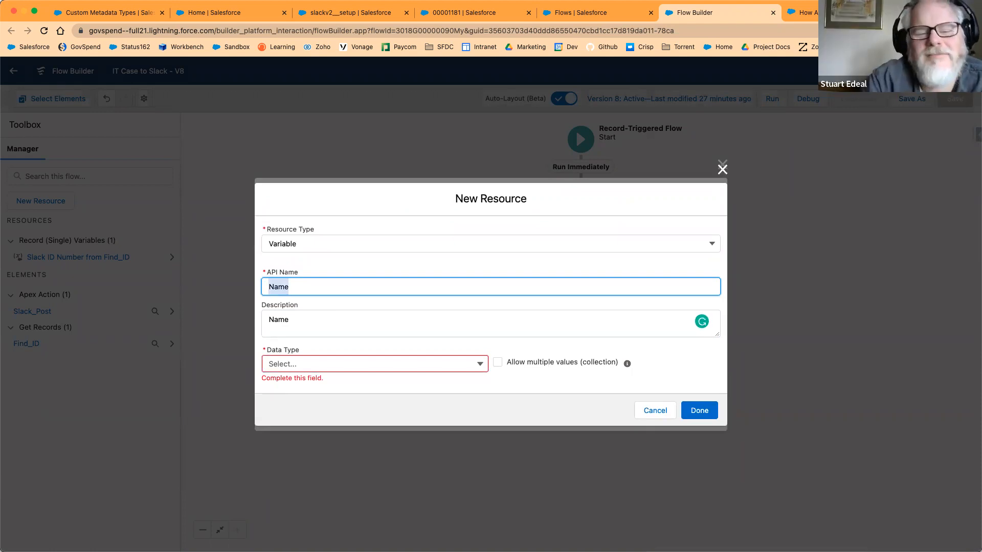
text(Vartest)
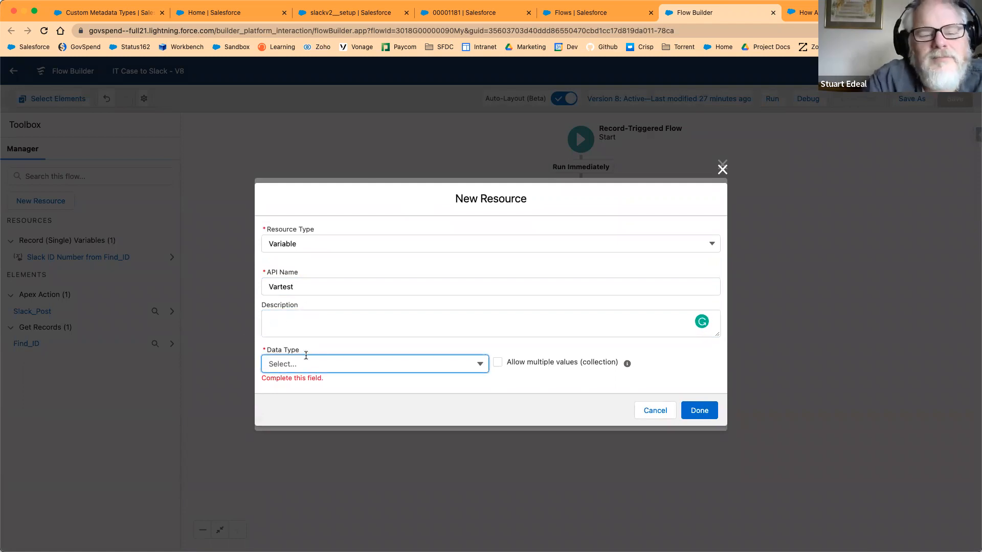
Make Vartest a Text variable available for input and output.
click(374, 364)
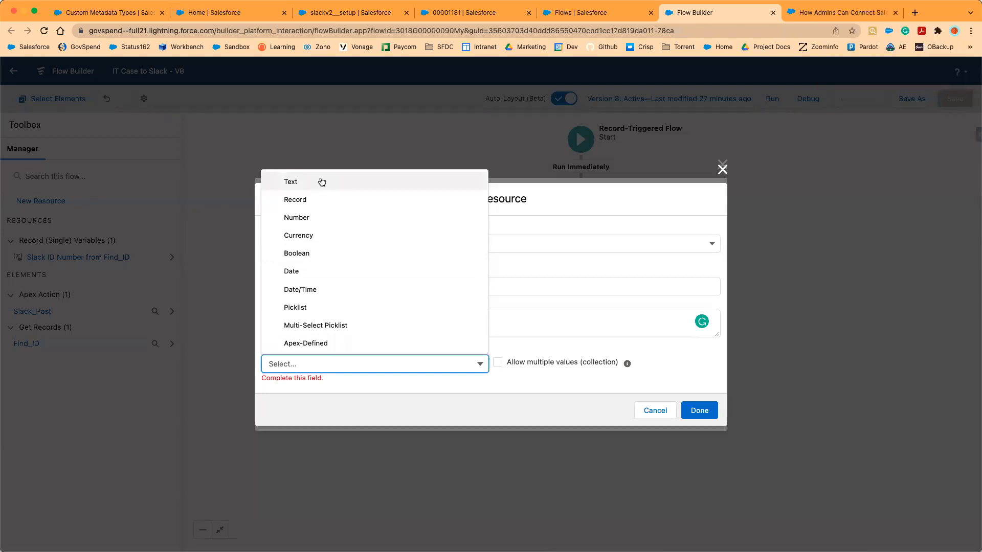
mouse_move(292, 189)
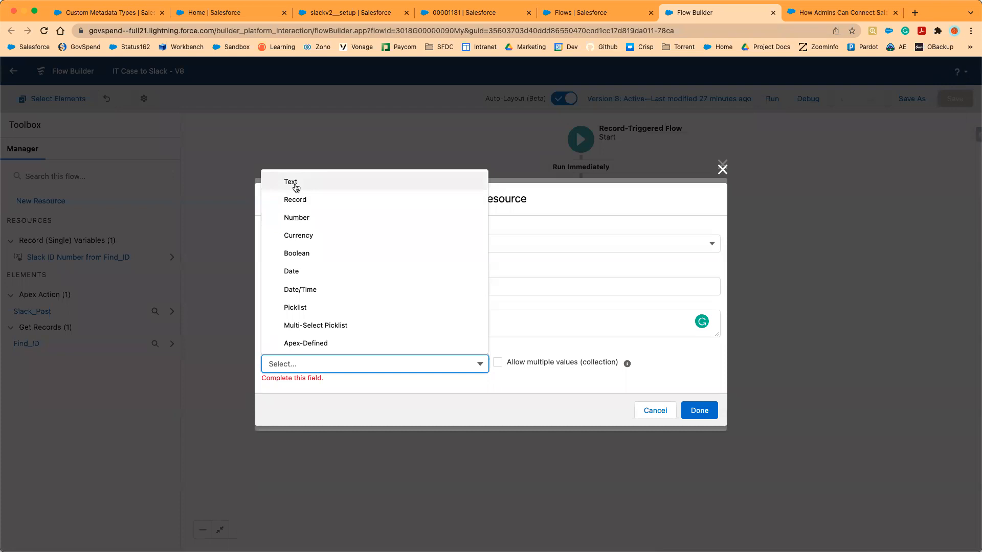
click(291, 182)
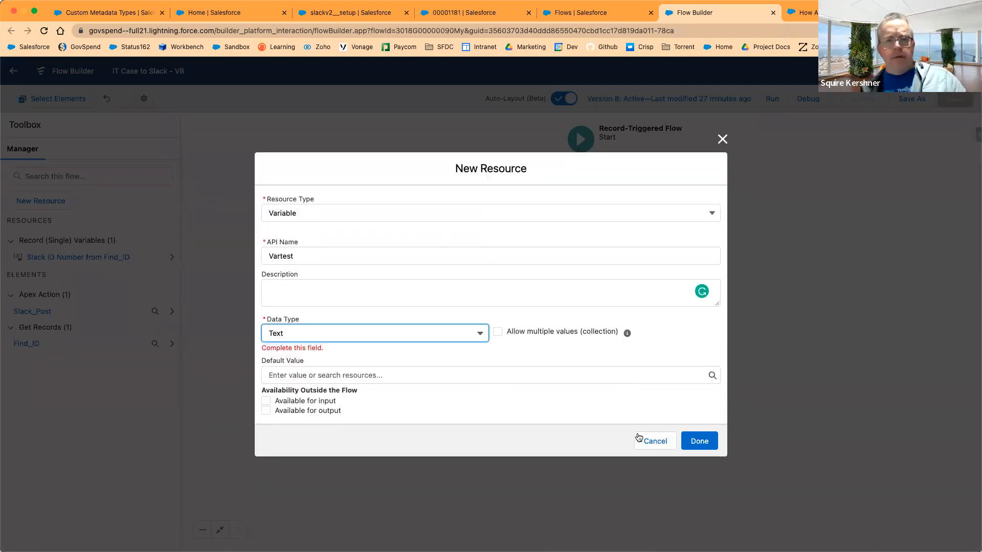
click(489, 376)
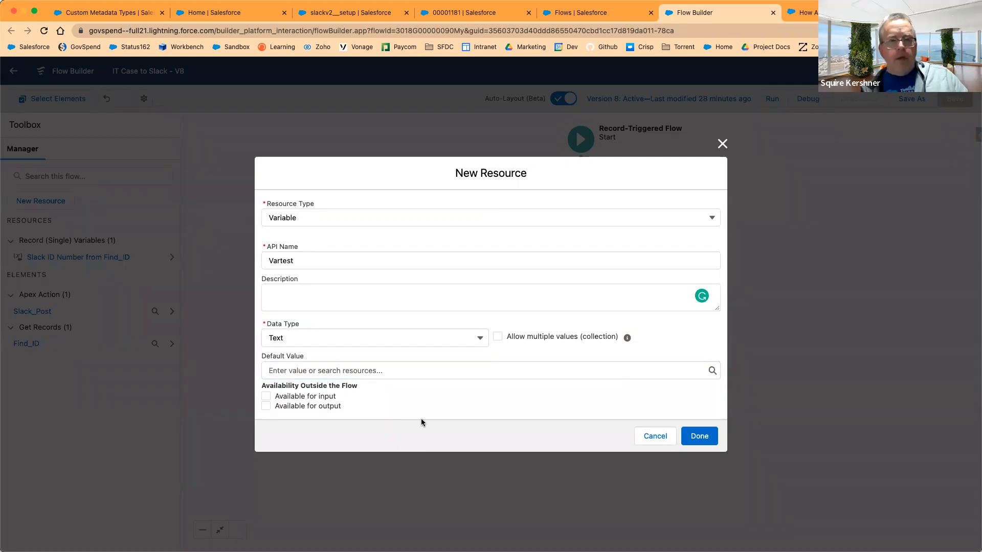
click(489, 370)
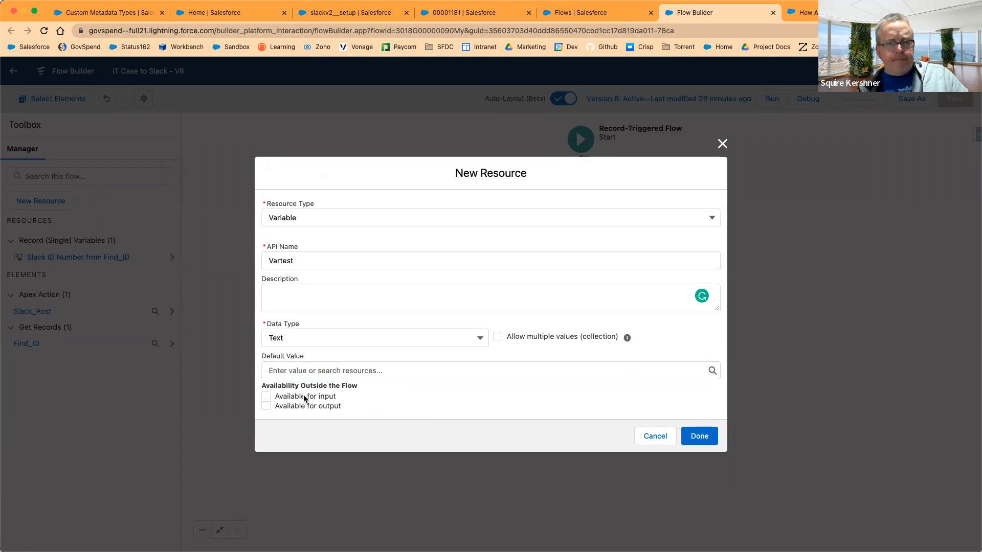
click(265, 395)
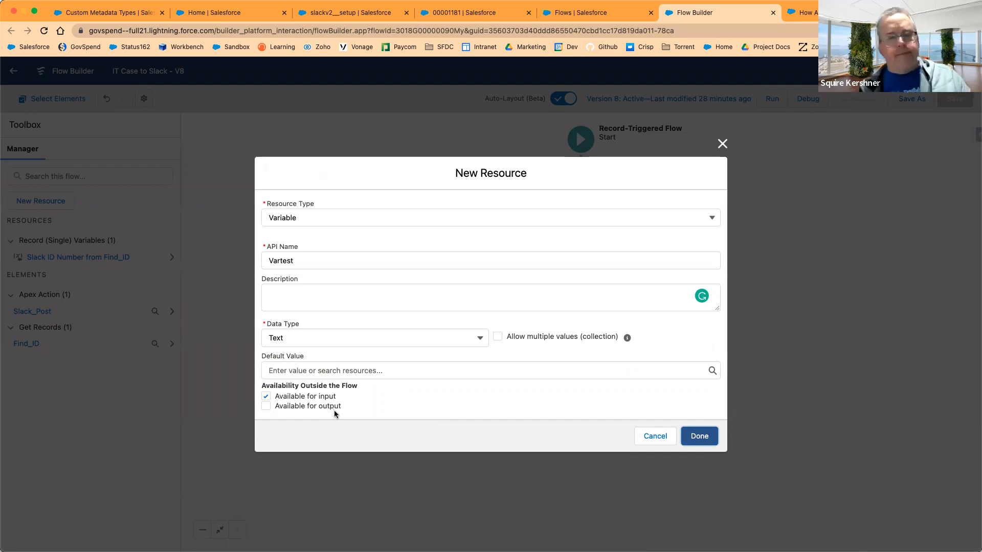
click(266, 406)
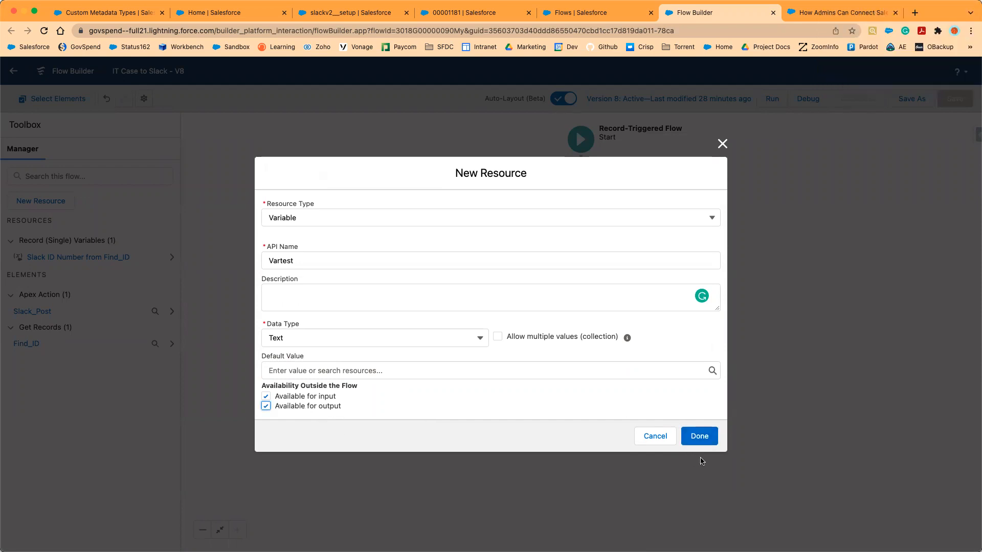
mouse_move(598, 439)
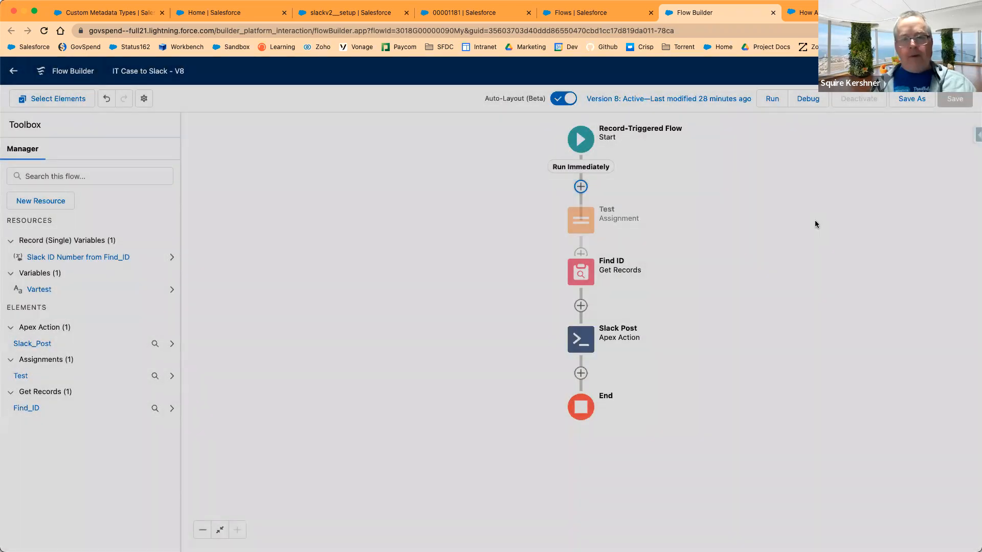
Edit the Test assignment and peek at the Find ID filter value formula without changing it.
click(579, 220)
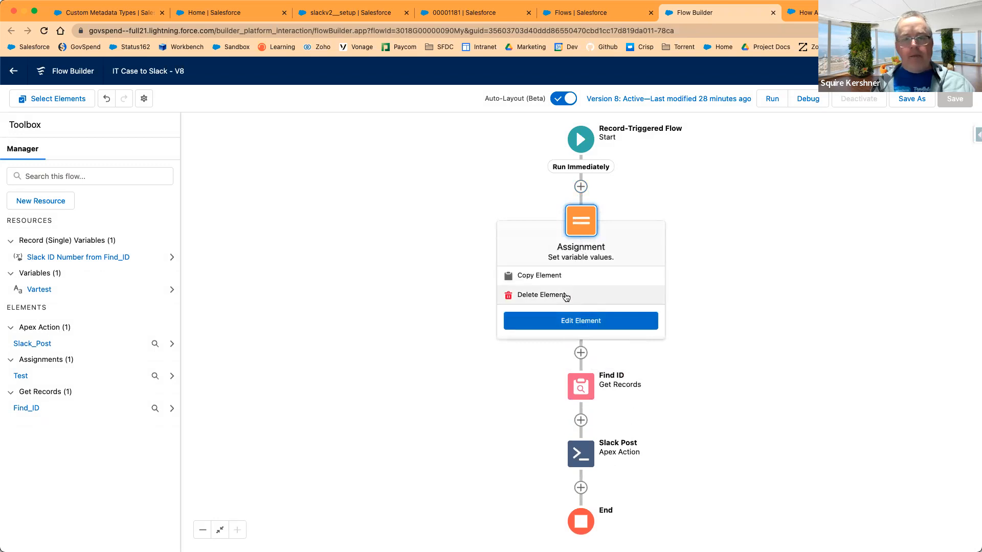
click(580, 320)
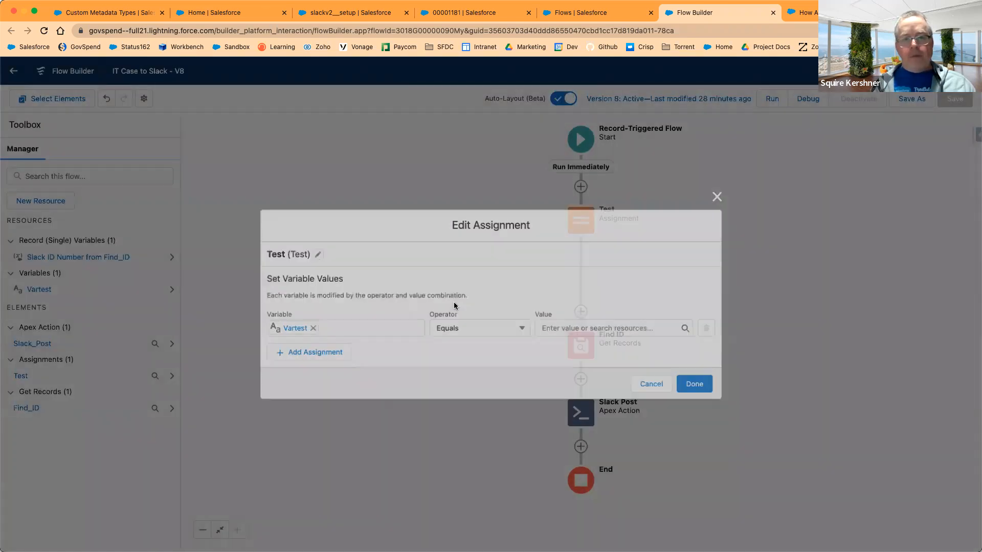
click(309, 352)
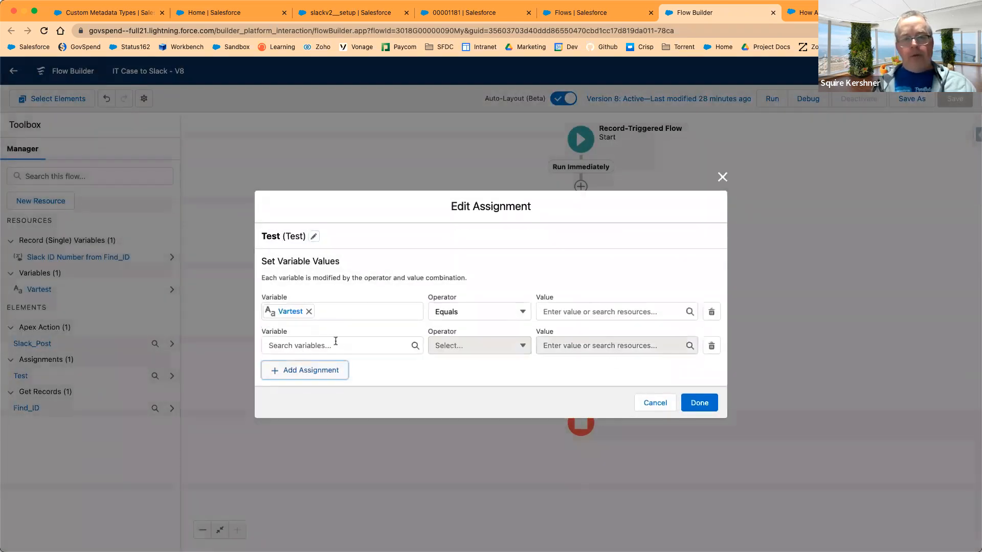
click(338, 345)
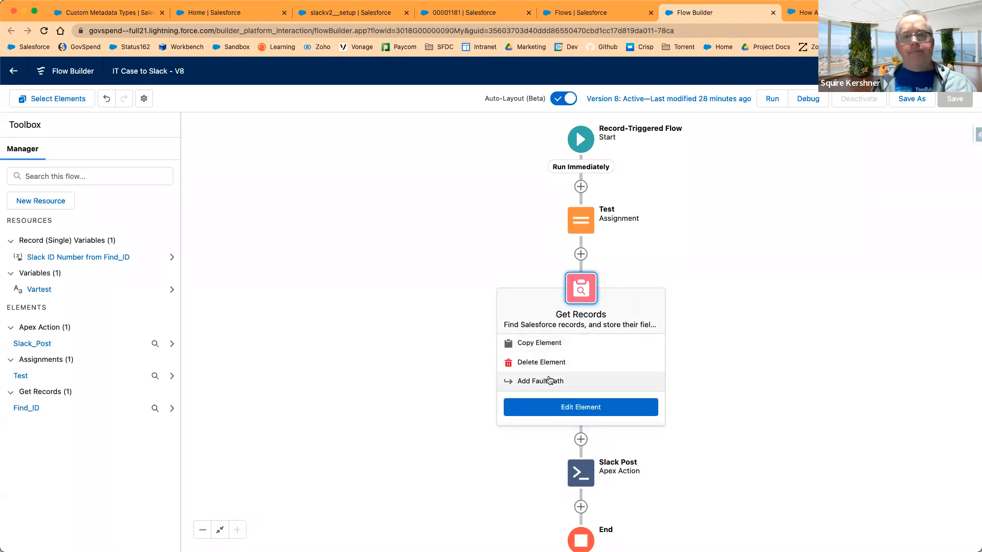
click(579, 407)
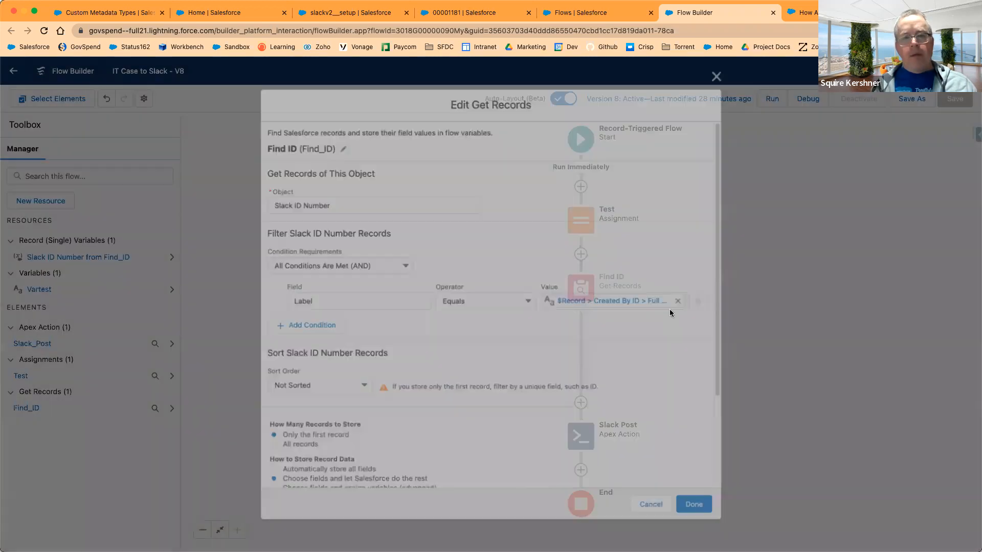
click(614, 301)
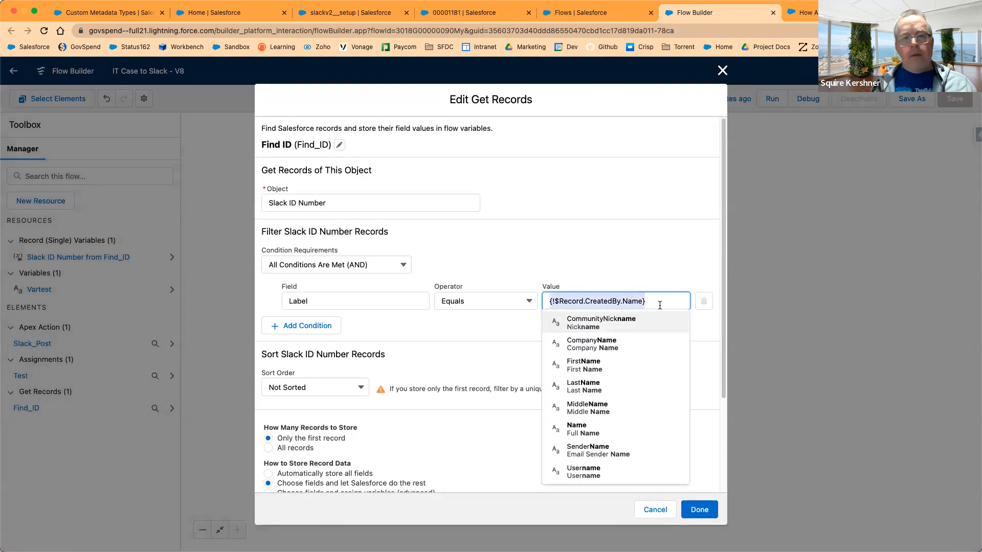
click(582, 429)
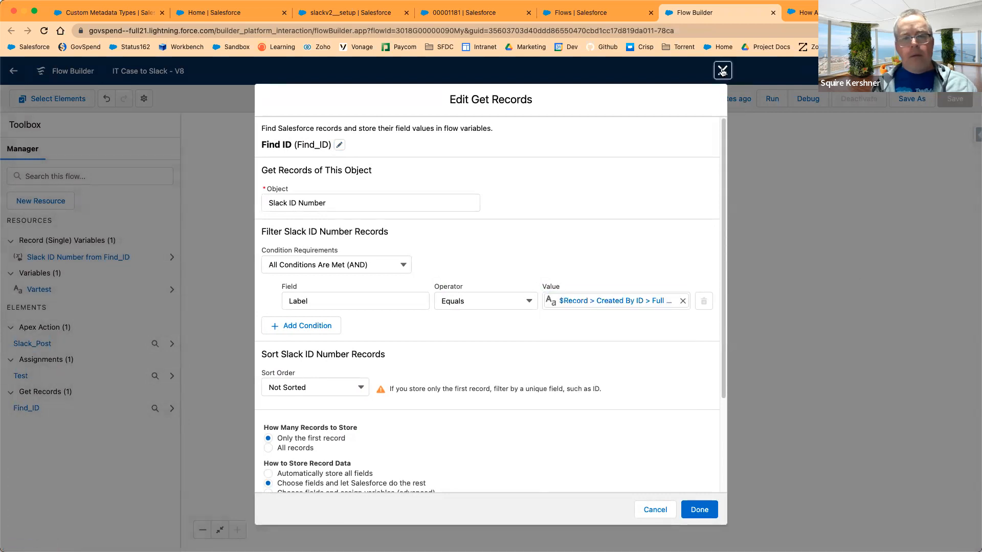
click(721, 71)
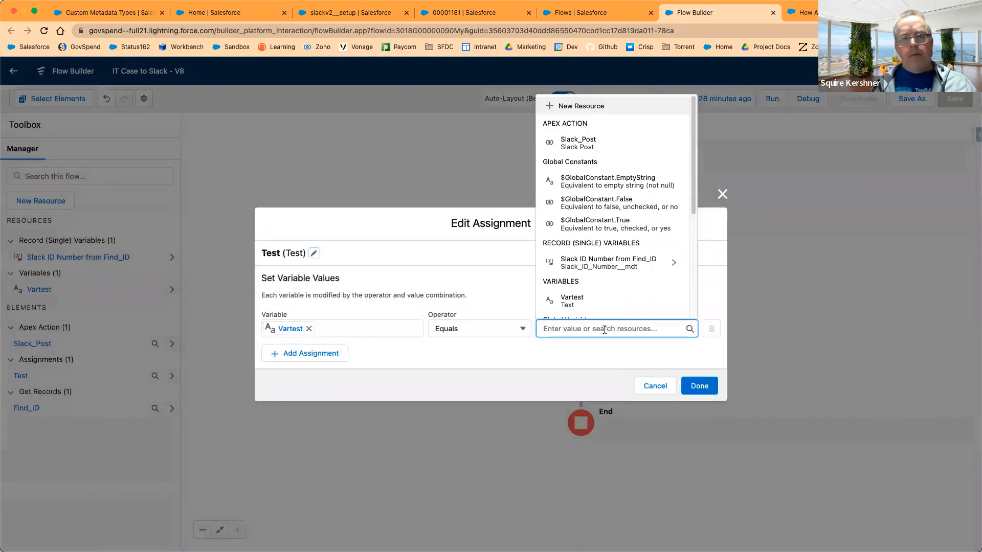
Clear the invalid assignment value and set Vartest to $Record > CreatedBy > Name.
click(699, 385)
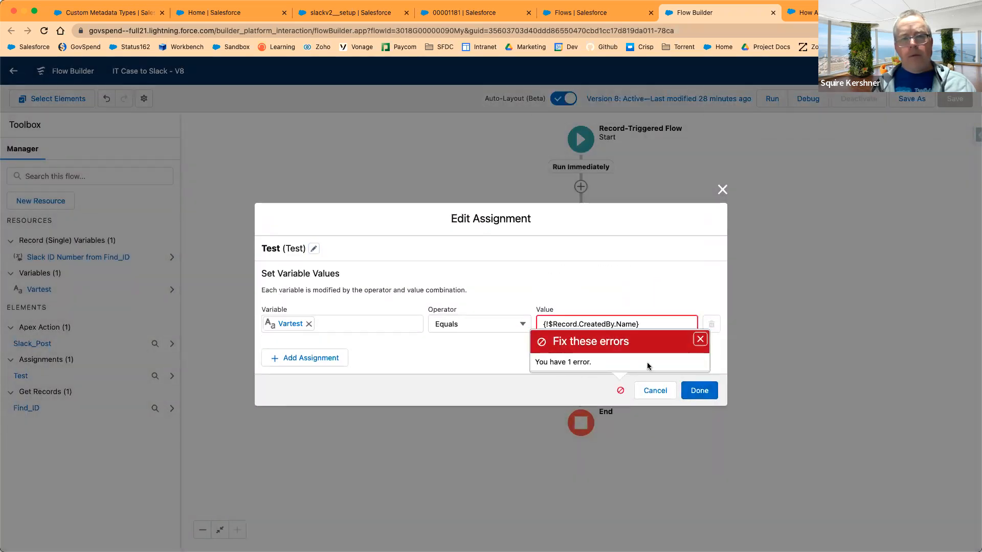
click(700, 339)
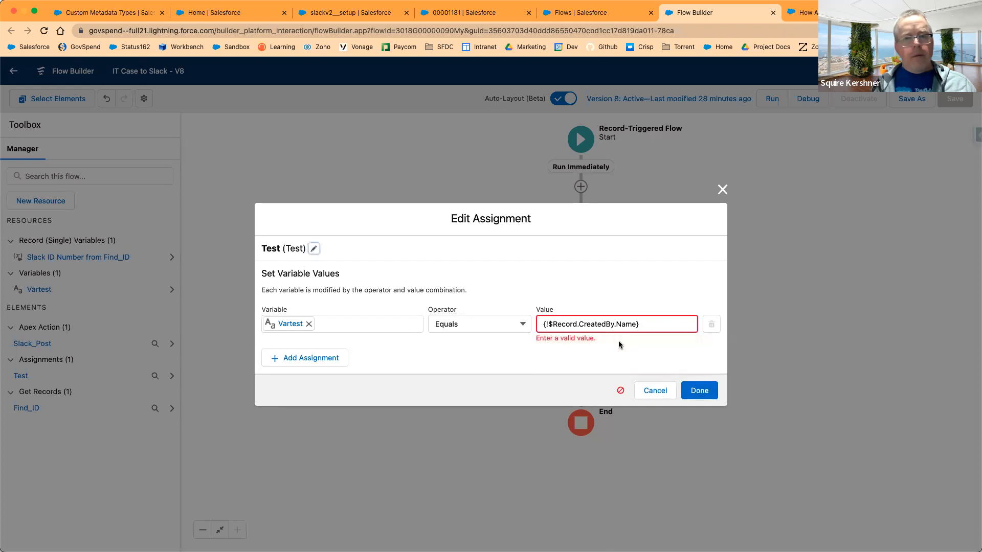
click(616, 325)
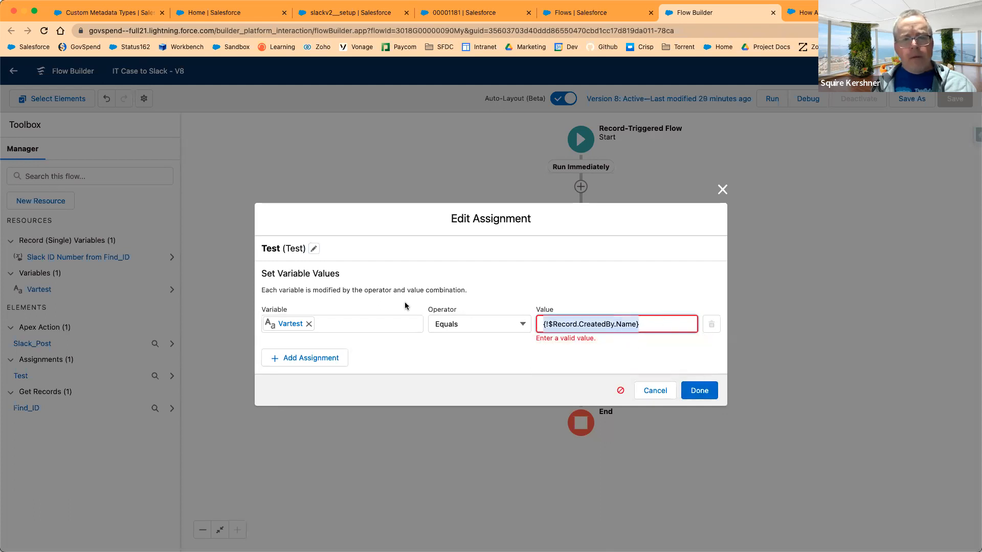
click(615, 325)
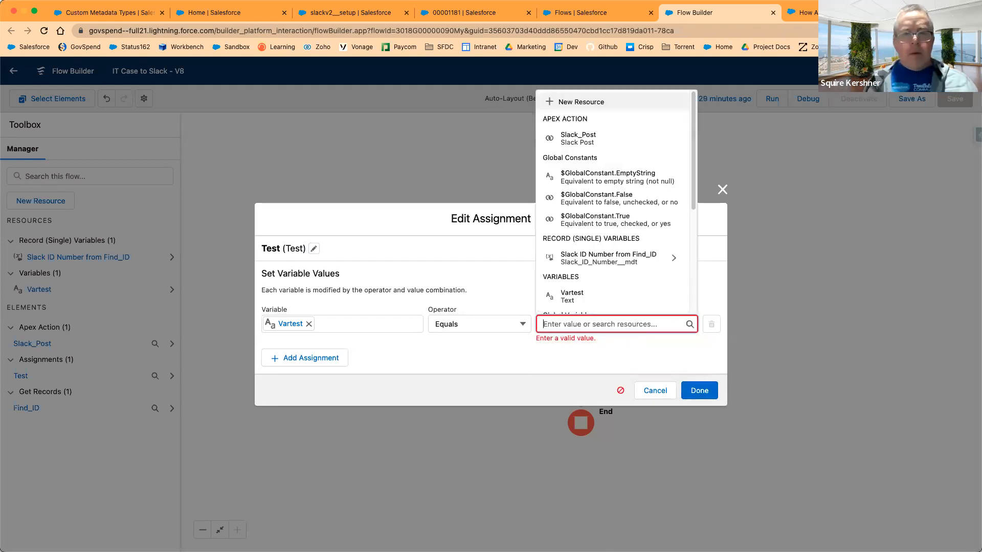
text(cord.})
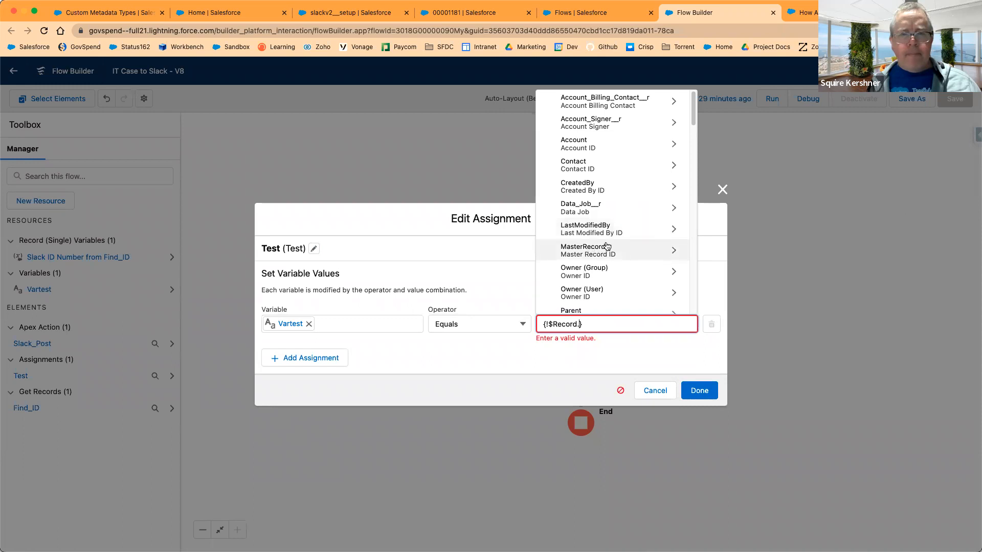
scroll(down, 3)
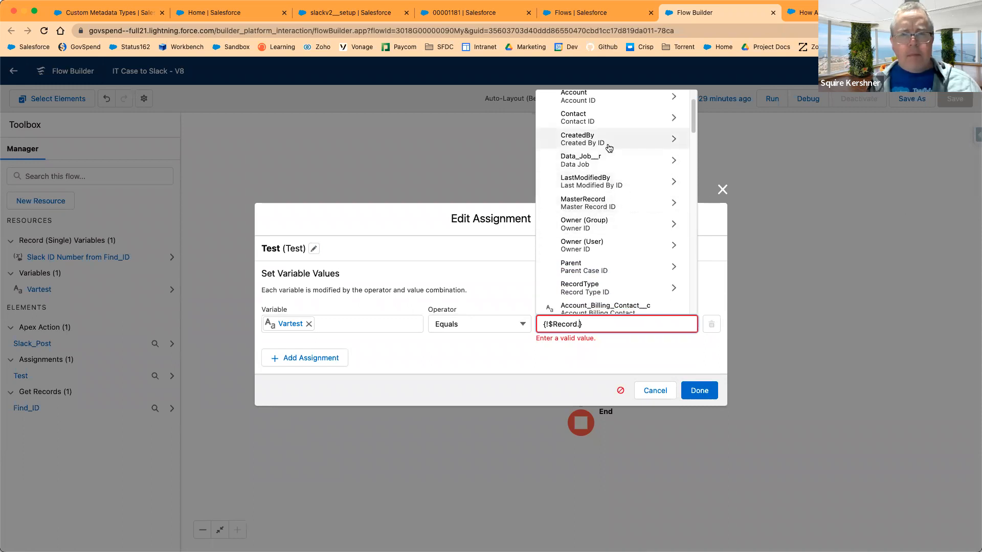
click(577, 139)
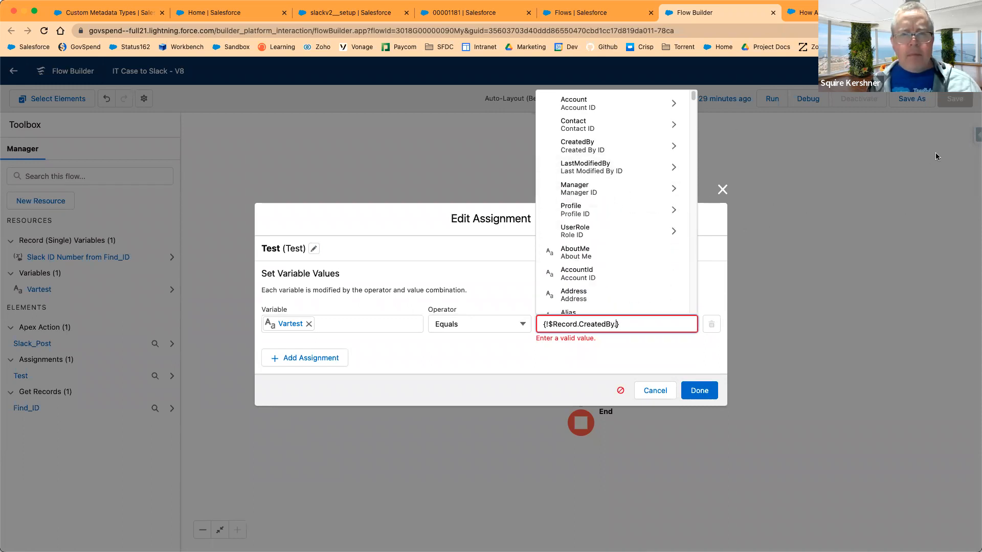
text(n)
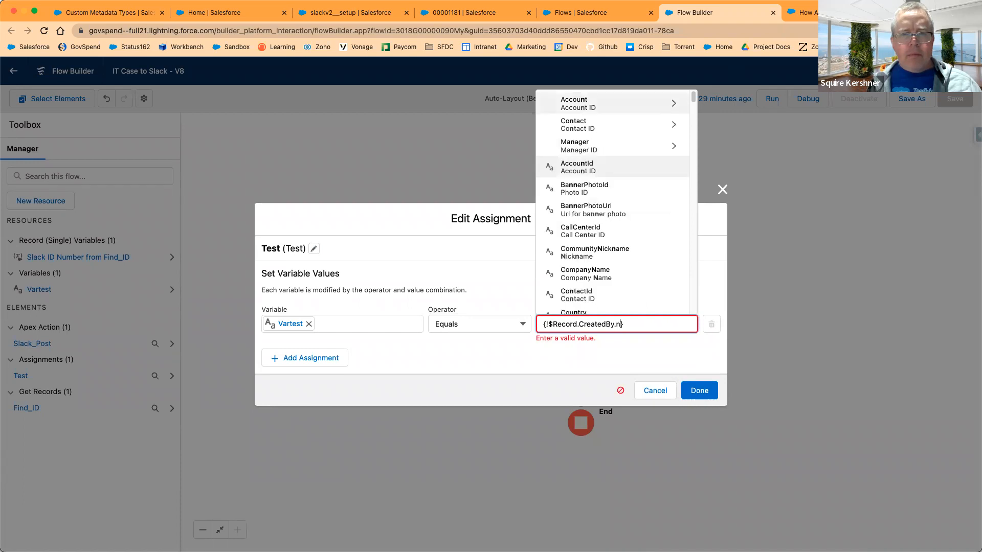
text(ame)
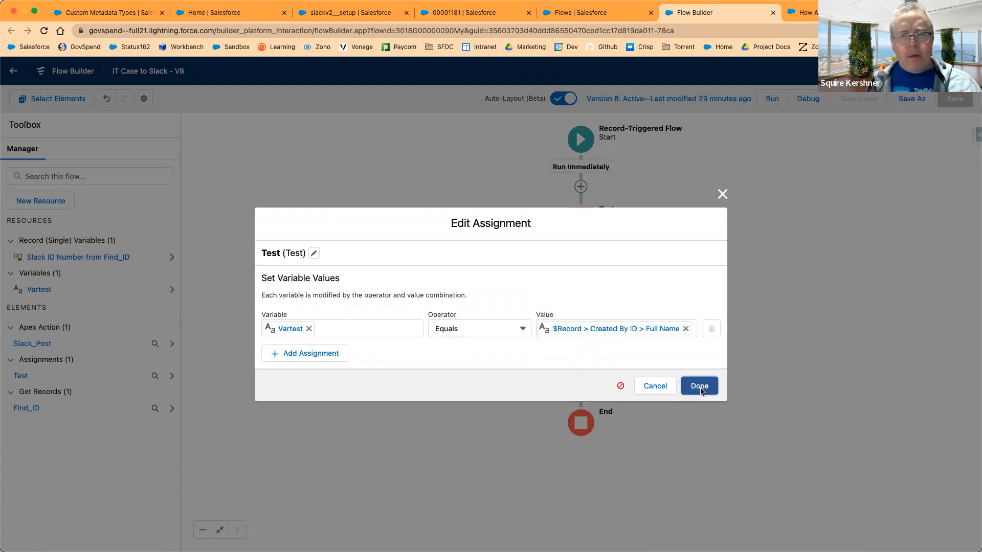
Save the Test assignment and save IT Case to Slack as a new version 9.
click(699, 386)
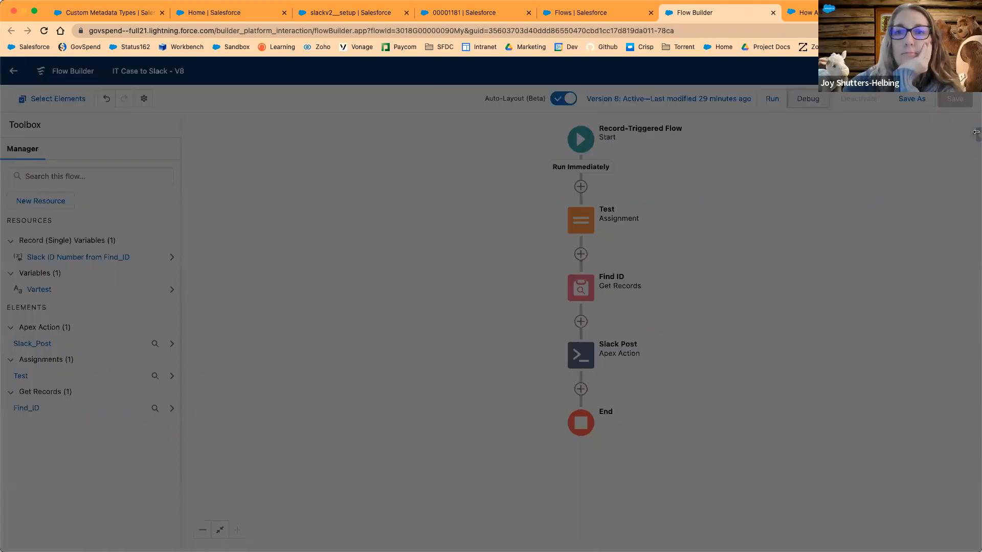
click(808, 98)
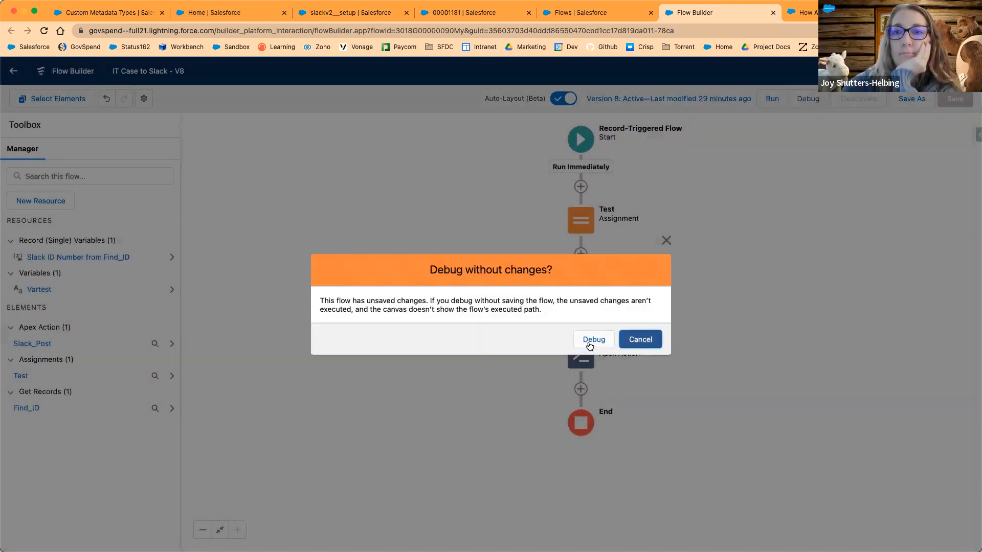
click(640, 339)
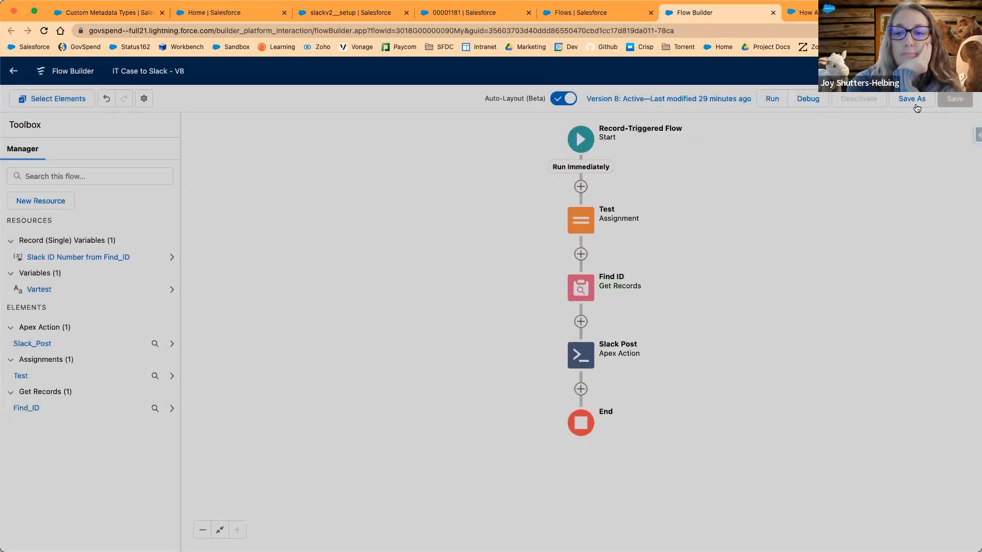
click(911, 98)
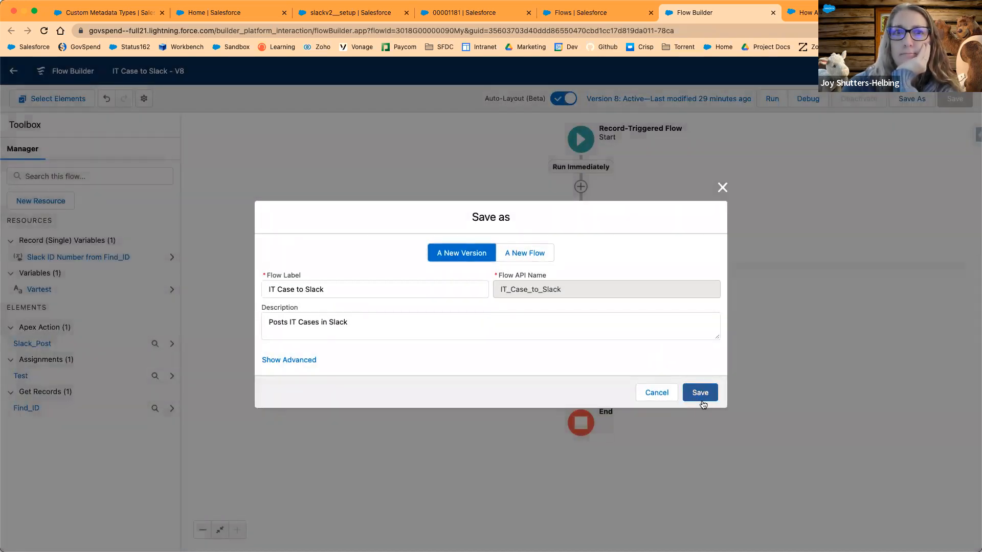
click(700, 391)
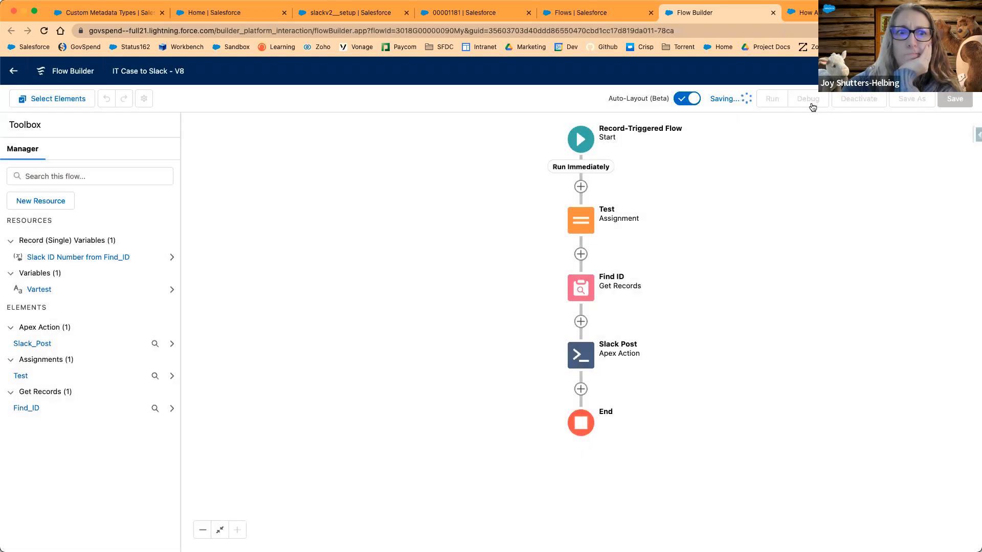
Run a debug and expand the start details showing no triggering record was specified.
click(808, 98)
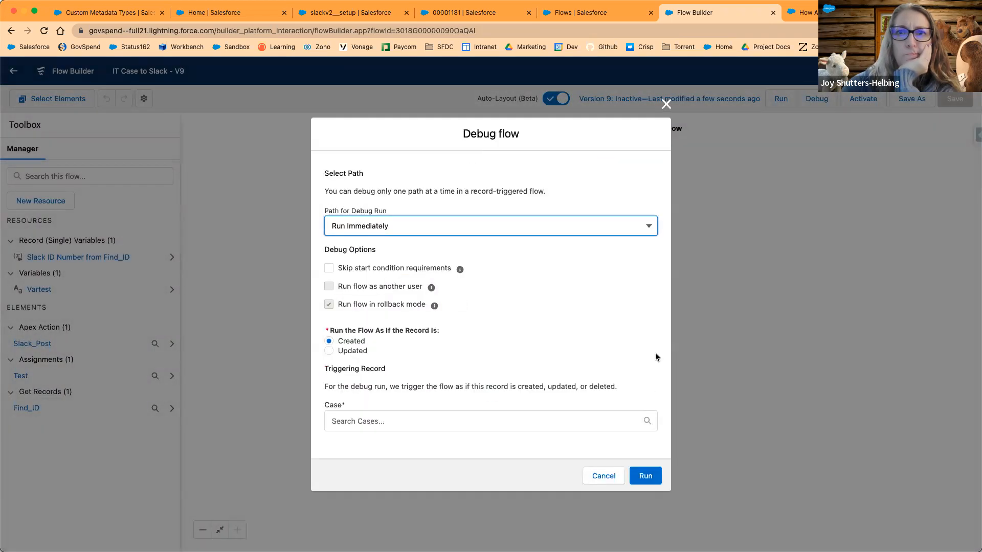
click(644, 475)
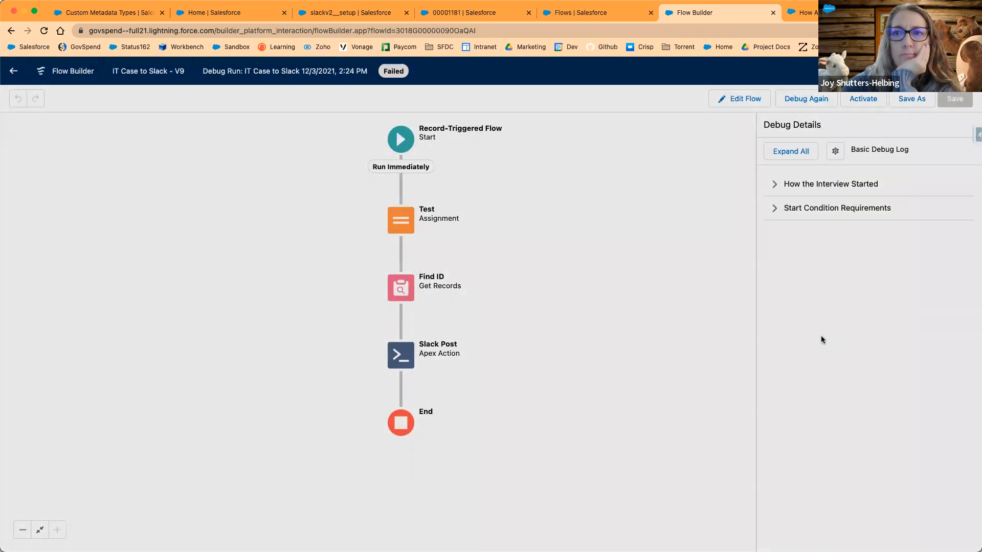
click(829, 183)
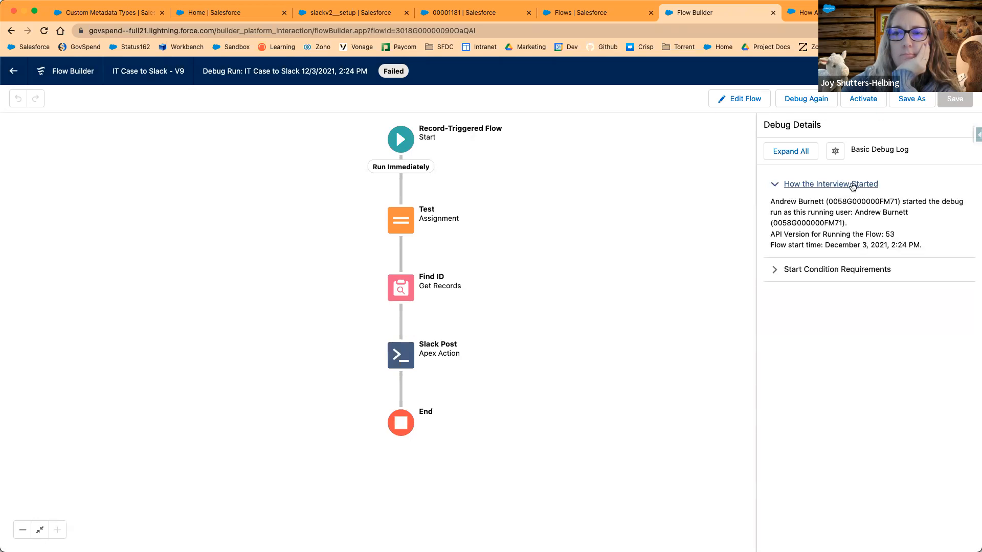
click(835, 269)
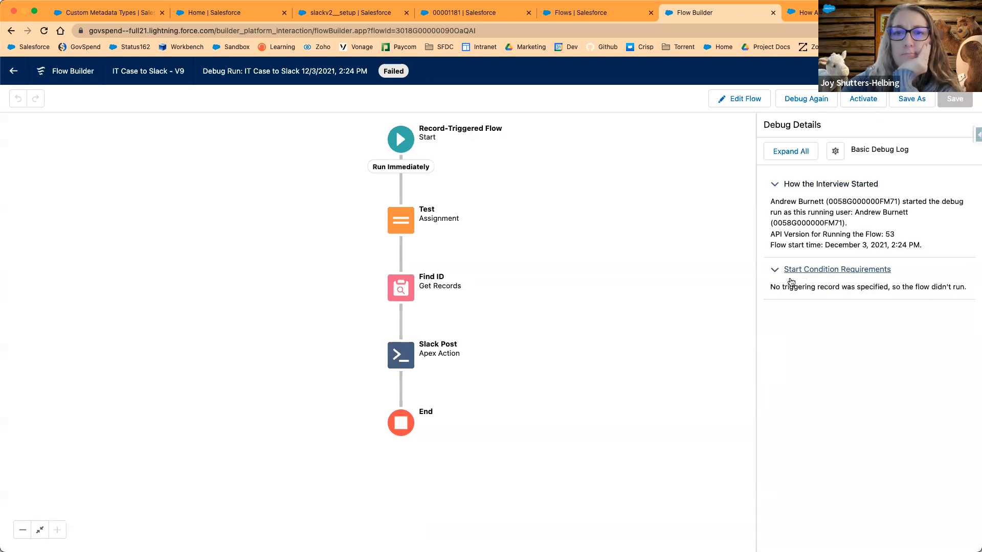
mouse_move(804, 316)
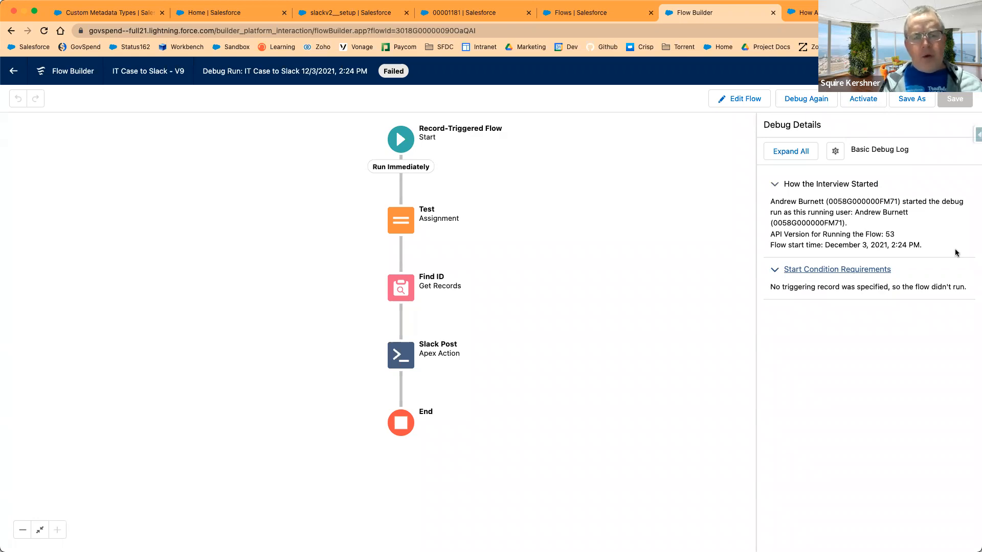
mouse_move(461, 101)
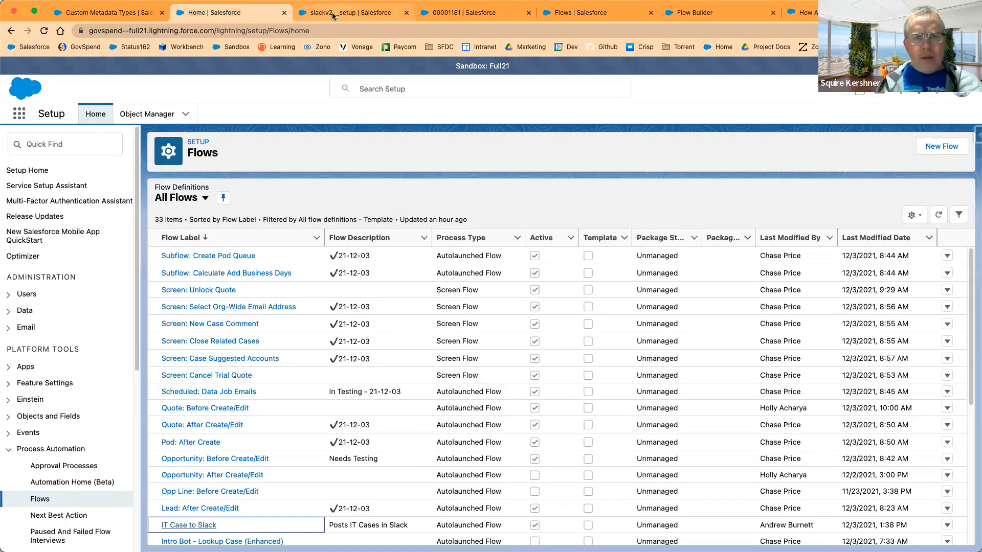
Copy case 00001181's record Id from its address bar and return to Flow Builder.
click(473, 12)
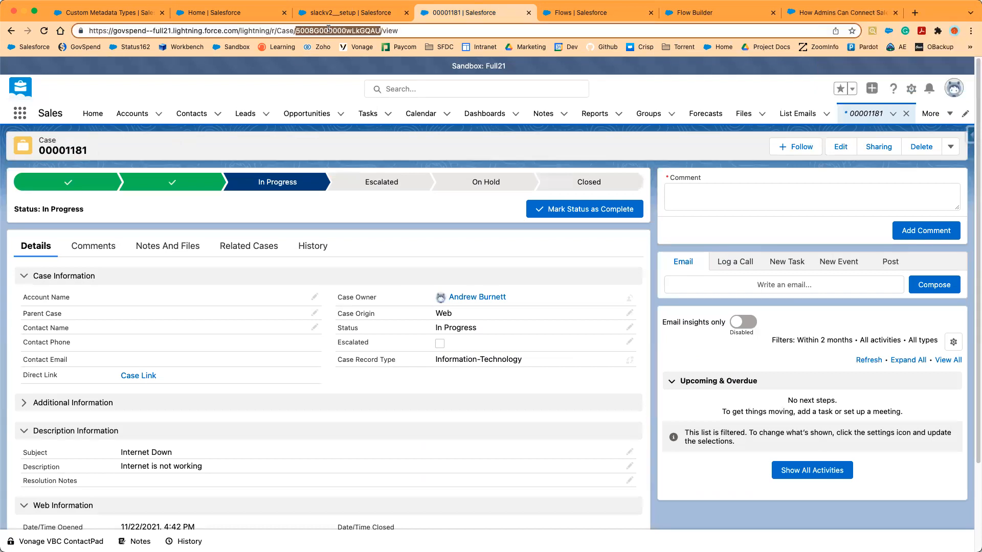
right_click(339, 29)
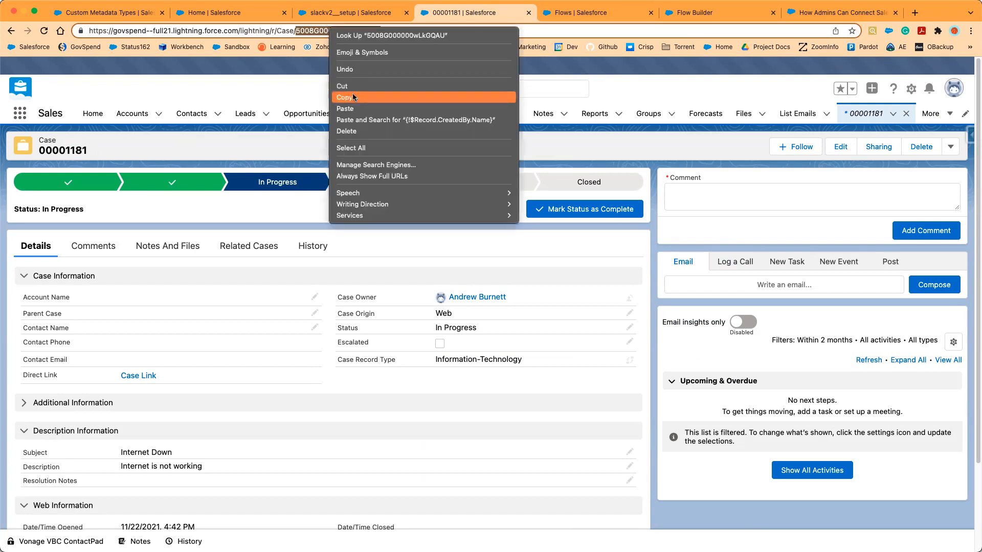
click(702, 12)
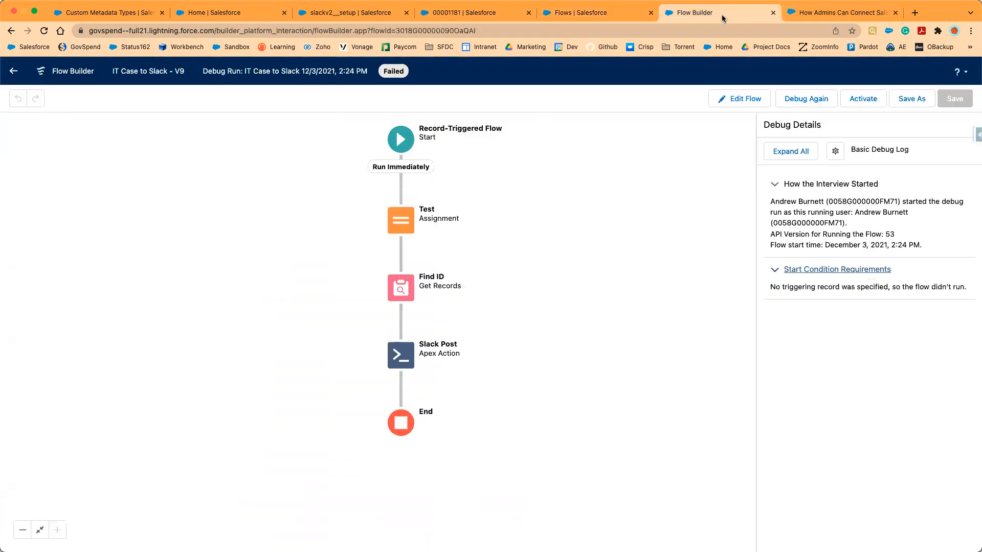
mouse_move(399, 140)
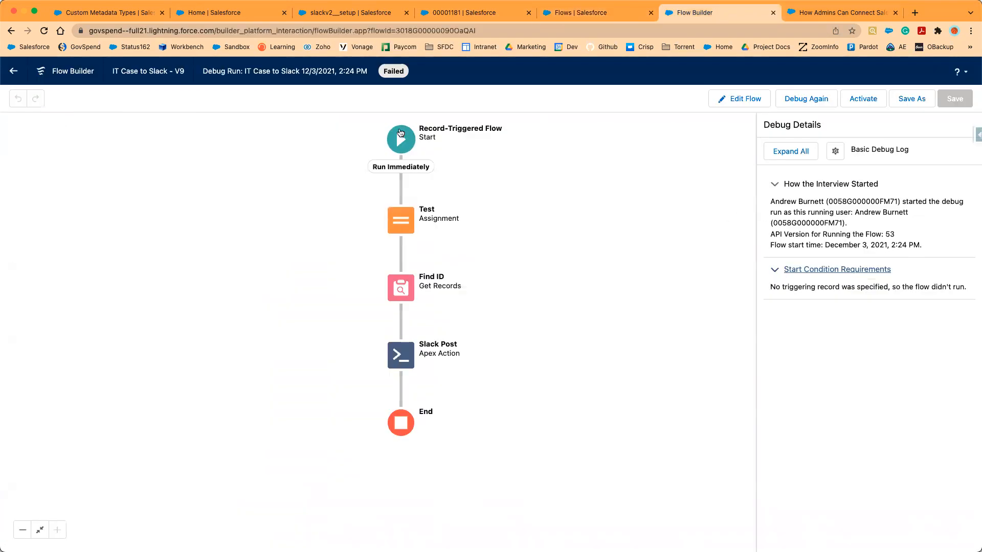
Debug again with case 00001181 as the triggering record; the run fails at Slack Post.
click(399, 139)
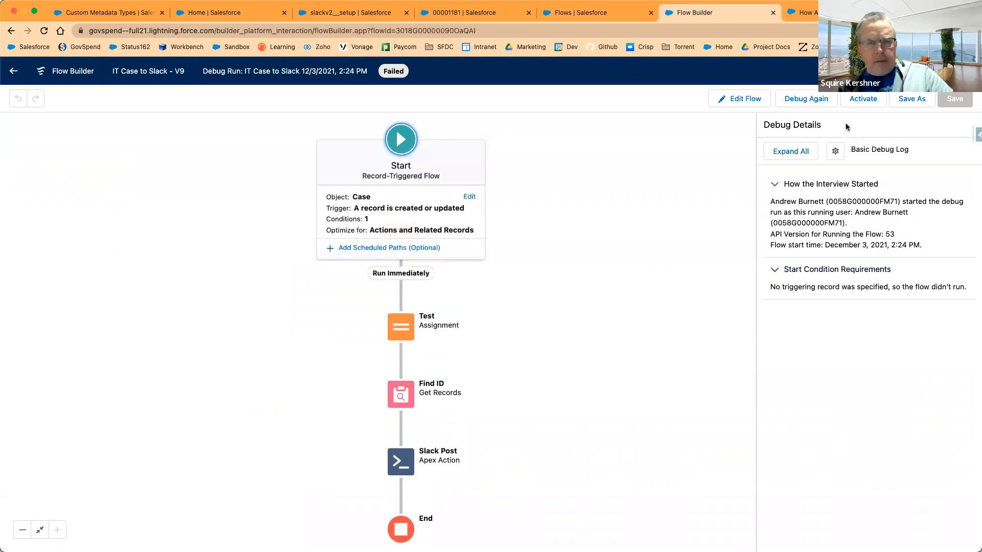
click(804, 99)
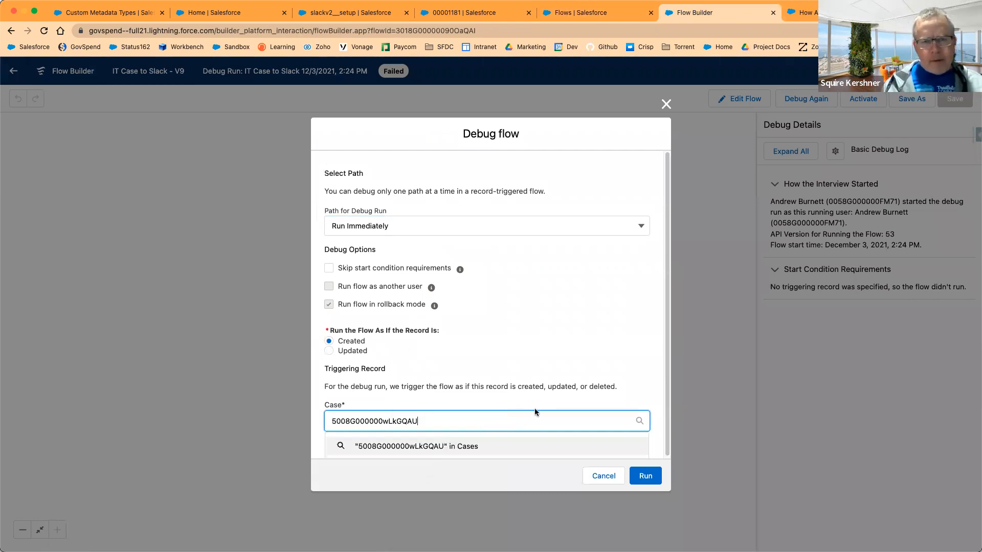
key(Backspace)
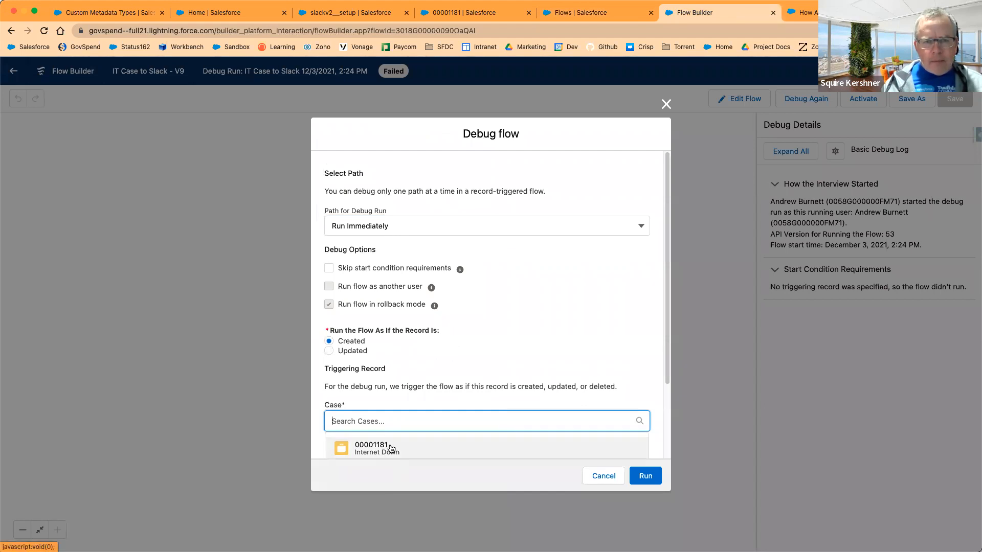
click(372, 448)
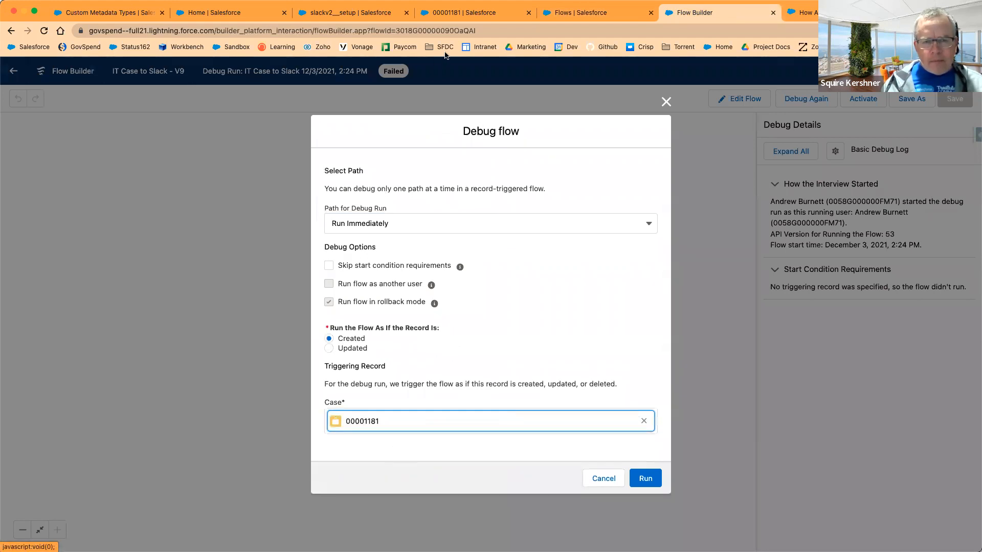
click(646, 479)
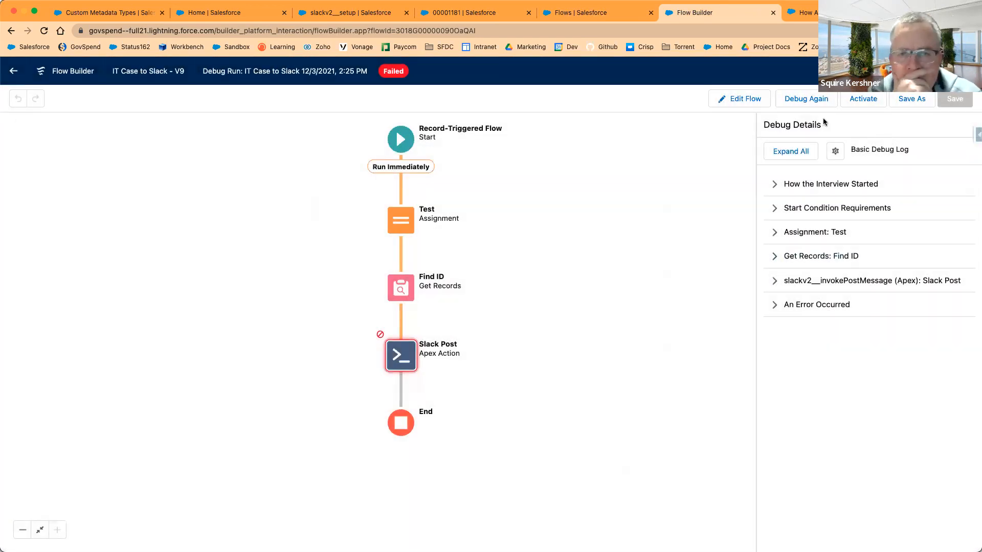
Expand the interview start, start conditions and Assignment: Test log entries showing Vartest null.
click(829, 183)
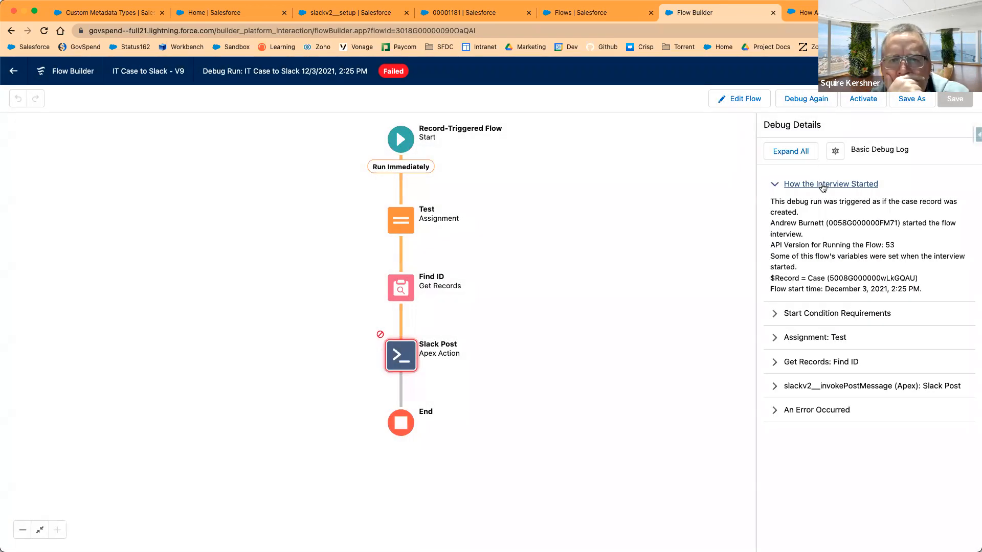
mouse_move(951, 300)
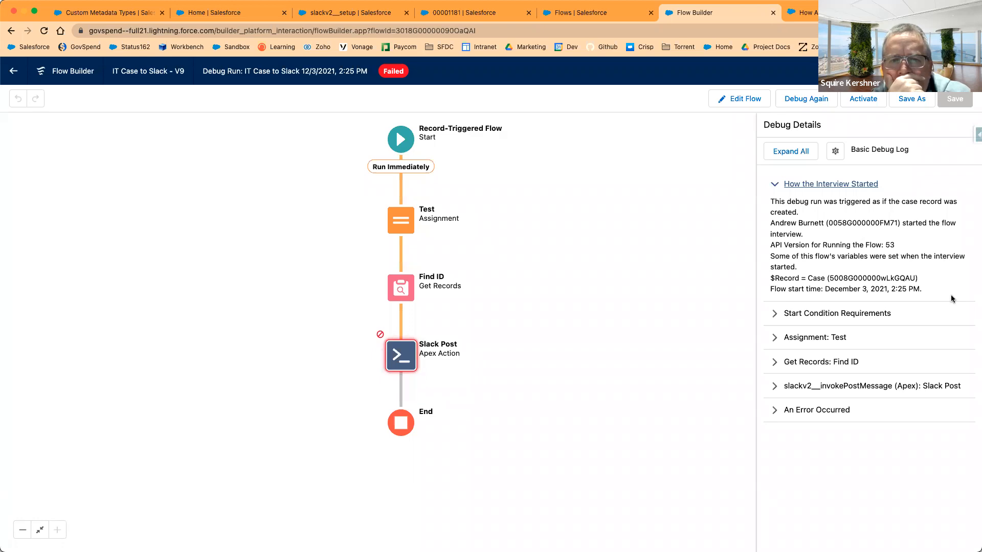
click(837, 313)
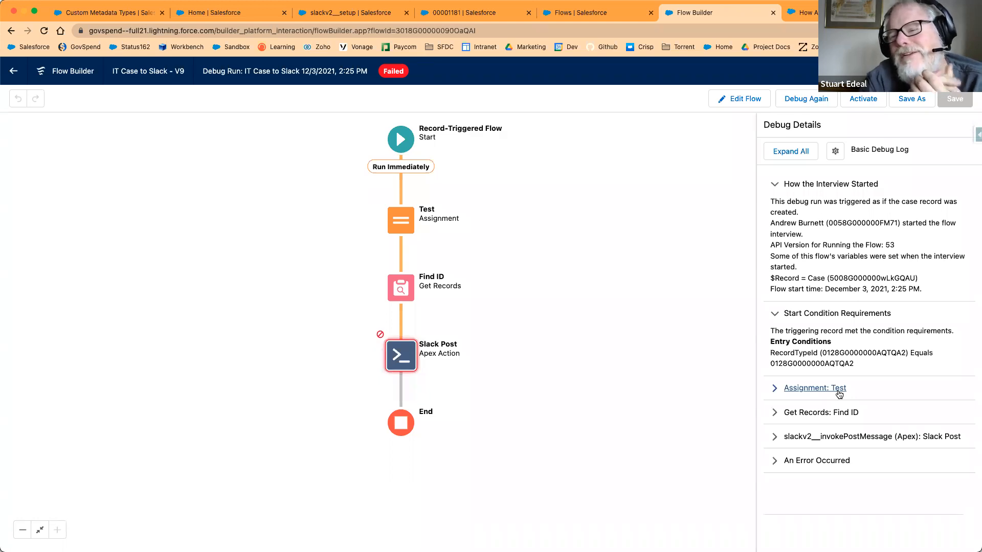
click(815, 388)
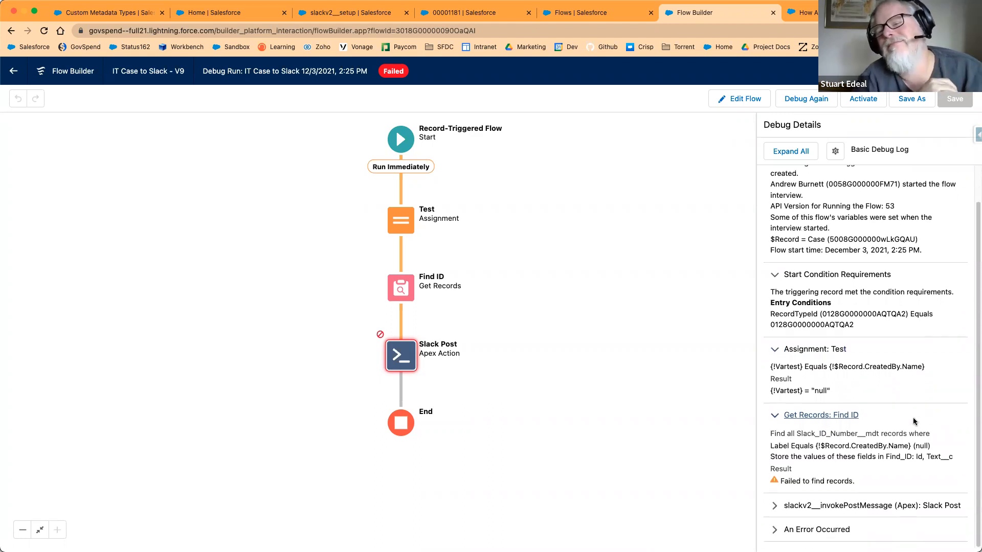
mouse_move(884, 385)
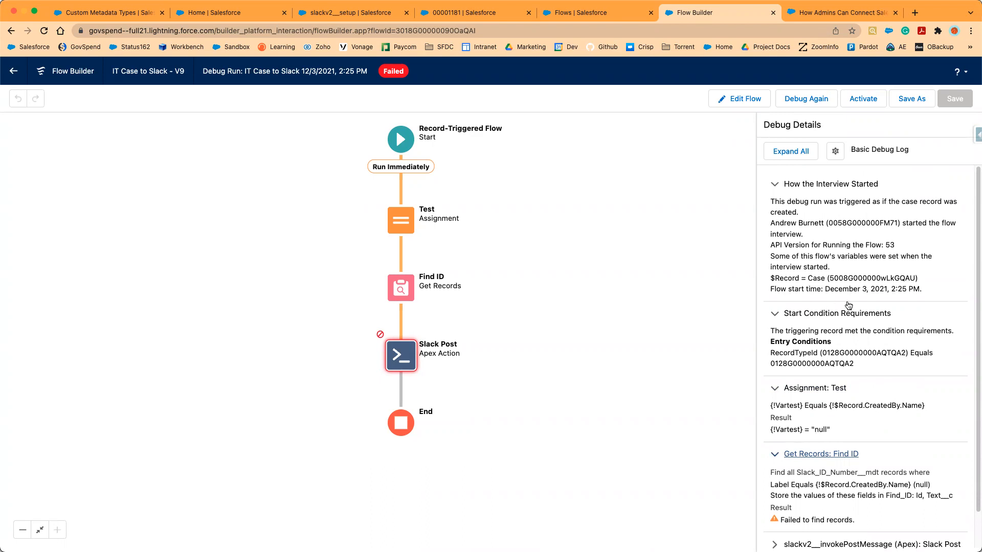
mouse_move(845, 432)
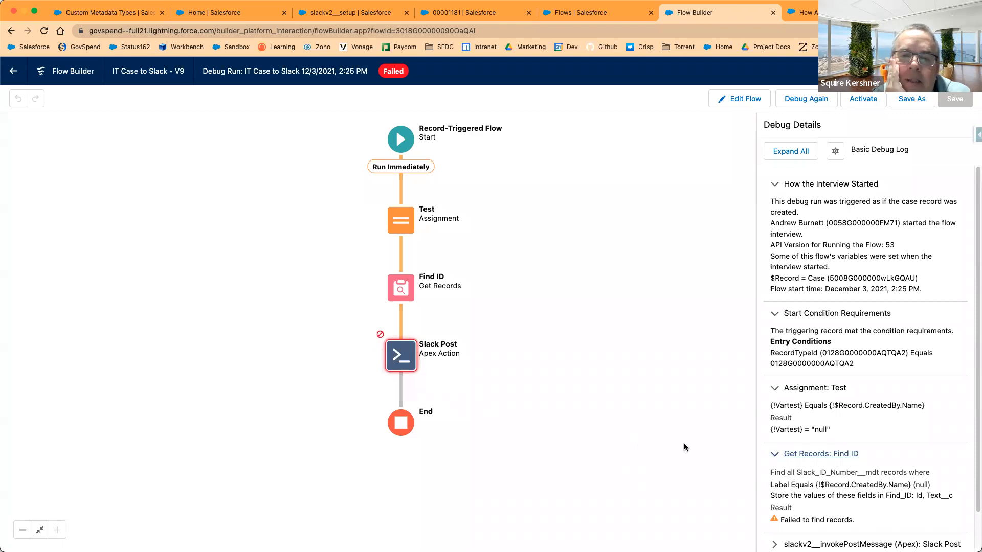
mouse_move(872, 439)
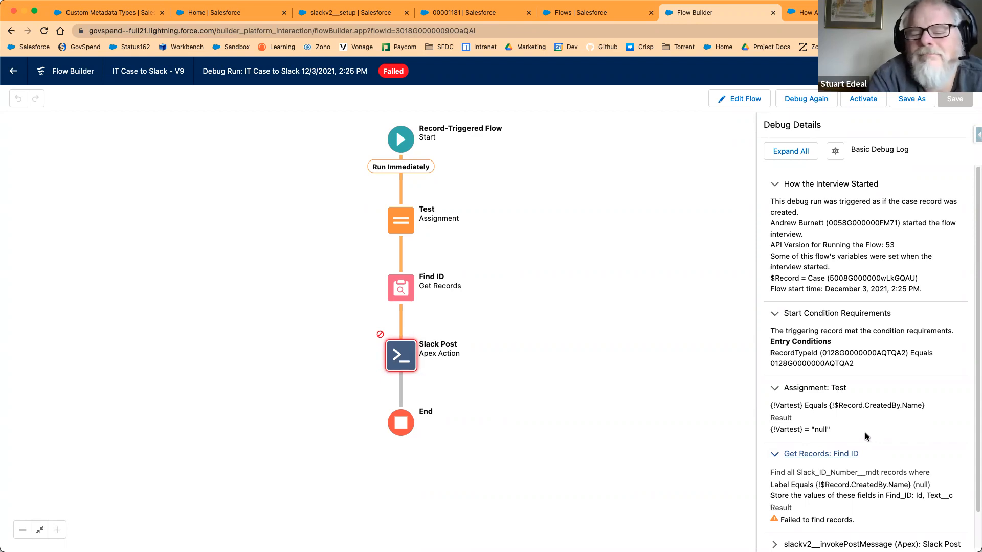
mouse_move(702, 313)
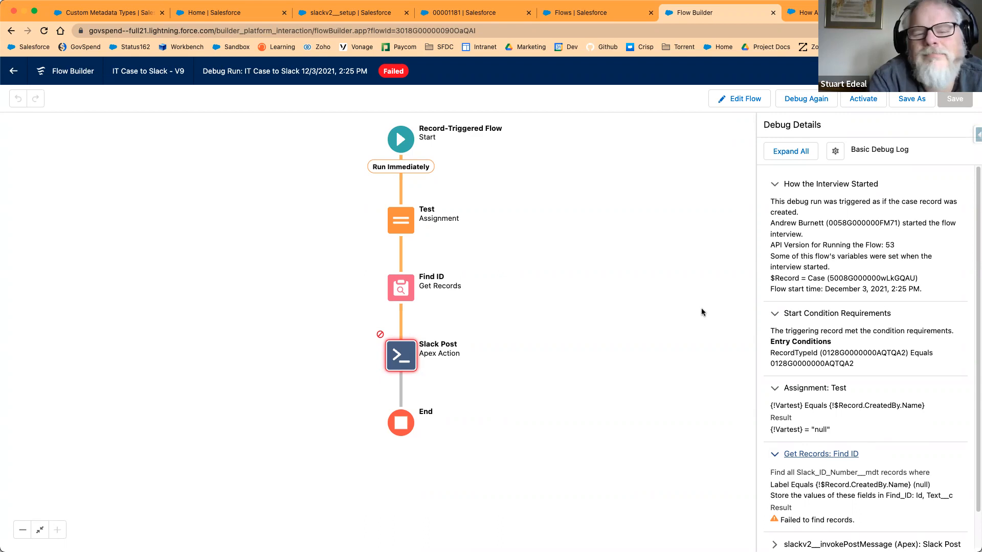
mouse_move(571, 255)
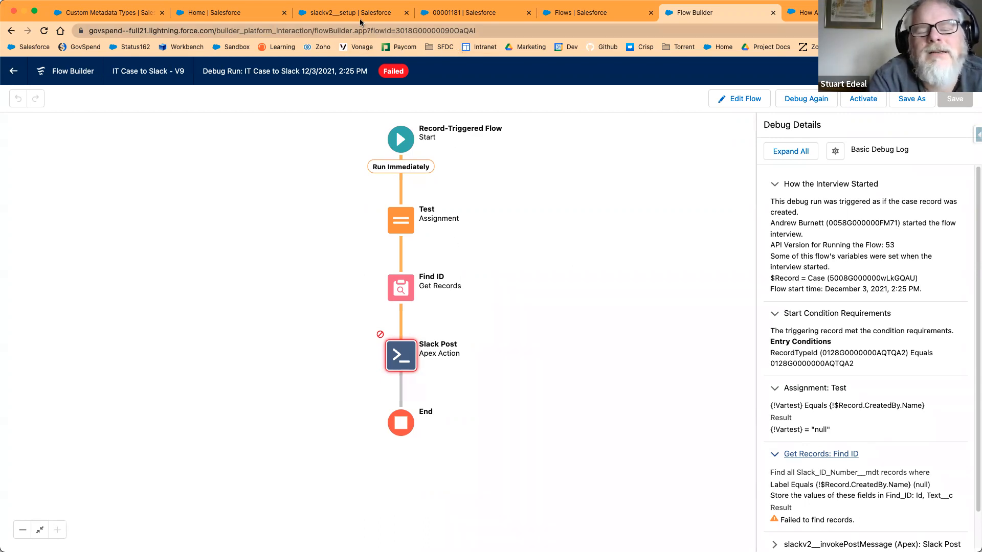
mouse_move(565, 313)
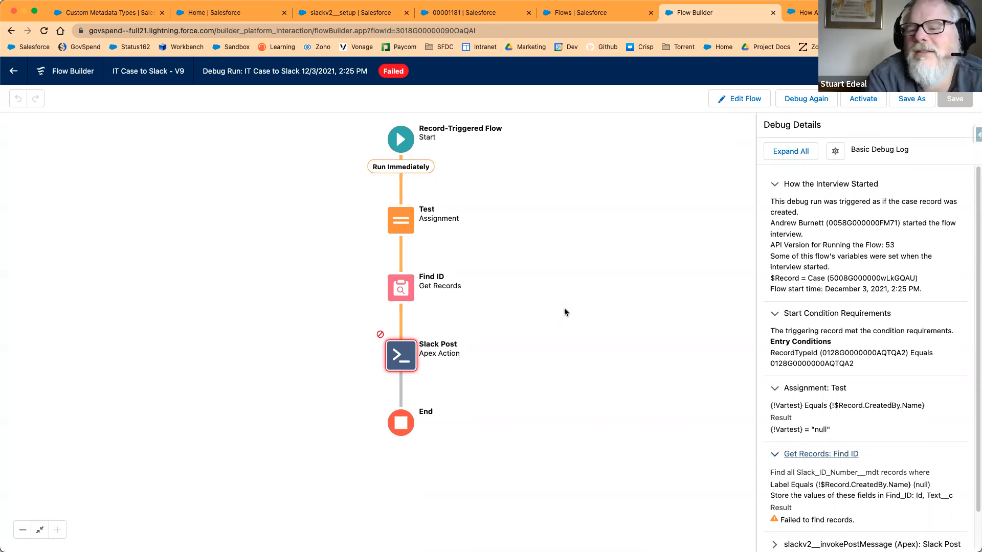
mouse_move(576, 292)
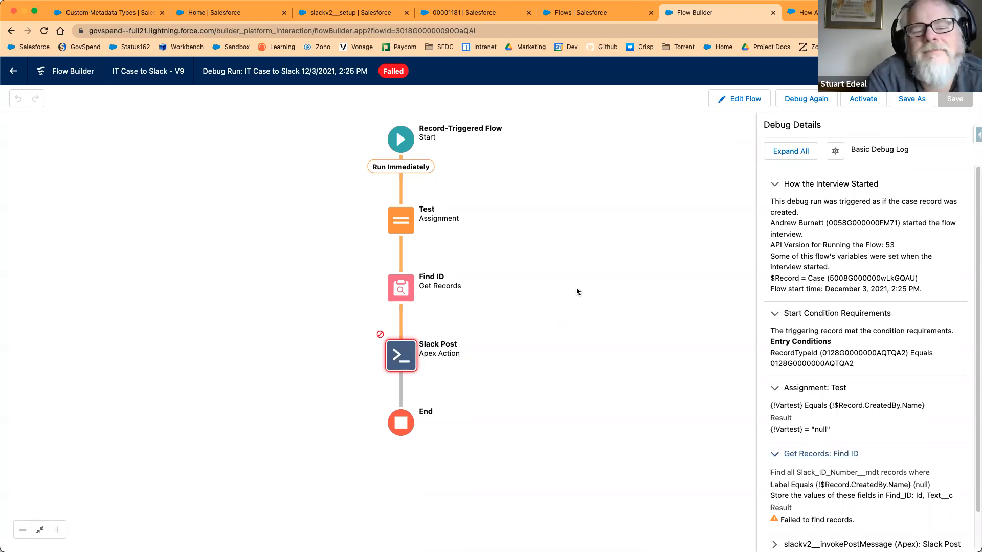
mouse_move(574, 296)
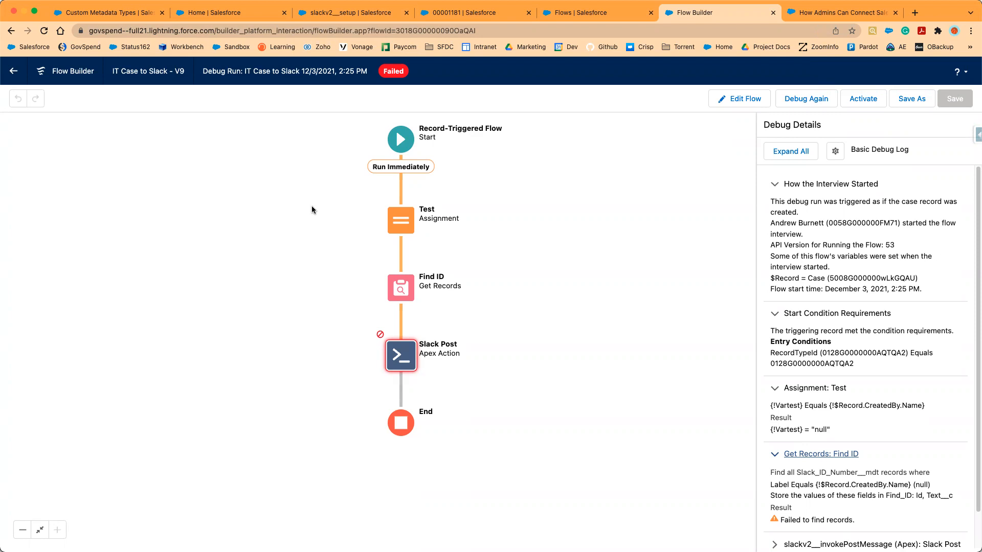
mouse_move(235, 138)
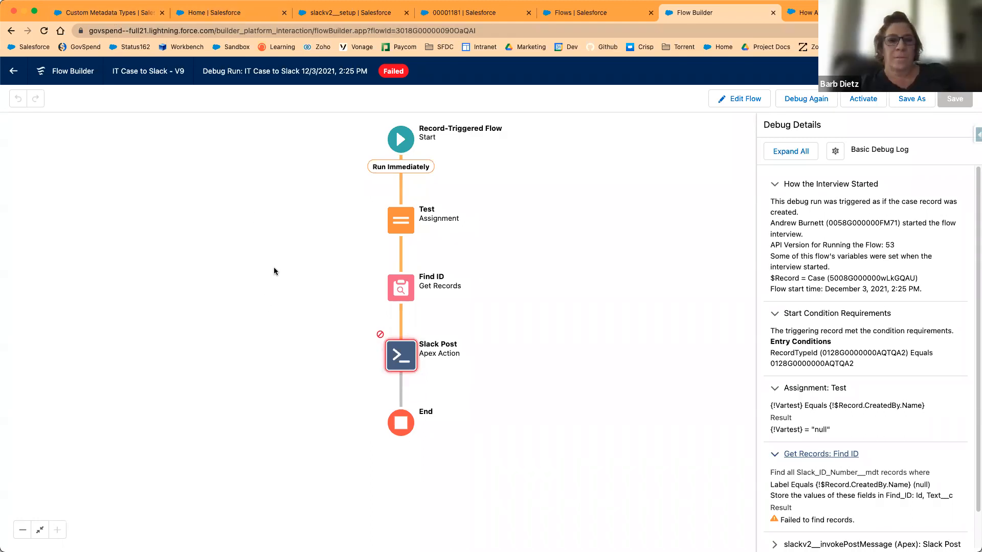
Review the Start trigger settings unchanged and cancel back to the failed debug run canvas.
click(400, 138)
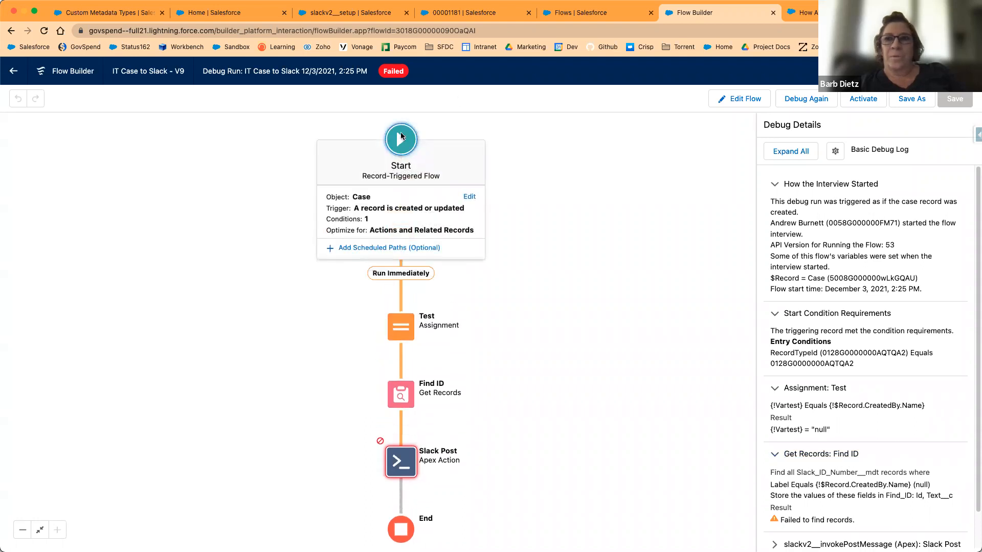
click(401, 139)
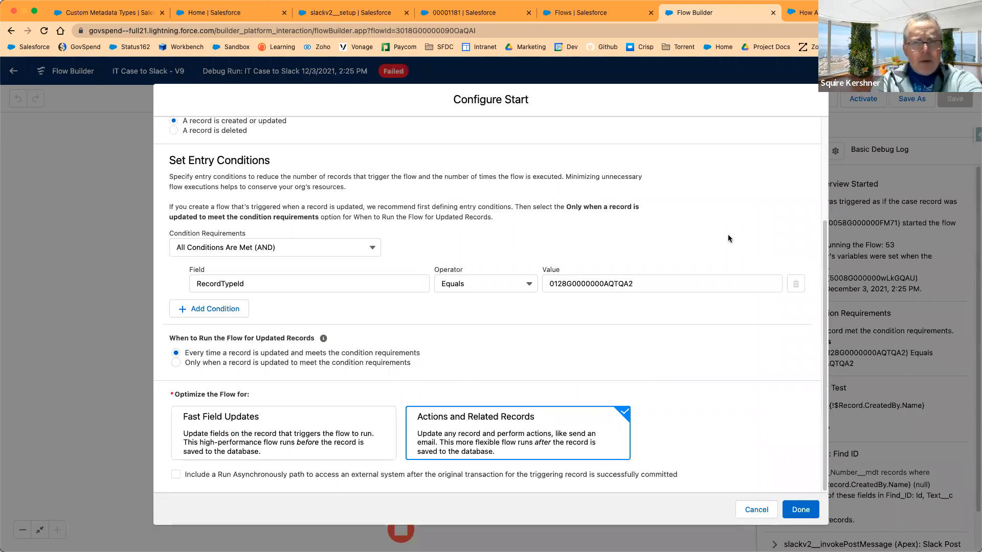
mouse_move(684, 236)
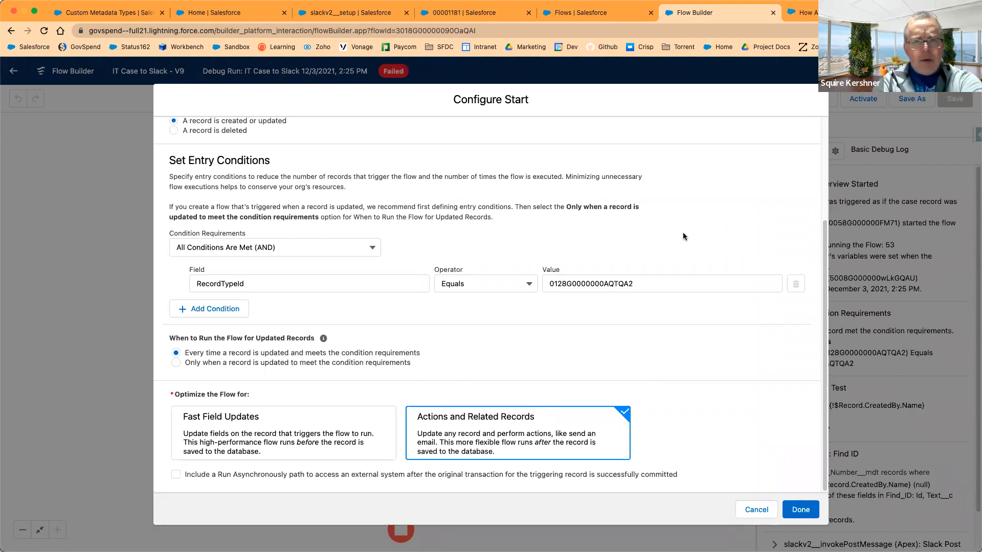
mouse_move(599, 336)
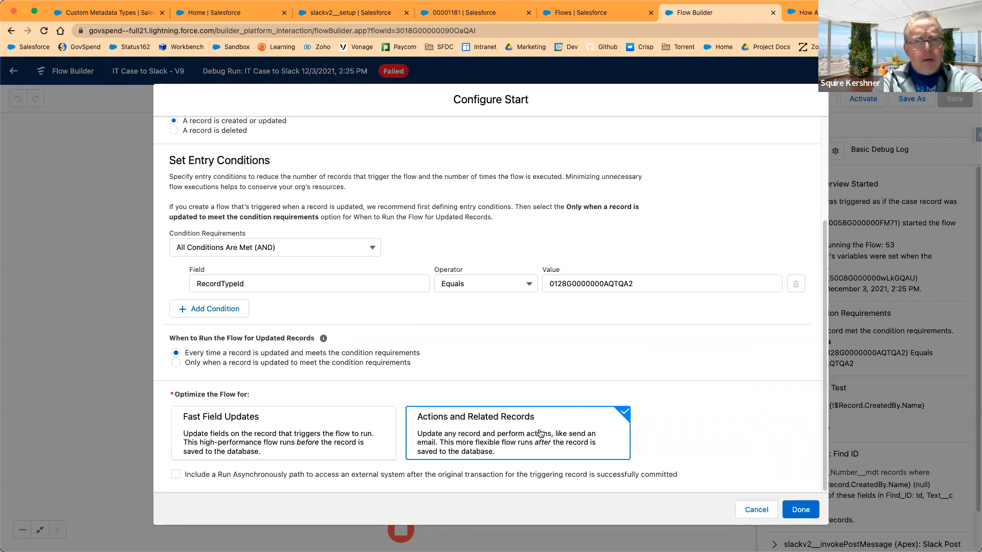
mouse_move(539, 434)
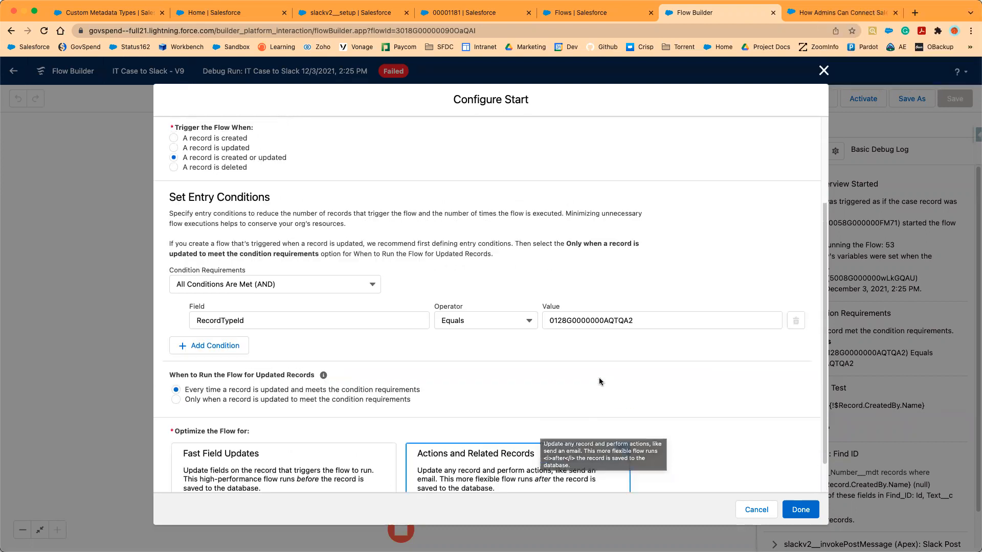
scroll(down, 3)
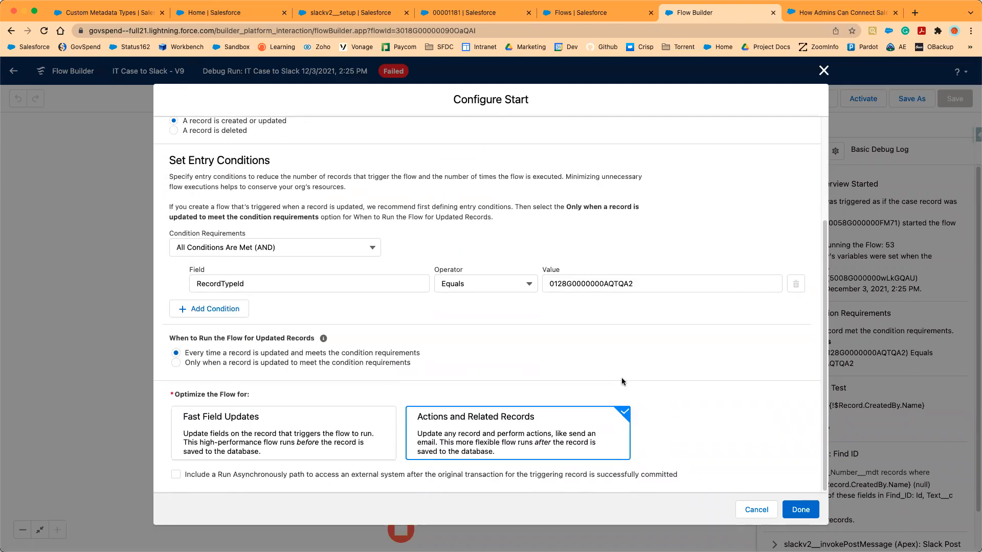
mouse_move(740, 327)
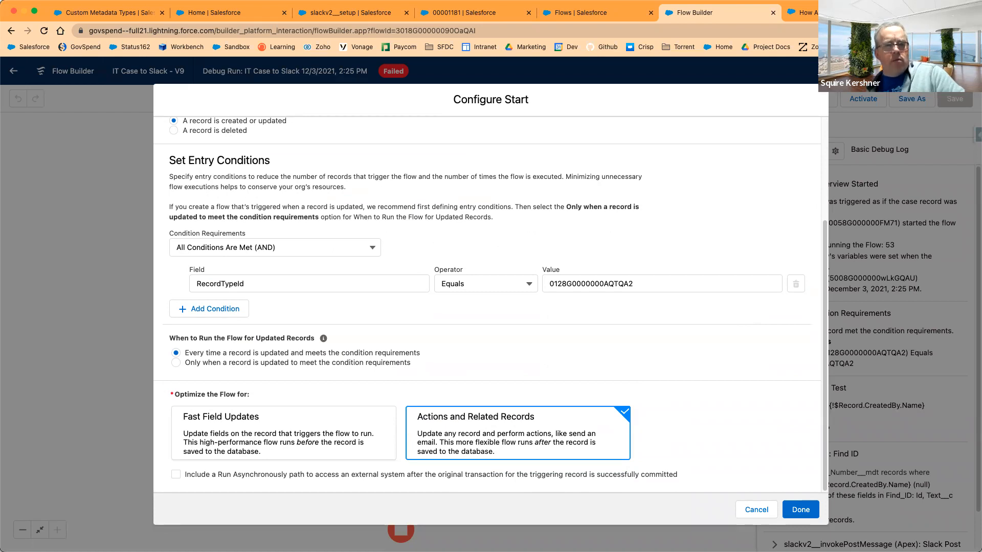
click(662, 283)
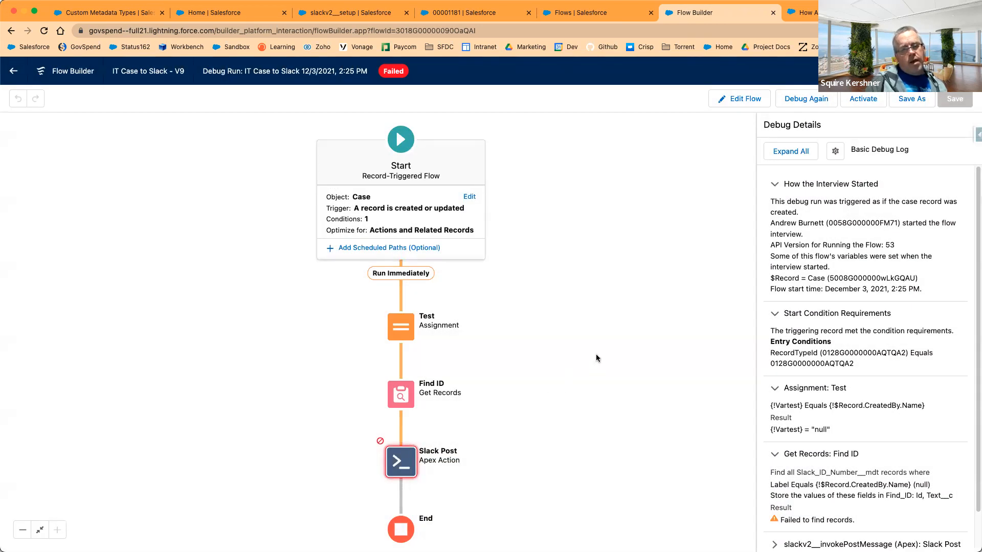
mouse_move(409, 396)
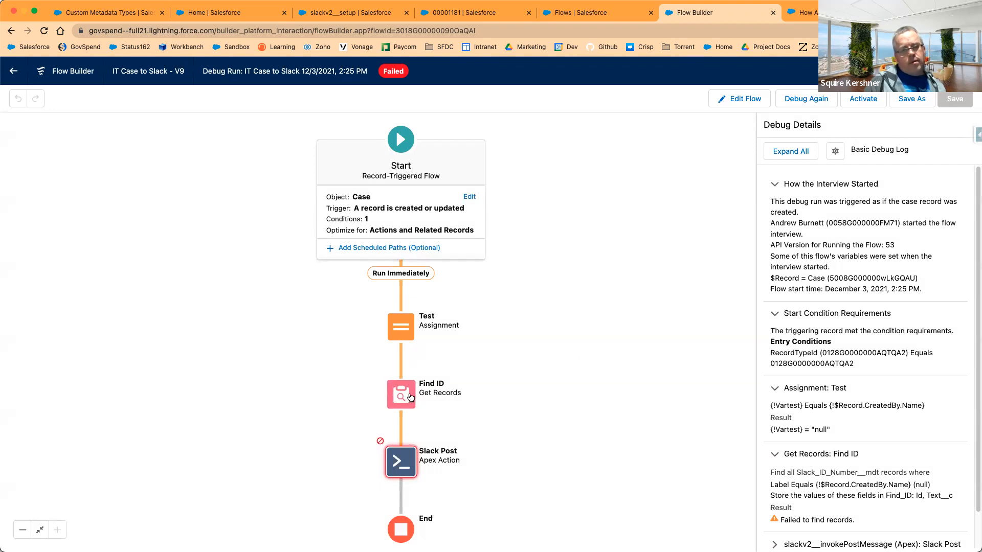
mouse_move(399, 428)
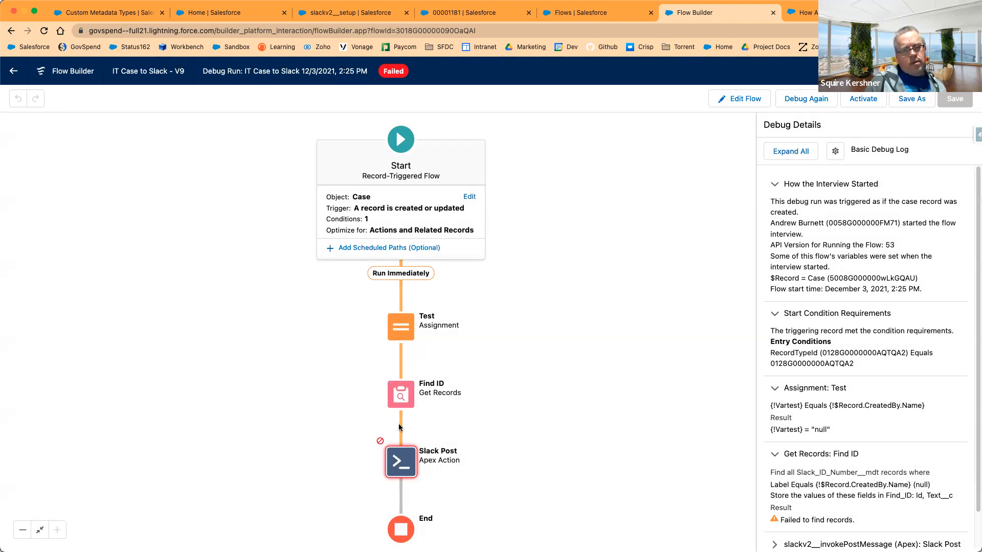
Review the Find ID lookup's Label filter on Slack ID Number records and close it unchanged.
click(401, 461)
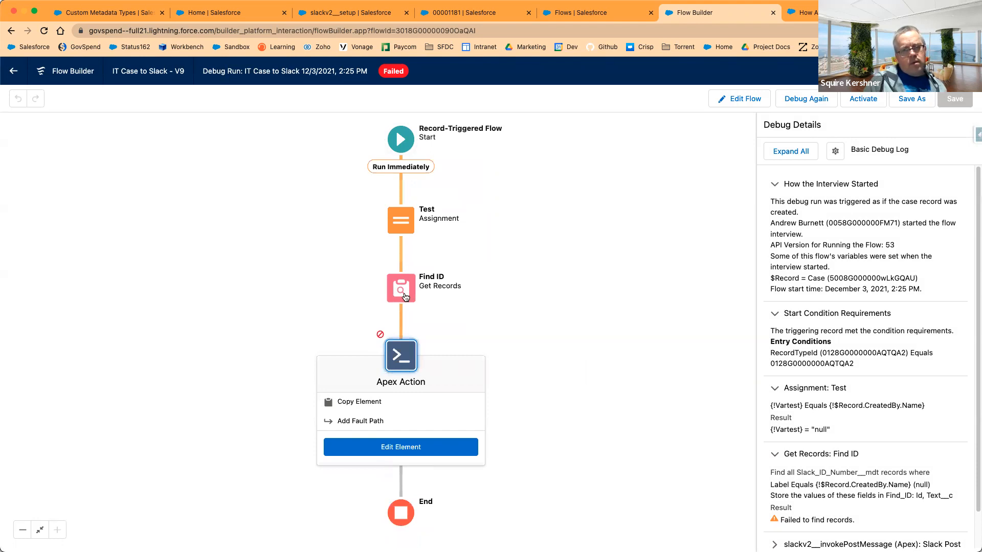
click(400, 447)
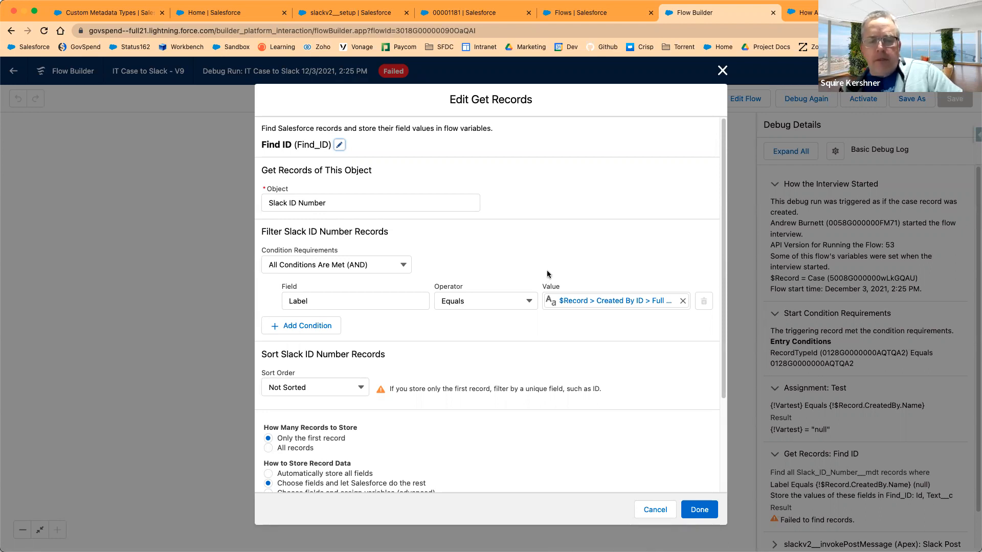
mouse_move(546, 272)
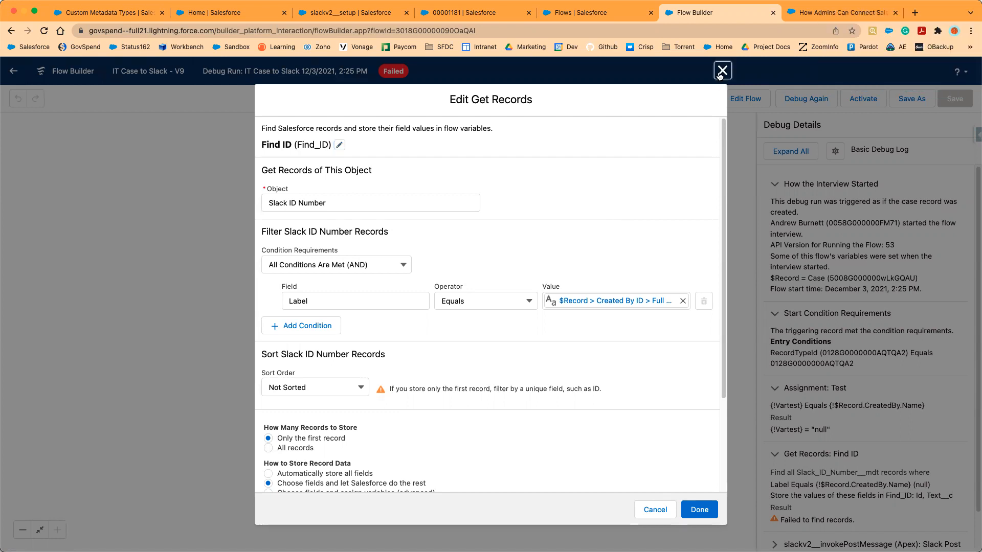
click(722, 70)
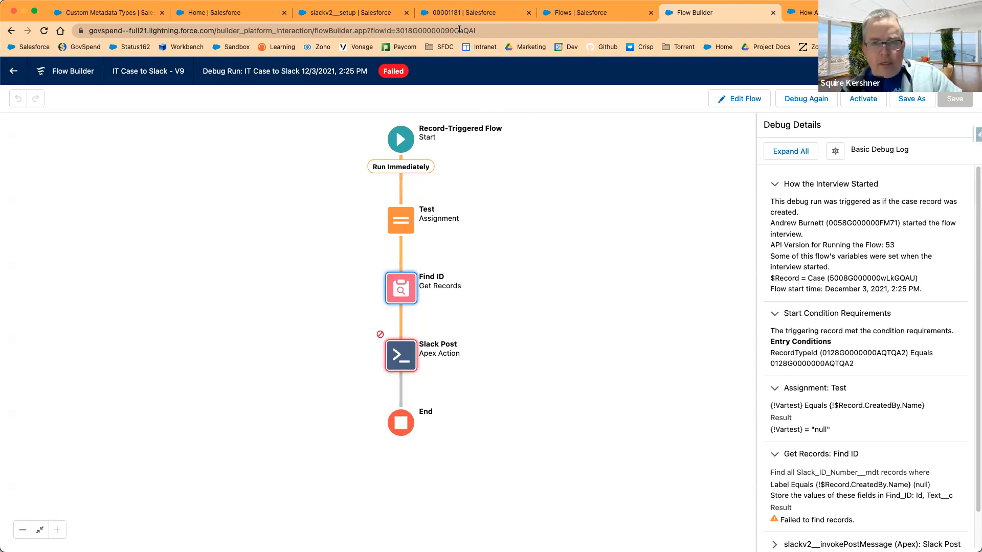
mouse_move(459, 12)
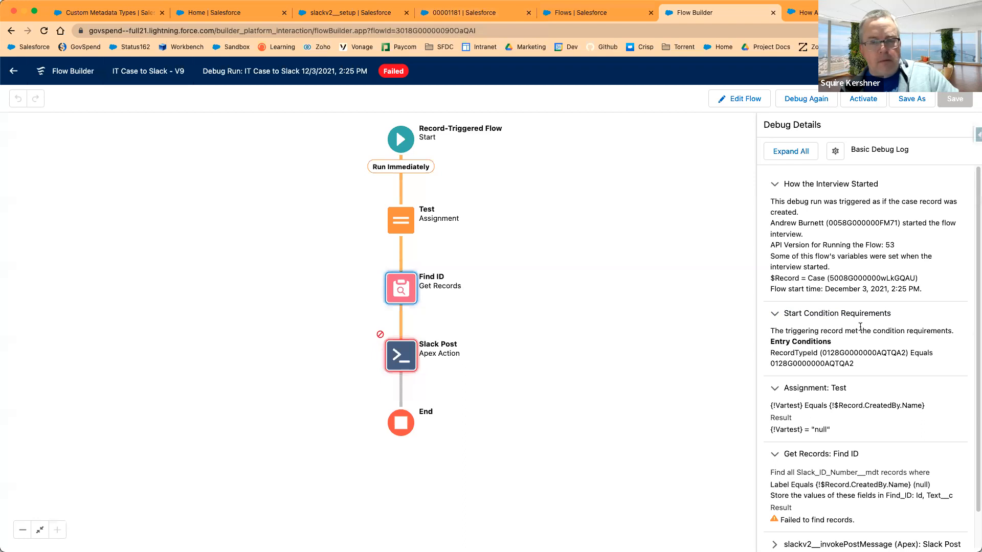
mouse_move(863, 430)
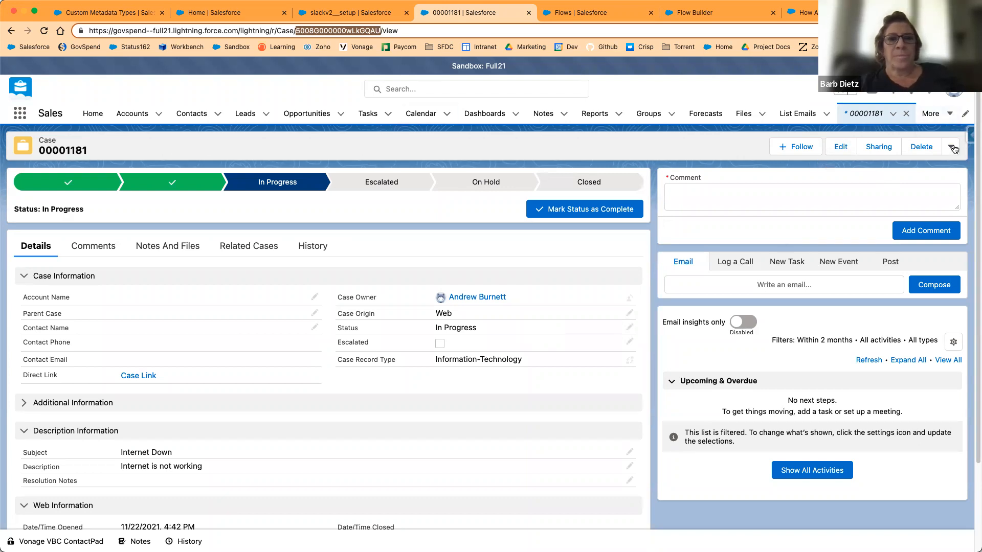
Leave case 00001181 via the App Launcher for the Cases list to start a new case.
click(950, 146)
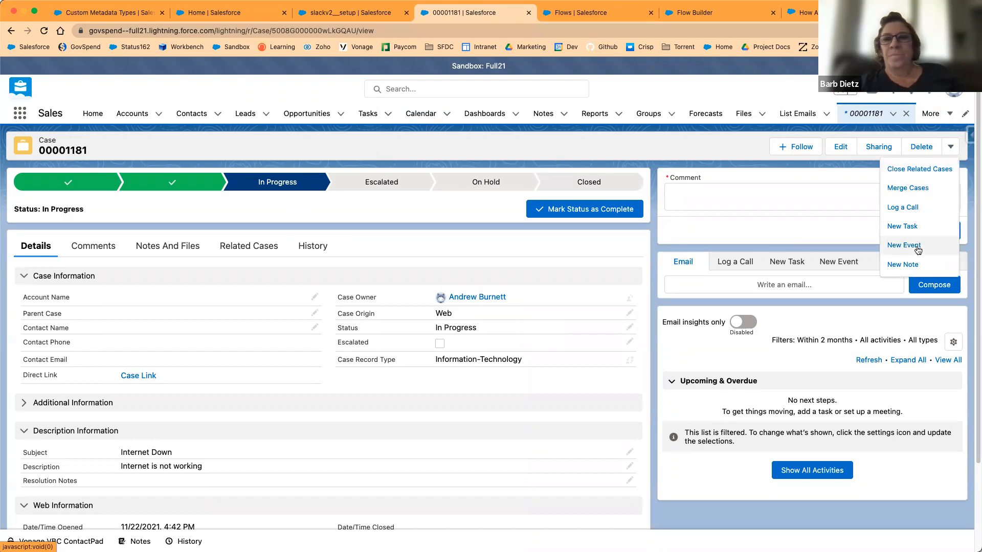
mouse_move(589, 182)
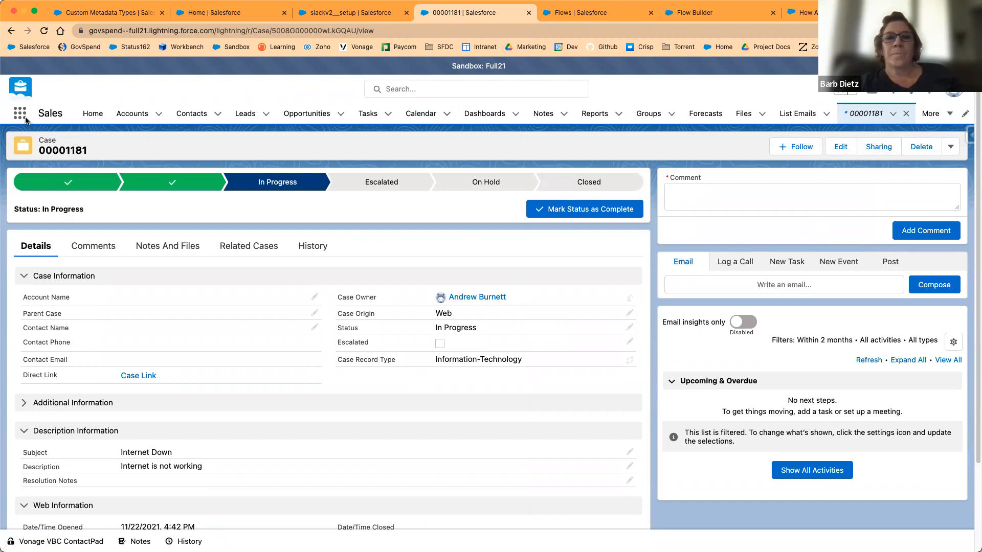
click(20, 113)
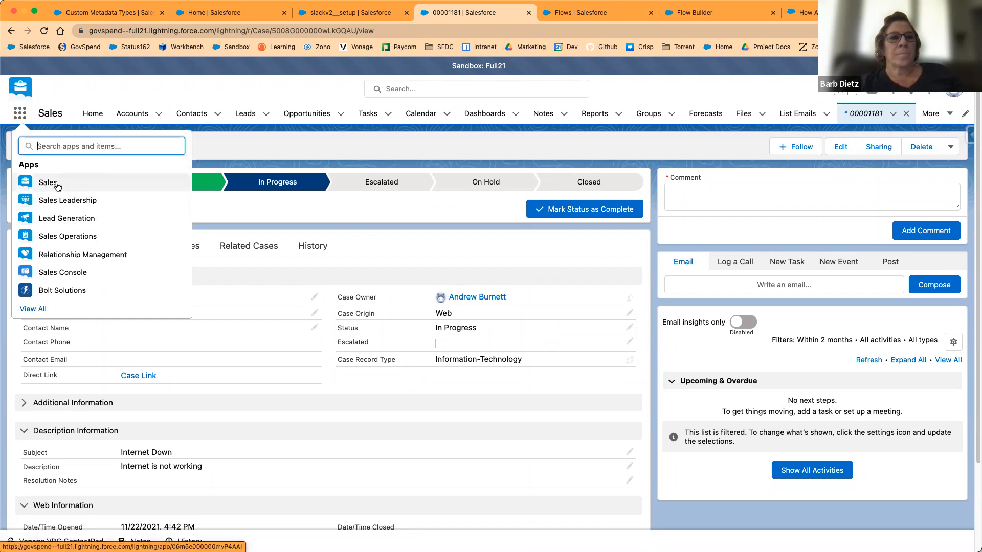
mouse_move(87, 192)
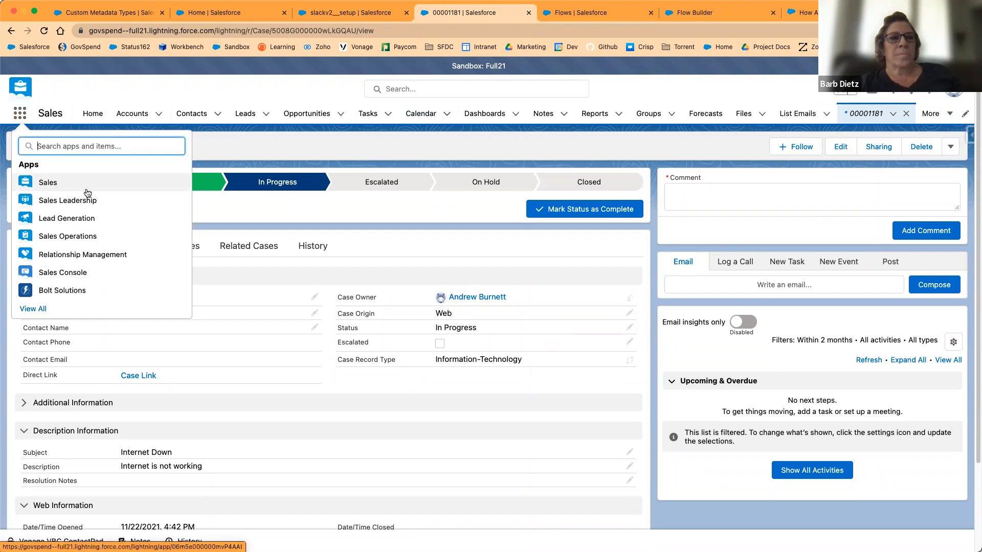
text(c)
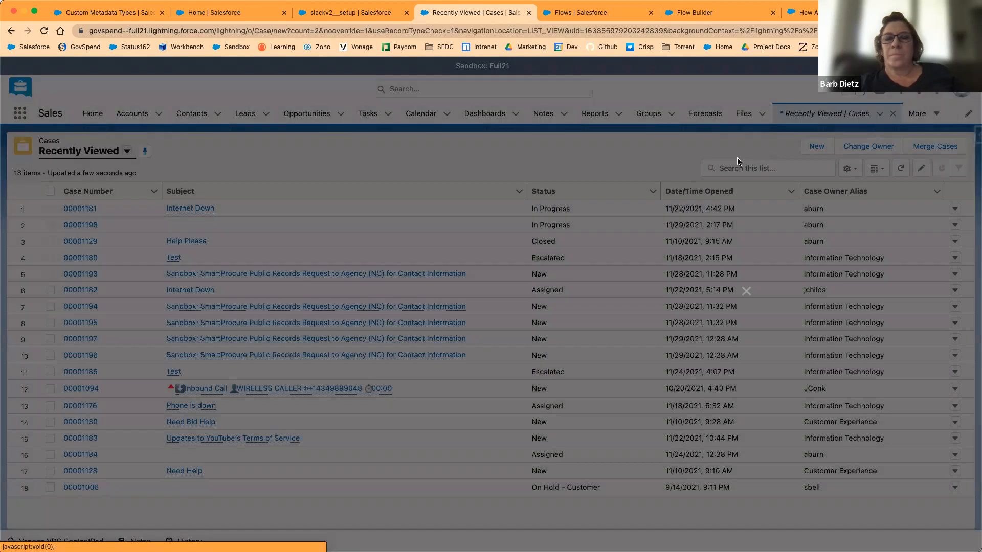
Save a new Information-Technology case with Status Assigned, hitting the missing messageDestinationId error.
click(816, 147)
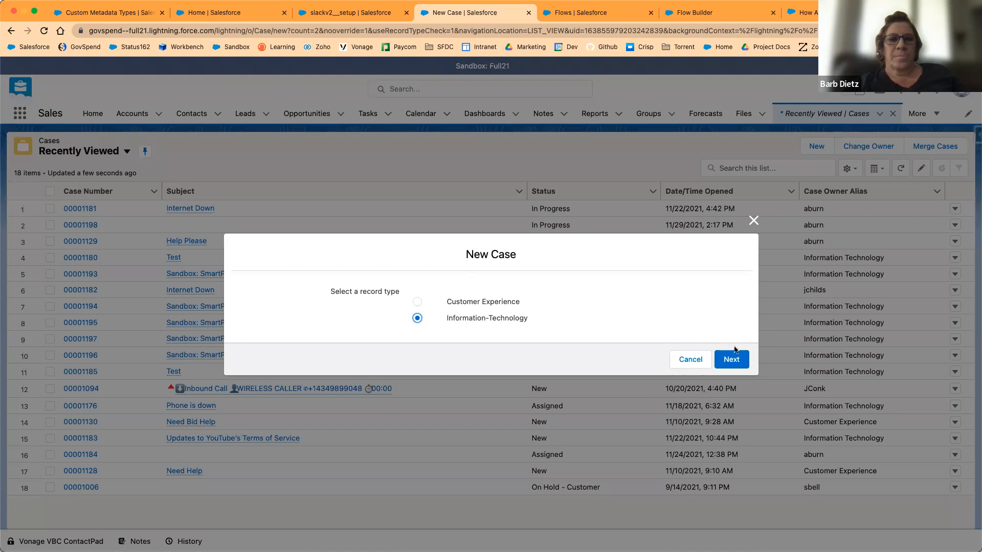
click(730, 359)
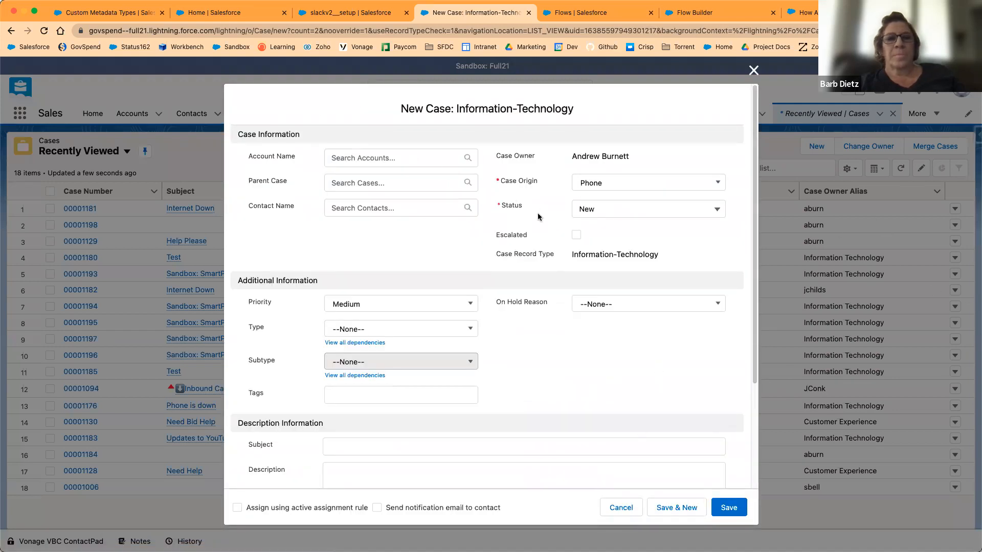
click(648, 208)
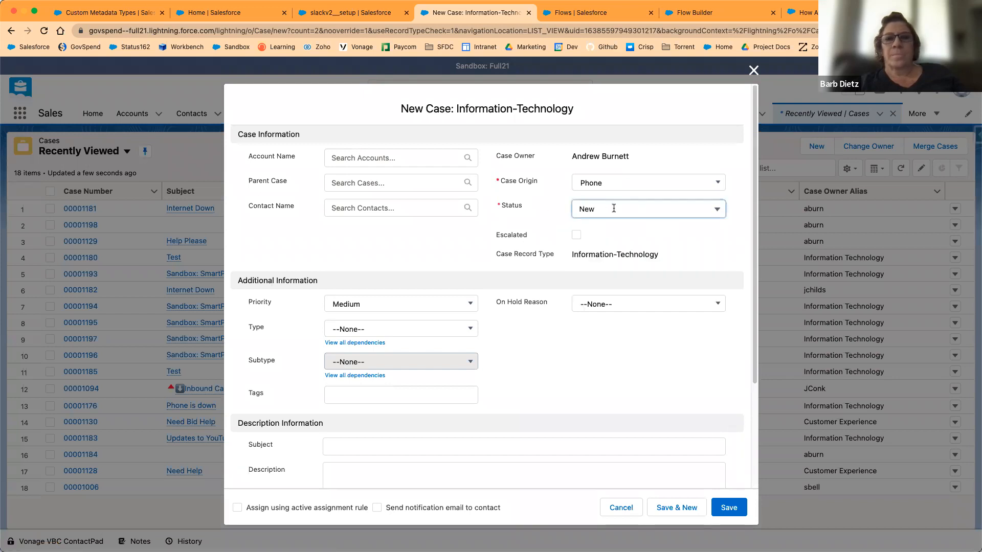
click(646, 208)
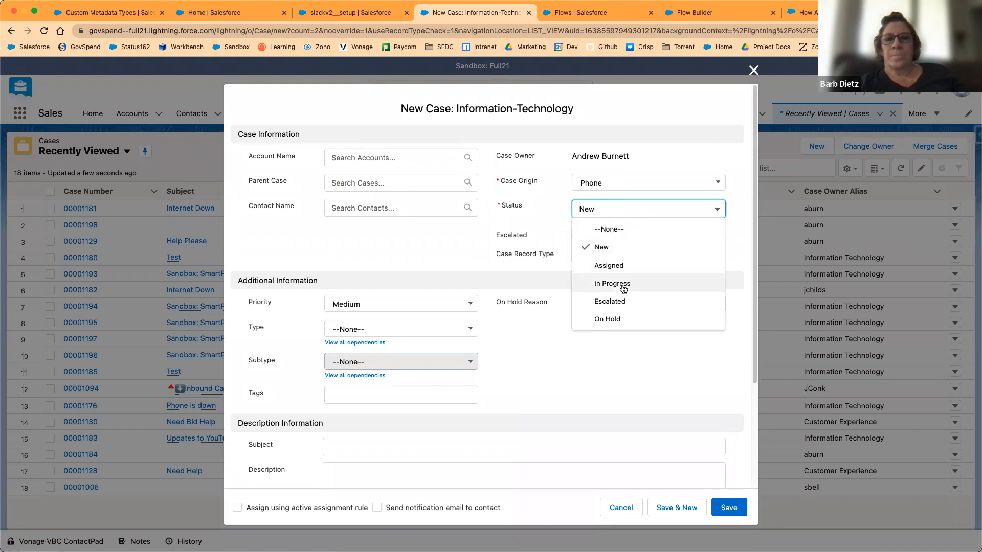
click(608, 266)
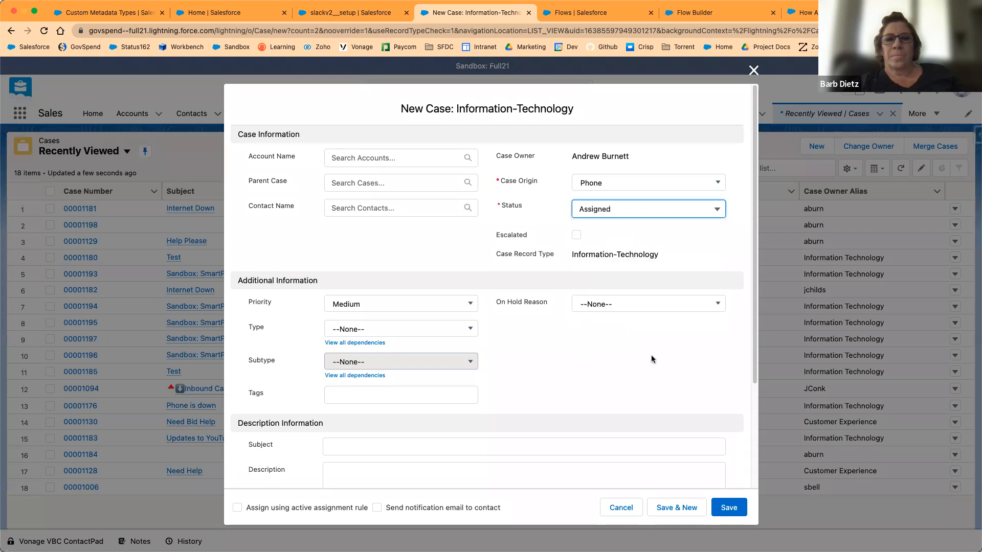
scroll(down, 3)
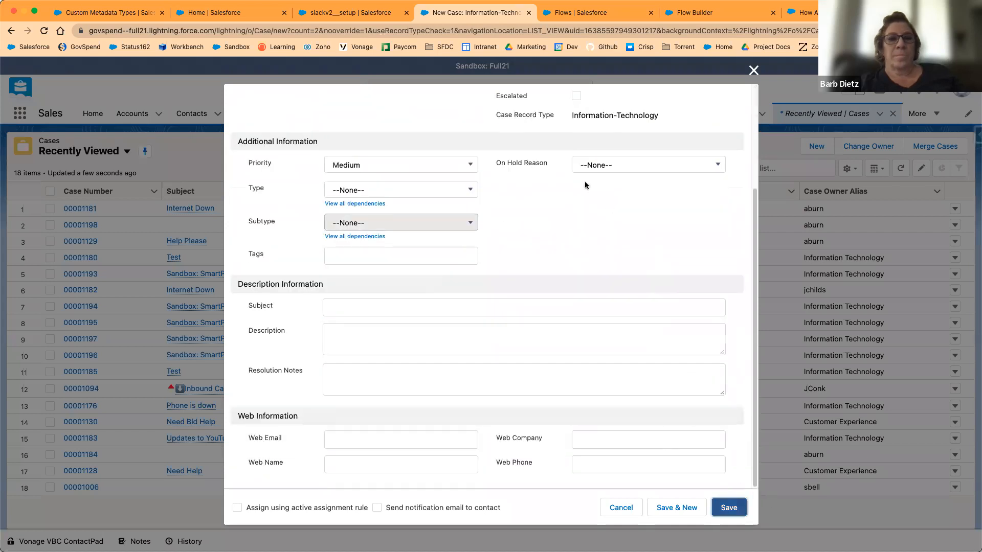
click(729, 507)
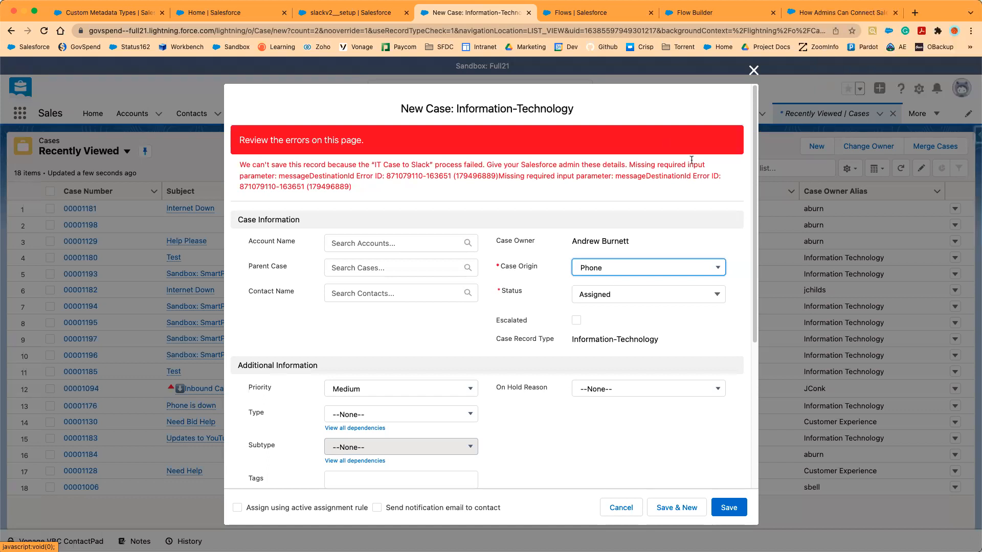
Switch between the flow under debug and the errored new case, ending on the All Flows list.
click(718, 13)
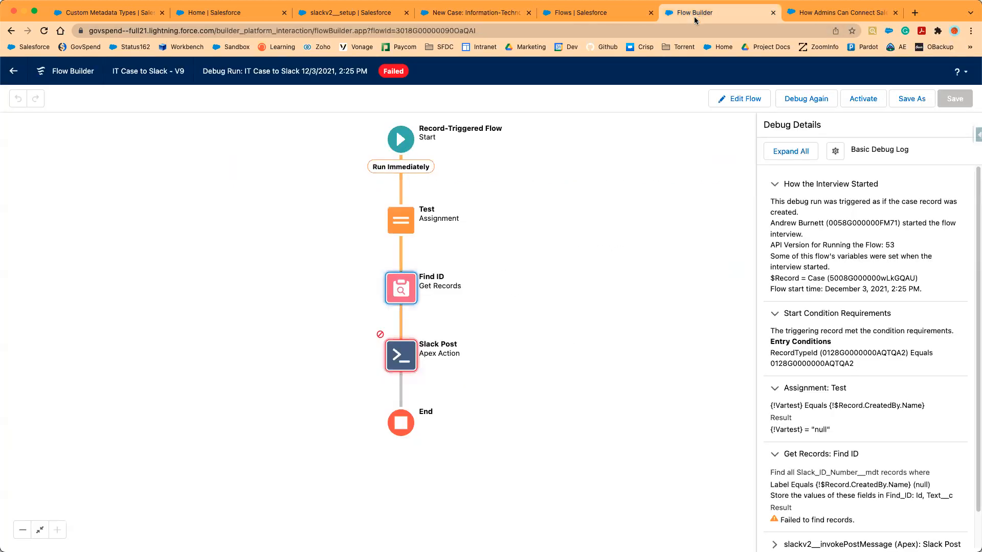
mouse_move(641, 20)
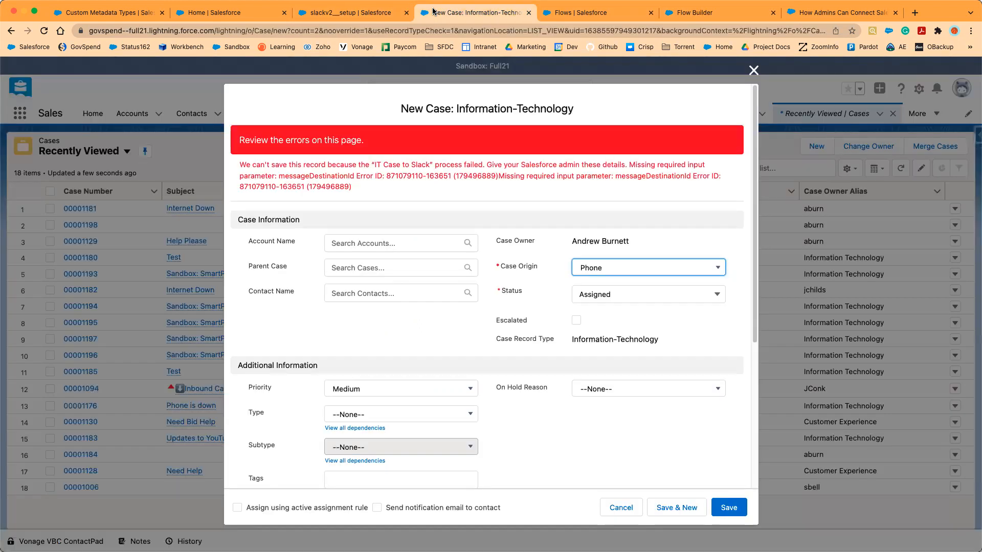
click(592, 12)
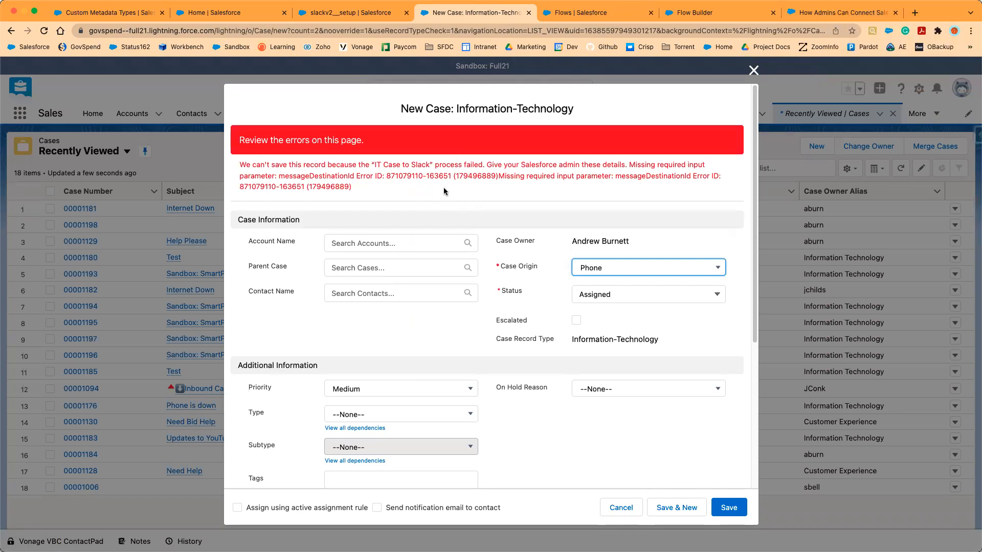
mouse_move(481, 202)
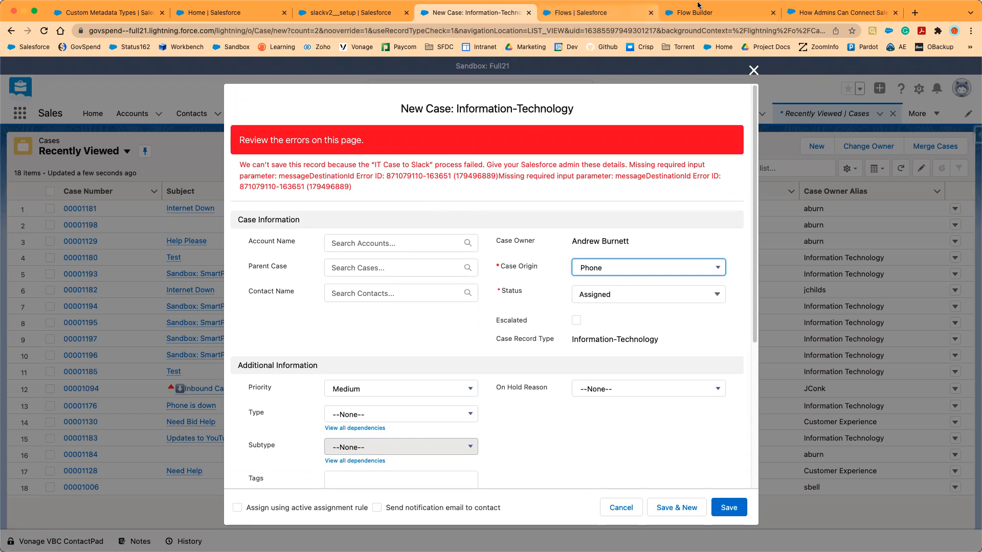
click(593, 12)
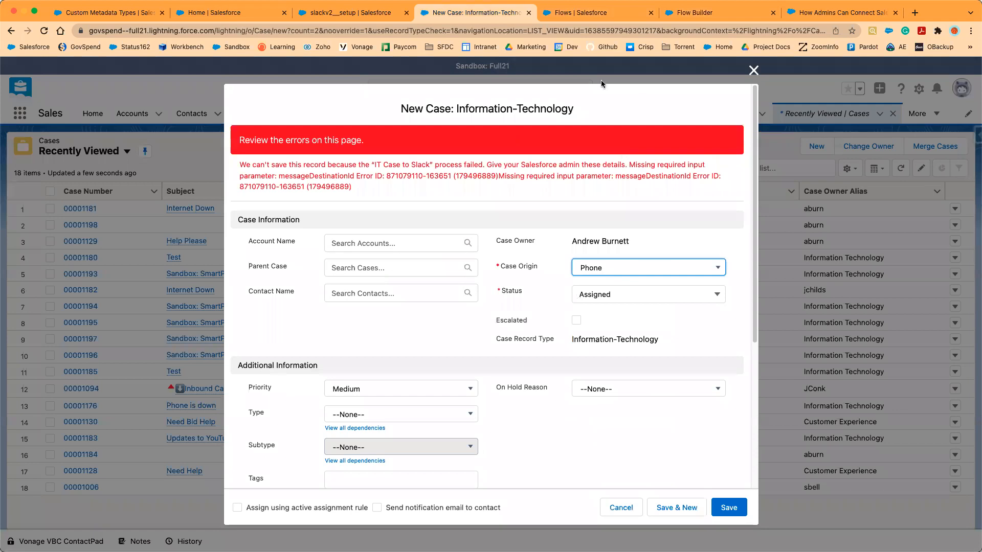
click(595, 13)
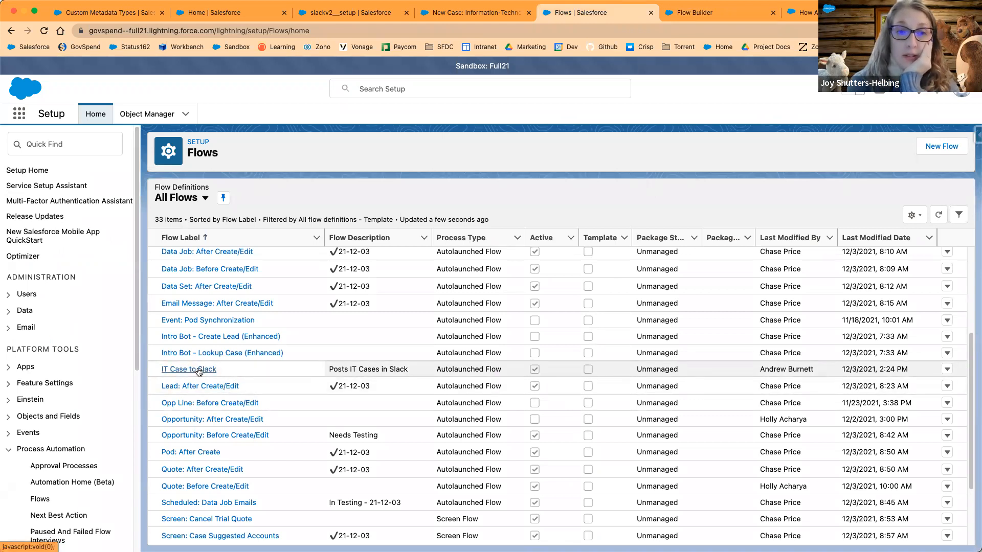
Save the new IT case as 00003910 and bring up inactive Version 9 of IT Case to Slack.
click(188, 369)
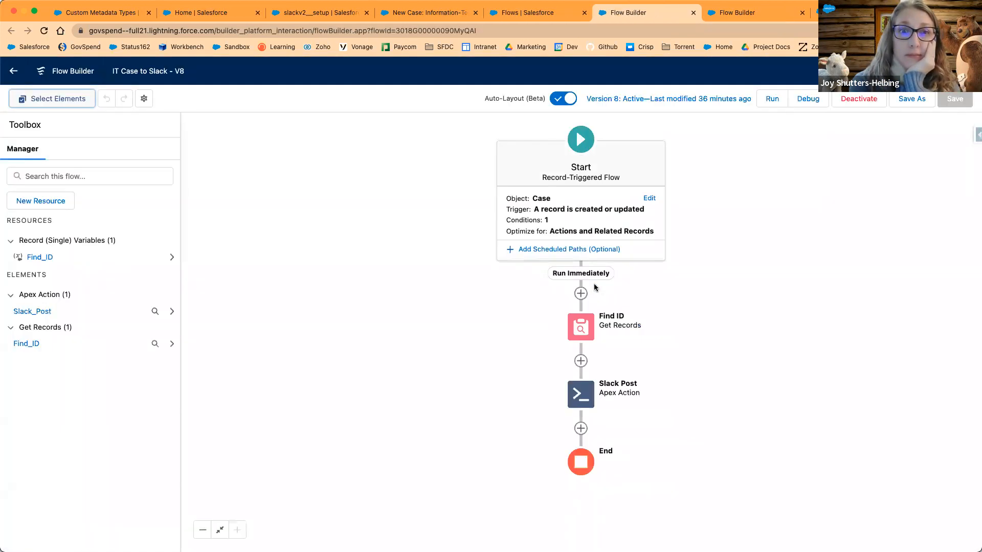
click(858, 98)
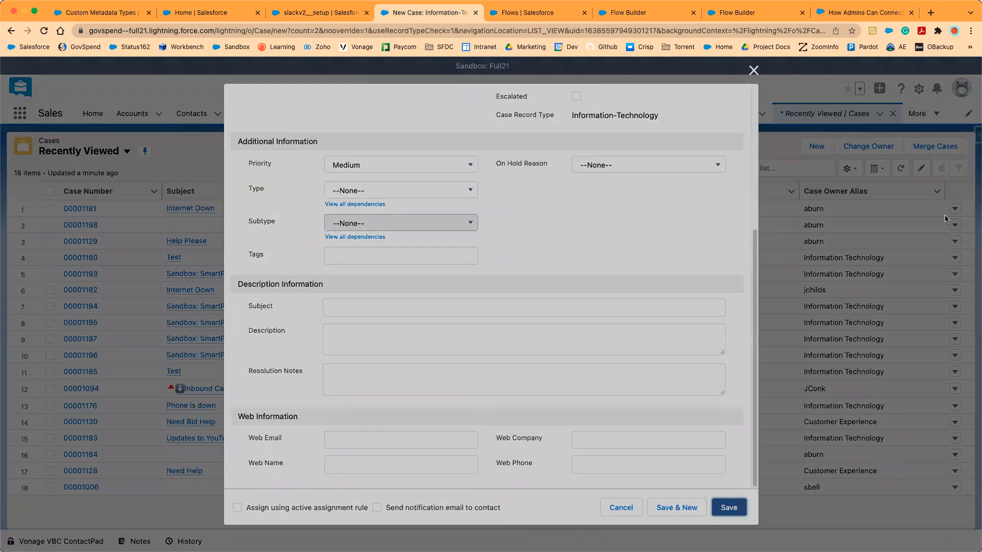
click(729, 507)
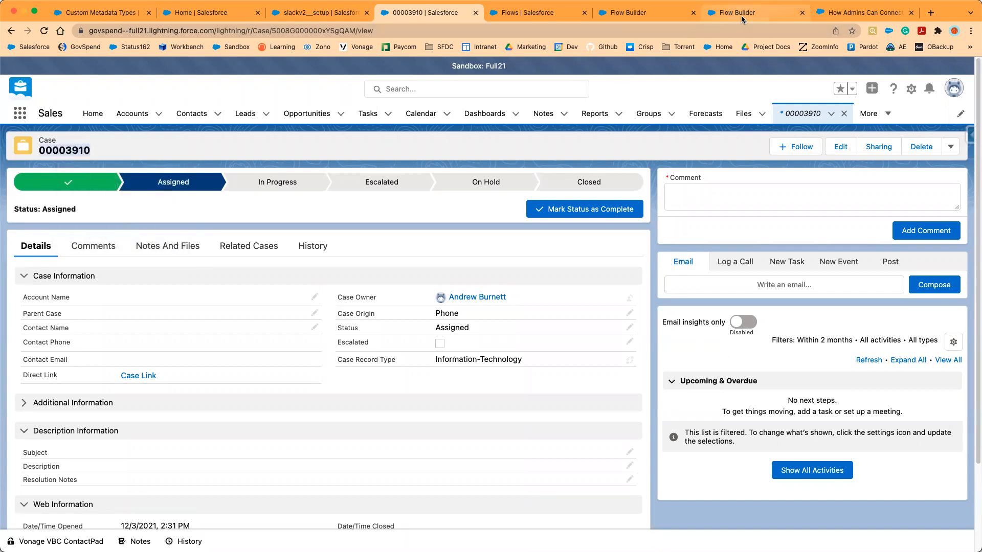
click(738, 12)
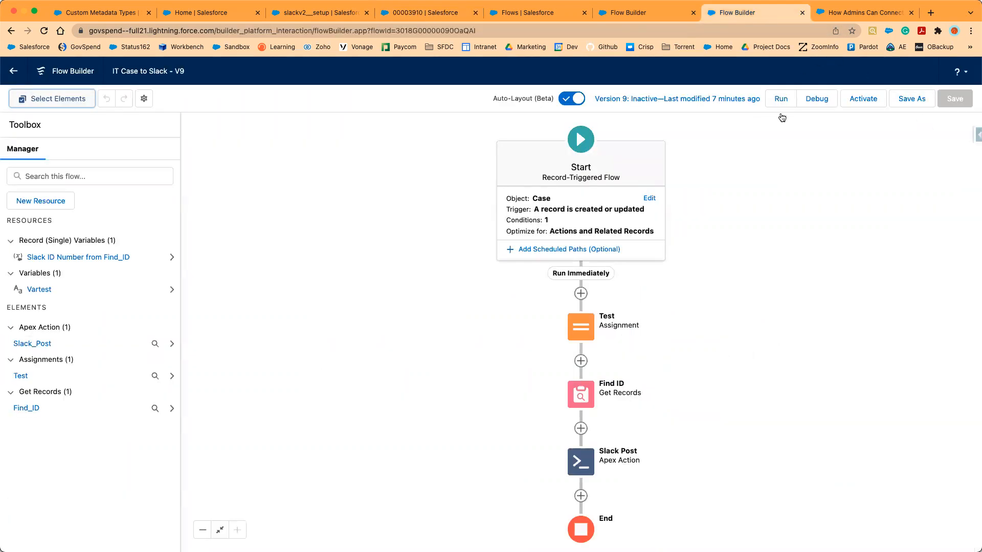
mouse_move(589, 173)
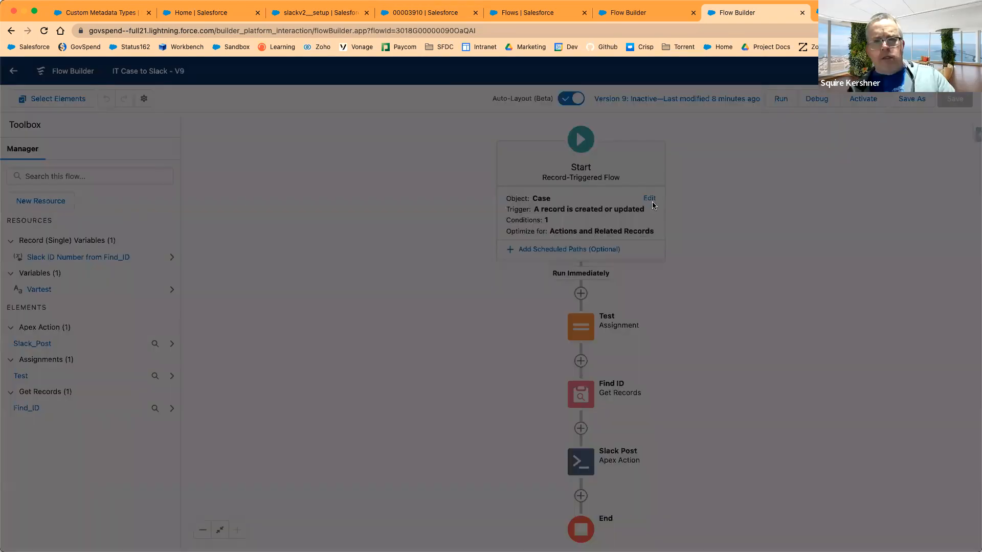
Run a debug with case 00003910 as the triggering record, failing at Slack Post.
click(650, 198)
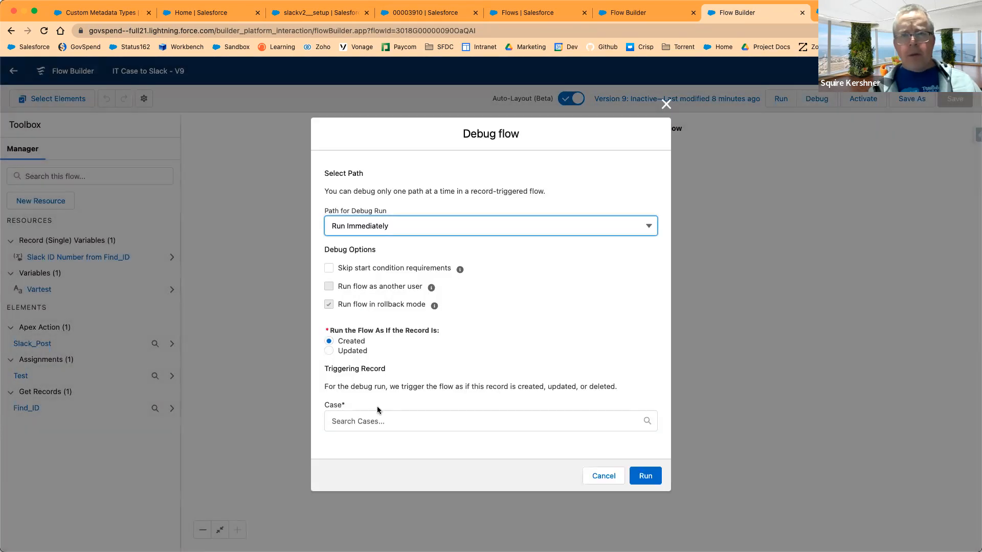
right_click(426, 421)
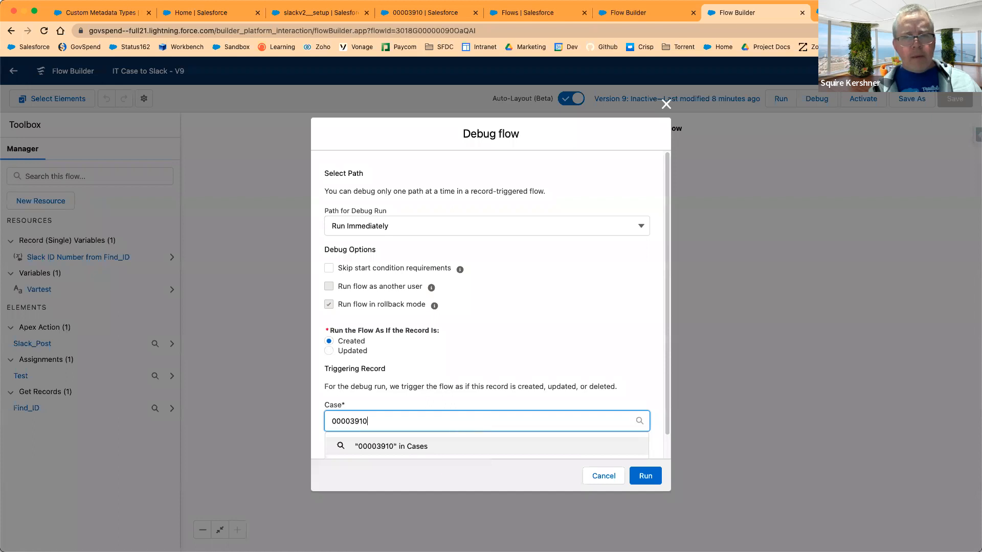
click(392, 446)
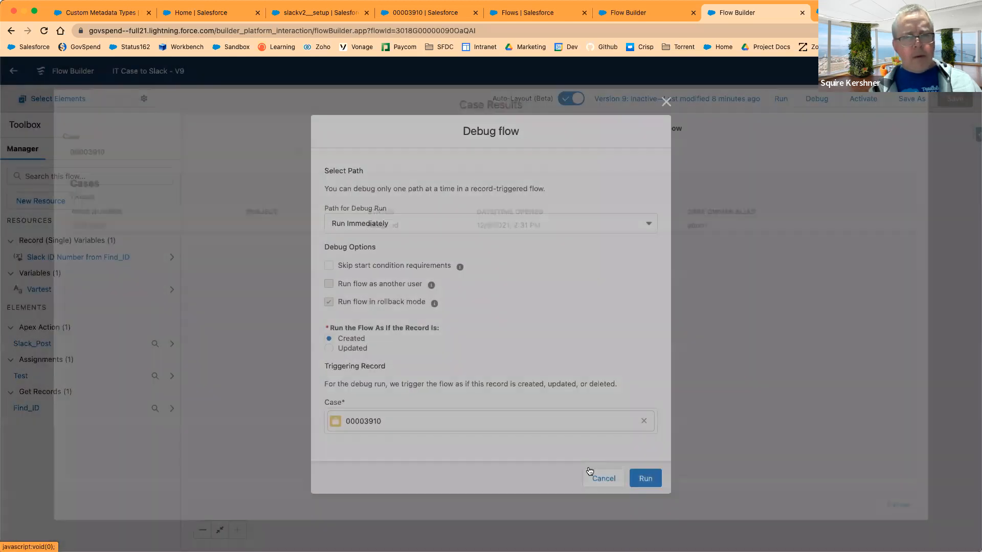
click(645, 477)
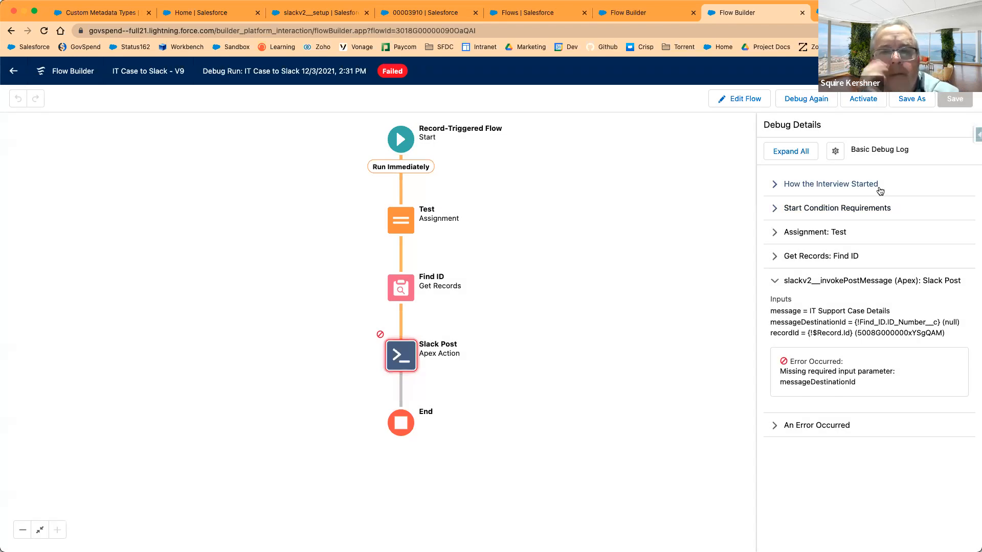
Expand How the Interview Started and the Test assignment details showing Vartest left null.
click(830, 183)
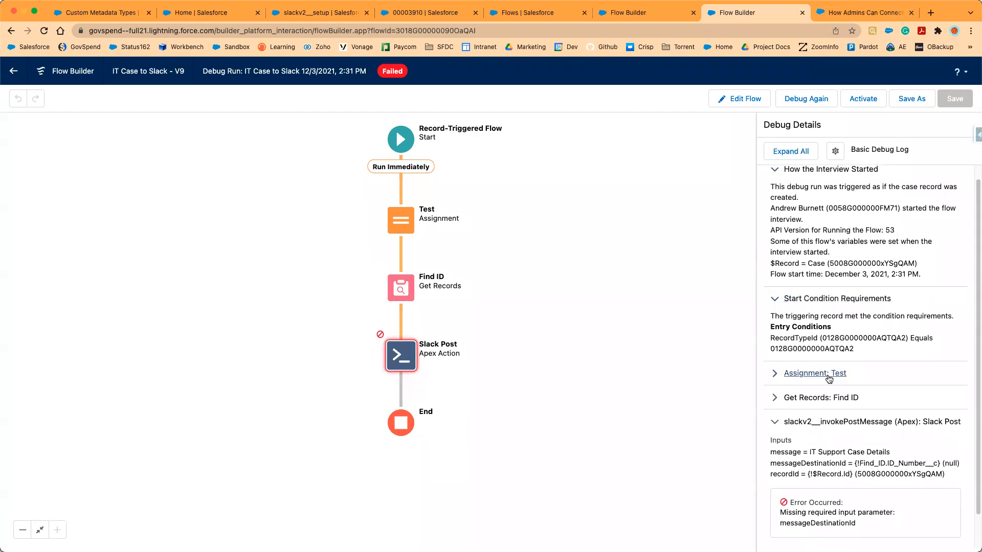
click(814, 373)
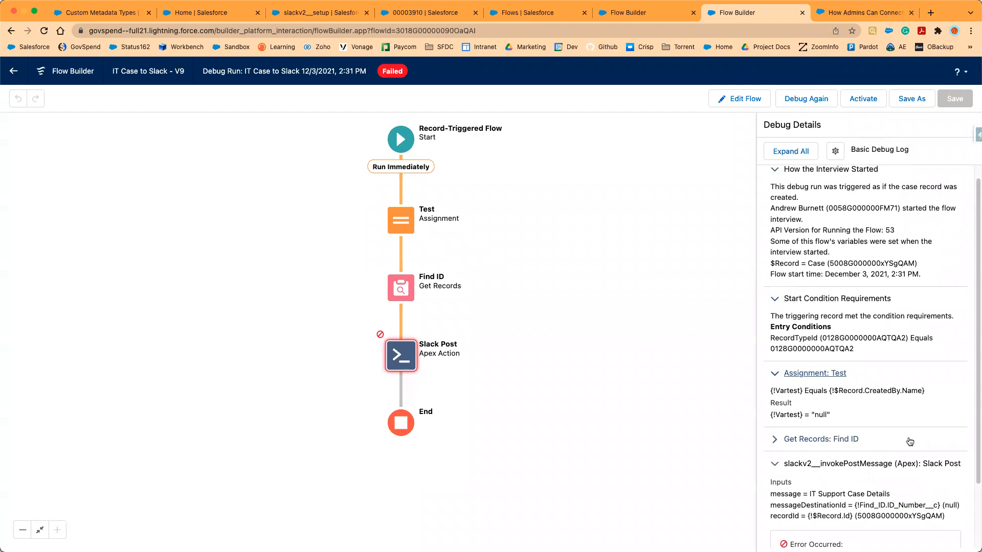
mouse_move(910, 448)
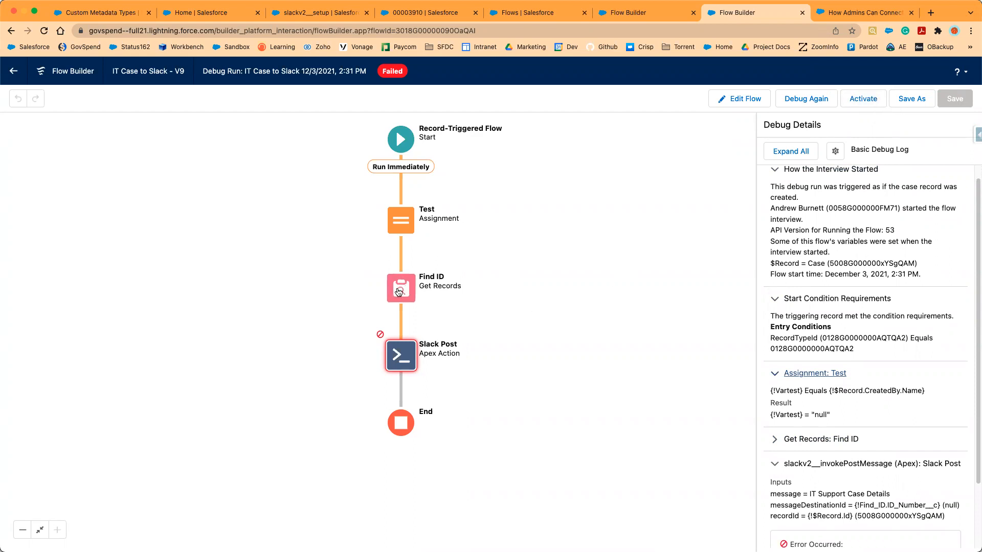
click(400, 220)
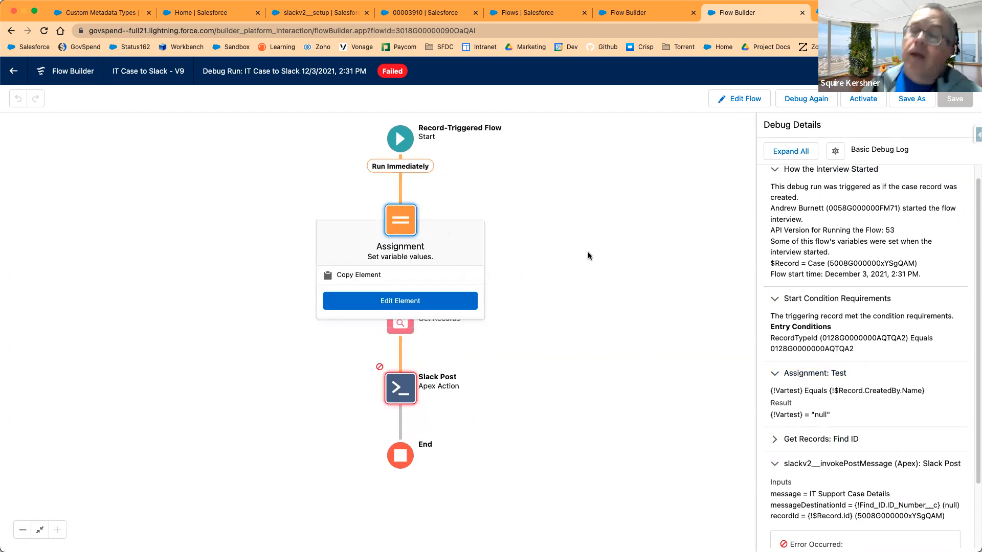
click(589, 257)
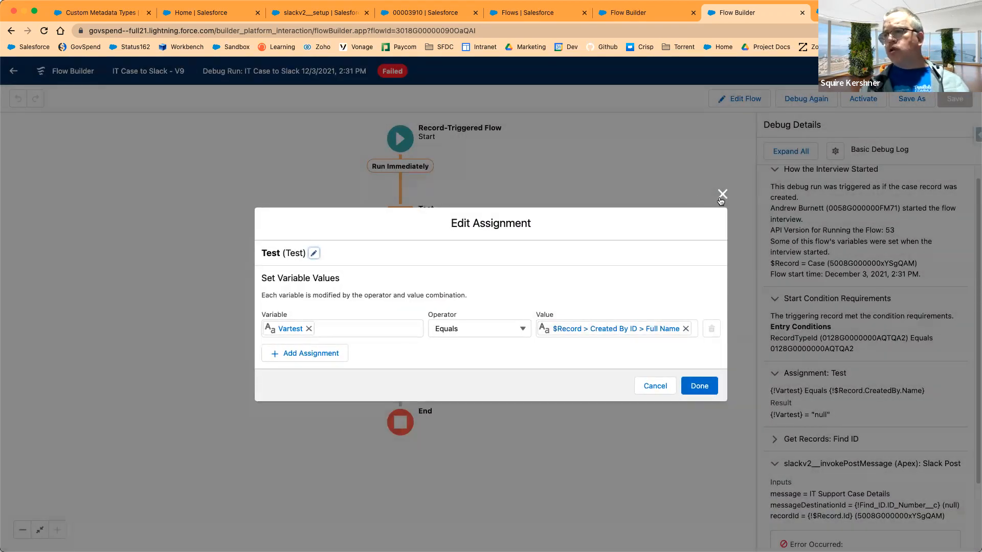
click(722, 194)
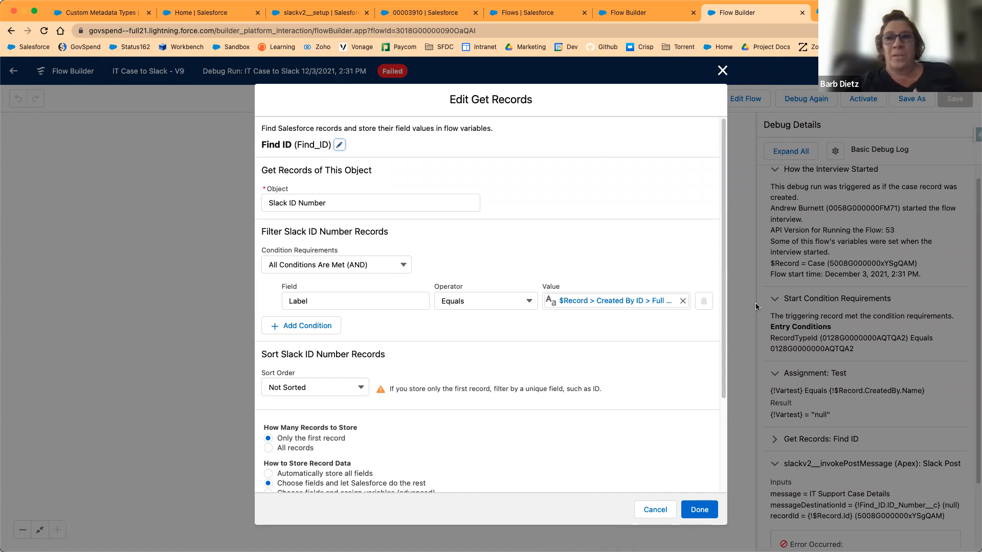
click(655, 509)
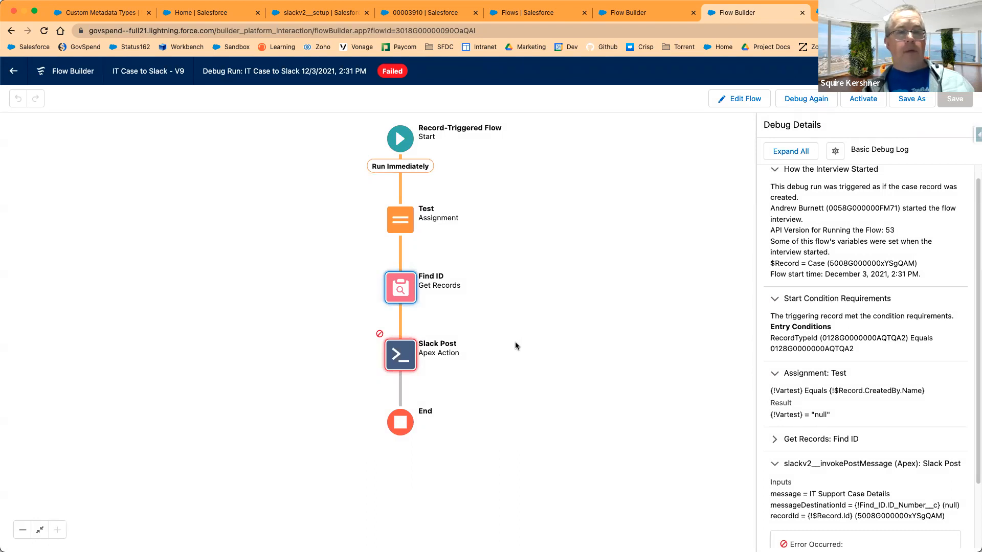
mouse_move(471, 282)
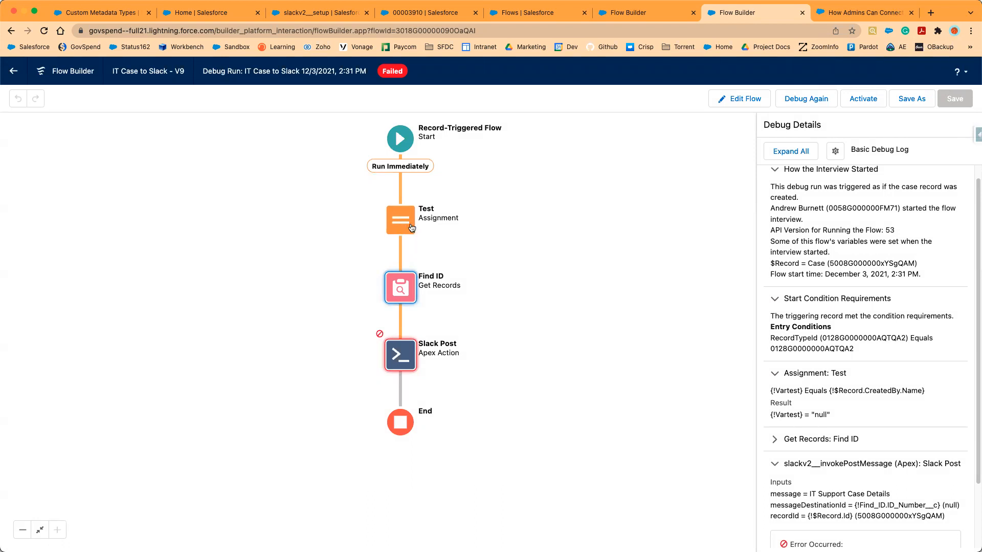
Edit the Test assignment, clearing its value and choosing the triggering $Record as source.
click(400, 219)
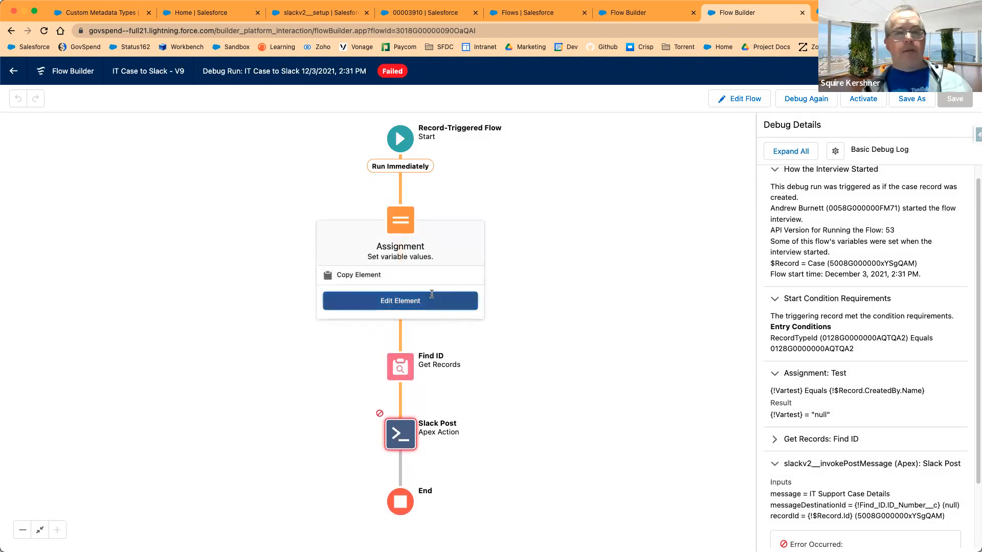
click(400, 301)
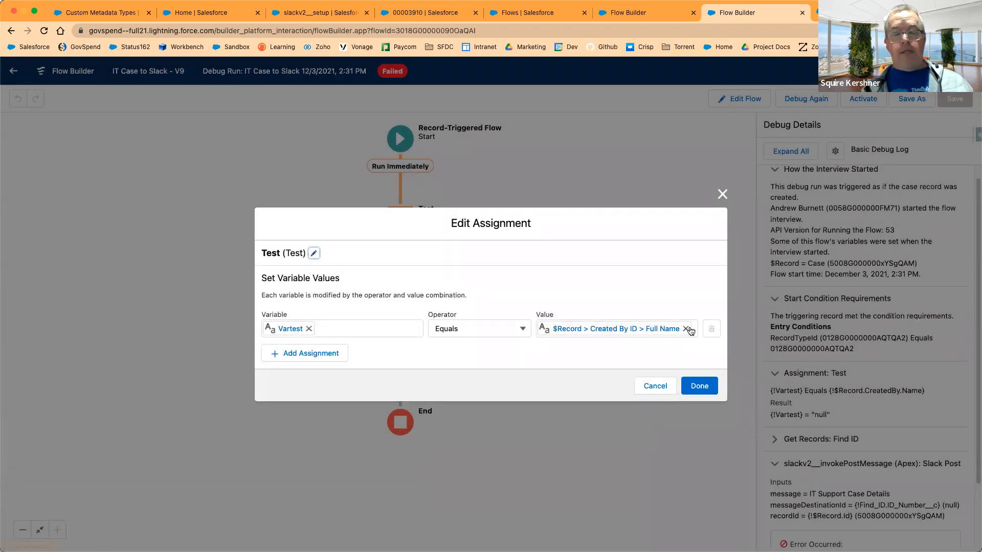
click(687, 328)
text(c)
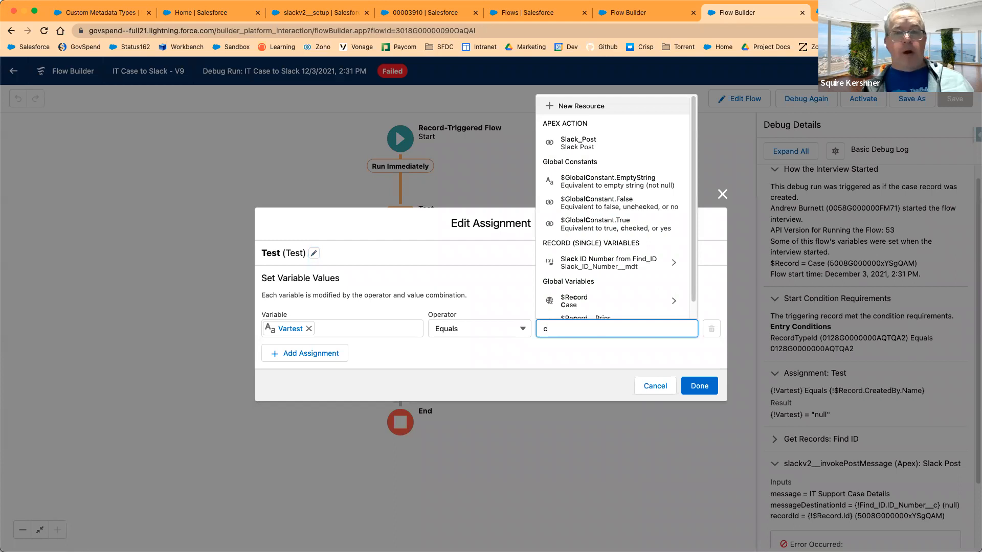
text(as)
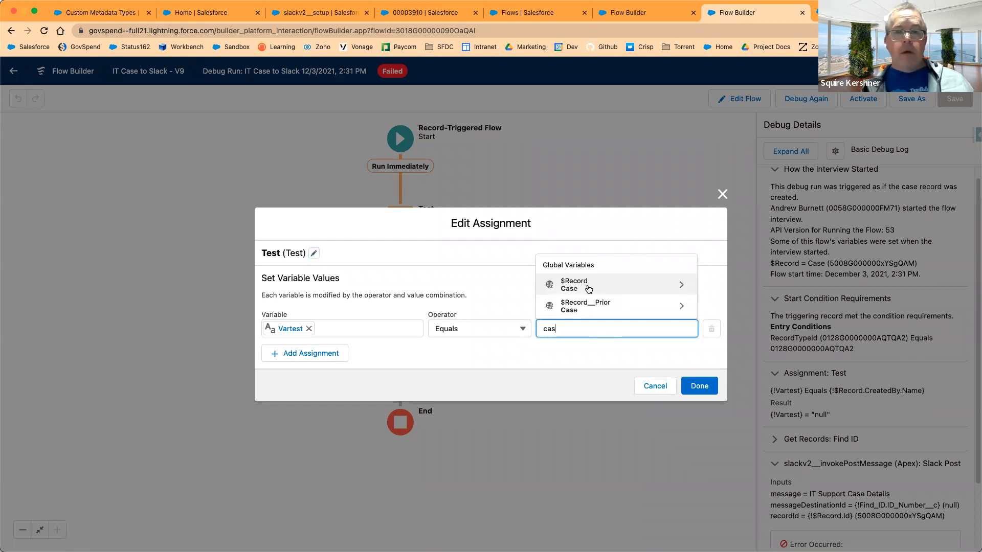
click(586, 285)
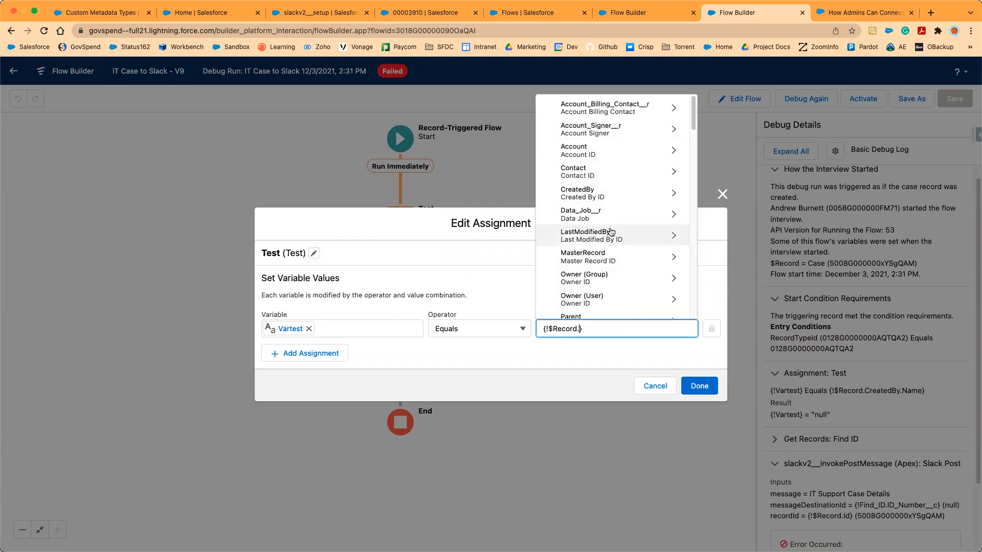
mouse_move(628, 276)
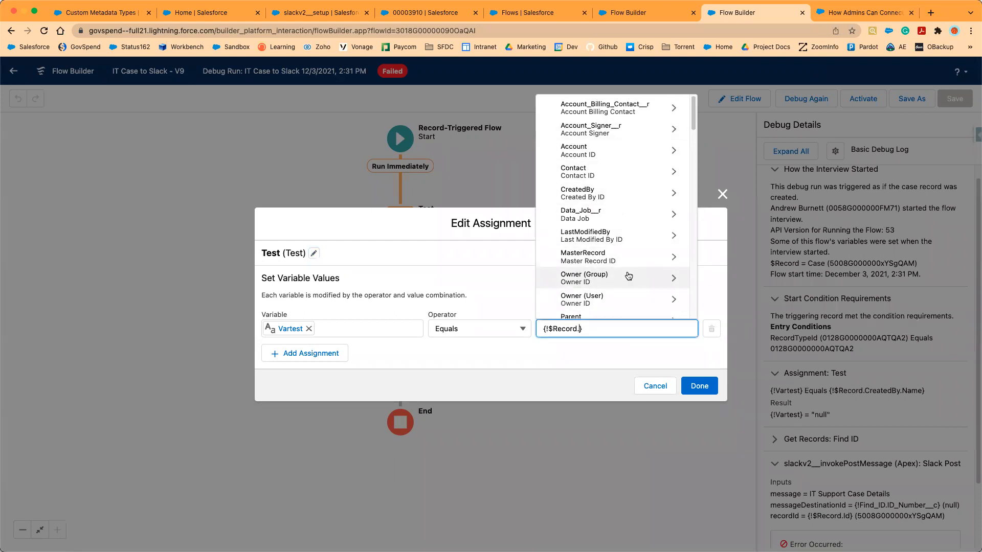
mouse_move(607, 214)
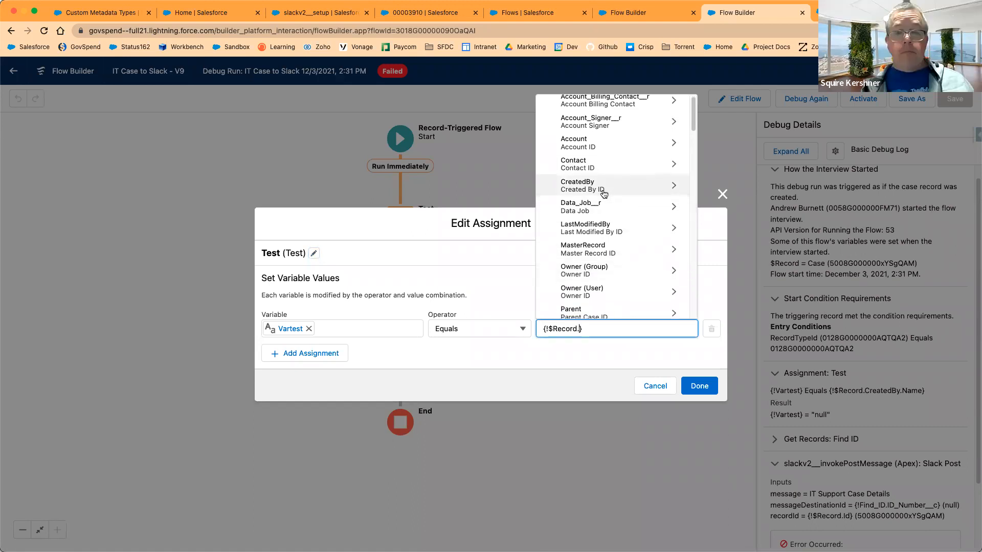
Set Vartest to $Record > Id and confirm the assignment with Done.
scroll(down, 3)
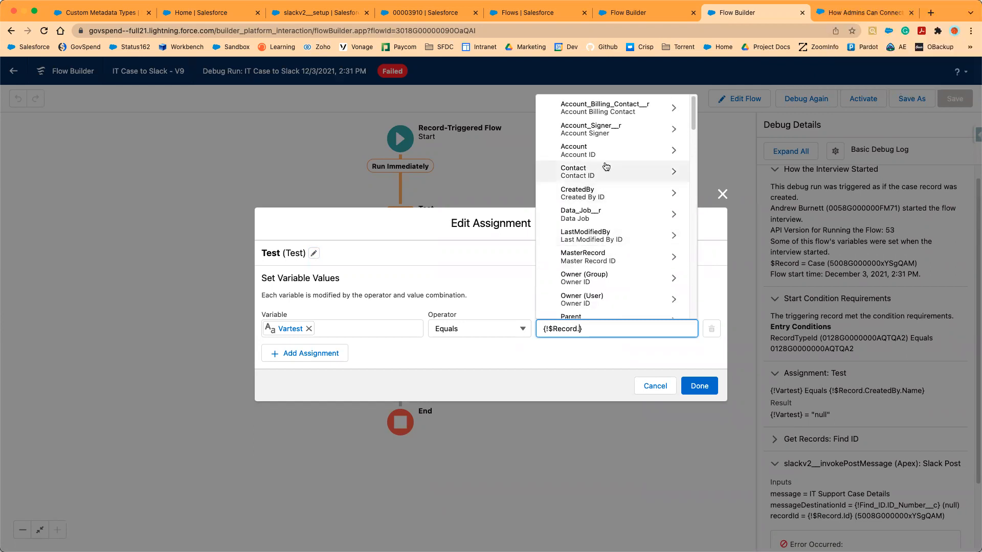
mouse_move(579, 155)
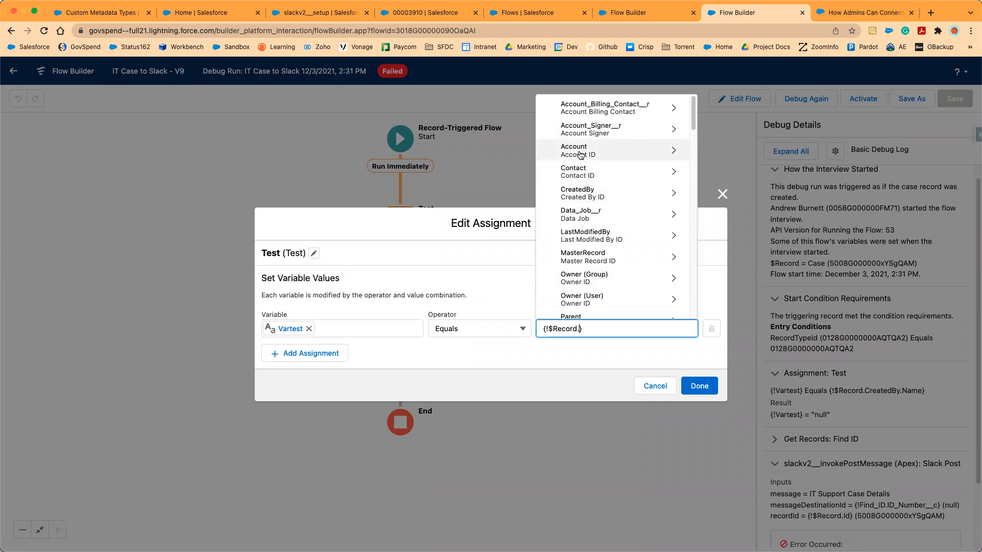
scroll(down, 3)
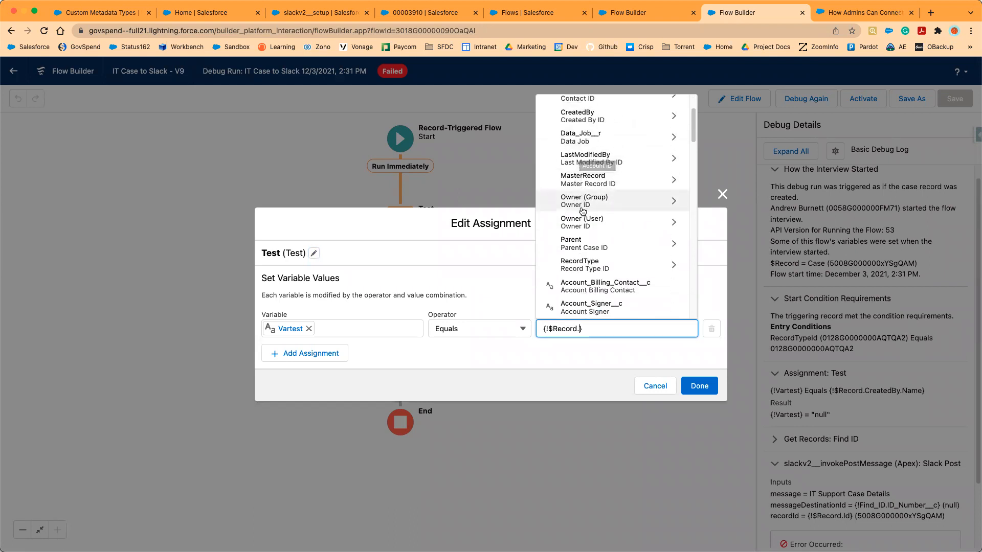
scroll(down, 3)
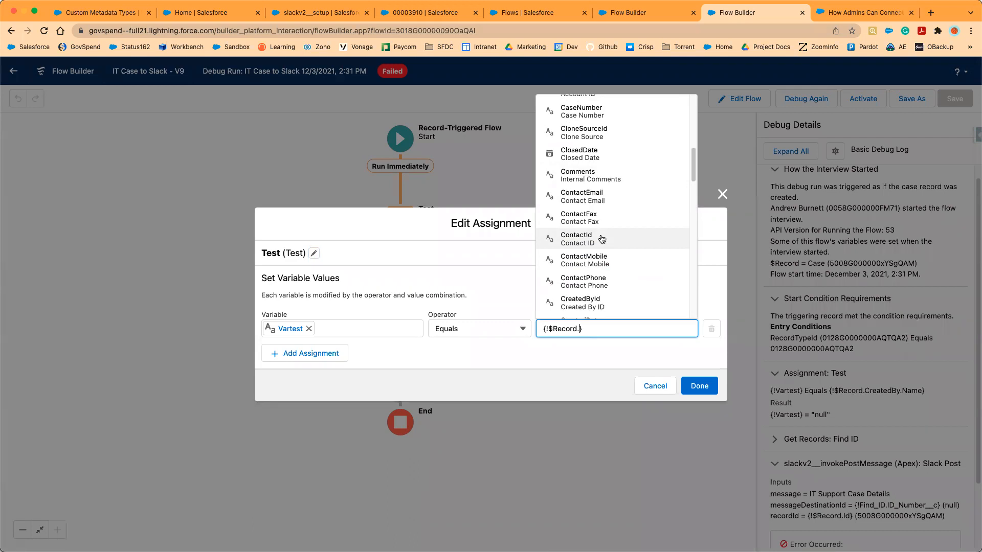
scroll(down, 3)
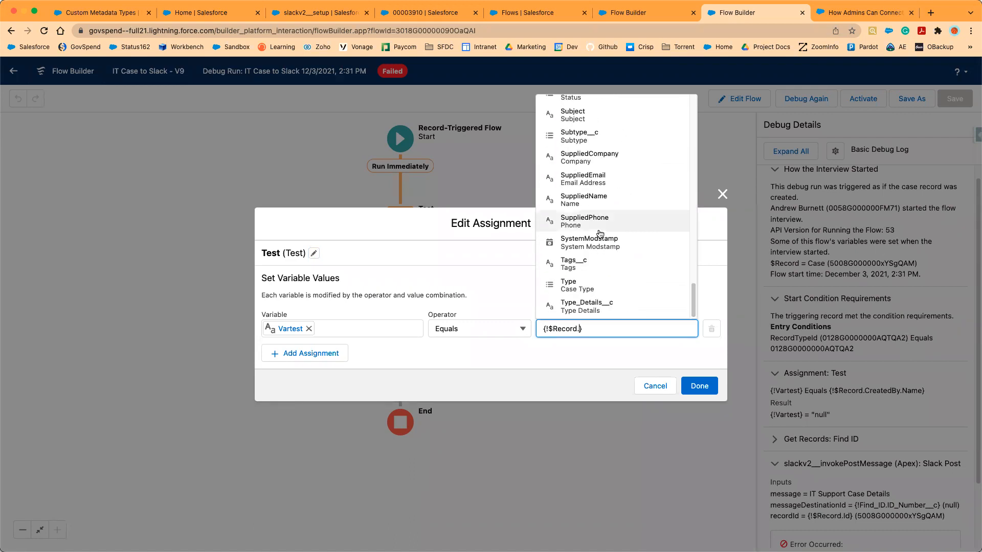
mouse_move(637, 213)
text(cas)
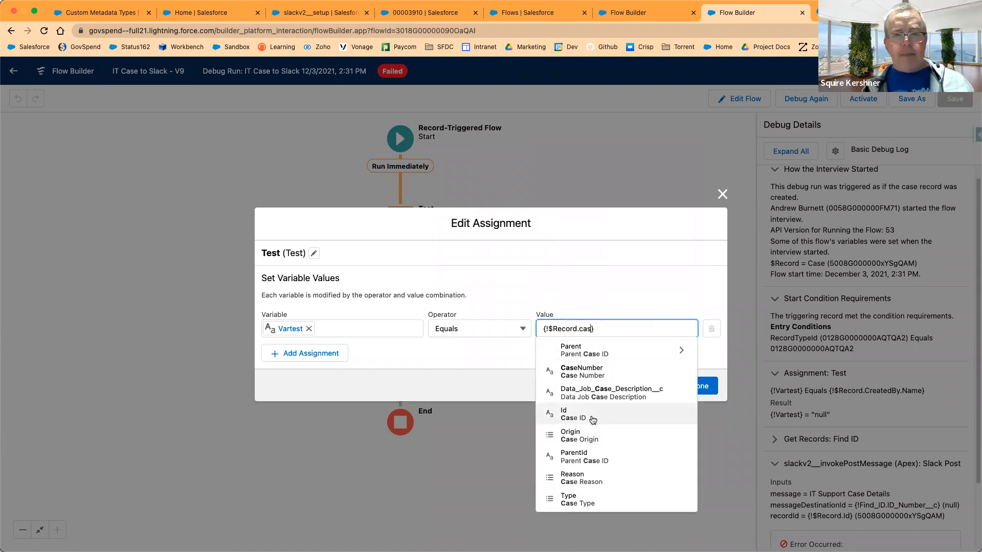
click(571, 414)
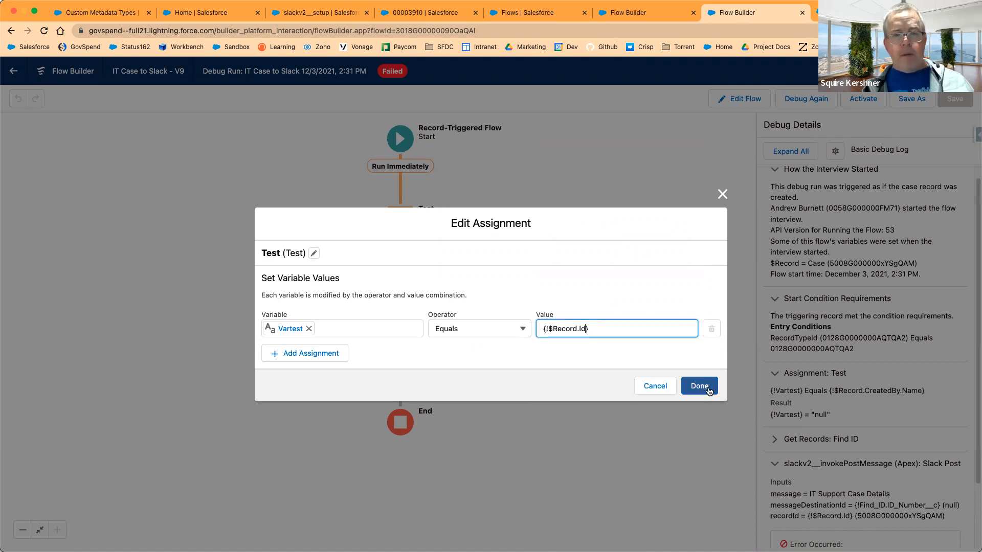
click(698, 385)
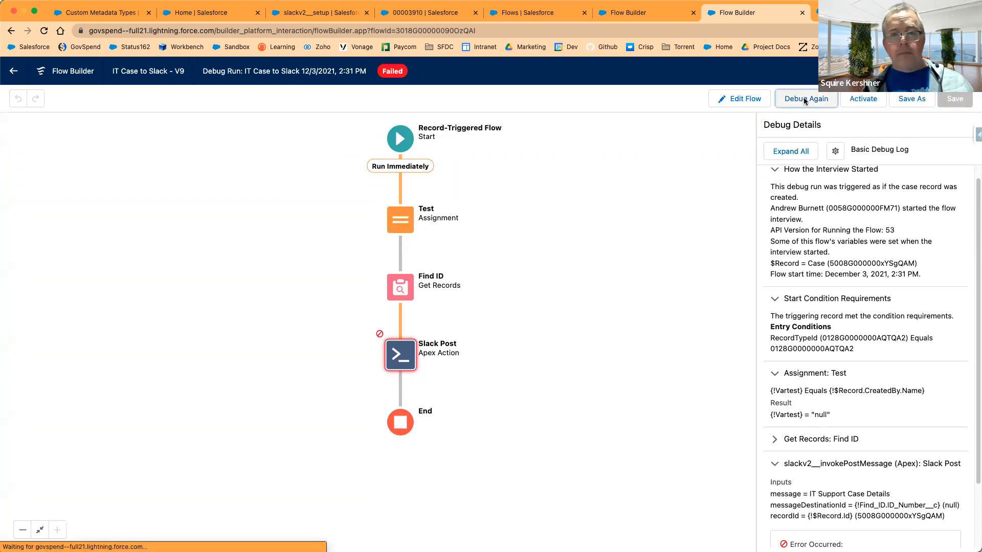
Debug again with case 00003910 and expand the log: Vartest holds the case Id, Find ID still finds nothing.
click(806, 98)
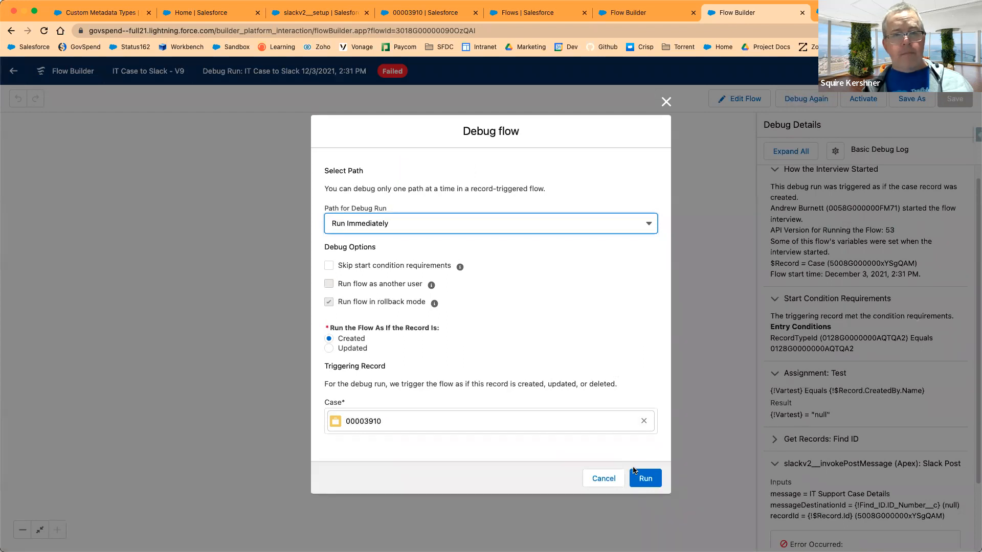
click(645, 479)
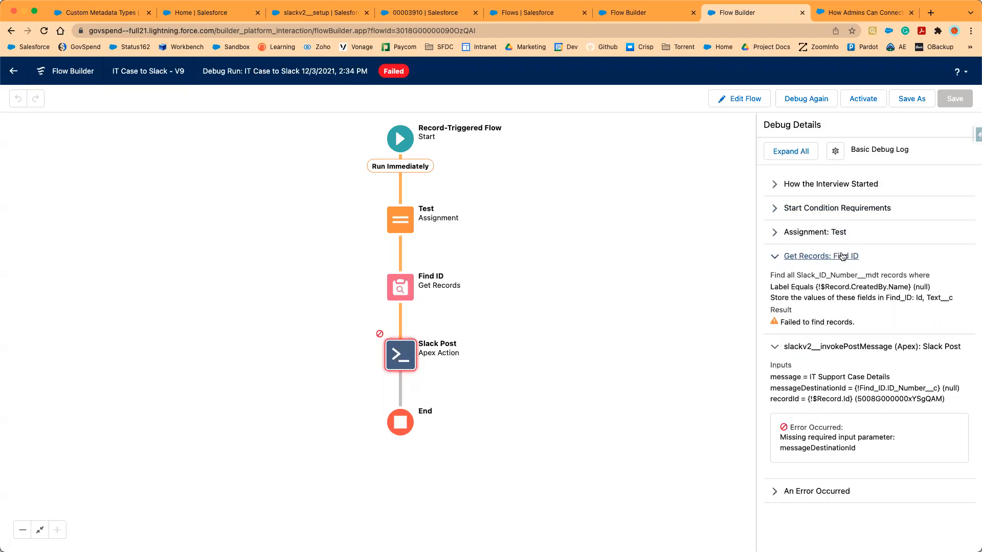
click(814, 232)
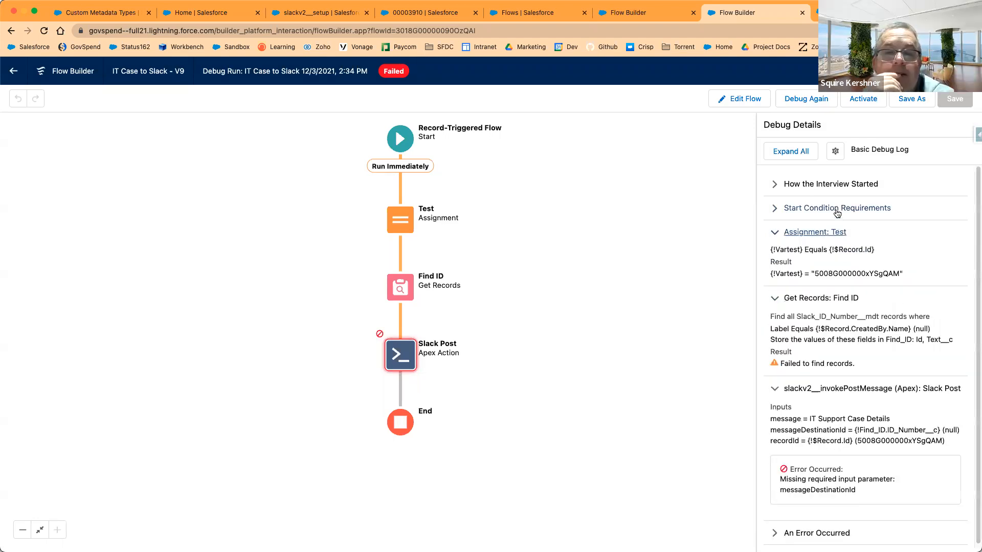
click(838, 208)
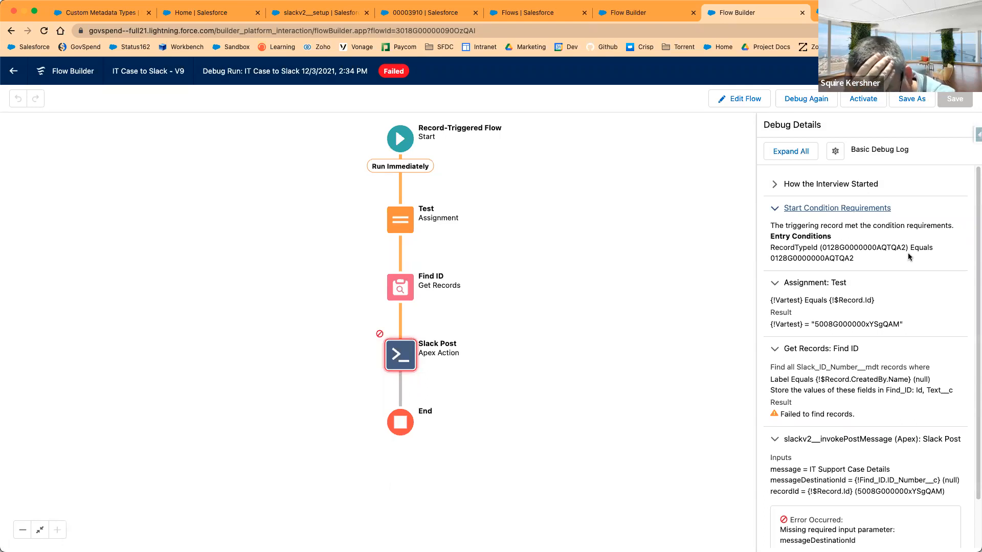
mouse_move(903, 254)
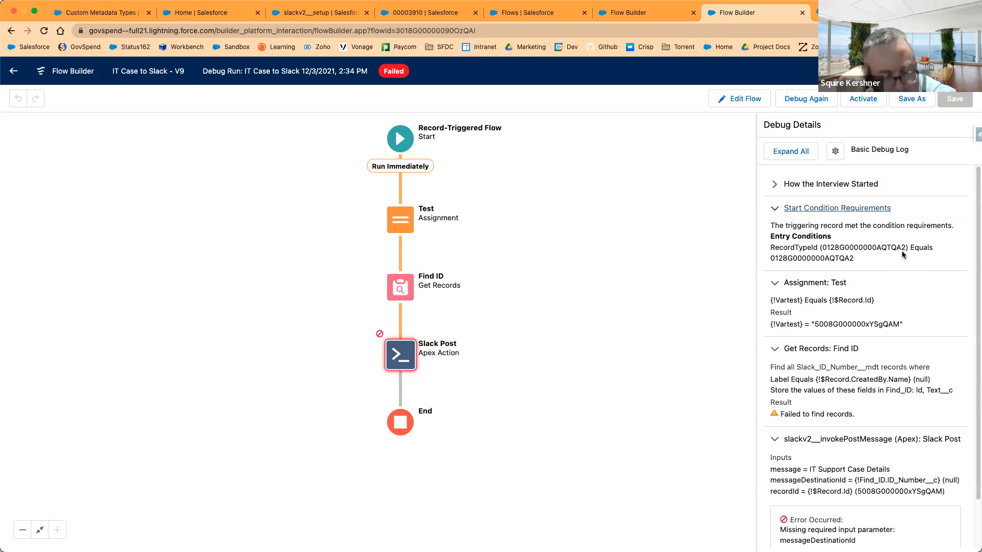
click(830, 183)
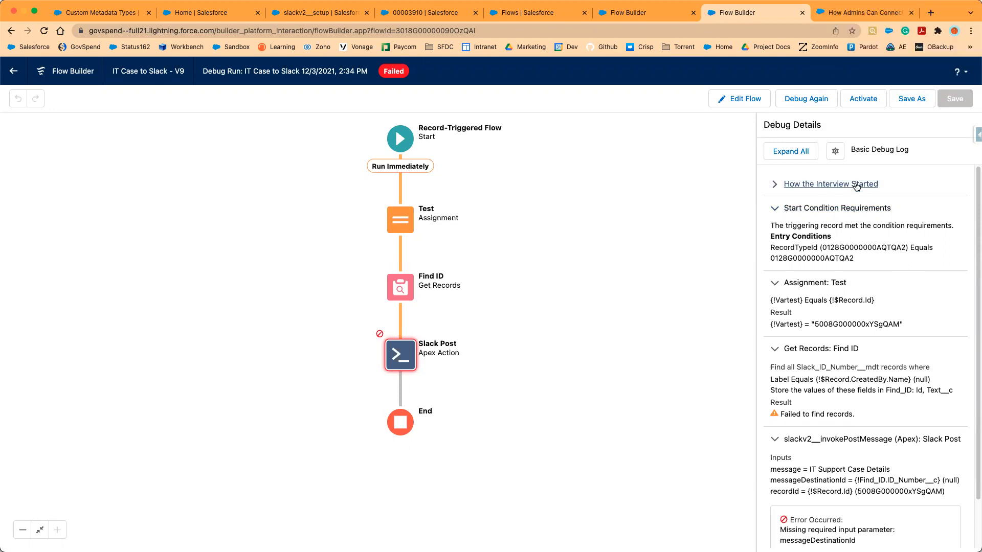
click(829, 183)
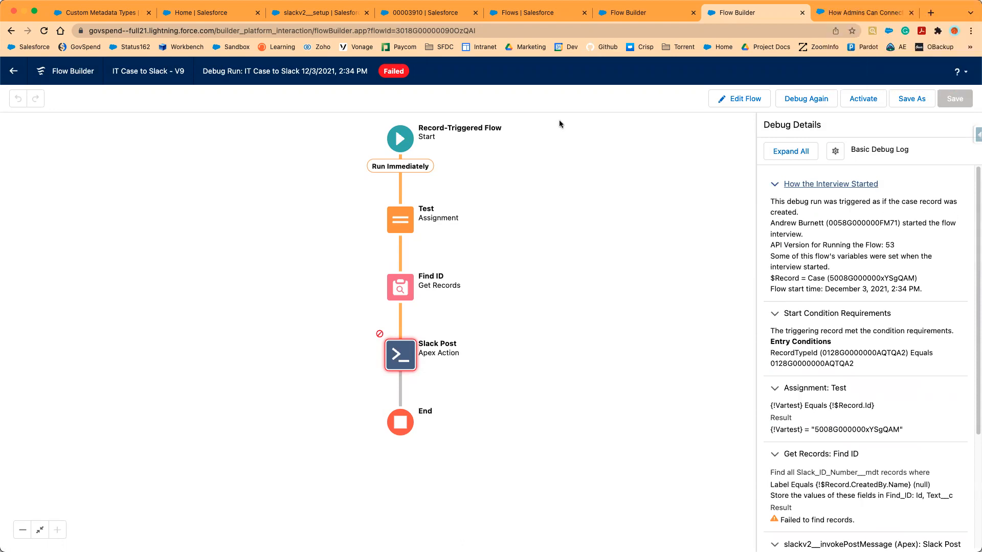
mouse_move(732, 78)
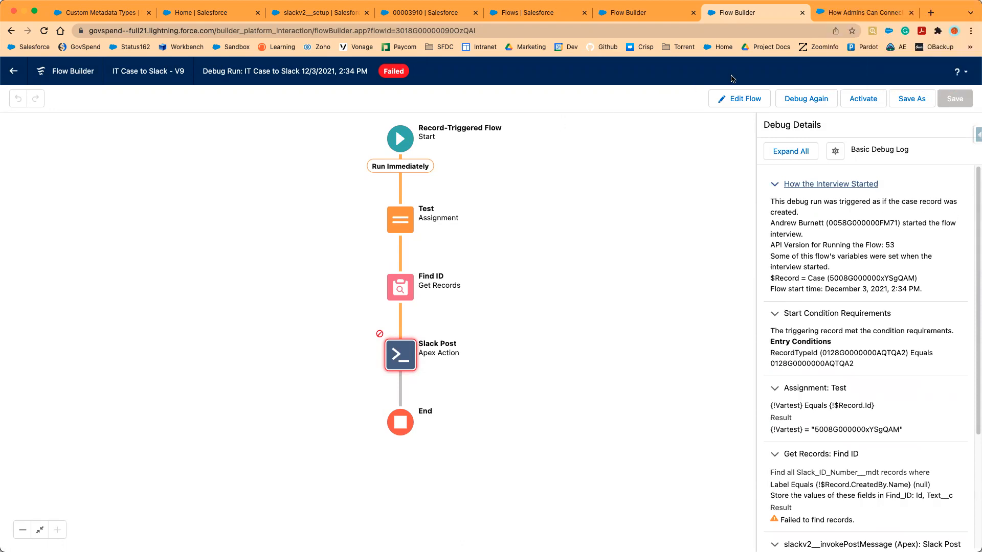
Check the Custom Metadata Types page and return to the flow being debugged.
click(100, 12)
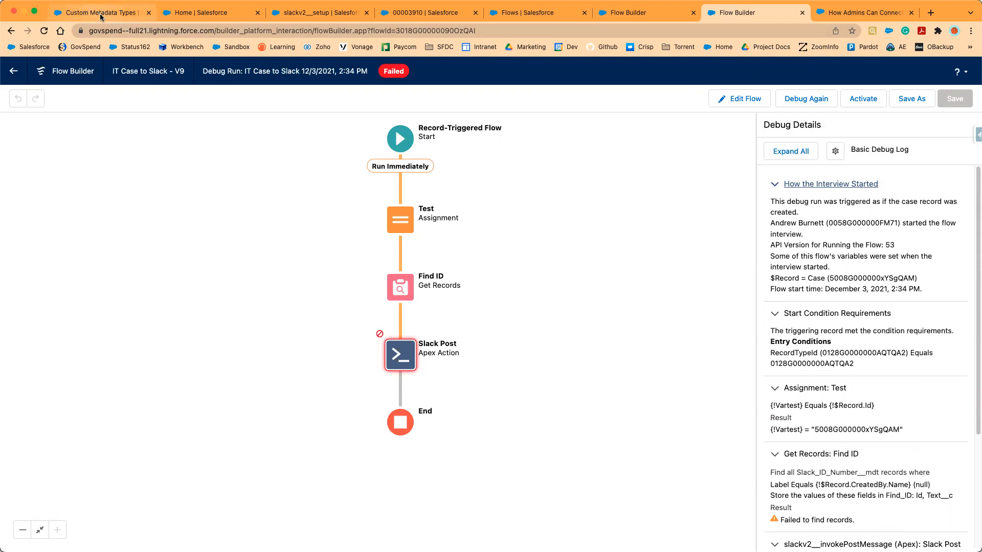
click(100, 13)
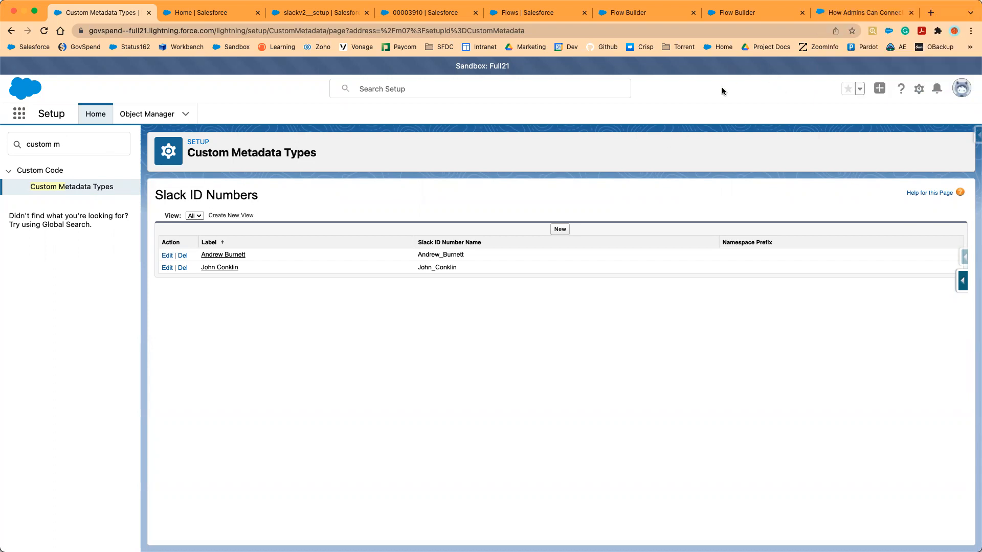
click(537, 12)
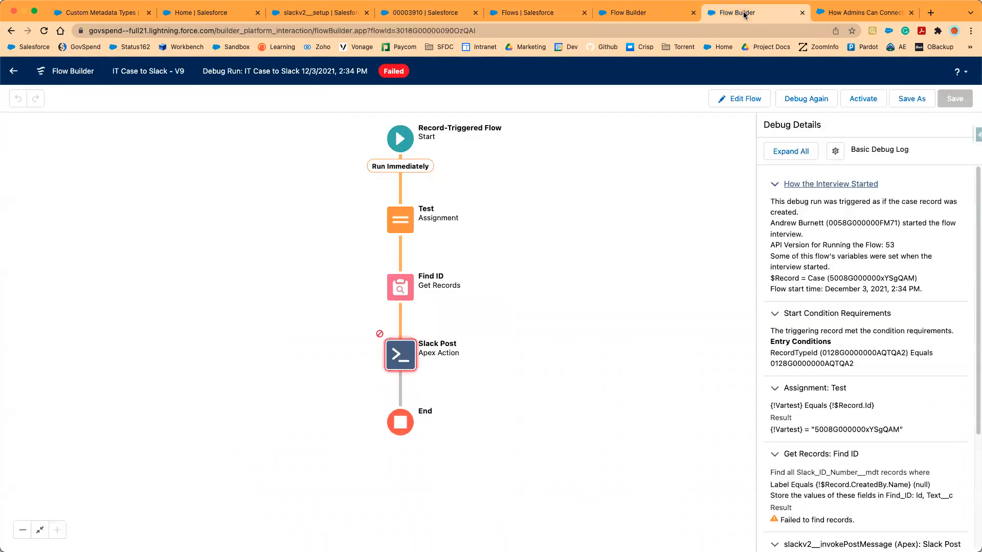
Edit the Test assignment and clear the Case ID value currently set on Vartest.
click(400, 219)
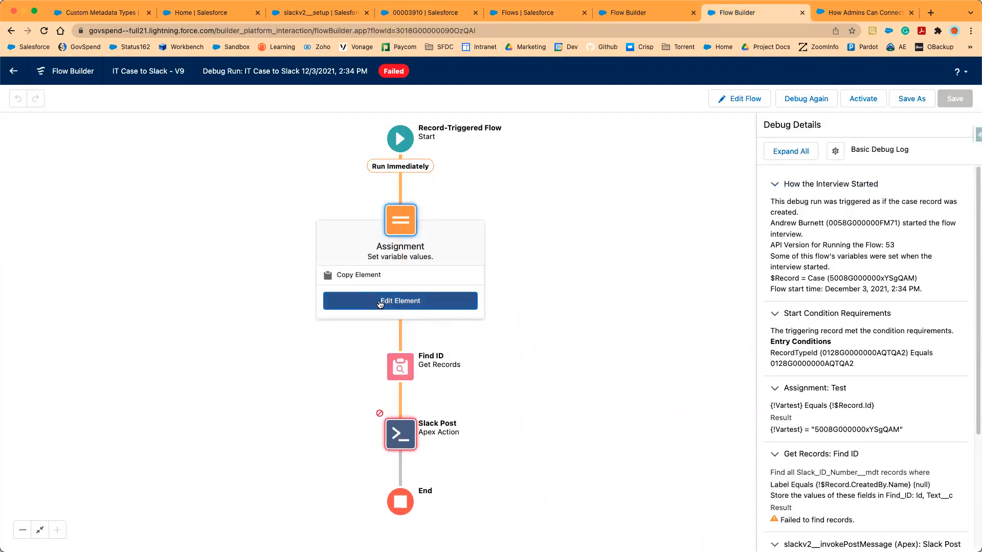
click(400, 300)
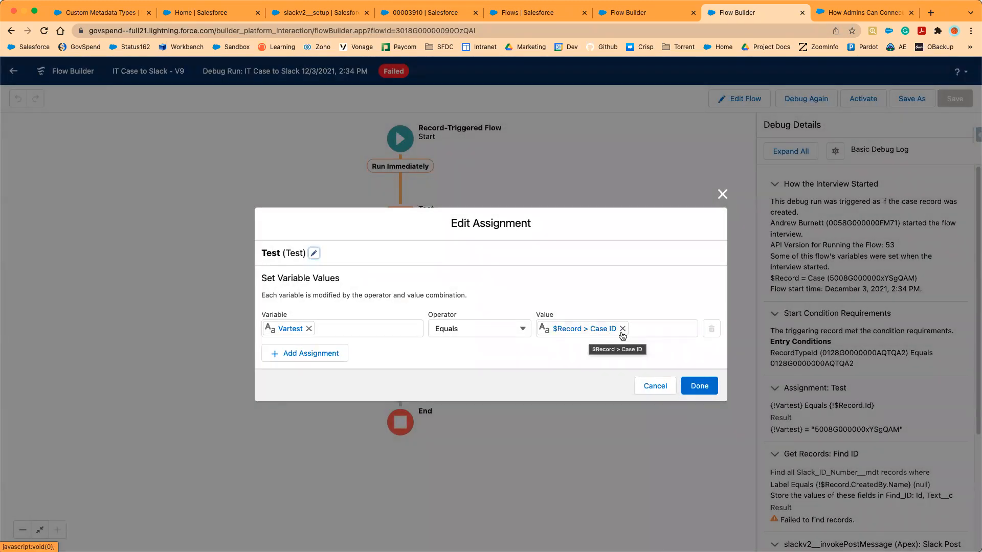
click(622, 329)
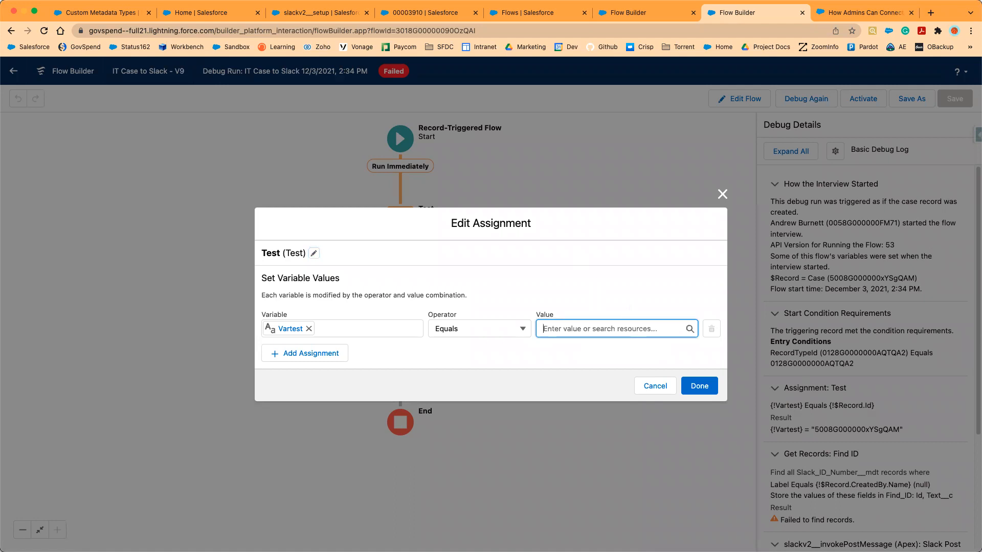
text(case)
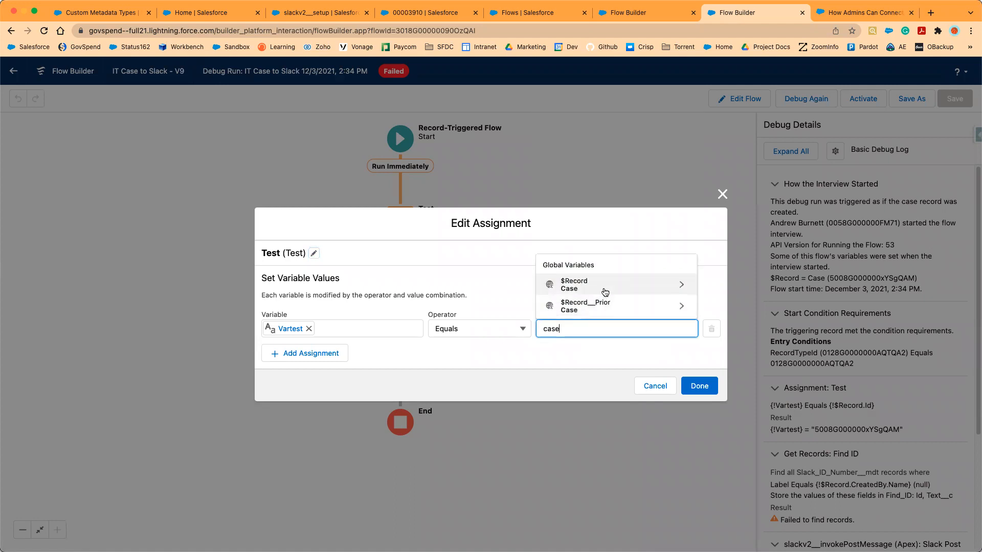
Set Vartest to $Record > CreatedById and confirm the assignment with Done.
click(605, 284)
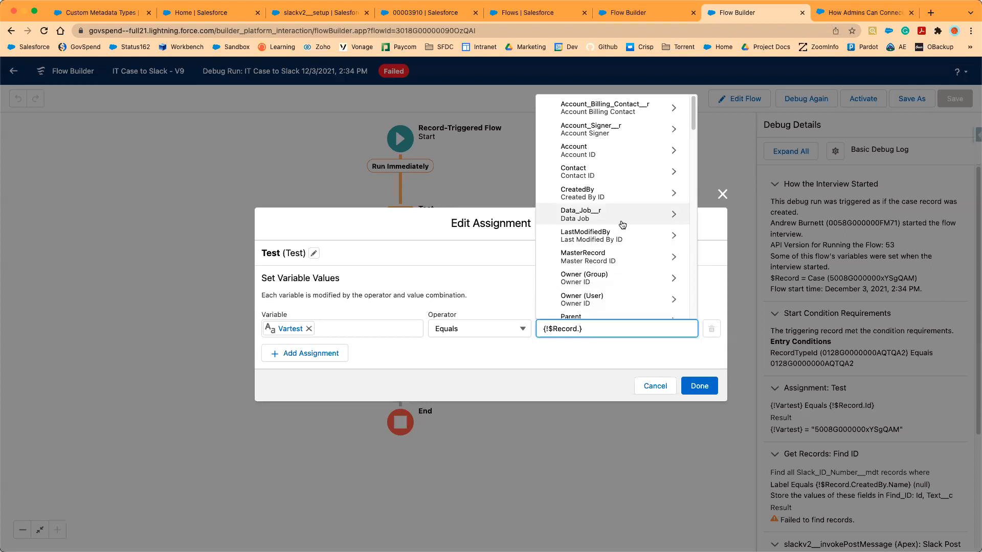
text(cre)
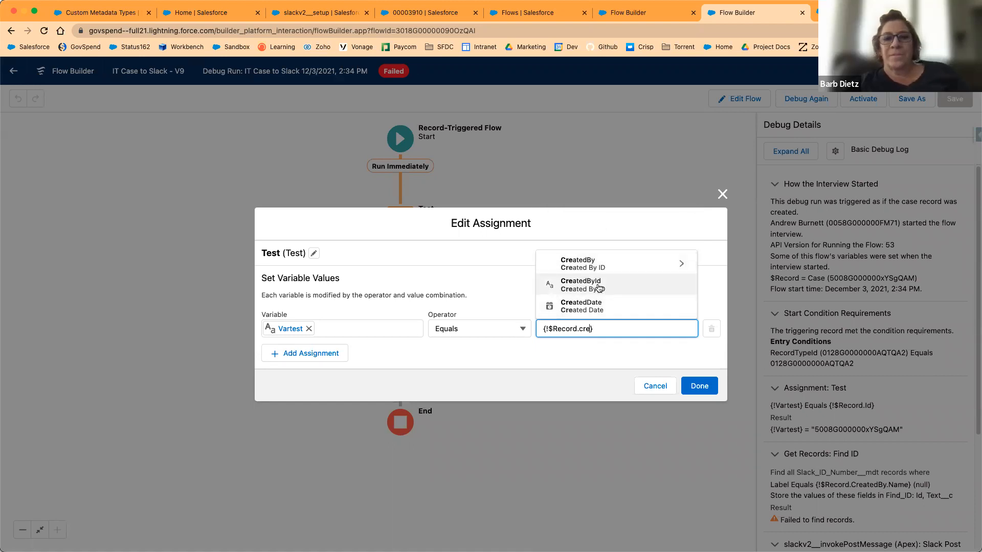
click(580, 285)
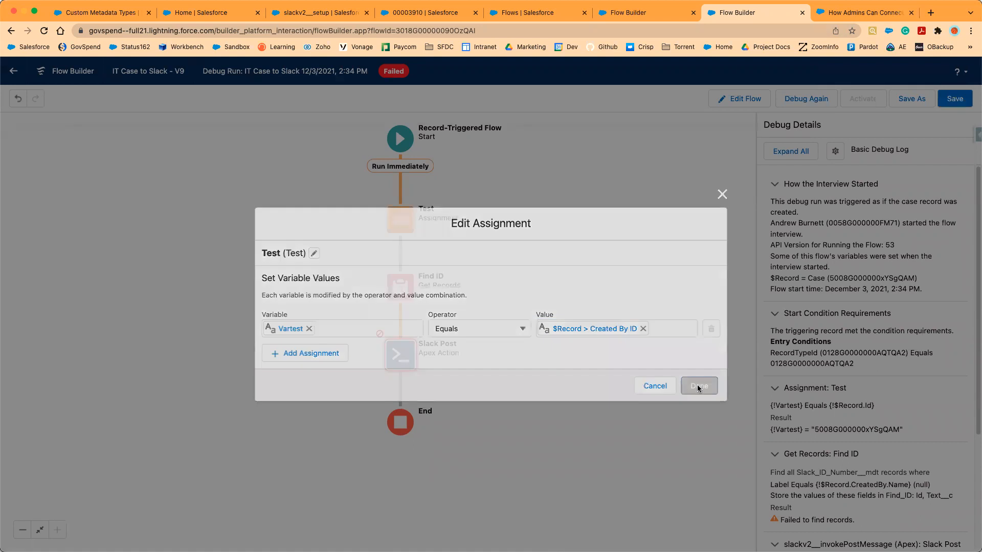
click(698, 385)
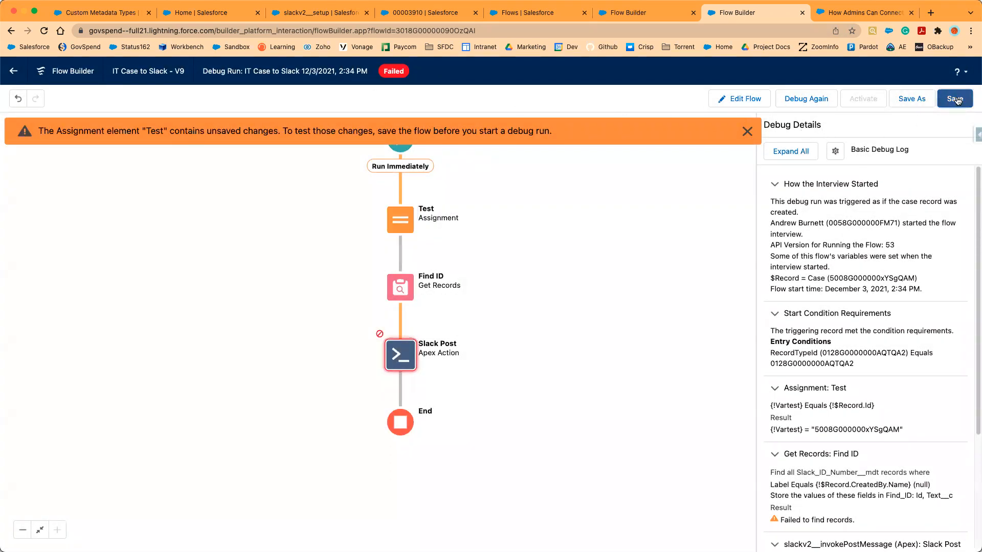
Save the flow and rerun debug, which reports no triggering record; review the Start element.
click(954, 98)
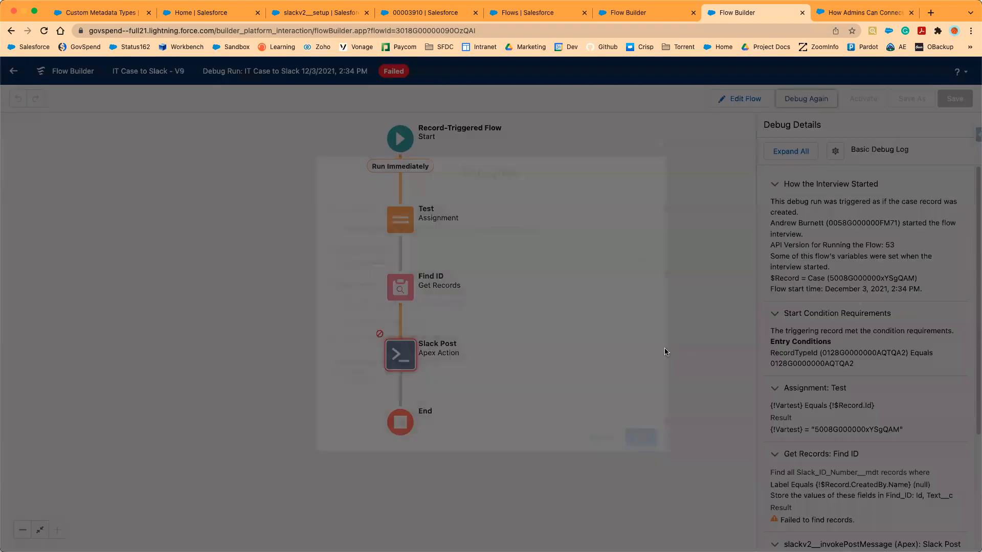
click(805, 98)
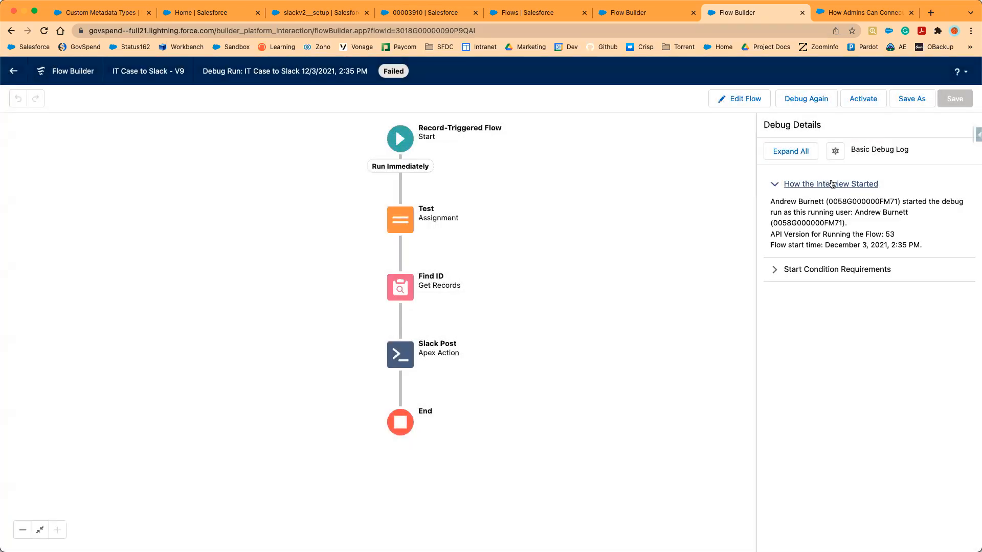
click(836, 269)
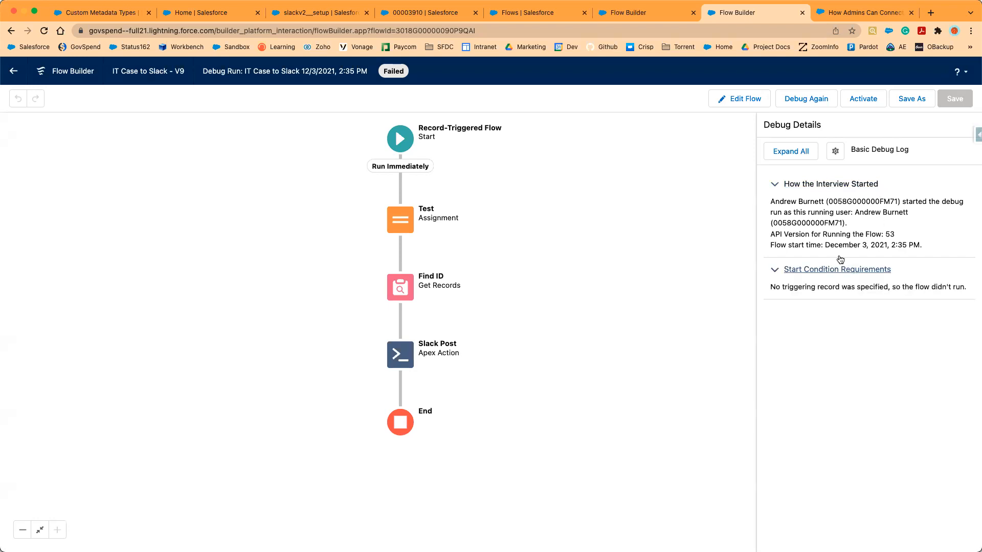
mouse_move(699, 283)
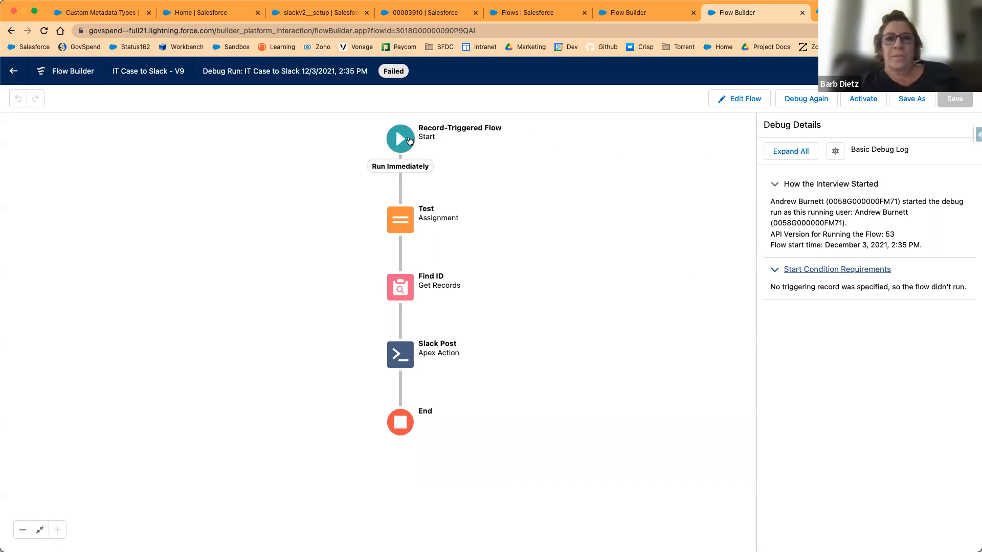
click(400, 138)
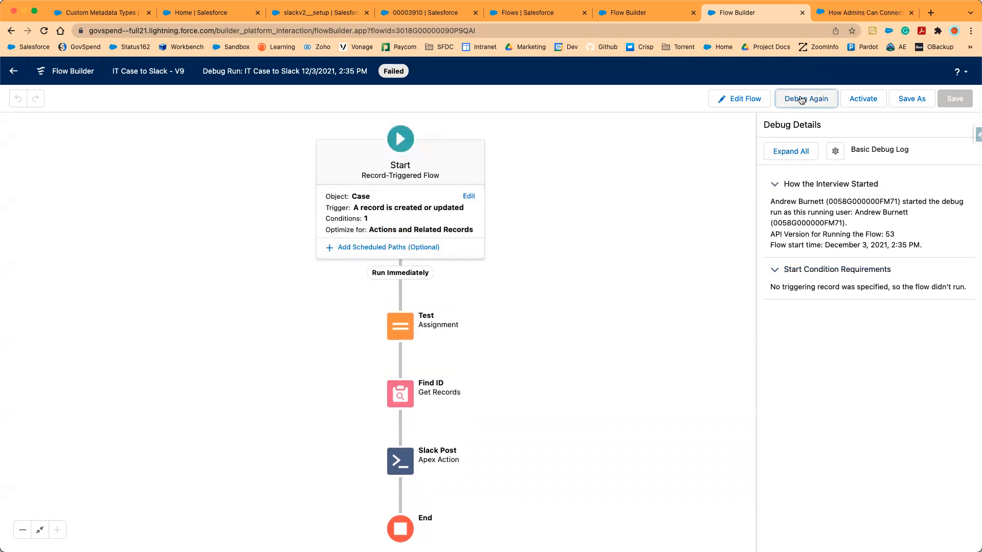
Debug the flow again with case 00003910 as the triggering record.
click(805, 99)
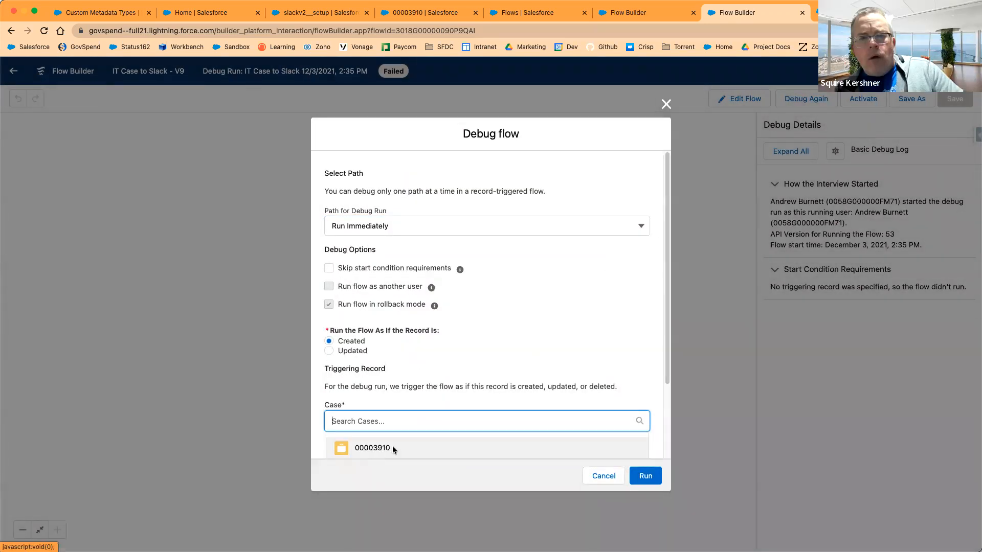
click(370, 448)
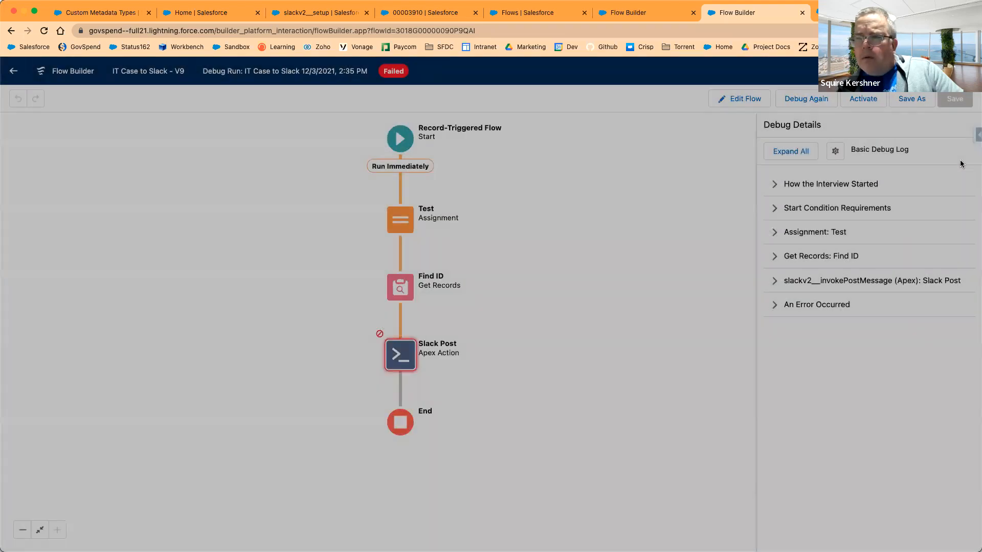
Expand the start details, Test assignment and Find ID entries, revealing Find ID found no records.
click(829, 183)
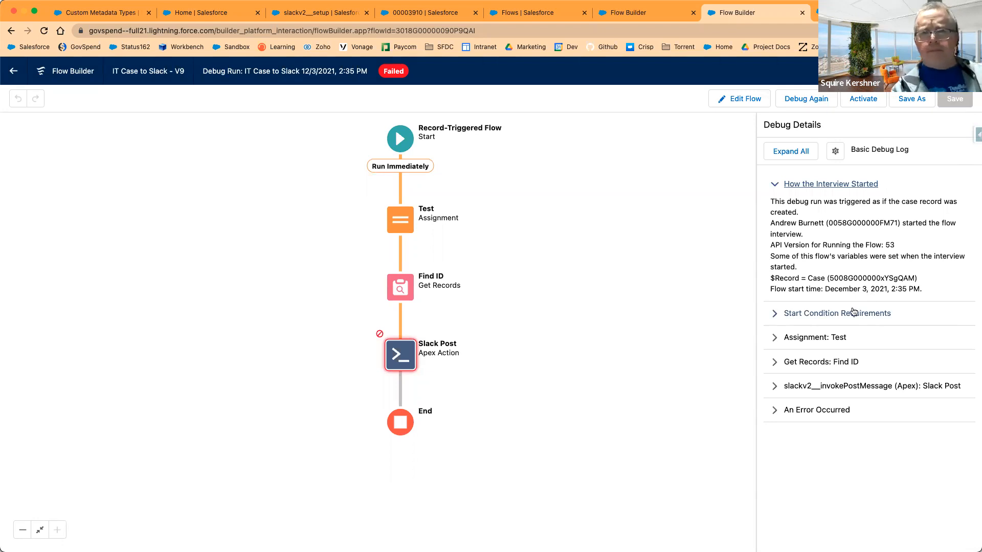
click(837, 313)
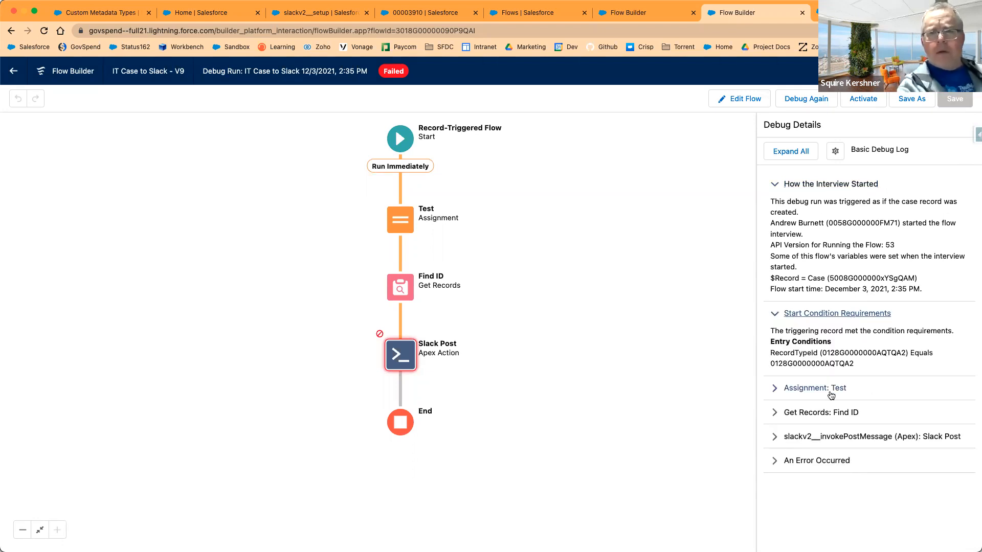
click(816, 388)
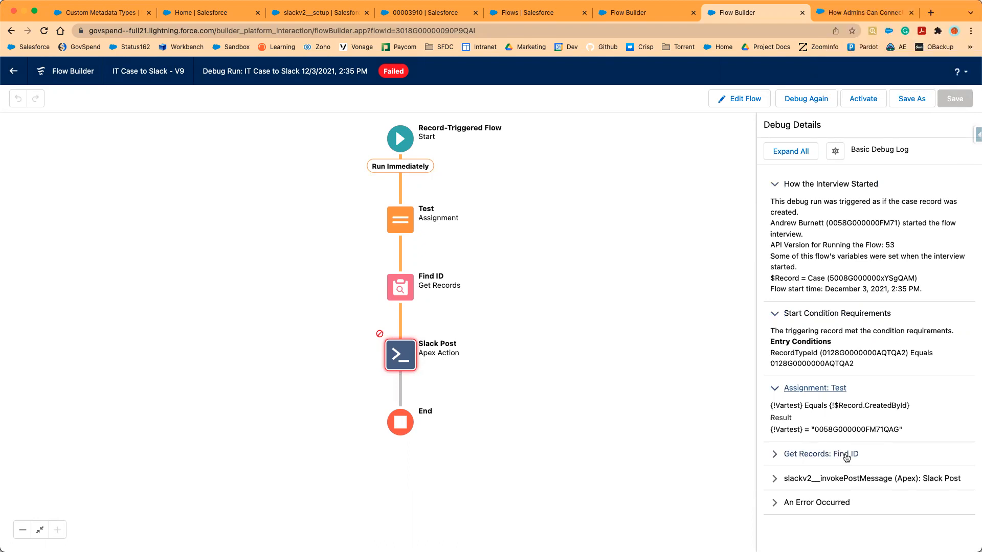
mouse_move(821, 454)
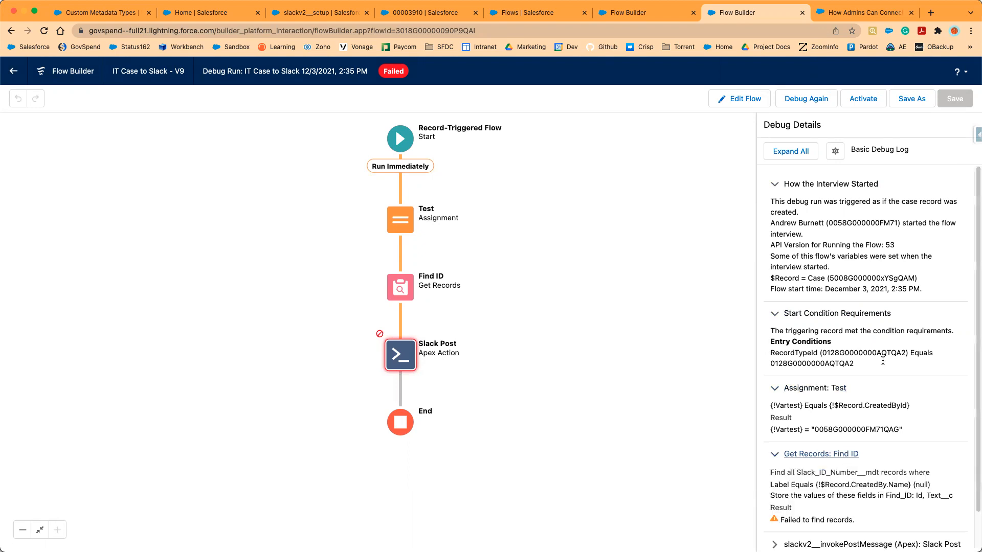
scroll(down, 3)
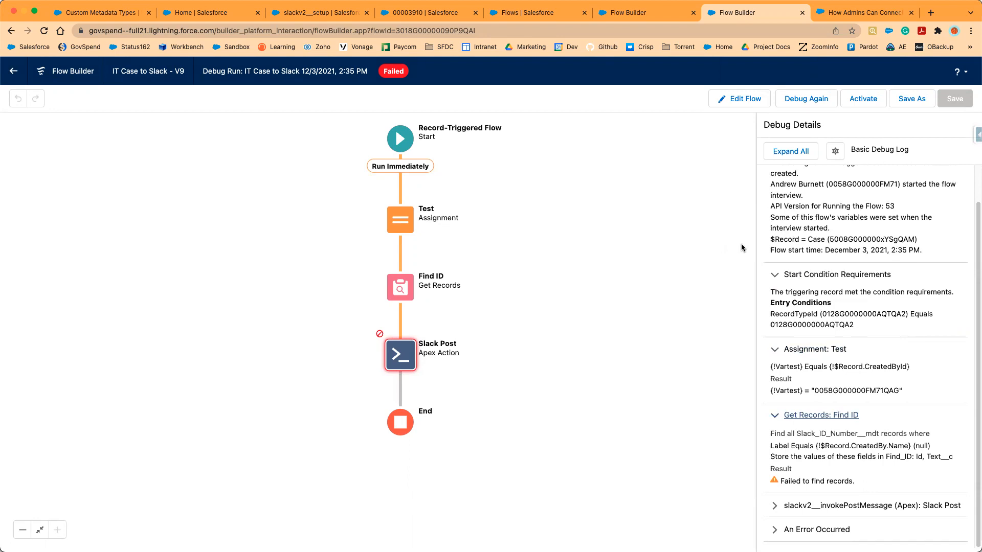
mouse_move(333, 93)
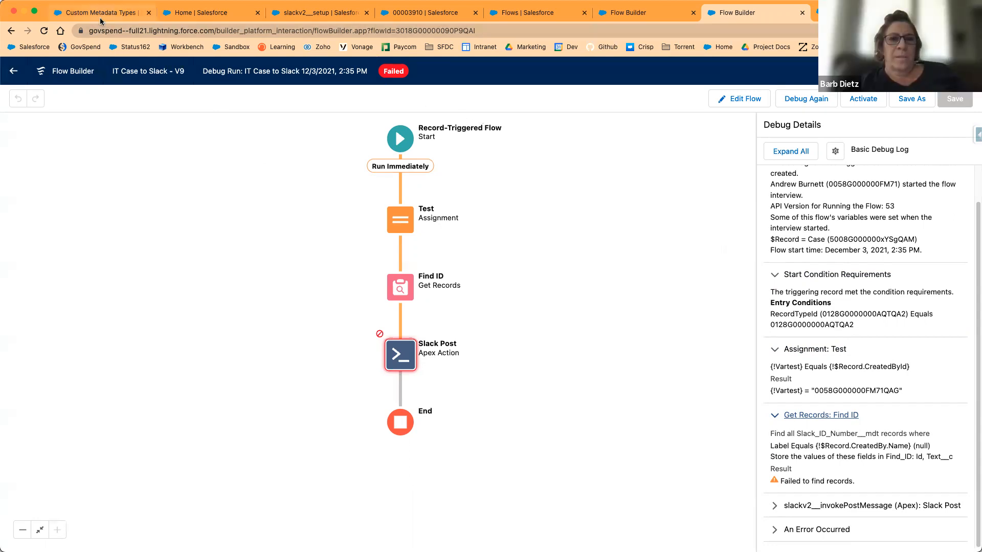
Review the Slack ID Number custom metadata type's fields, then switch to Slack message destinations.
click(100, 12)
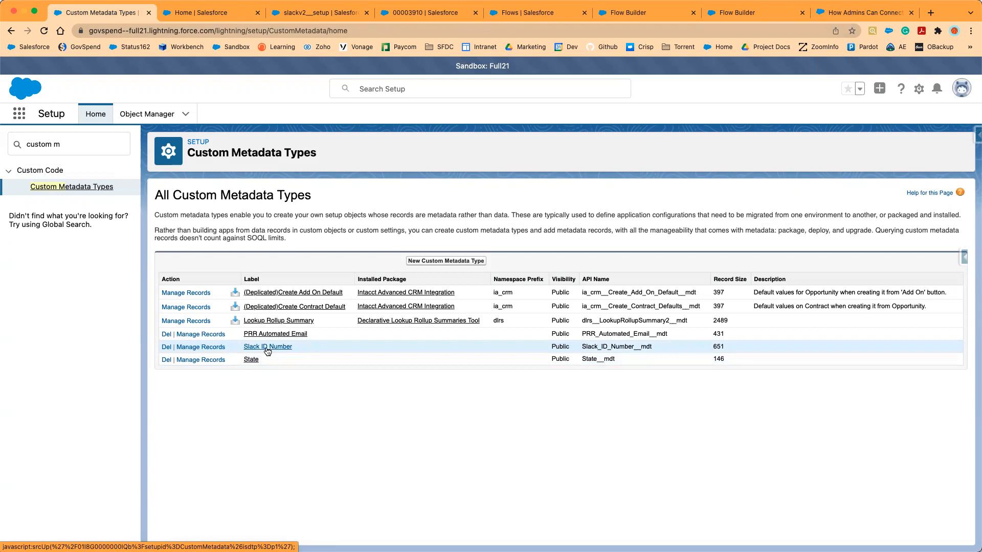
click(267, 347)
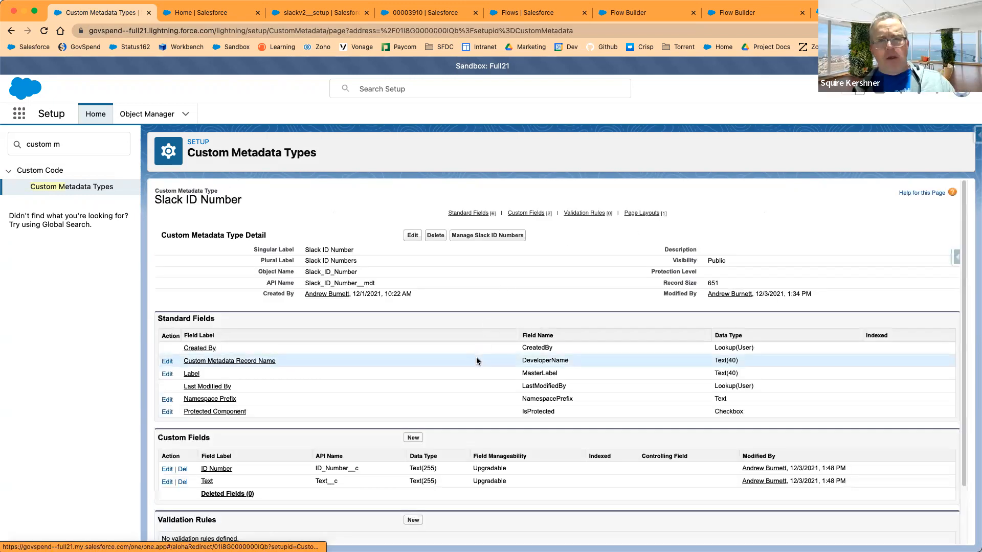
scroll(down, 3)
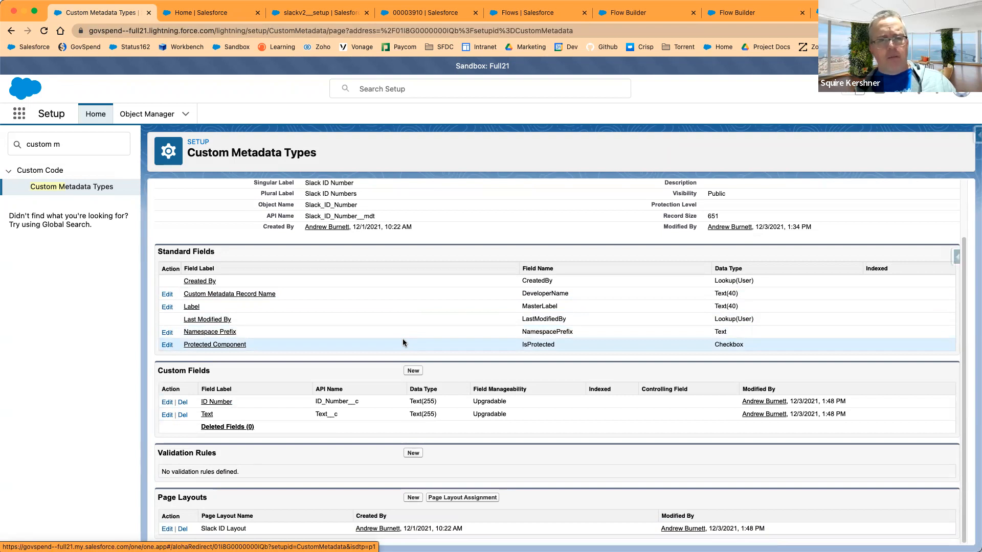
click(319, 12)
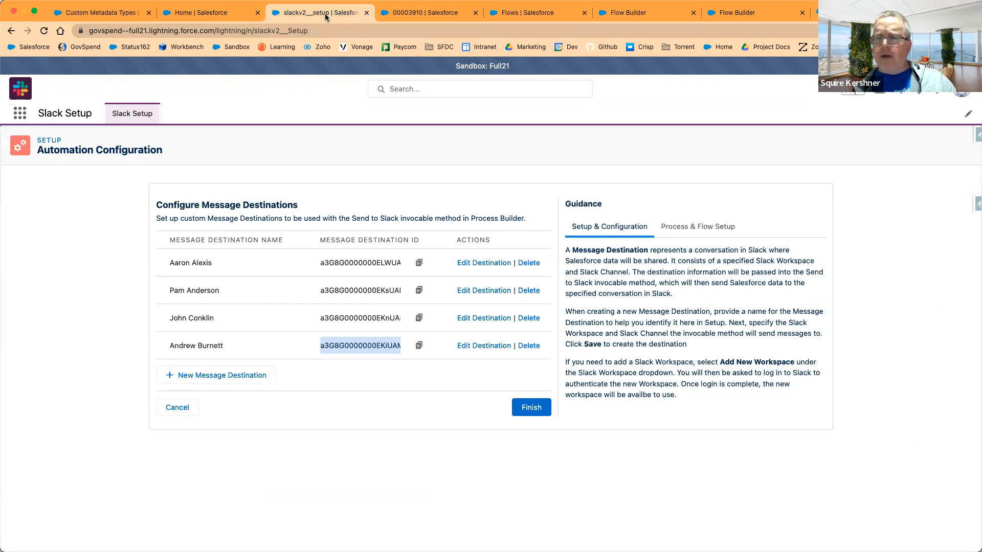
mouse_move(629, 210)
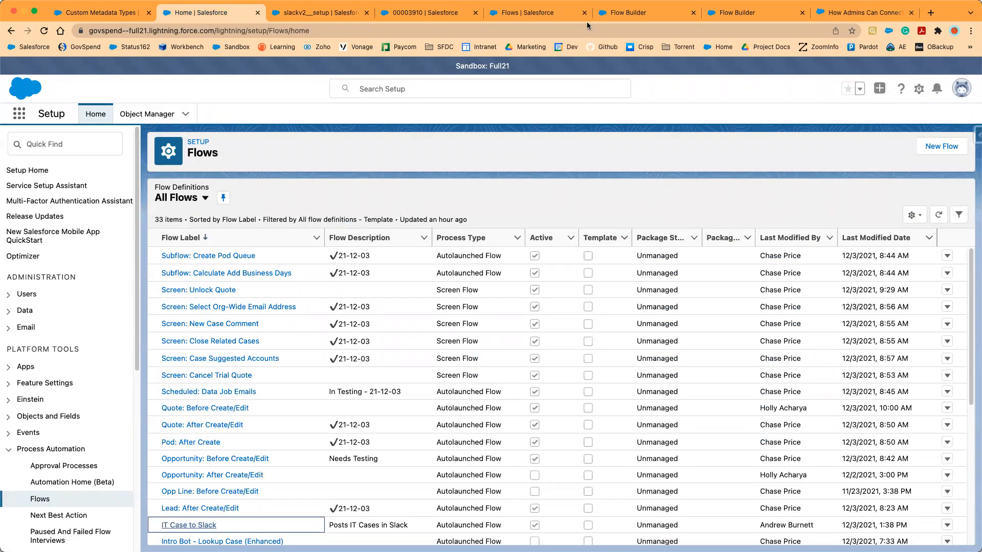
Check the V8 flow, the Flows list and case 00003910, then return to the failed V9 debug run.
click(528, 12)
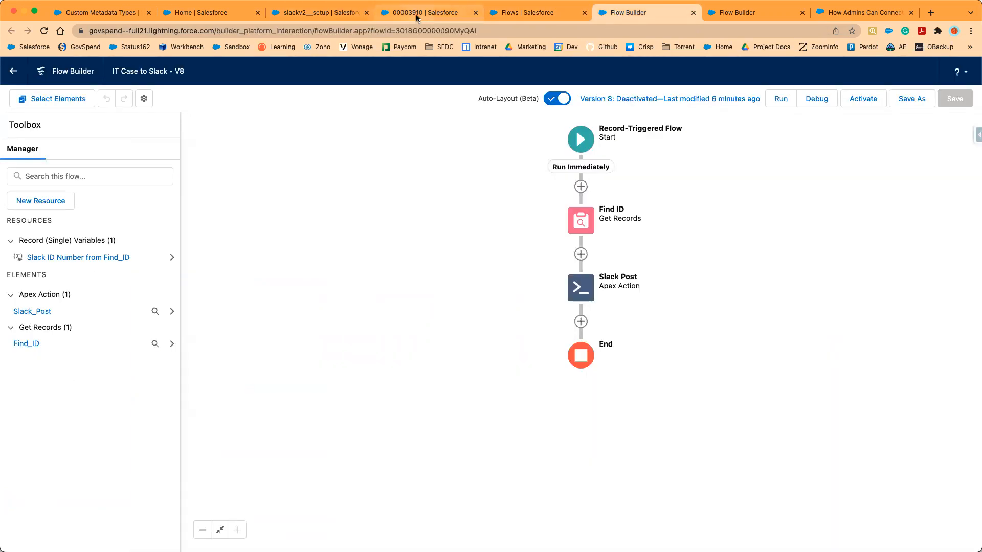
click(429, 13)
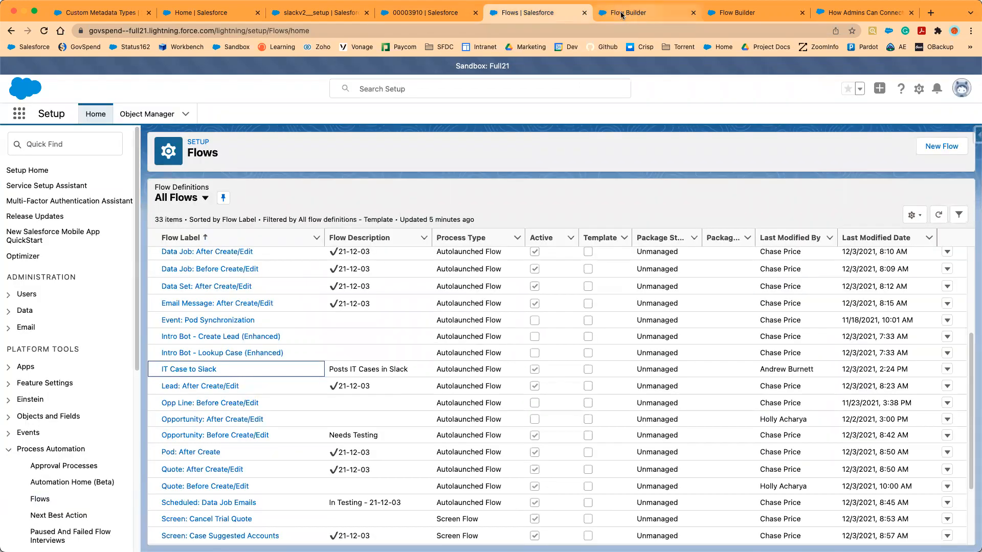
click(425, 13)
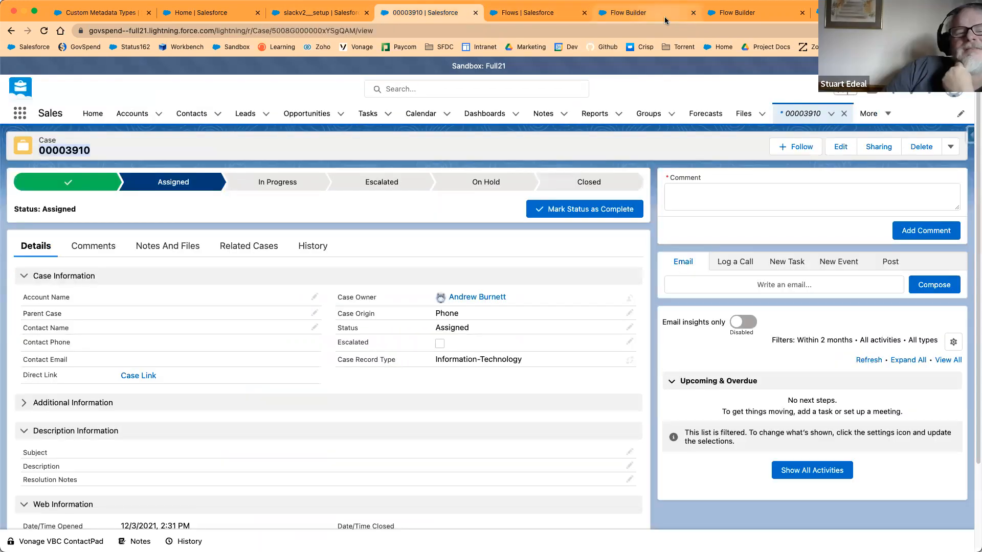
click(535, 13)
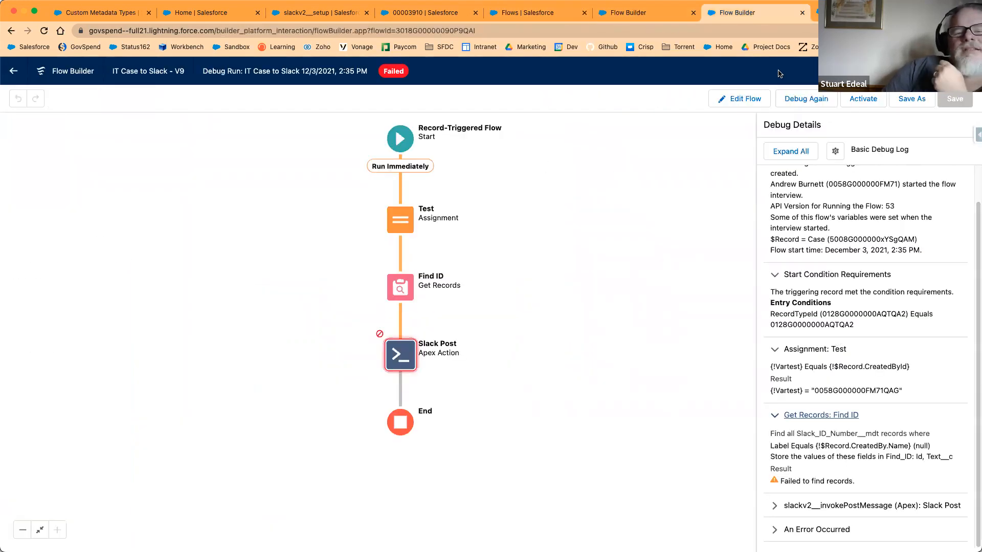
mouse_move(415, 130)
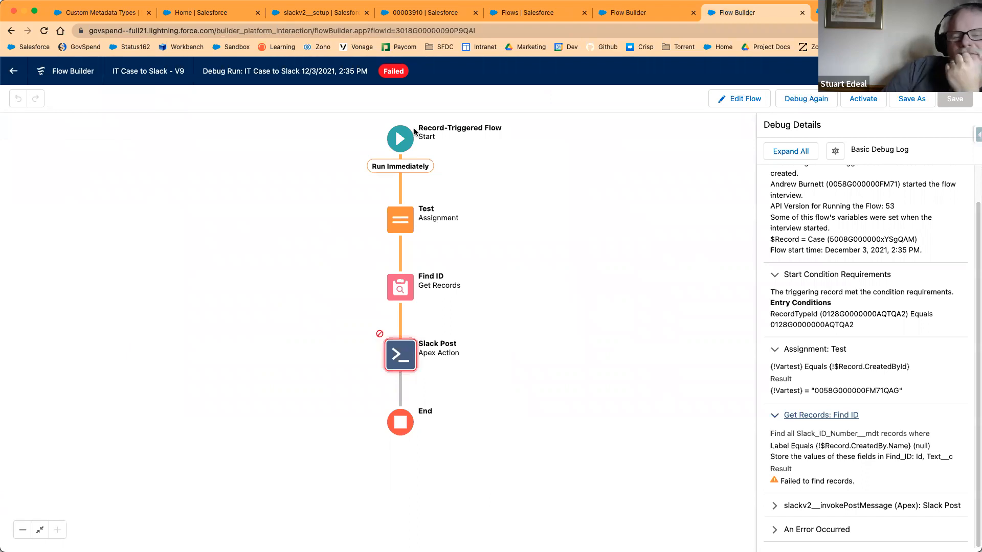
click(400, 138)
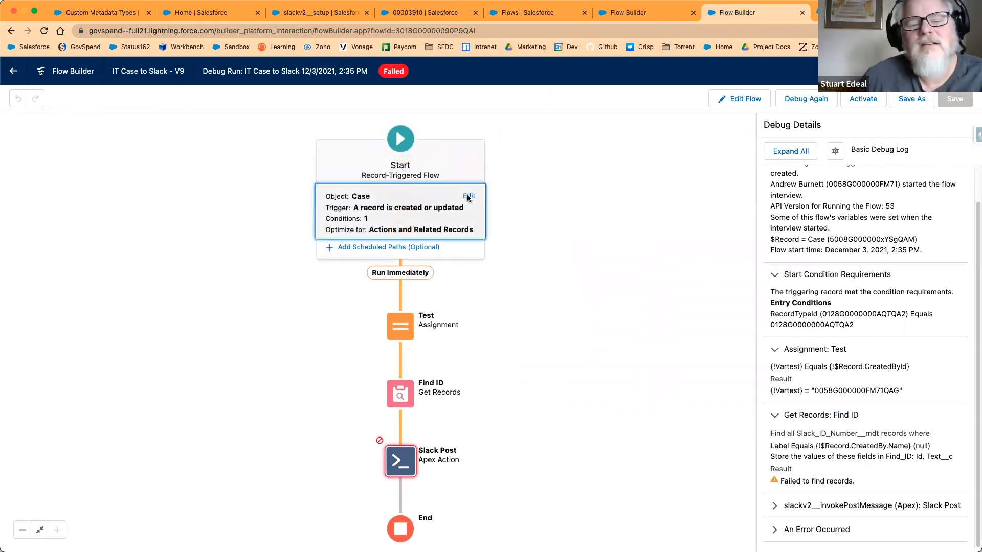
click(468, 197)
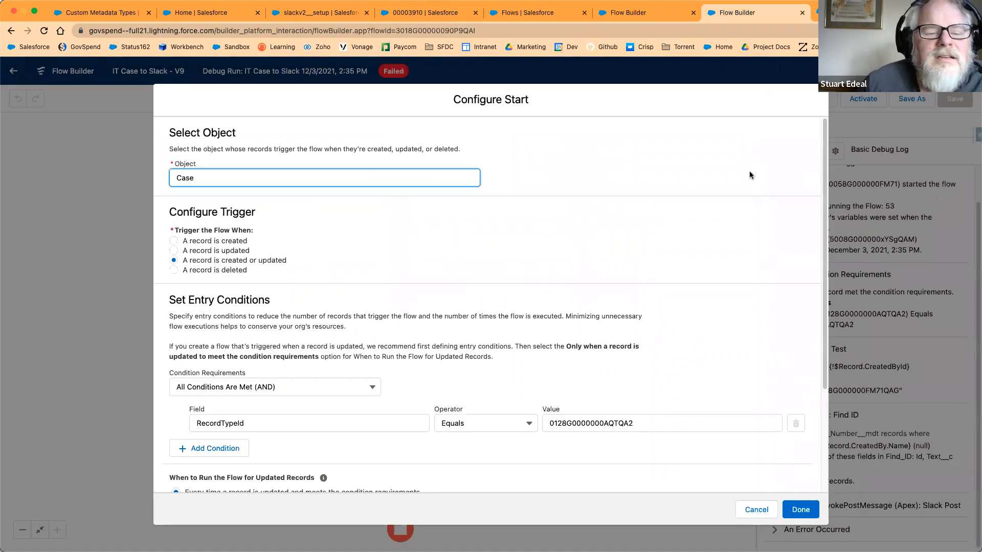
click(324, 178)
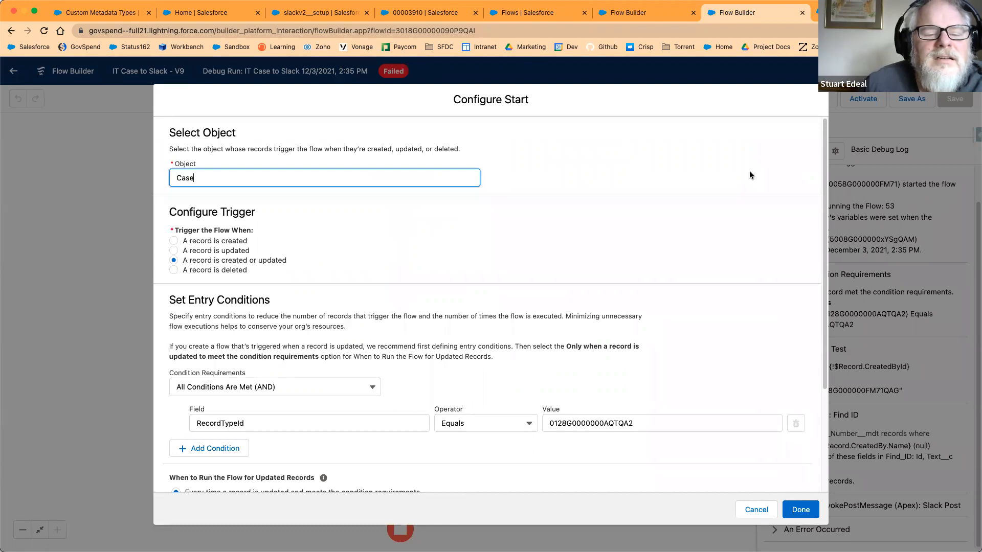
mouse_move(723, 236)
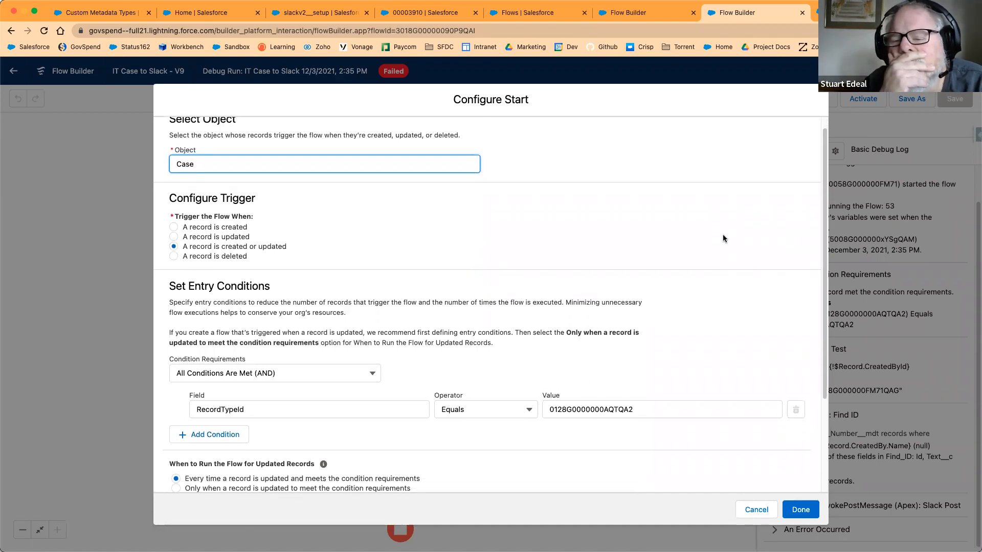
scroll(down, 3)
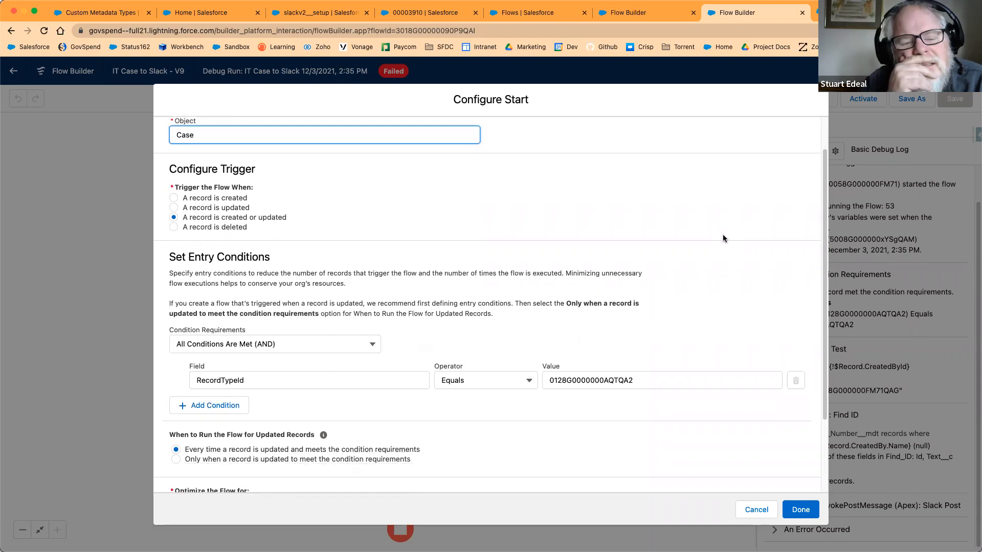
scroll(down, 3)
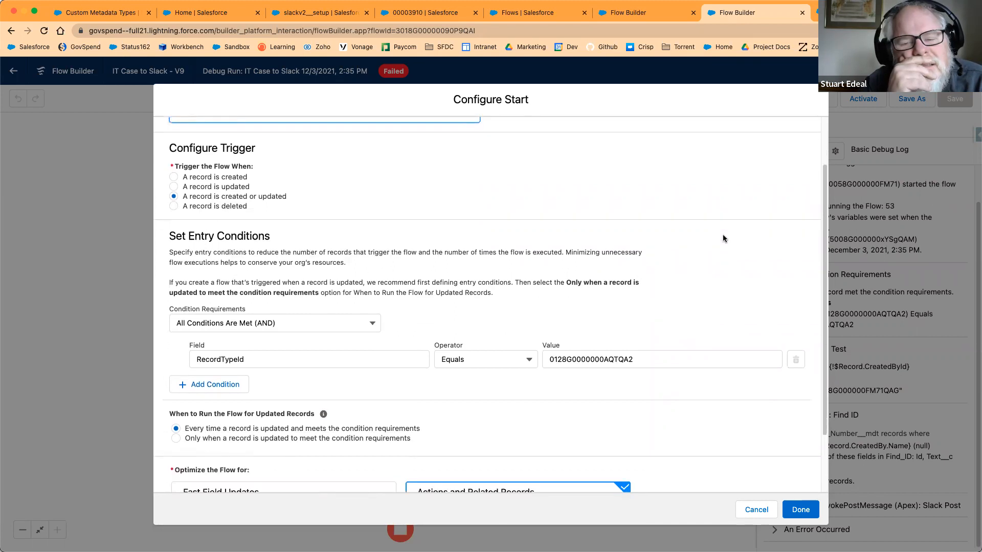
scroll(down, 3)
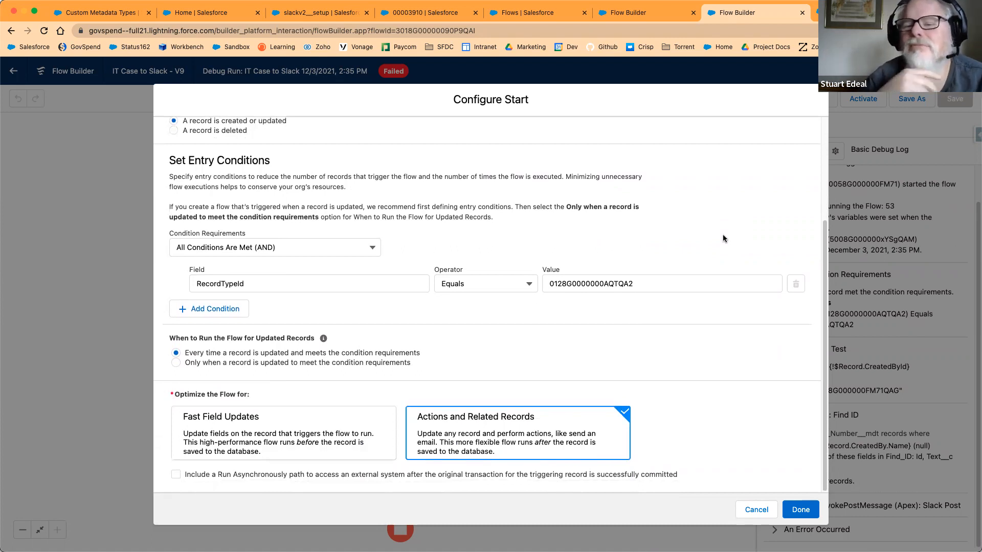
mouse_move(726, 236)
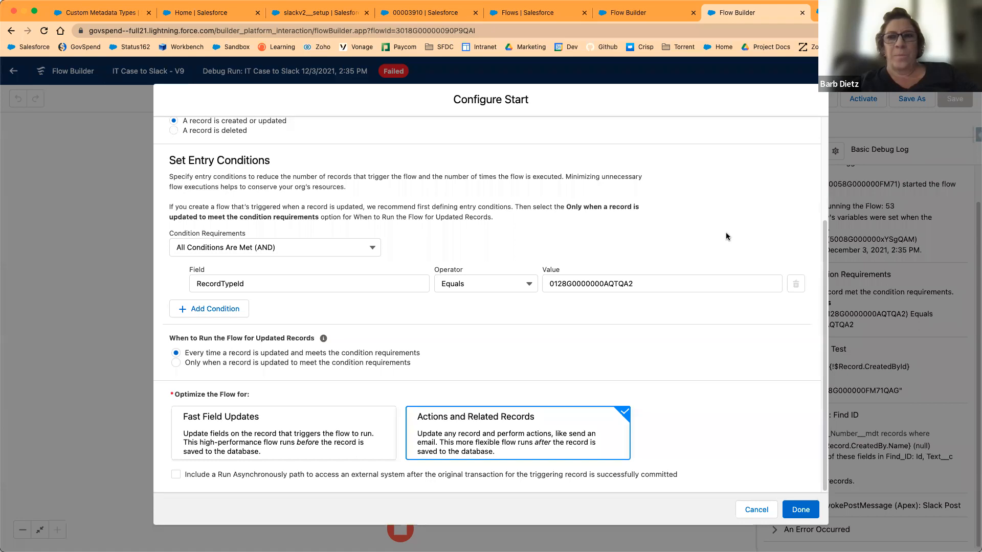
scroll(up, 3)
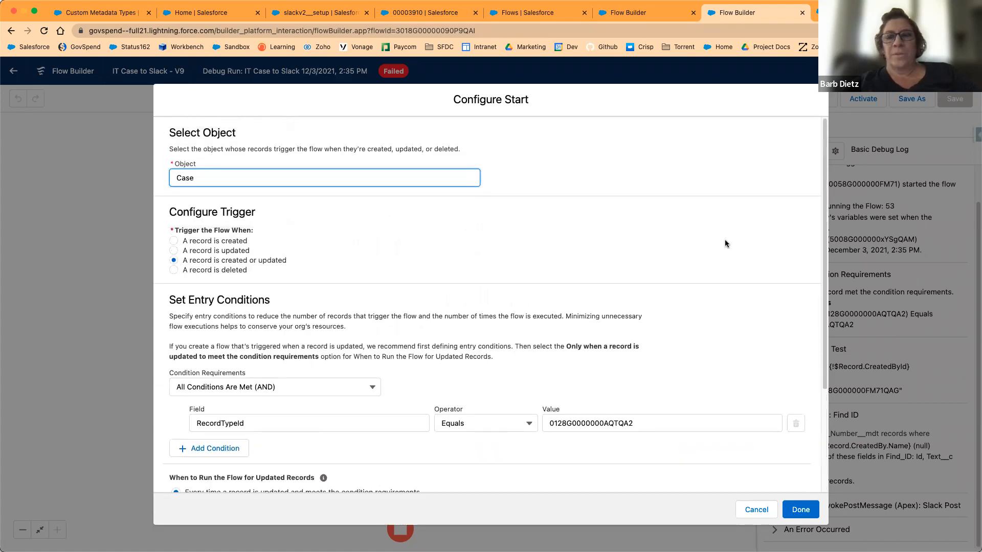
scroll(down, 3)
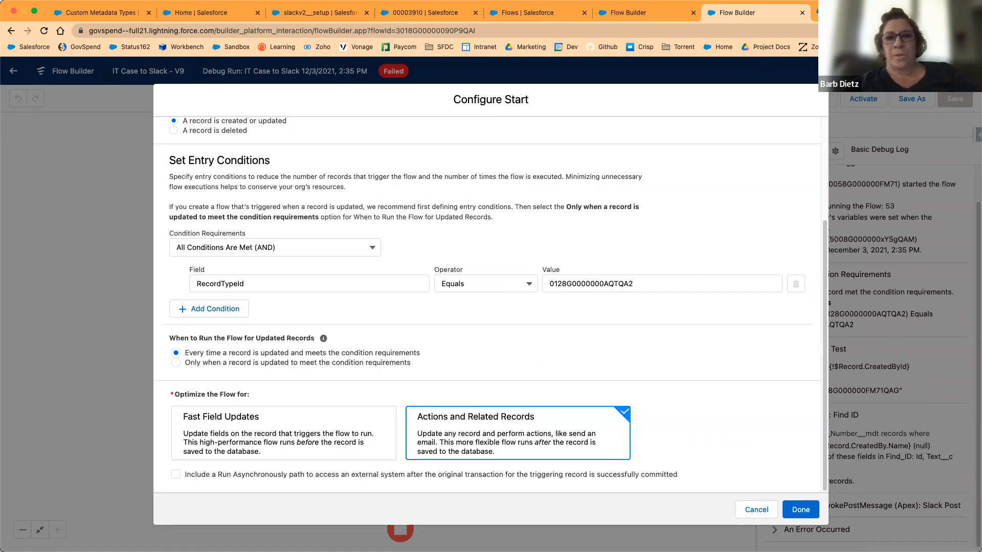
click(800, 509)
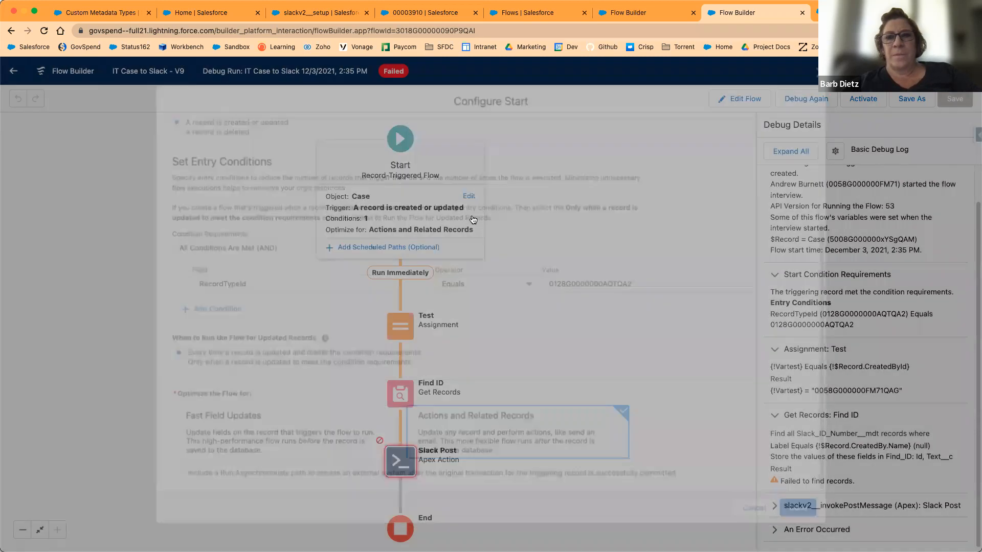
Edit the Test assignment and clear its current Created By ID value.
click(400, 220)
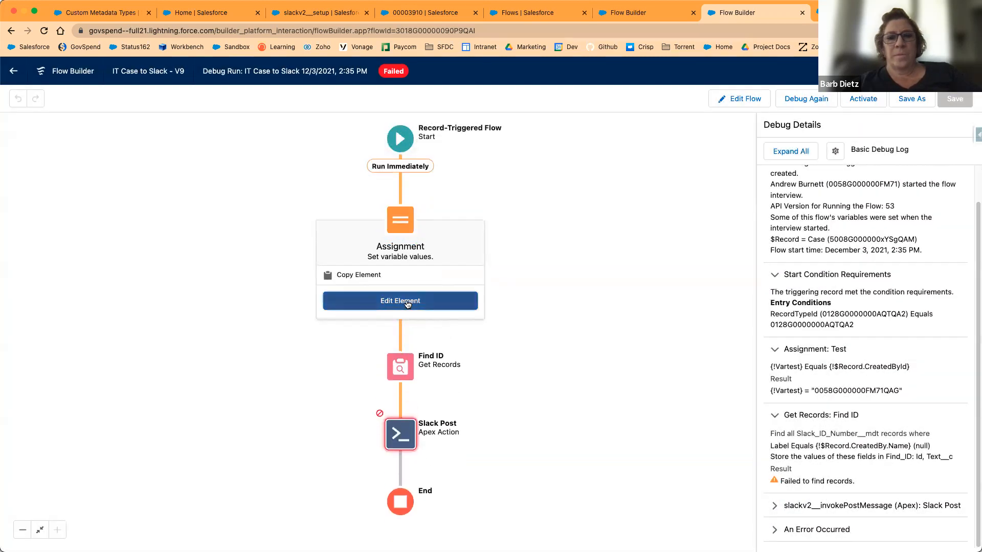
click(399, 301)
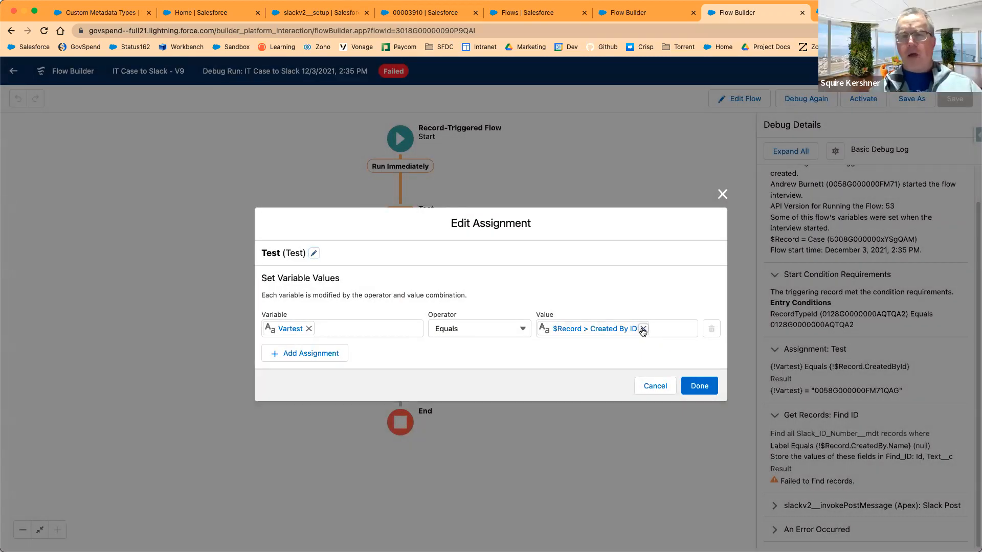
text(ca)
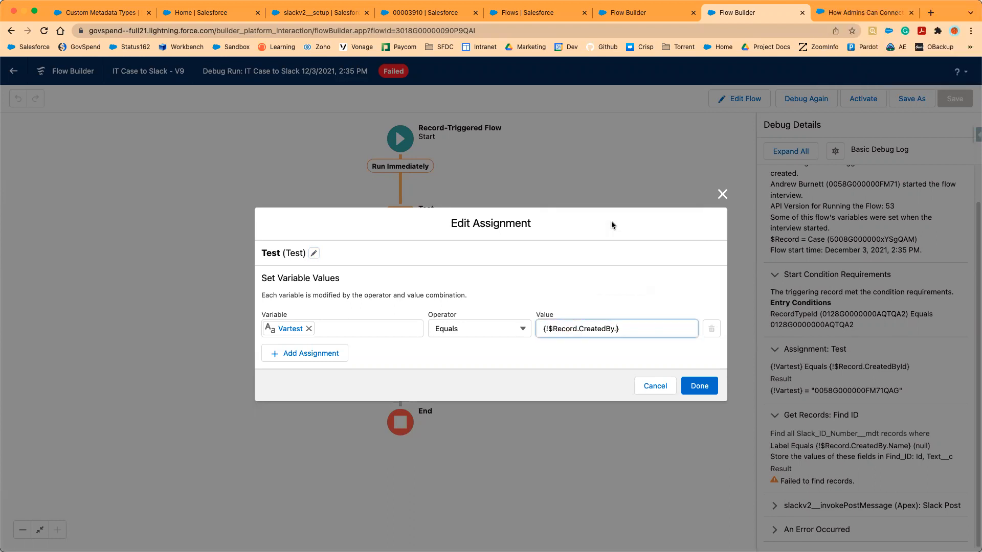
click(614, 329)
text(.na)
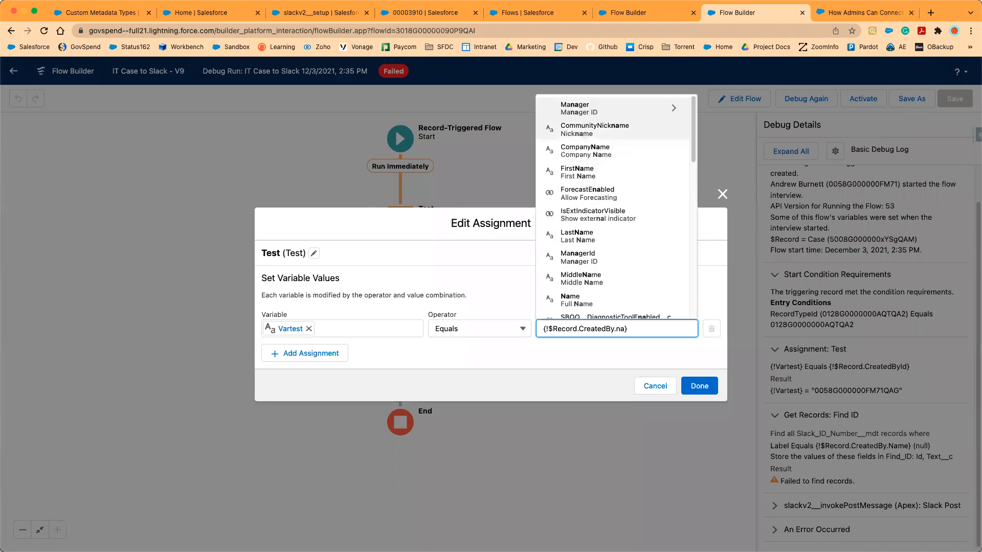
Set Vartest to {!$Record.CreatedBy.LastName} and confirm the assignment.
text(last)
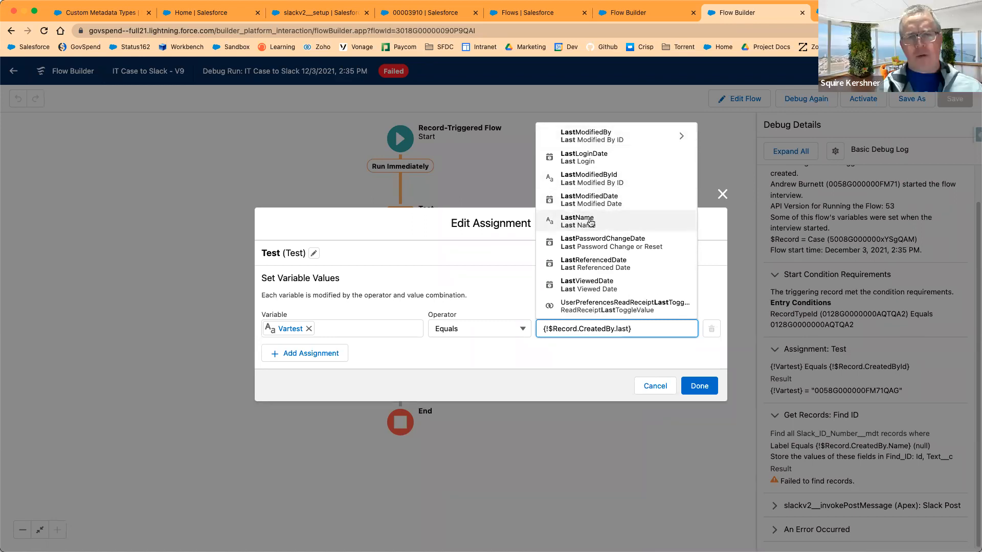
click(576, 221)
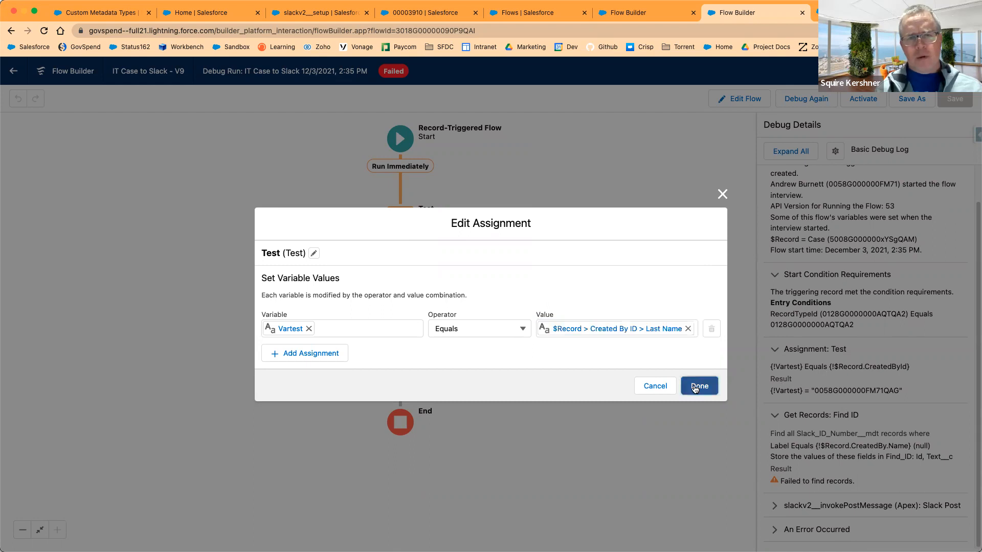
click(699, 386)
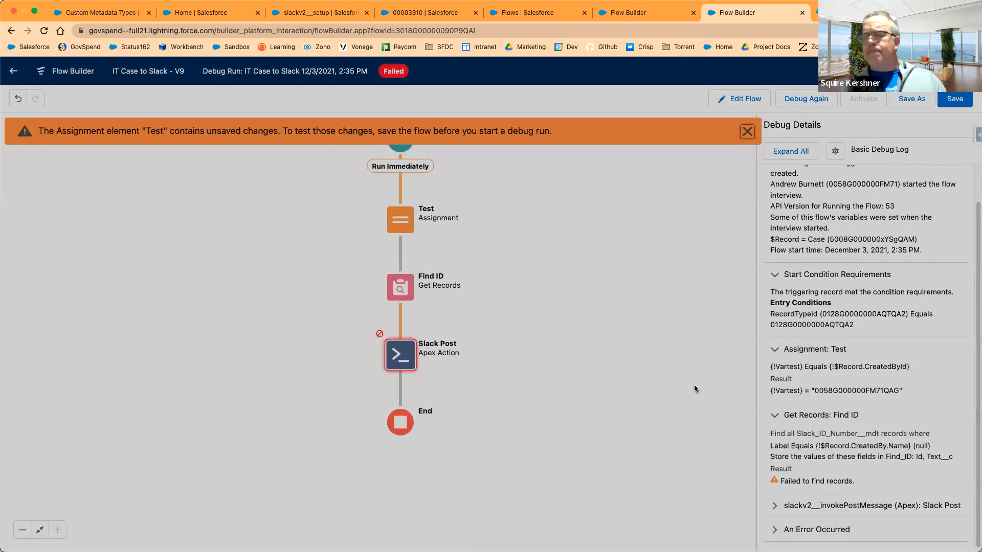
Save the flow, debug again on case 00003910, and expand the failed Find ID entry.
click(400, 219)
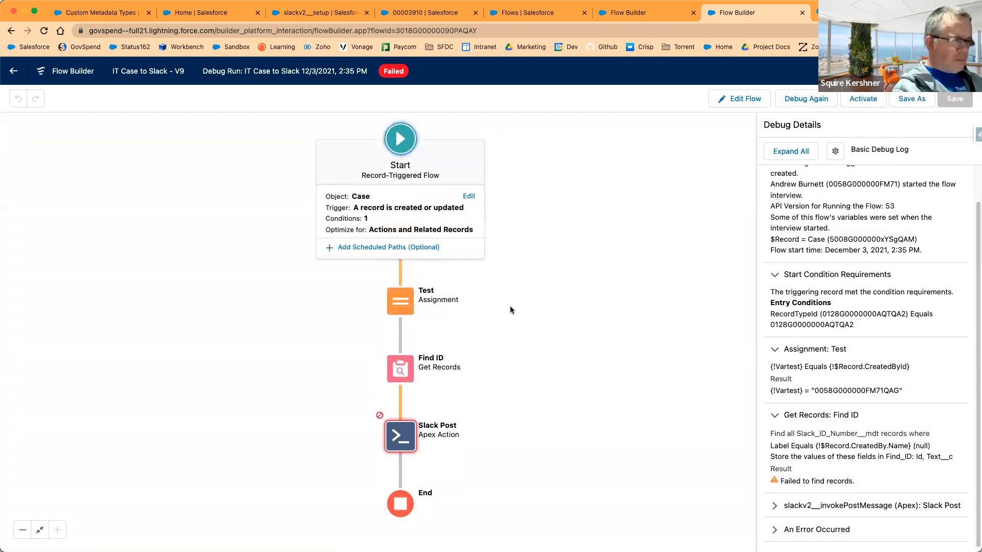
click(806, 98)
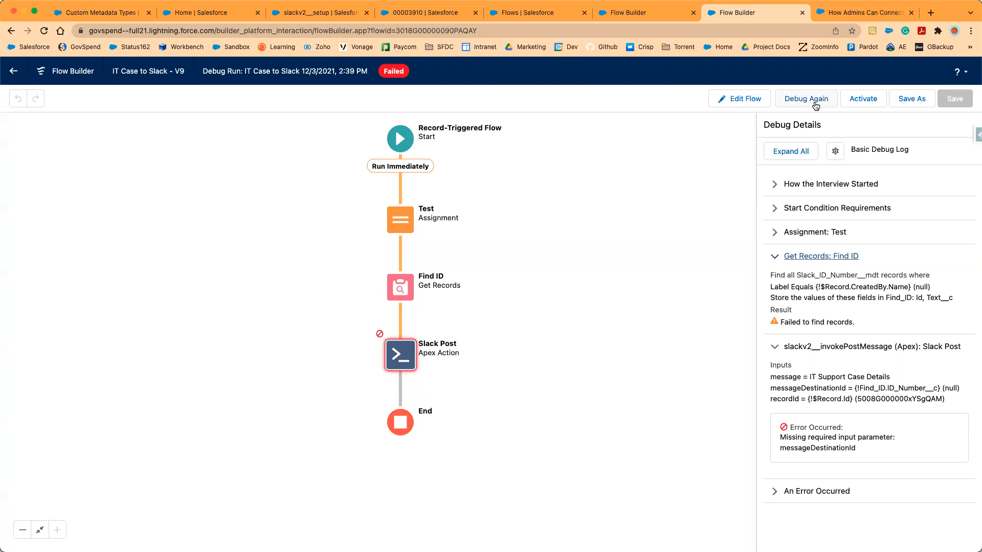
click(806, 98)
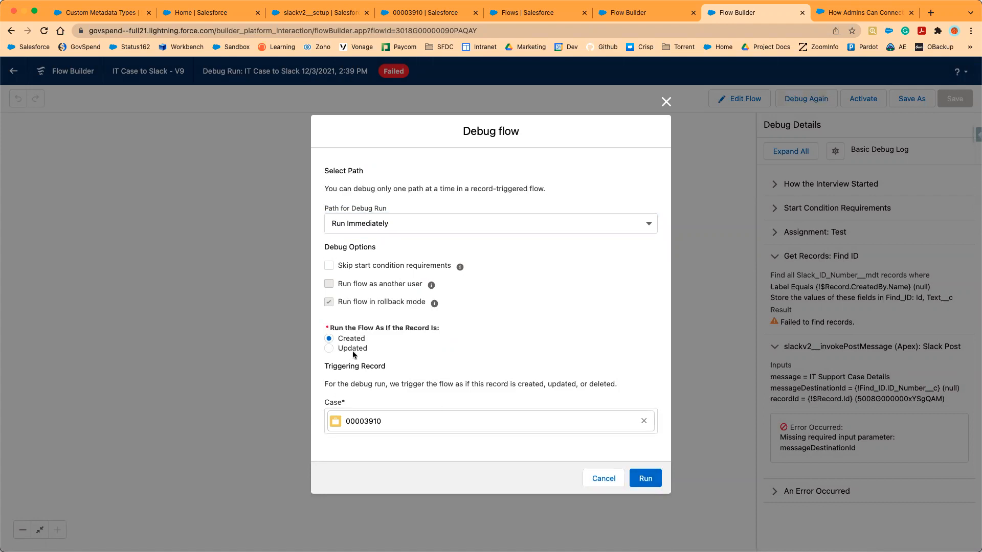
click(328, 348)
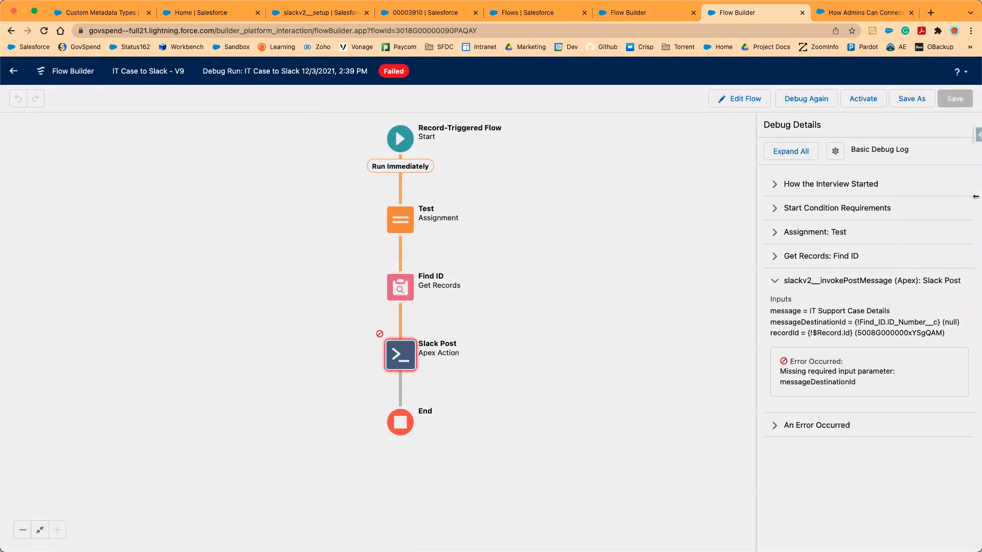
click(820, 255)
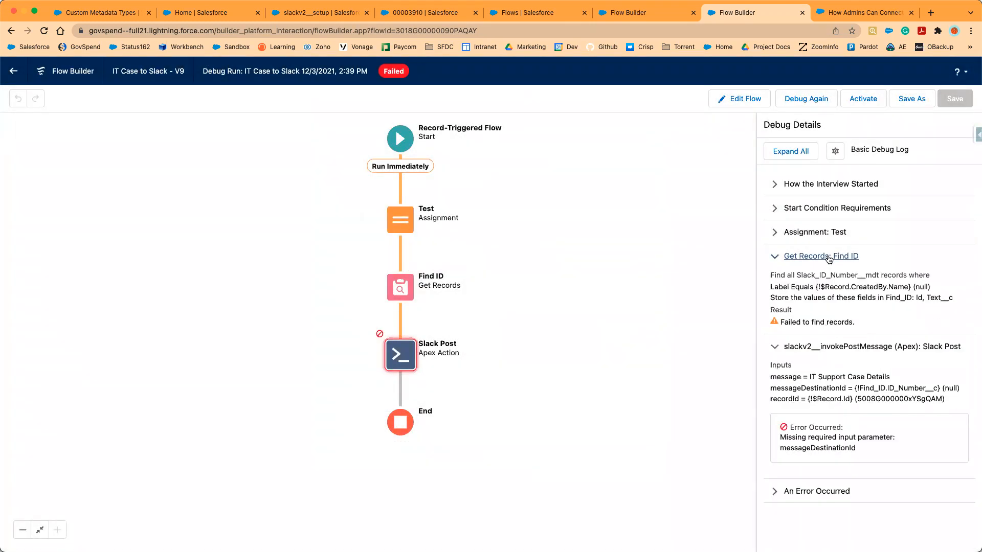
Confirm the Test assignment gave Vartest "Burnett", view its settings and cancel unchanged.
click(815, 232)
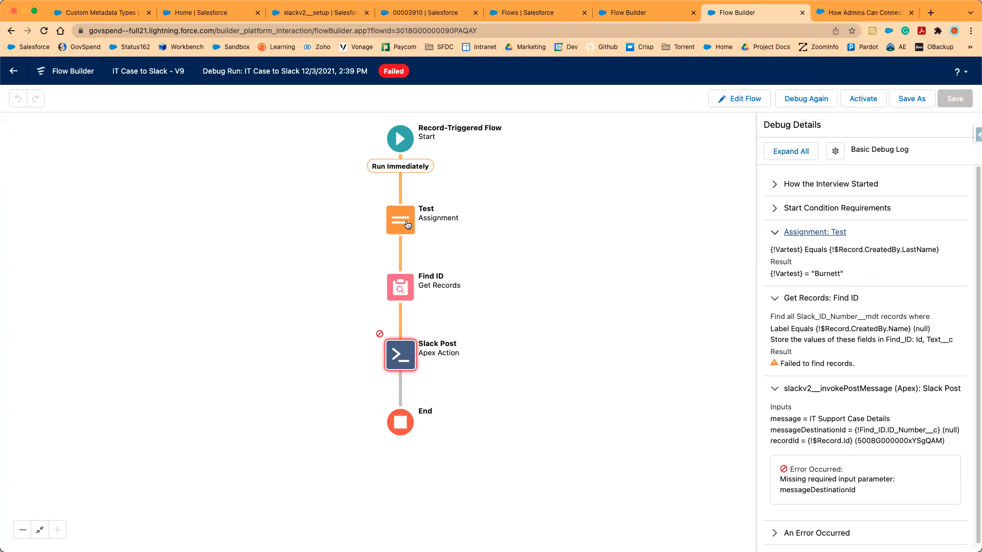
double_click(399, 219)
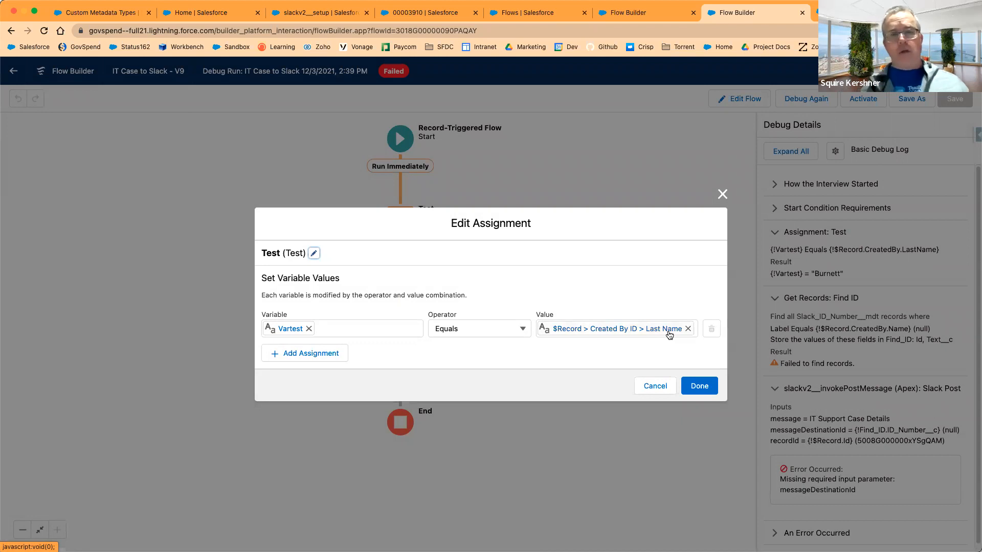
click(699, 386)
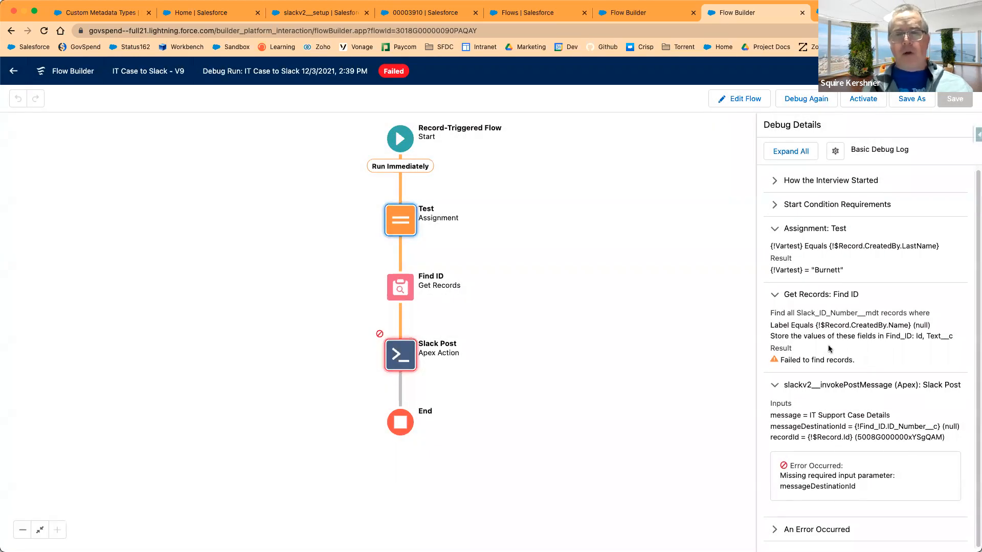
mouse_move(902, 414)
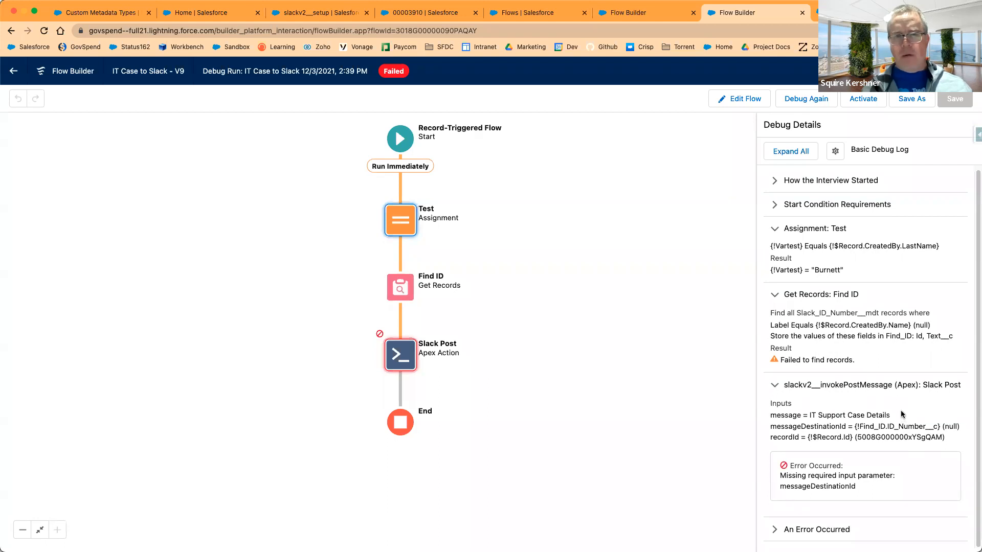
click(400, 286)
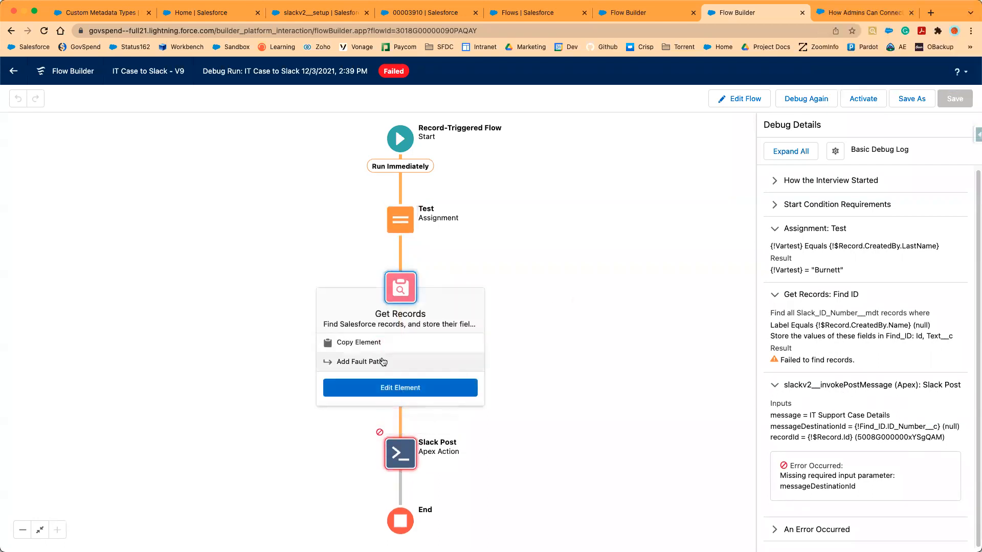
Review the Find ID filter matching Slack ID Number labels to the creator's full name, closing it unchanged.
click(400, 388)
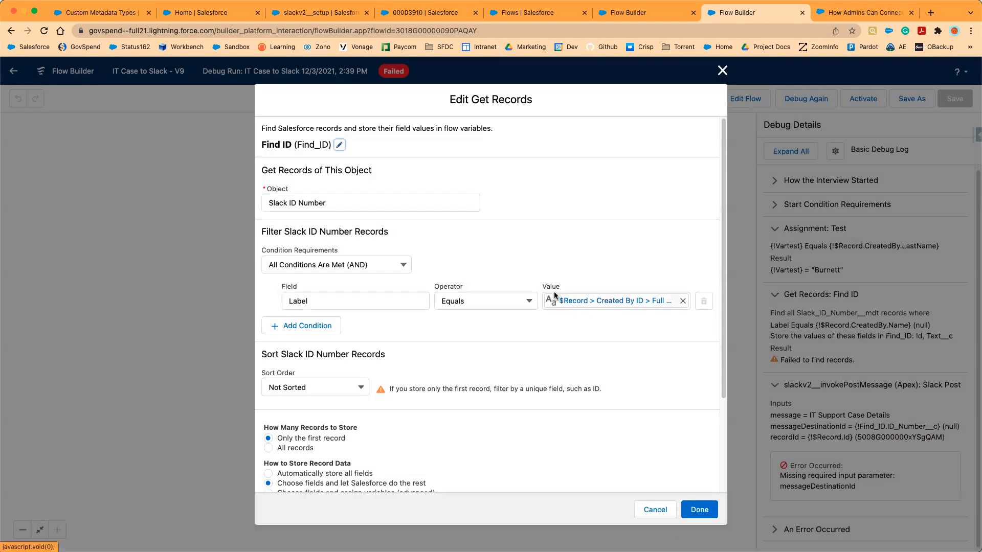
mouse_move(669, 308)
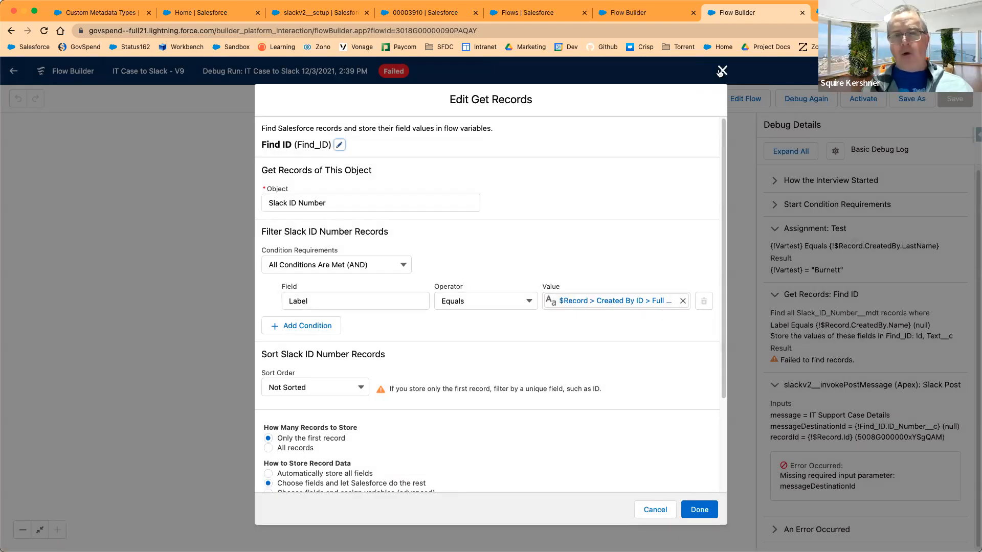
click(721, 71)
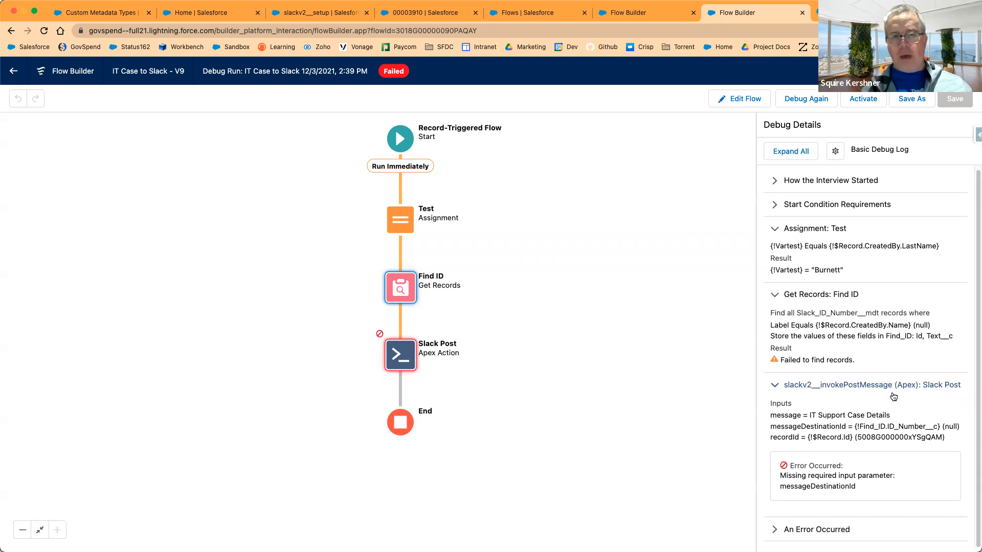
mouse_move(397, 289)
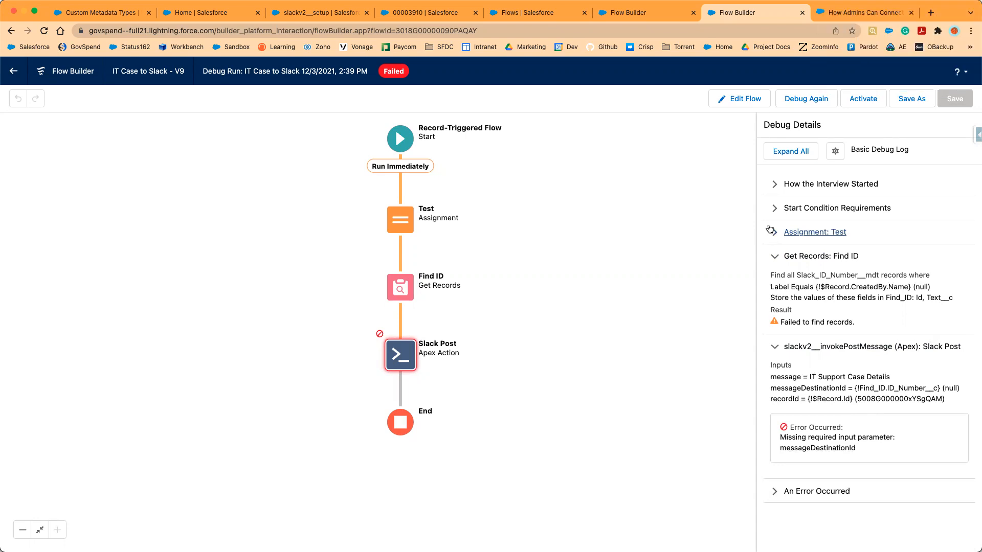
Expand the run's error summary and the Test assignment details showing Vartest set to "Burnett".
click(775, 232)
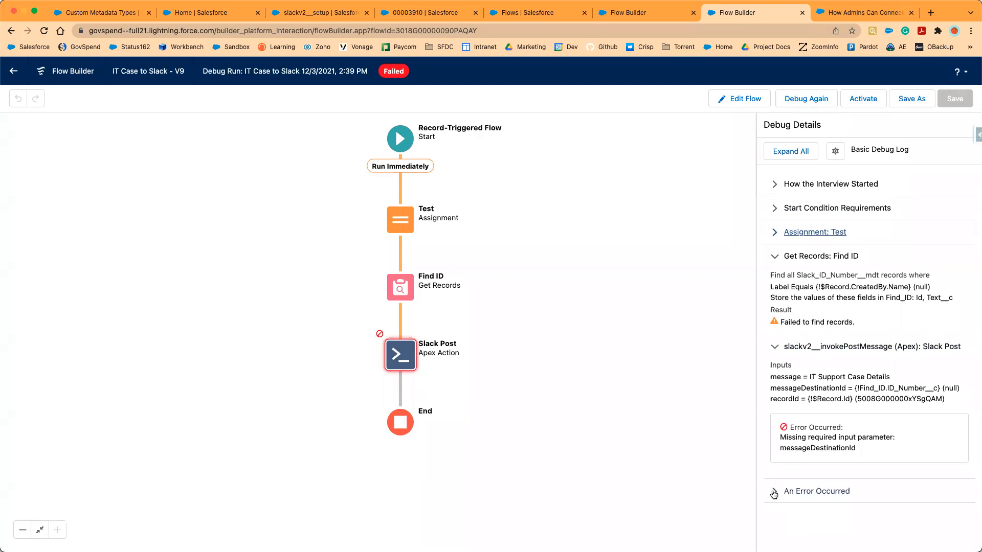
click(816, 491)
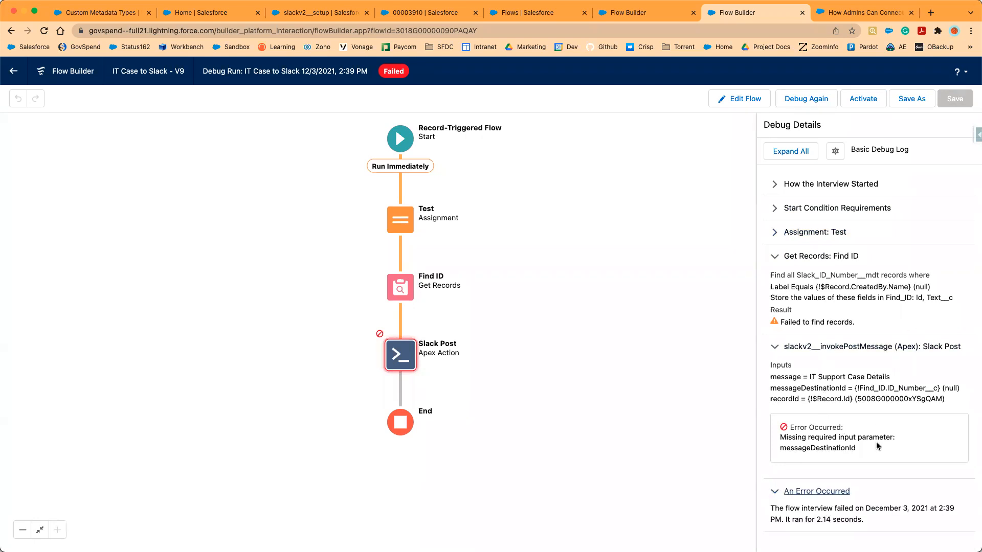
mouse_move(939, 388)
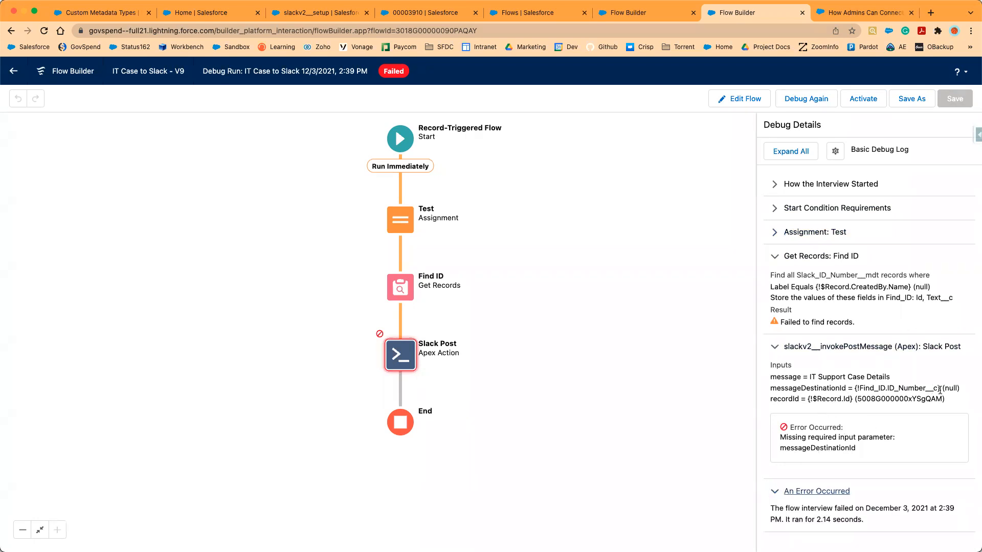
mouse_move(916, 408)
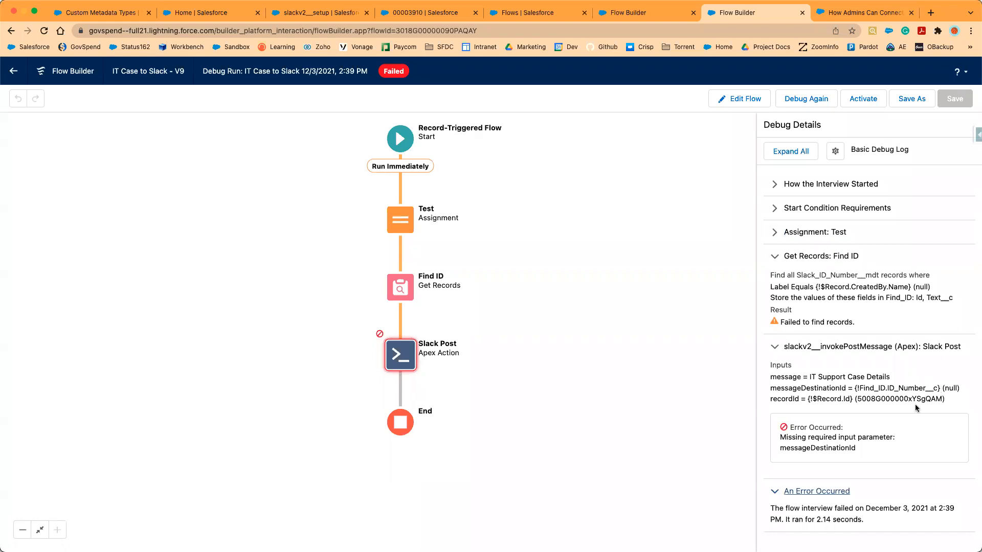
mouse_move(855, 313)
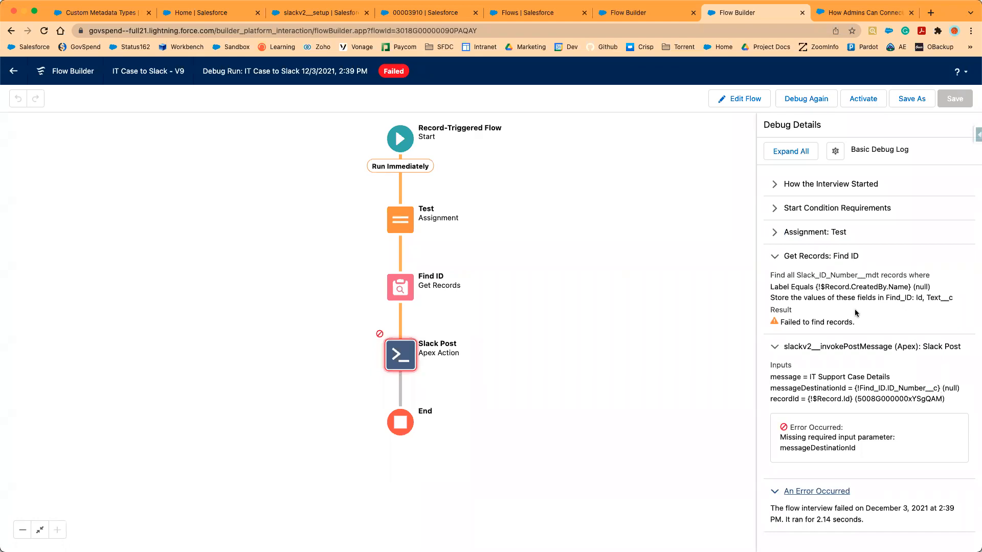
click(815, 232)
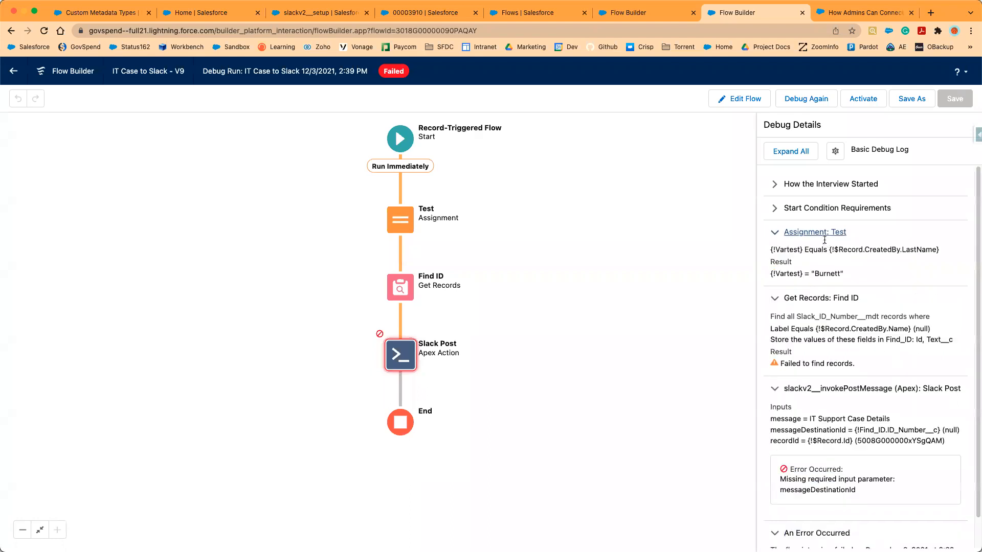
mouse_move(909, 282)
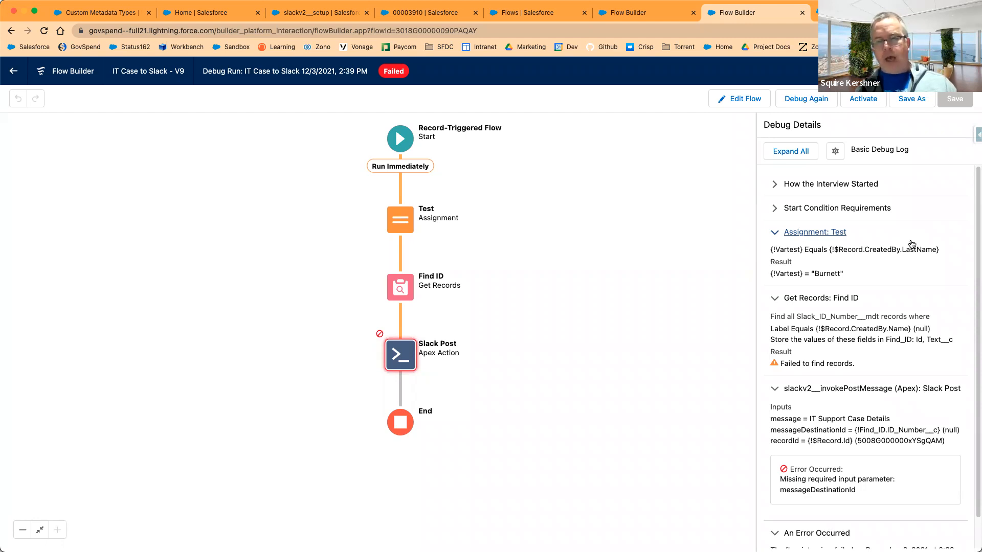
mouse_move(205, 110)
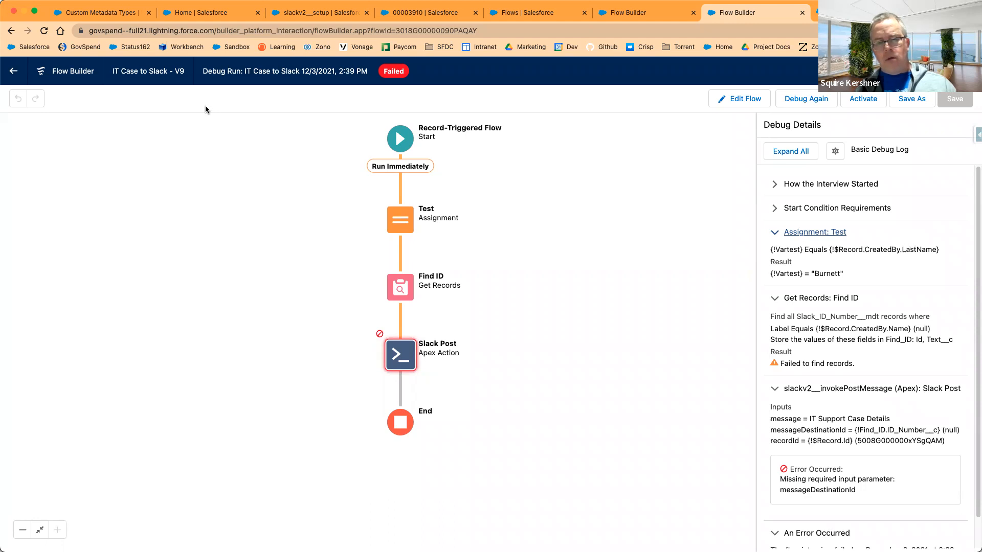
click(97, 13)
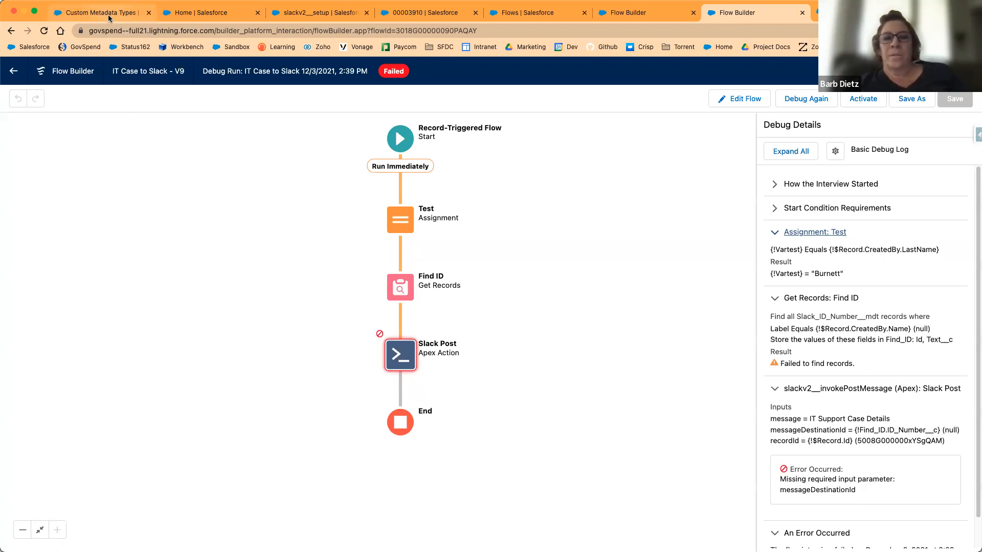
click(97, 12)
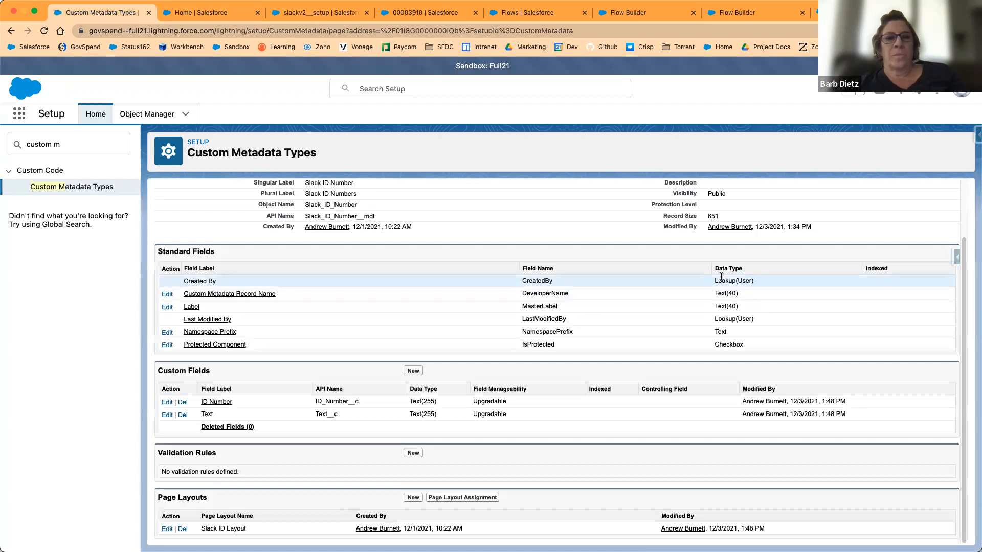
mouse_move(451, 175)
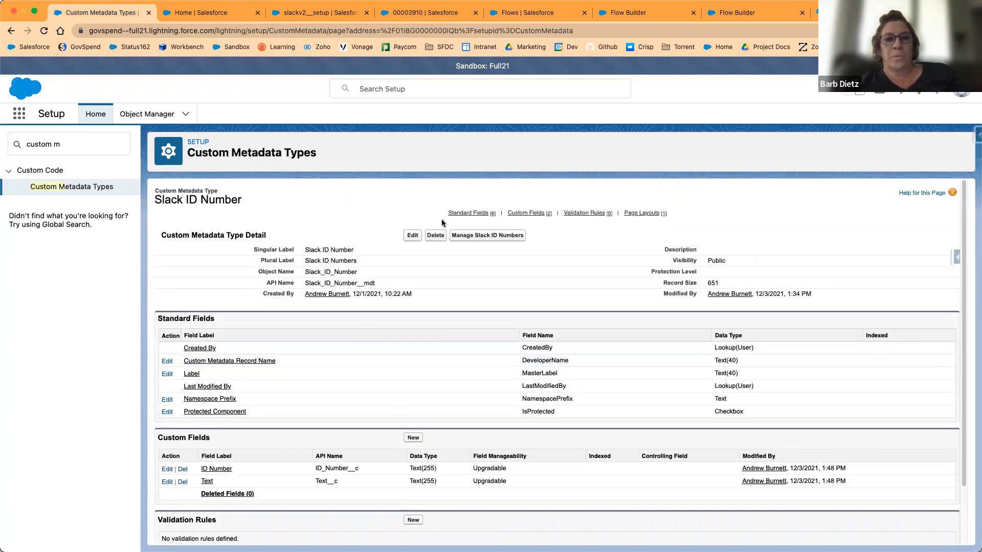
click(486, 235)
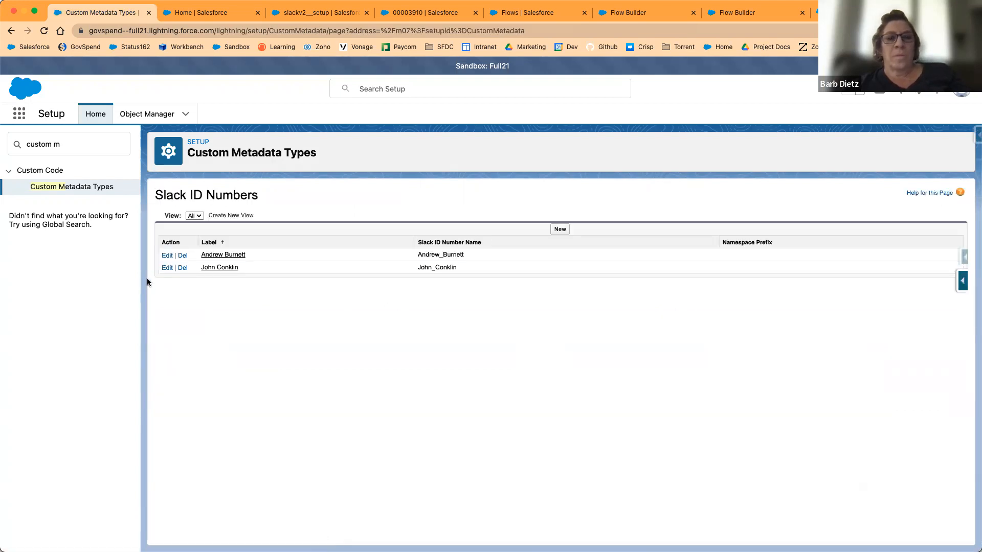
click(223, 255)
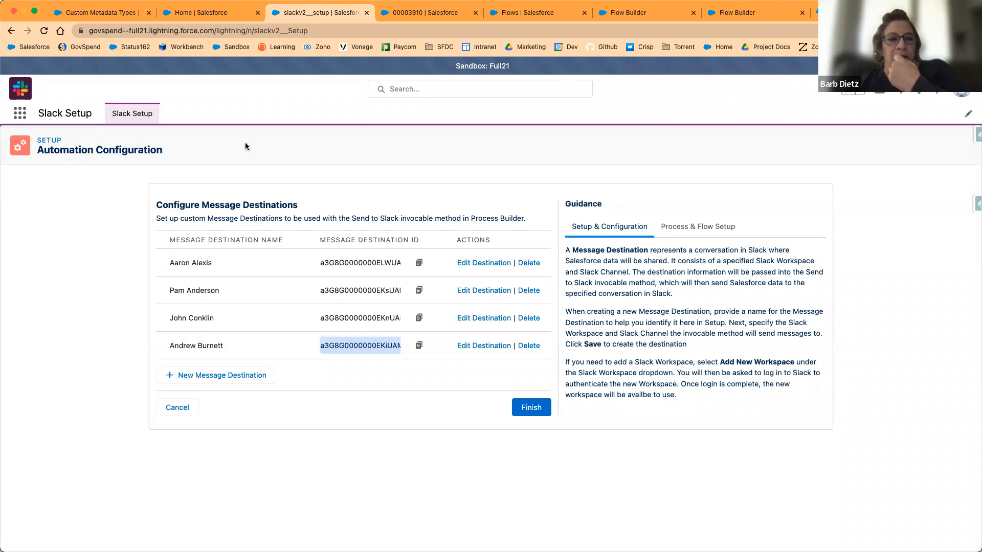
mouse_move(97, 12)
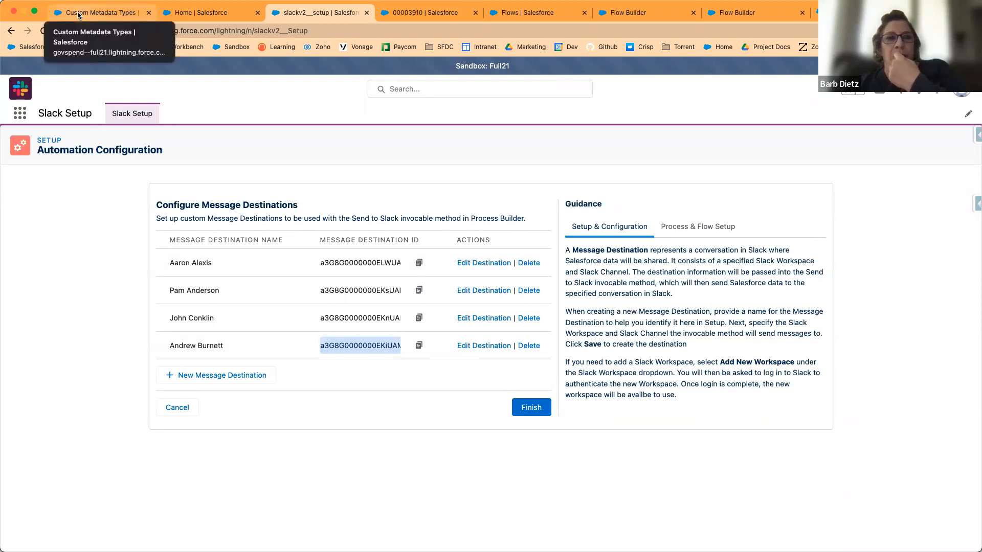
click(98, 12)
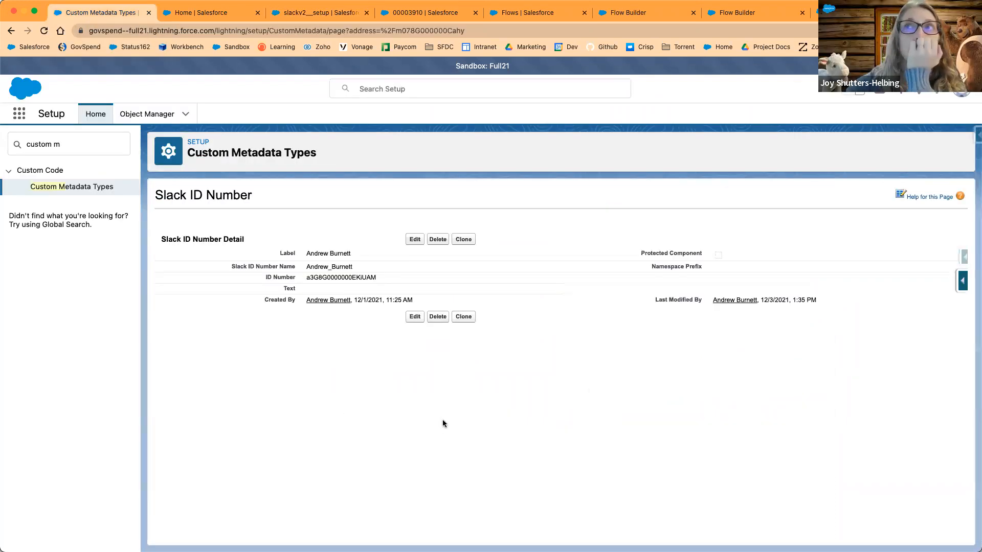
mouse_move(436, 399)
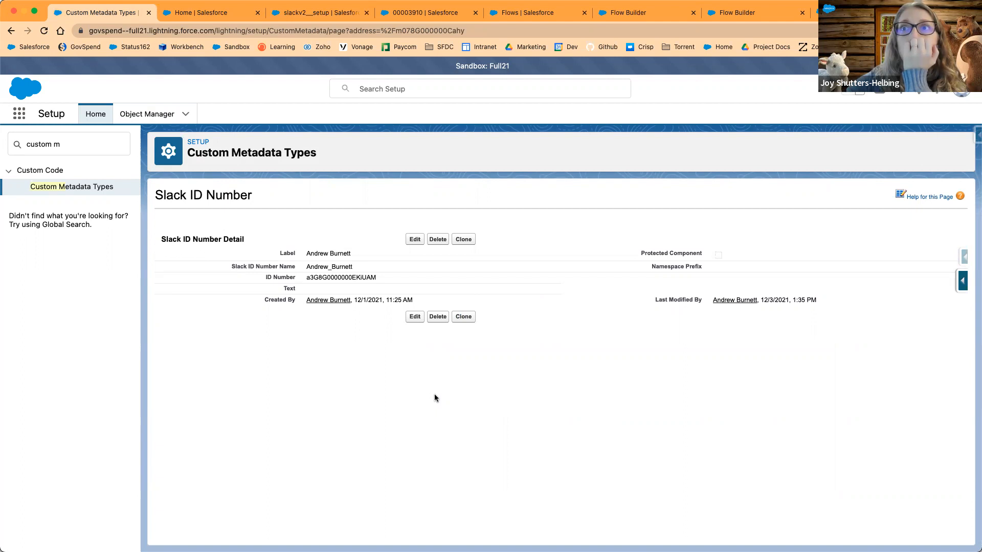
mouse_move(378, 356)
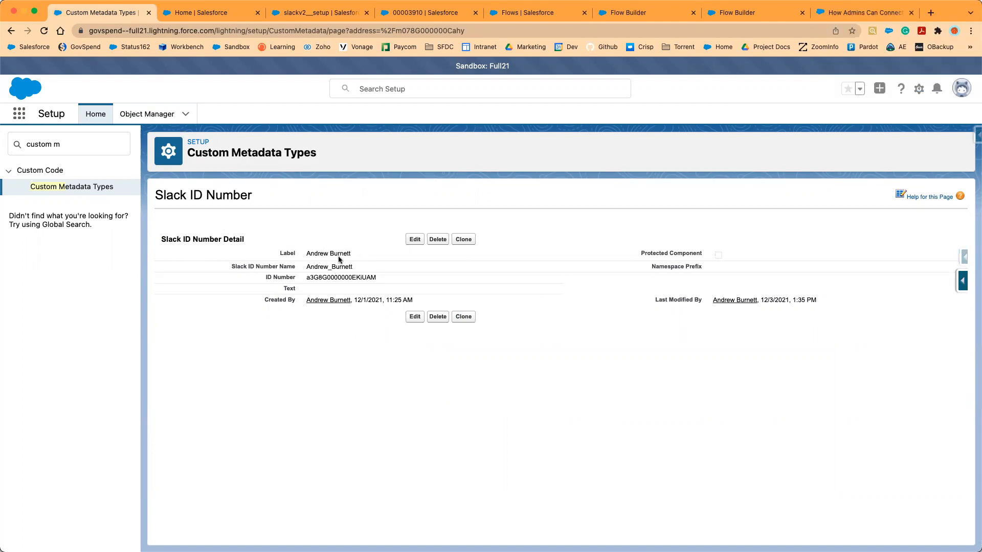
mouse_move(371, 254)
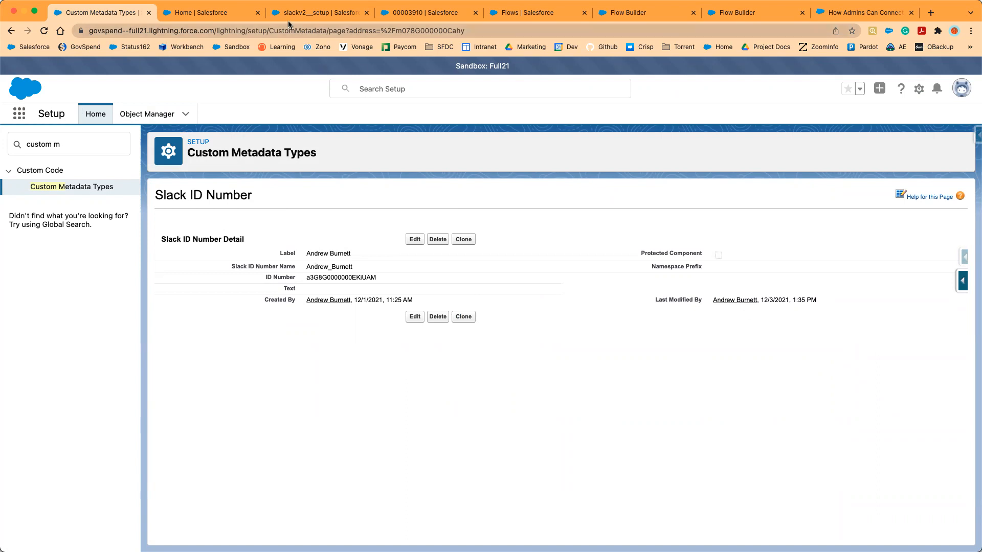
click(319, 12)
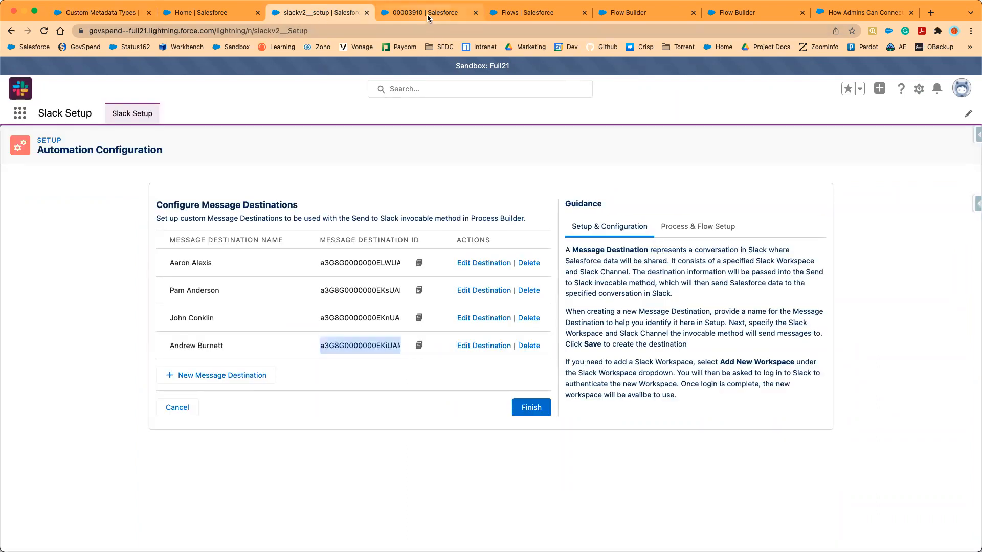
Review case 00003910 (Information-Technology, Assigned), then return to the Slack ID Number record.
click(428, 12)
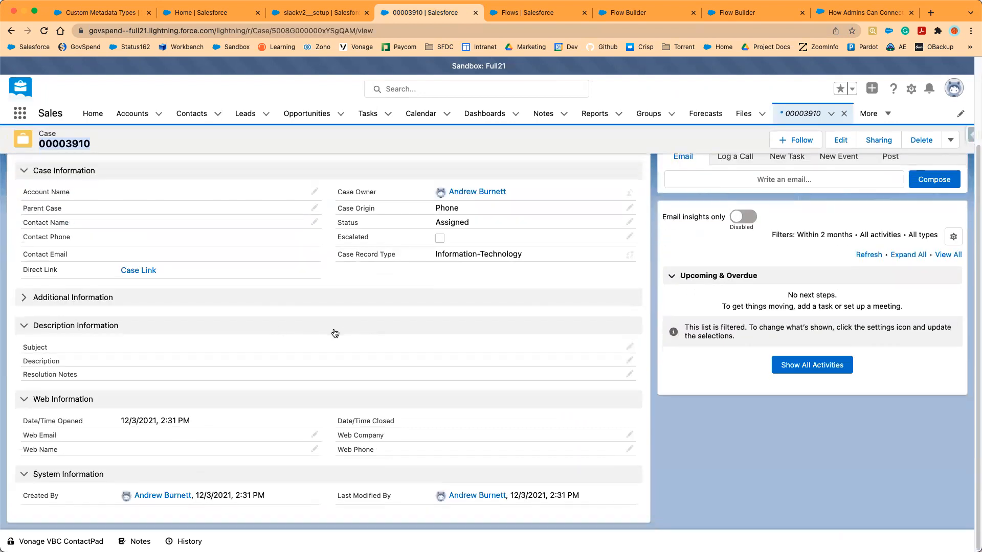
mouse_move(178, 496)
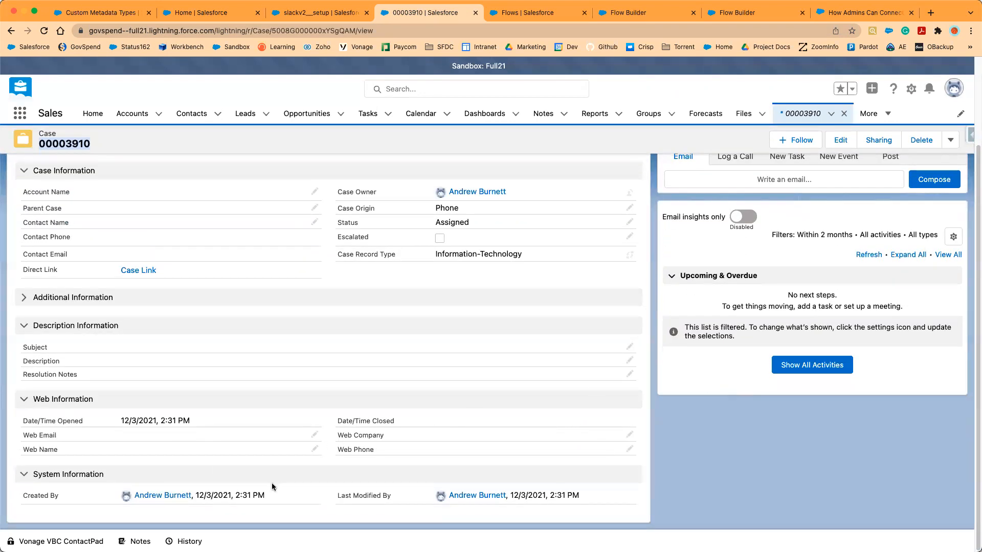
mouse_move(447, 385)
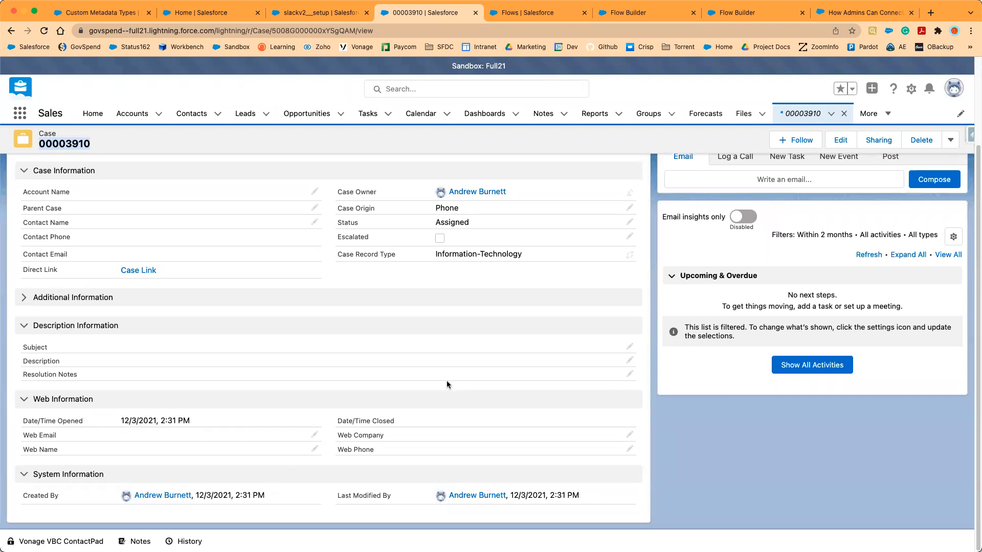
mouse_move(498, 273)
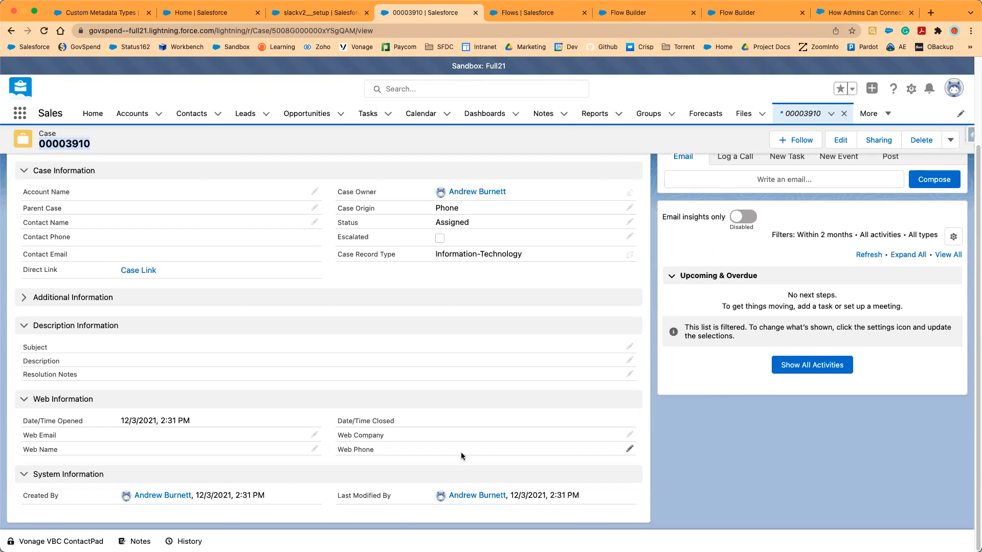
mouse_move(411, 453)
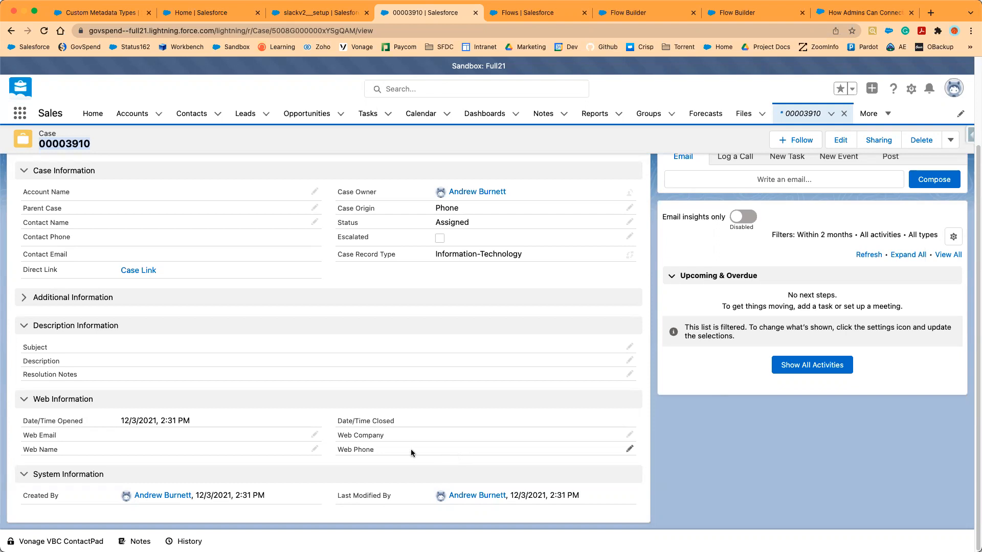
click(100, 12)
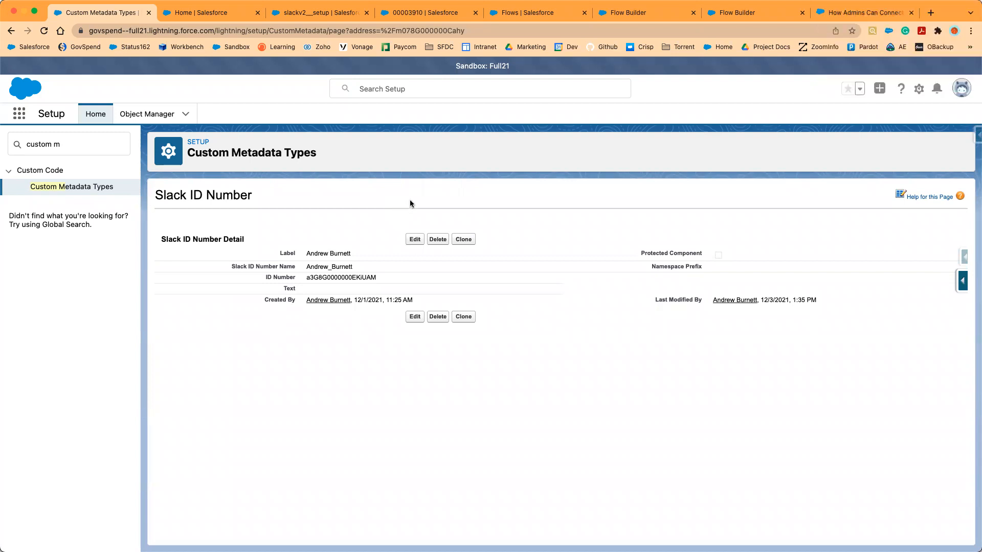
mouse_move(508, 178)
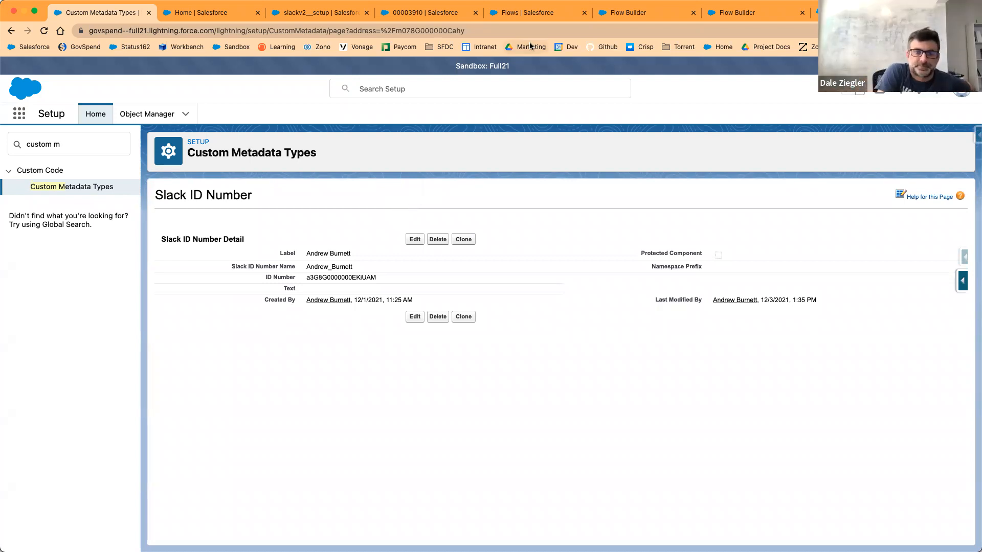
mouse_move(593, 216)
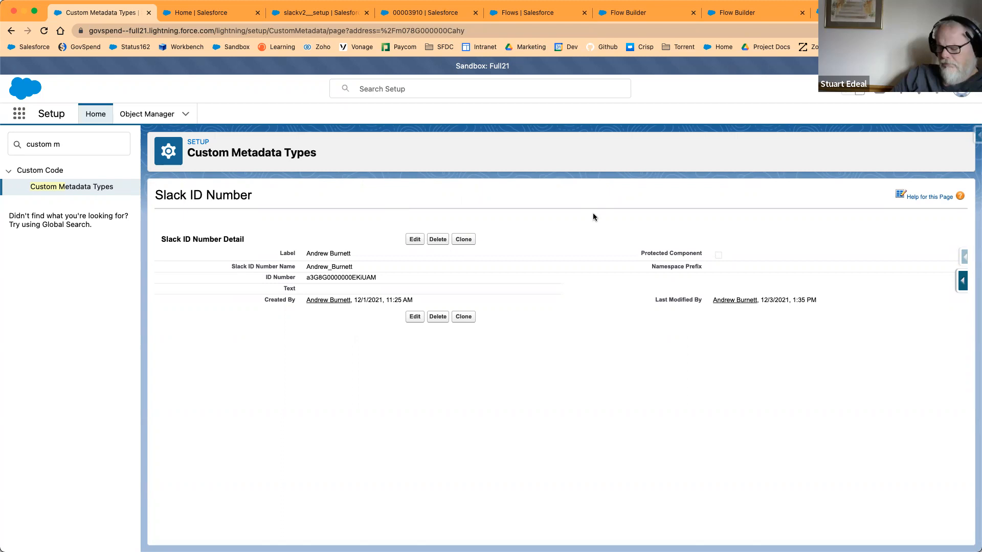
mouse_move(531, 208)
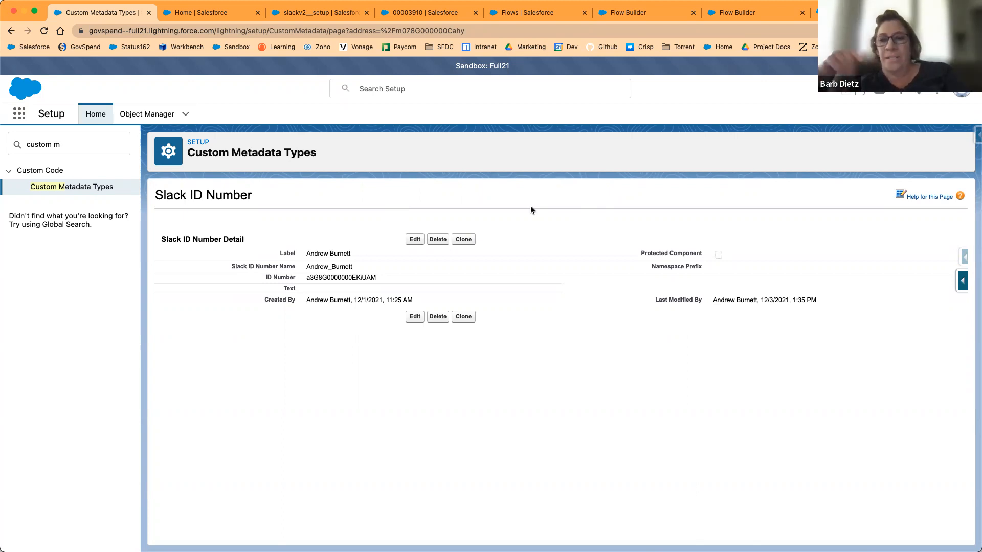
mouse_move(417, 245)
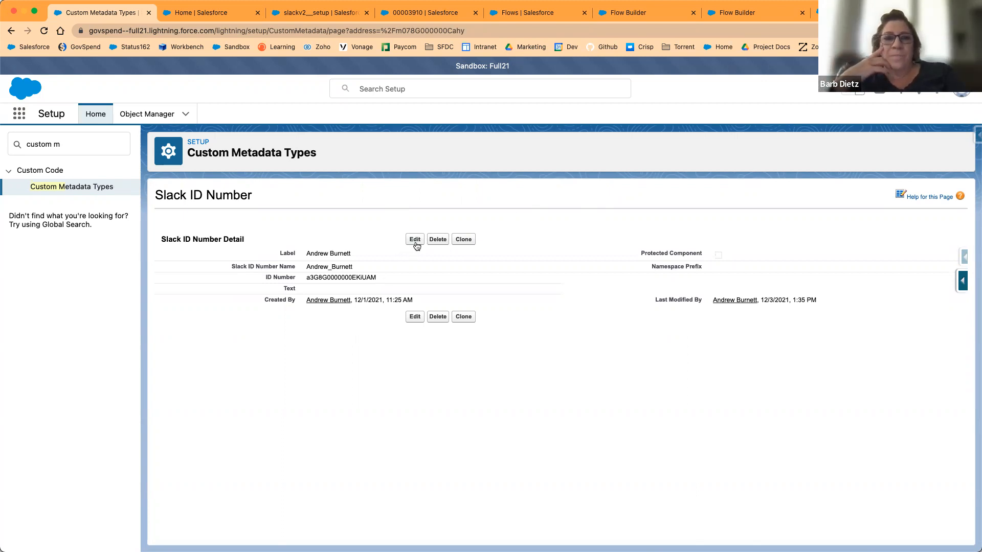
mouse_move(414, 239)
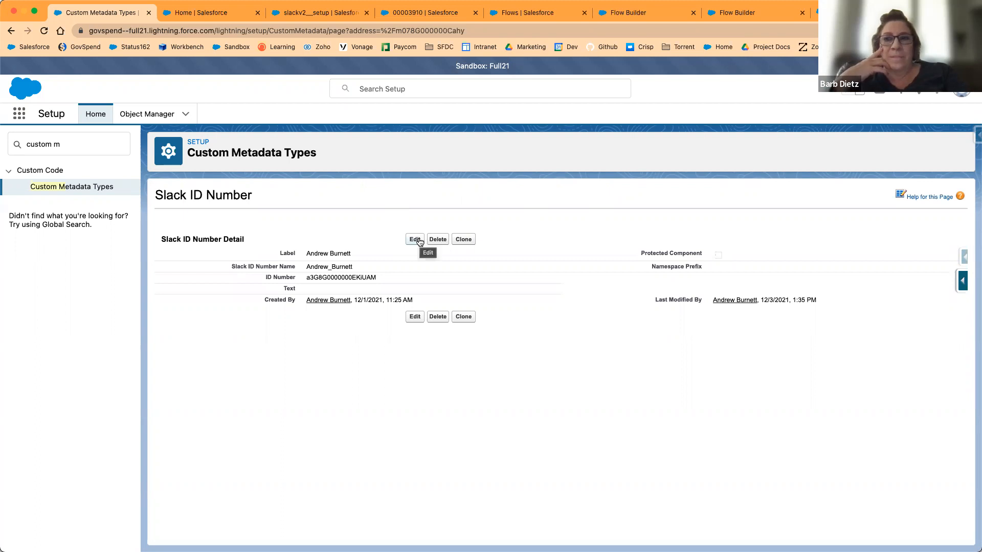
Edit the Slack ID Number record so label and name both read Burnett, and save it.
click(414, 239)
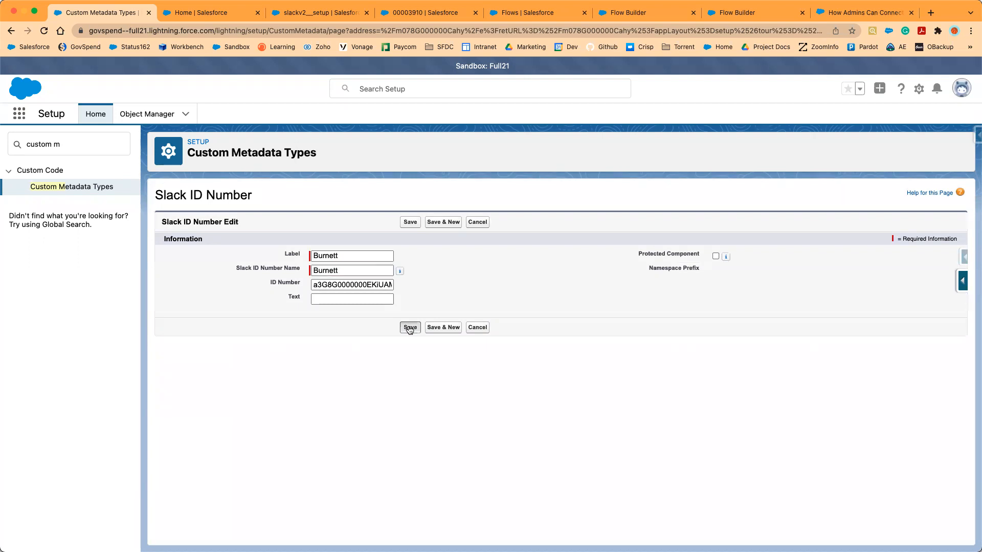
click(409, 327)
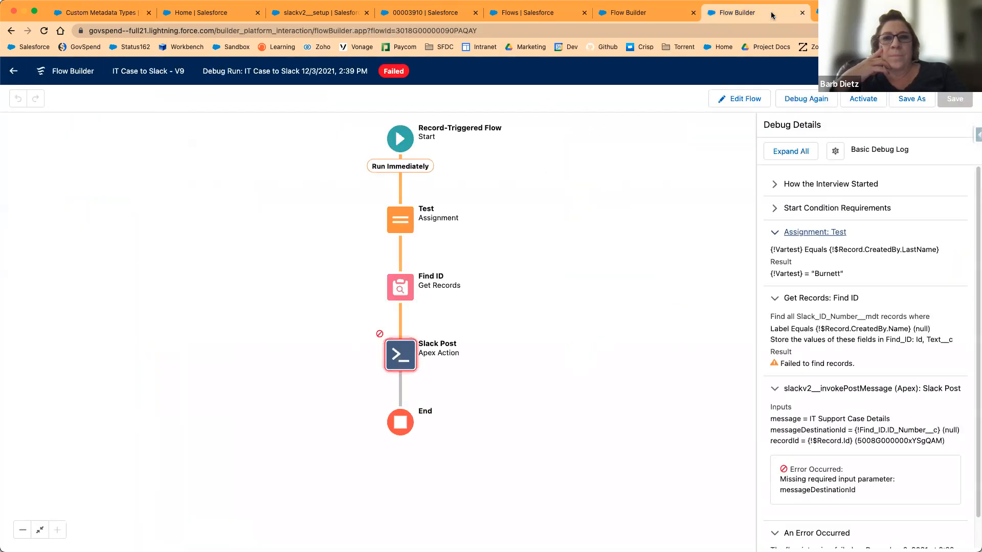
Set the Find ID Label filter value to {!$Record.CreatedBy.LastName} and apply it.
click(400, 286)
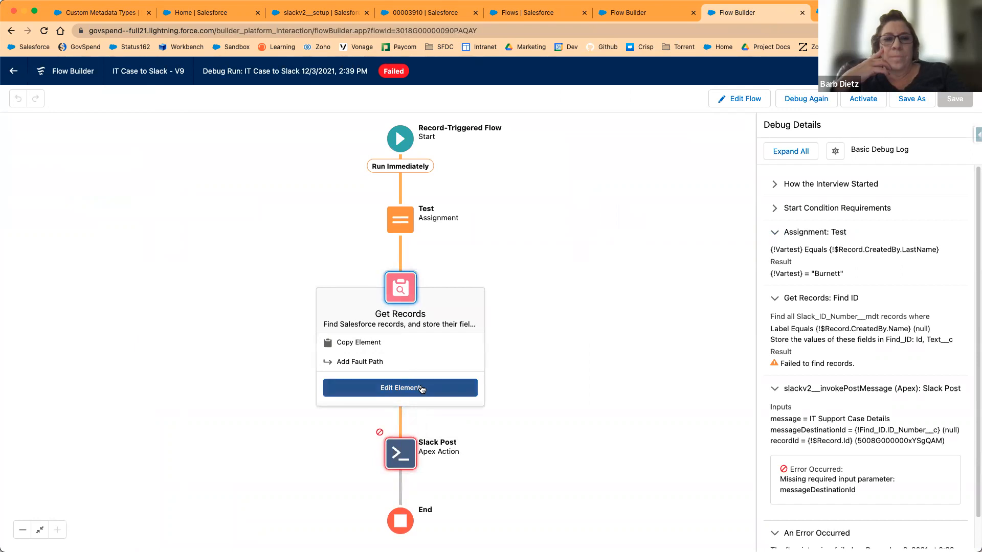
click(400, 388)
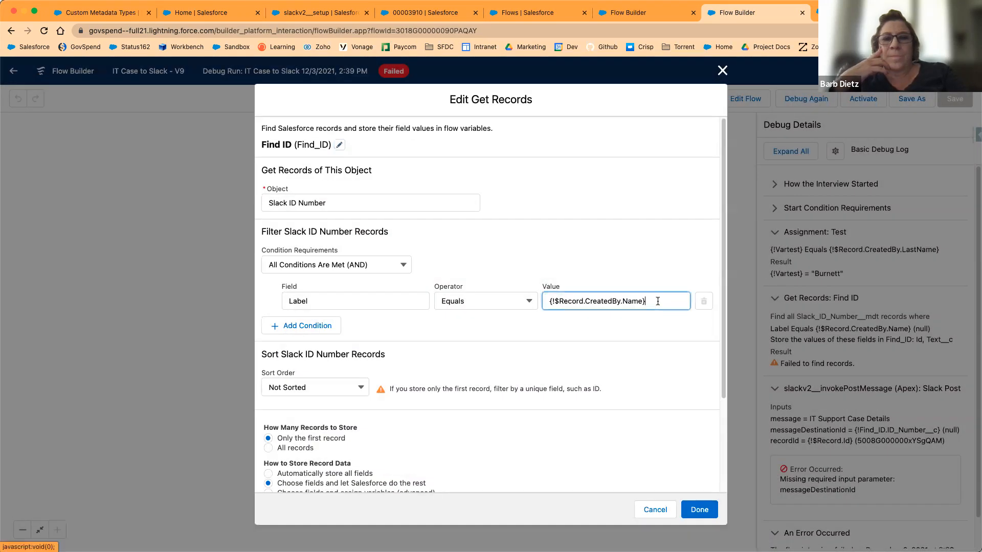
triple_click(595, 301)
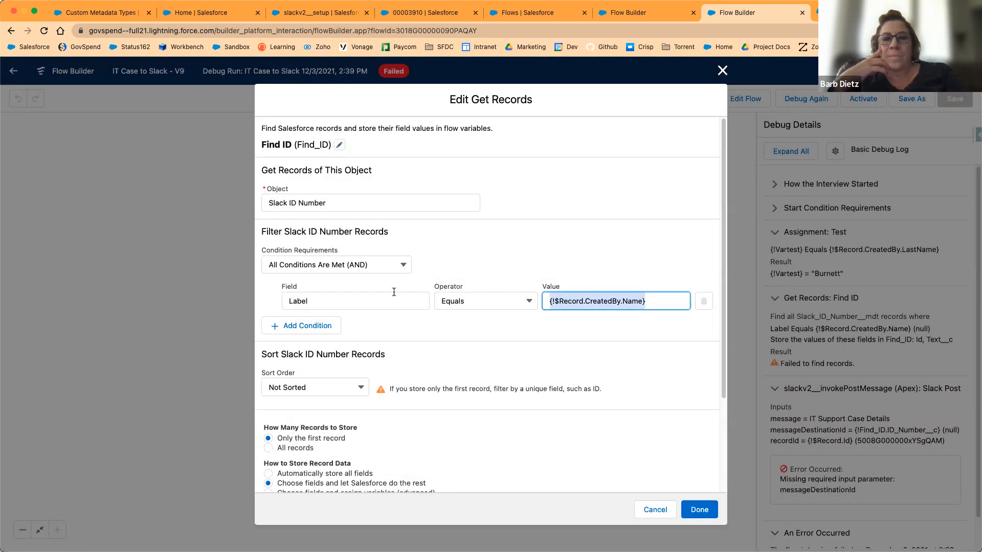
text(ca)
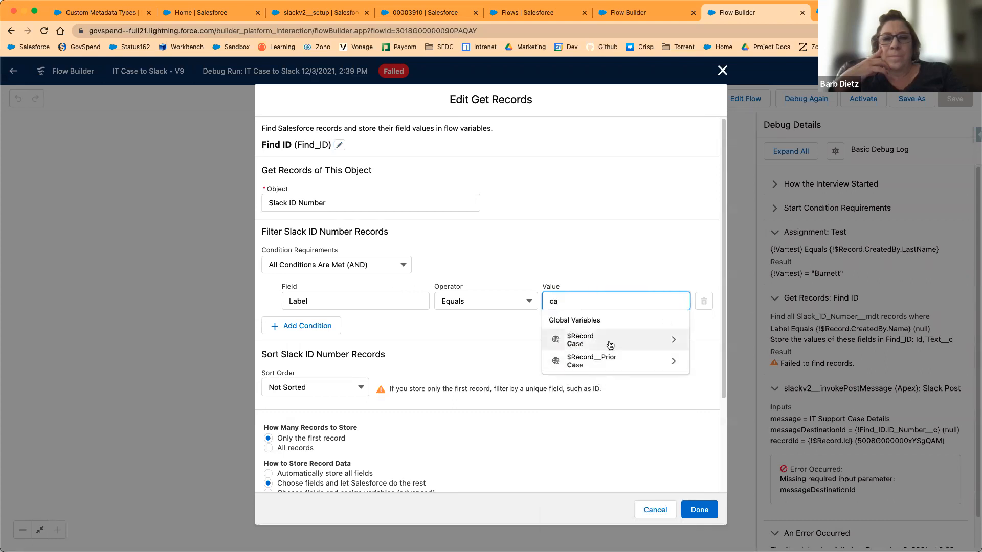
click(578, 338)
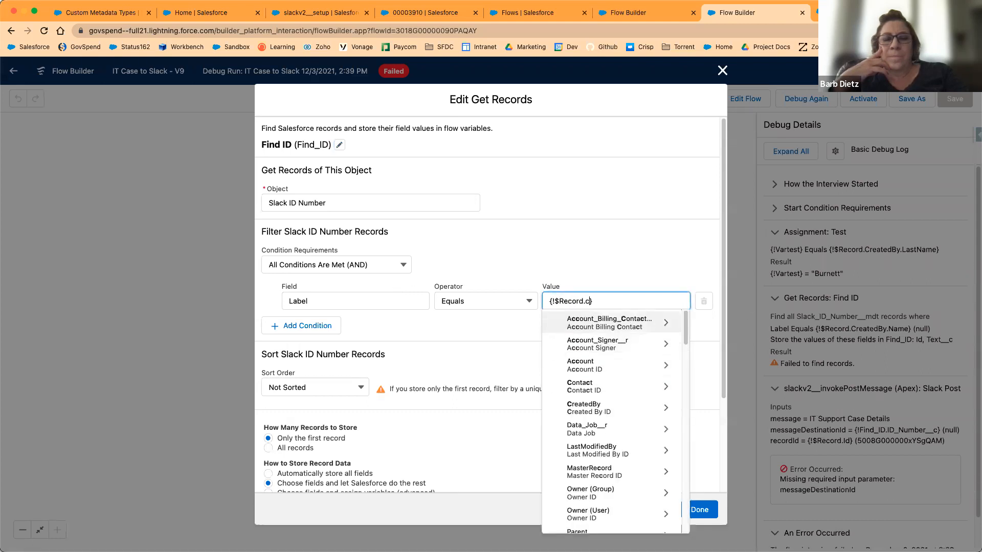
click(583, 365)
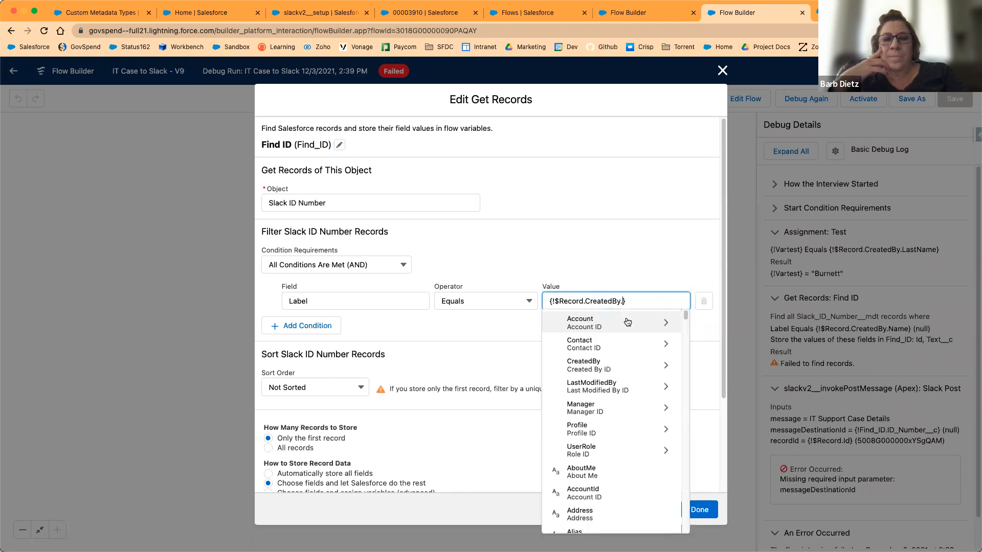
text(las)
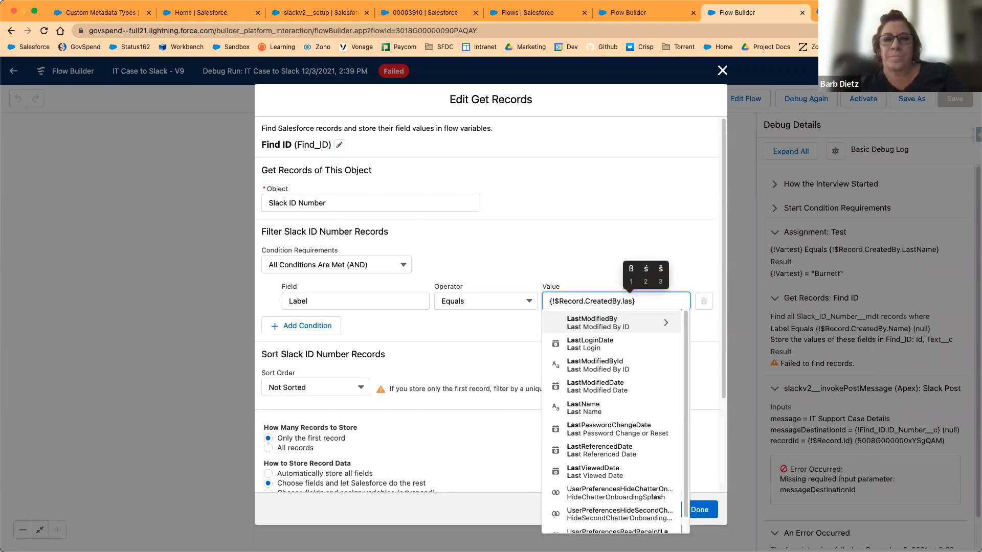
text(last n)
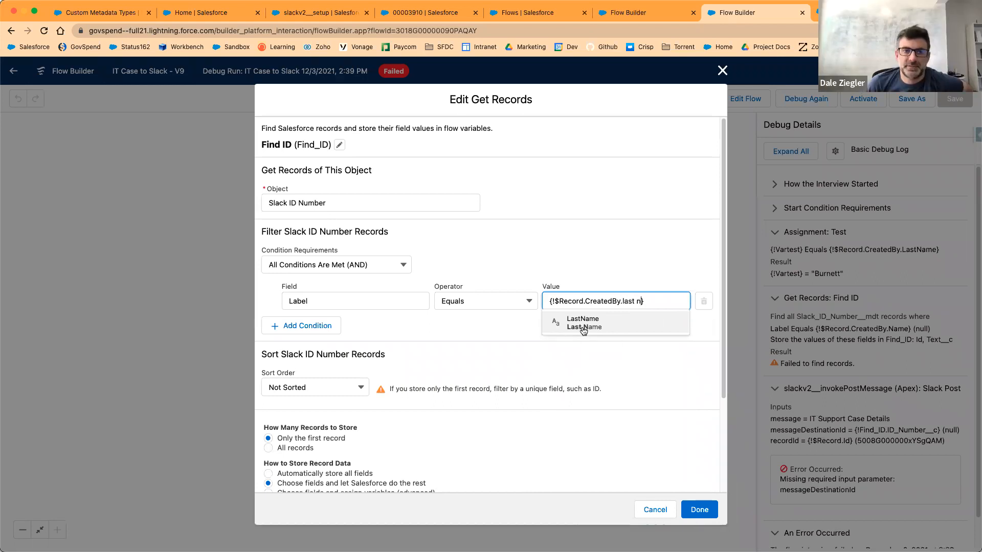
click(582, 322)
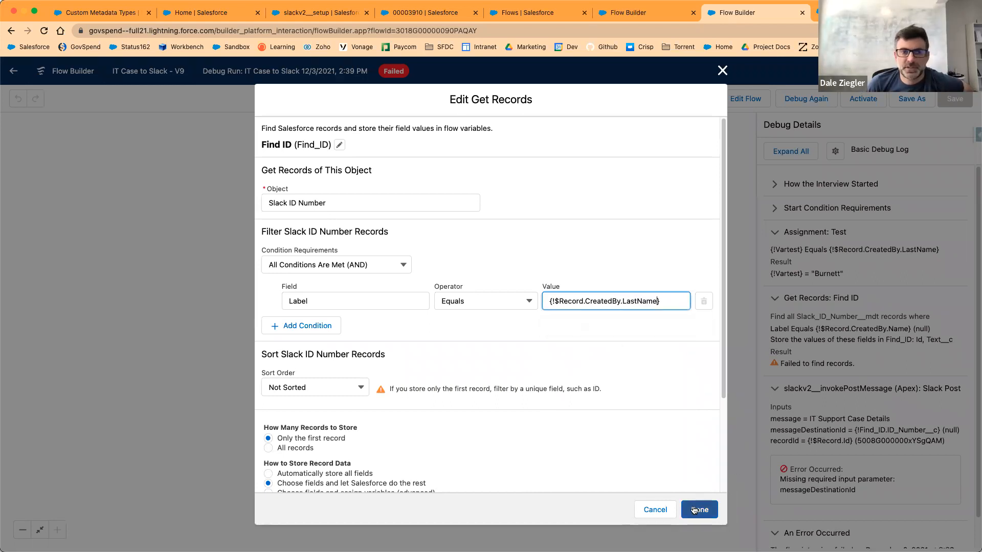
click(699, 510)
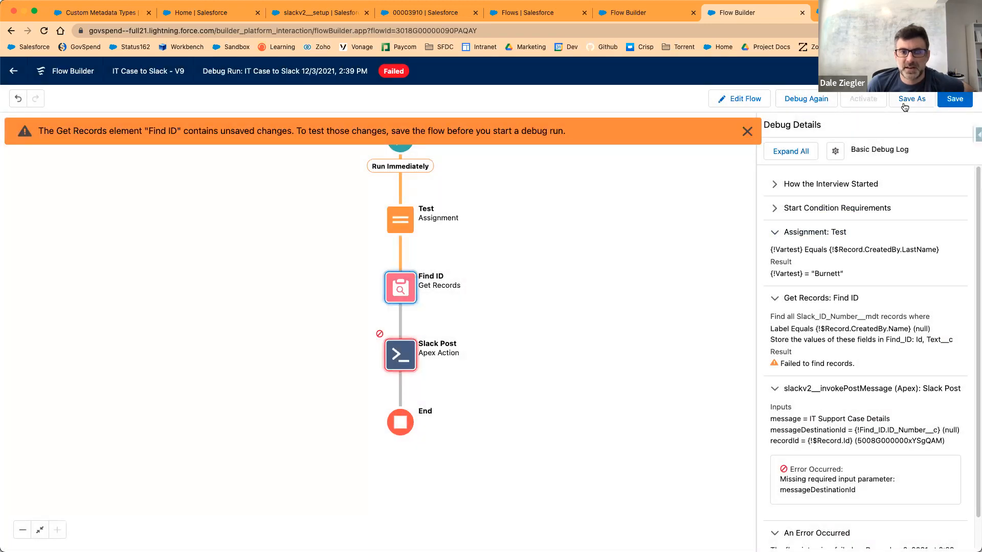
mouse_move(911, 98)
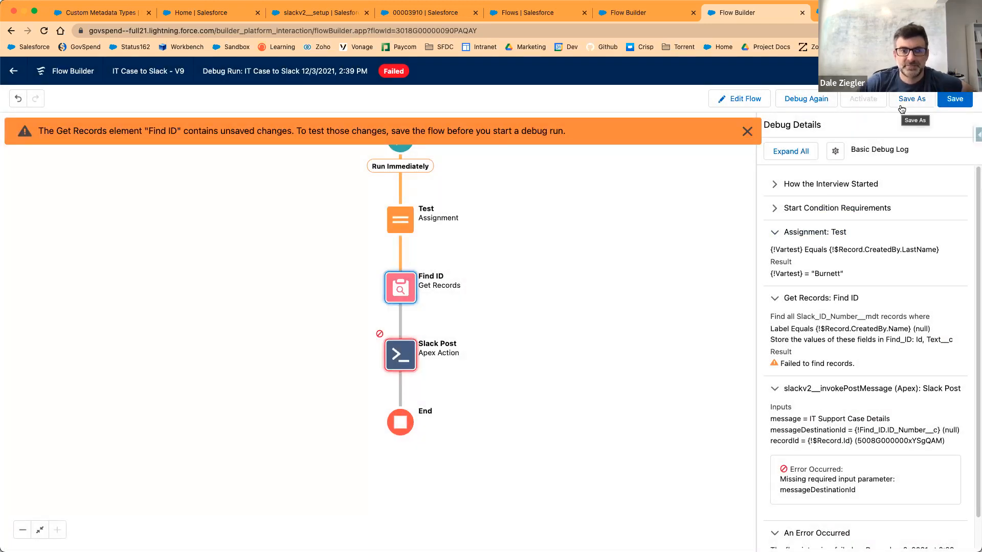
Save the flow with the corrected Find ID filter.
click(747, 131)
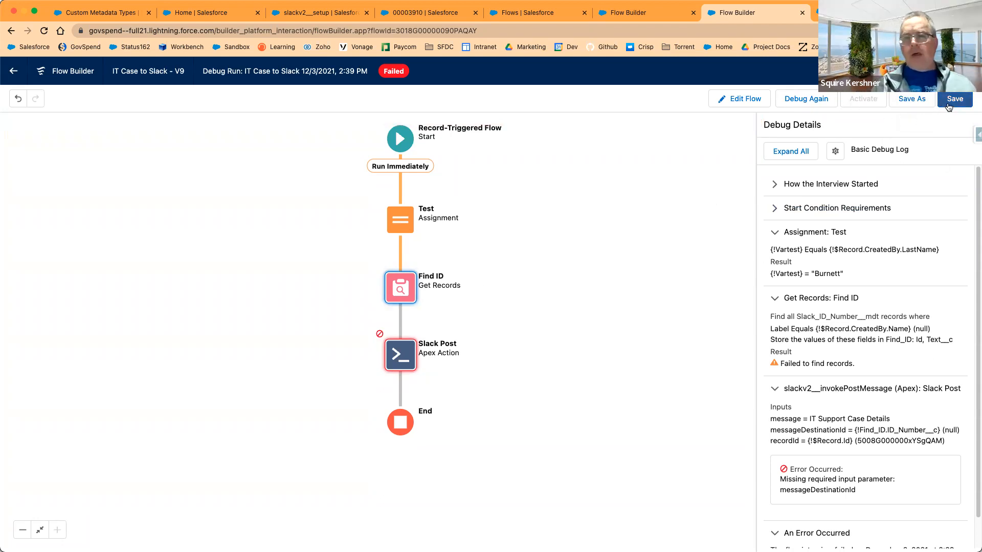
click(954, 98)
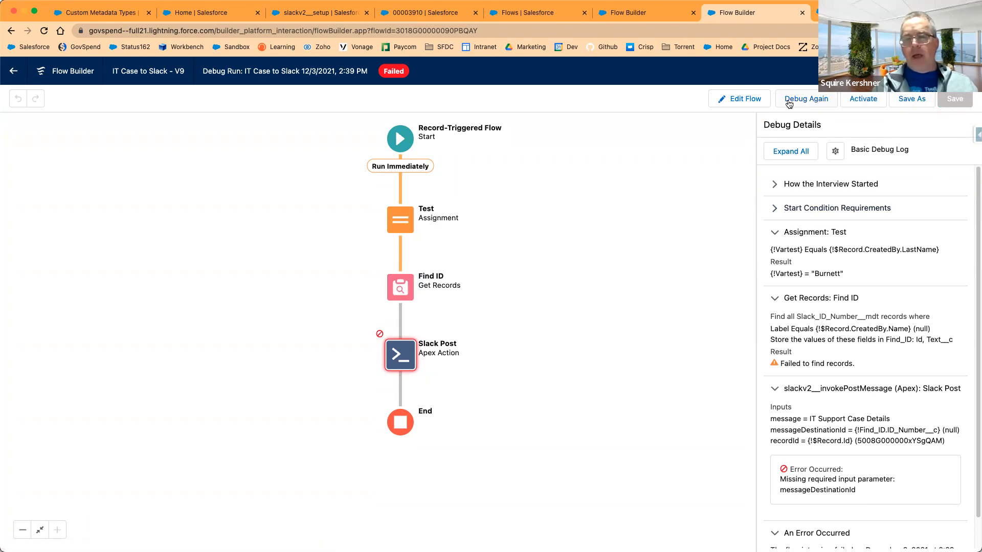
Rerun the debug and expand the Test assignment details showing Find ID now finds Burnett.
click(806, 98)
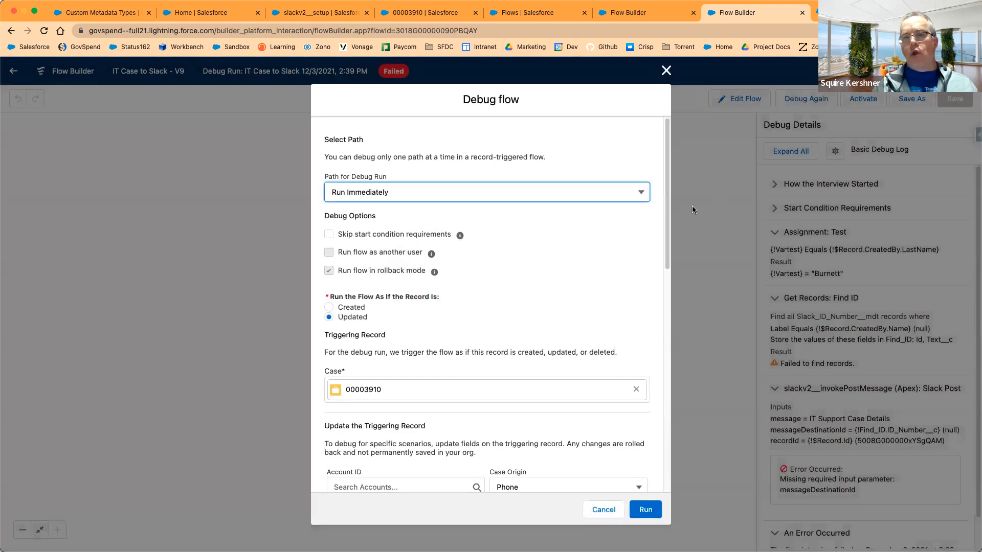
scroll(down, 3)
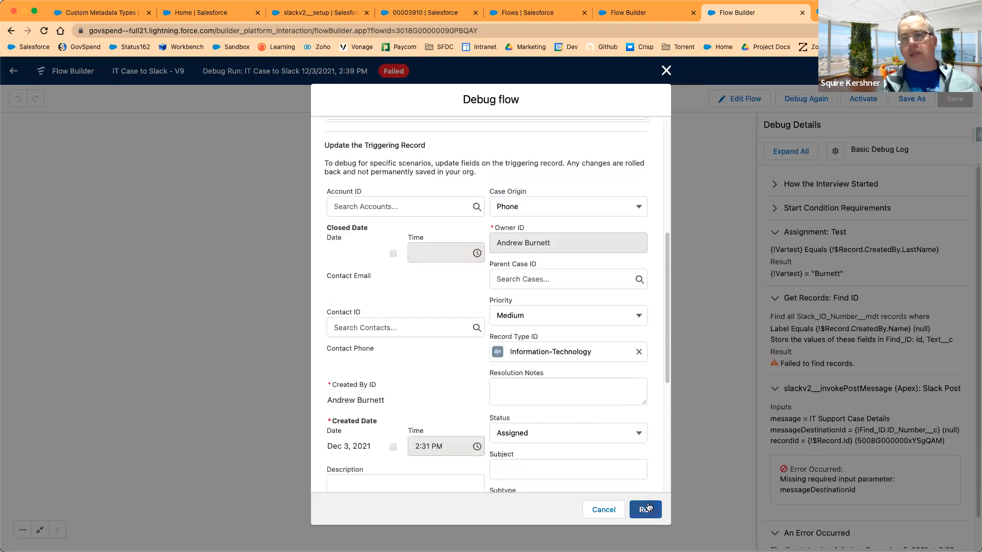
click(645, 509)
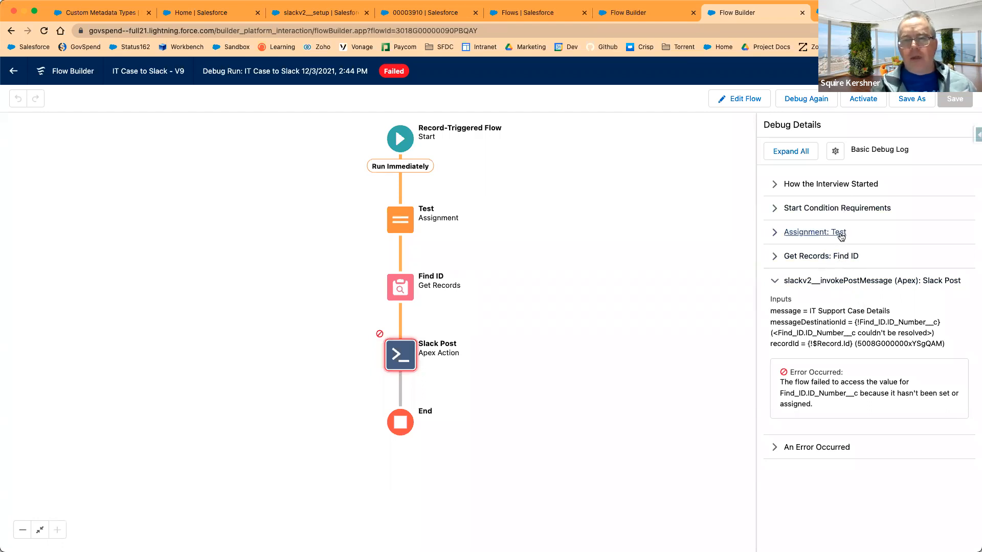
click(814, 232)
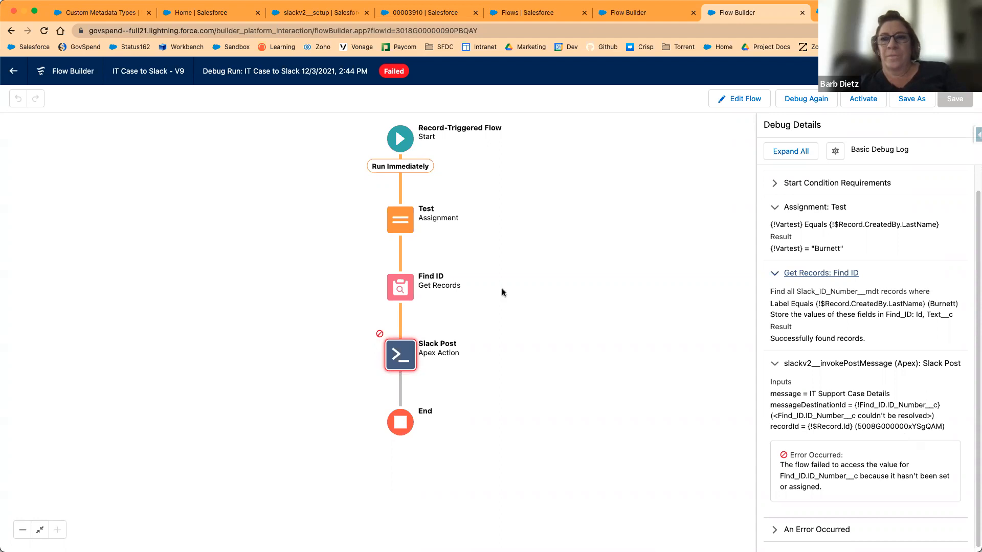
click(400, 286)
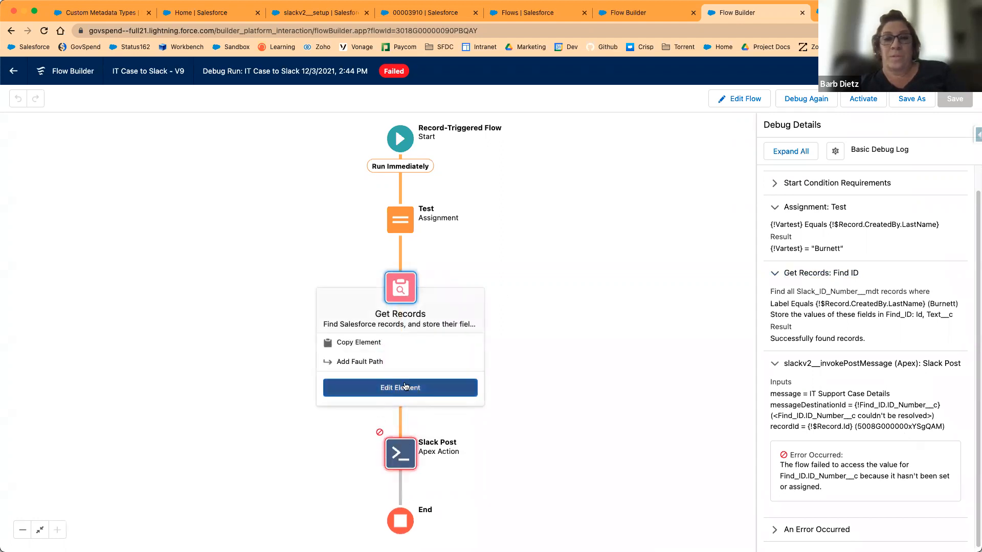
Review the Find ID lookup's Label Equals filter and close it unchanged.
click(400, 386)
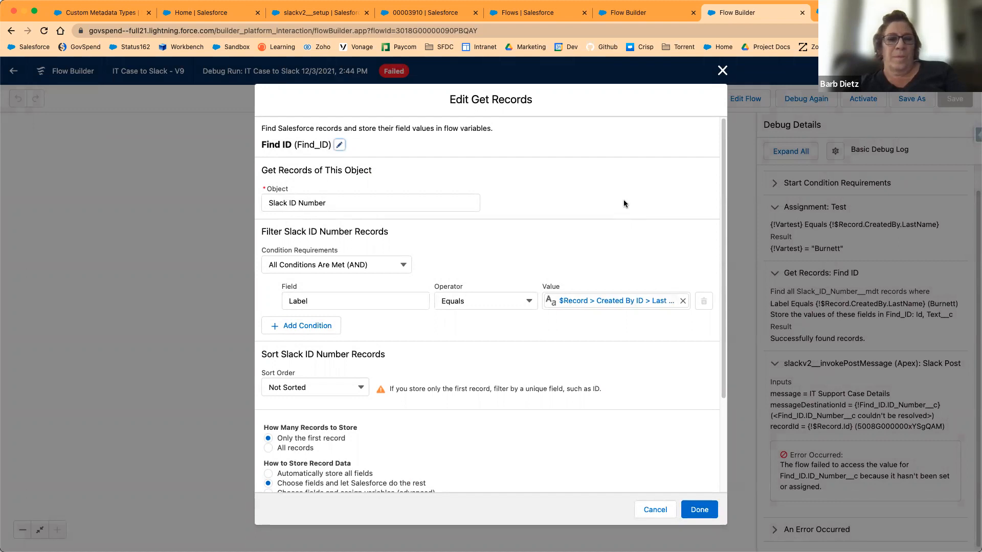
mouse_move(631, 213)
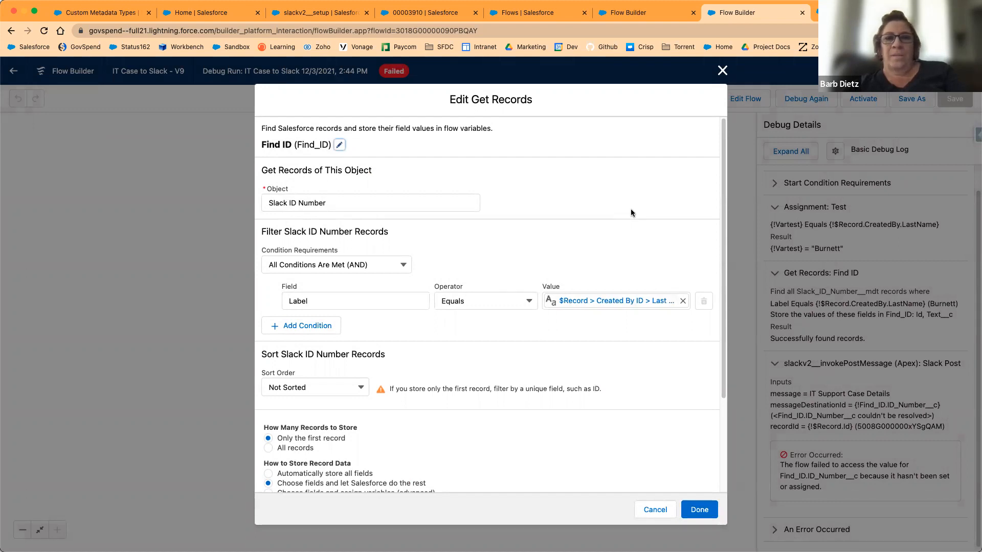
mouse_move(651, 286)
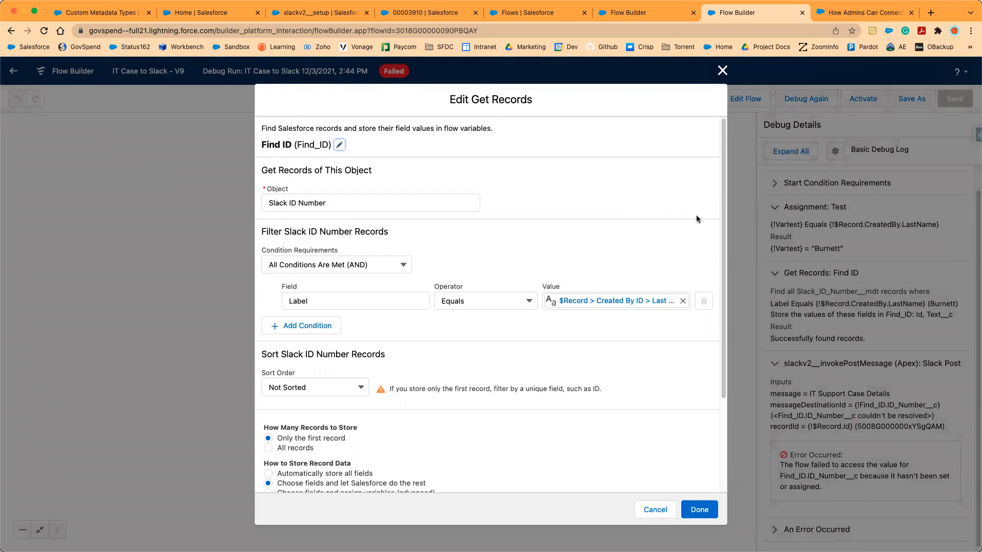
mouse_move(729, 80)
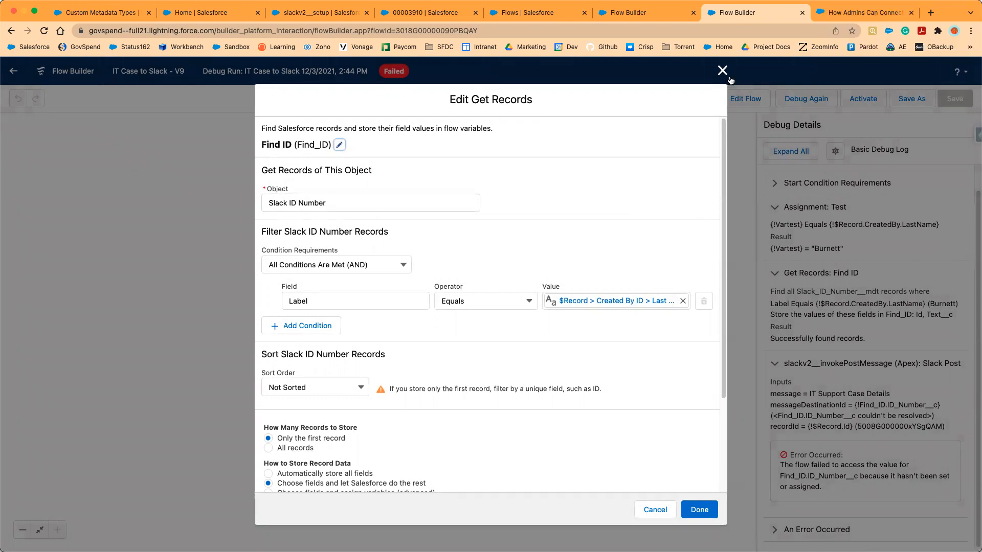
click(721, 71)
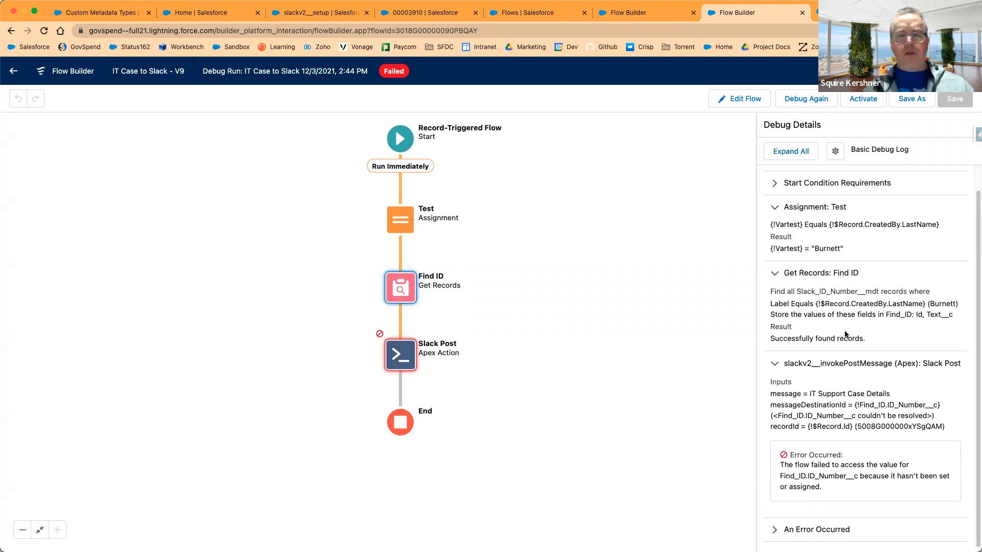
mouse_move(852, 492)
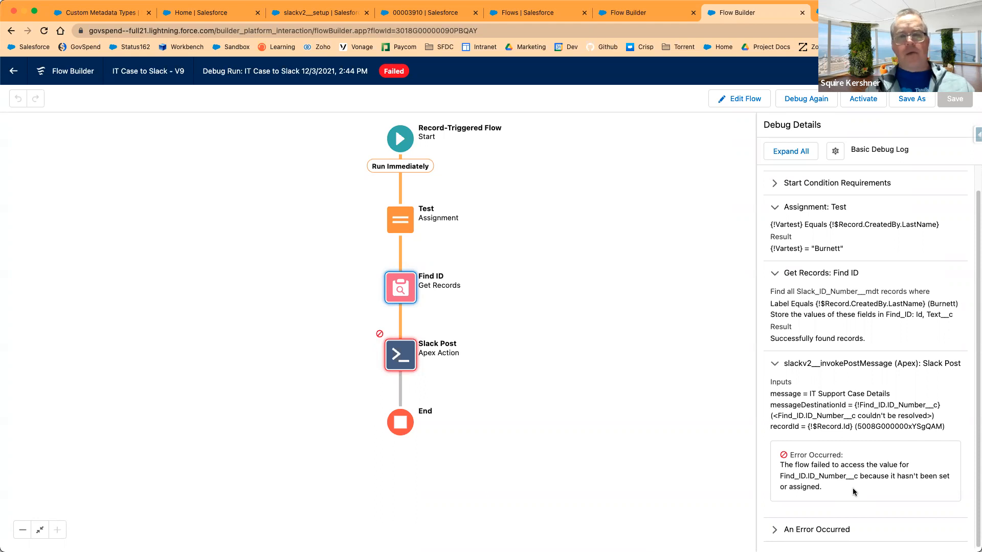
View the Slack Post action's inputs (Find_ID.ID_Number__c destination), then the Slack message destinations list.
click(400, 355)
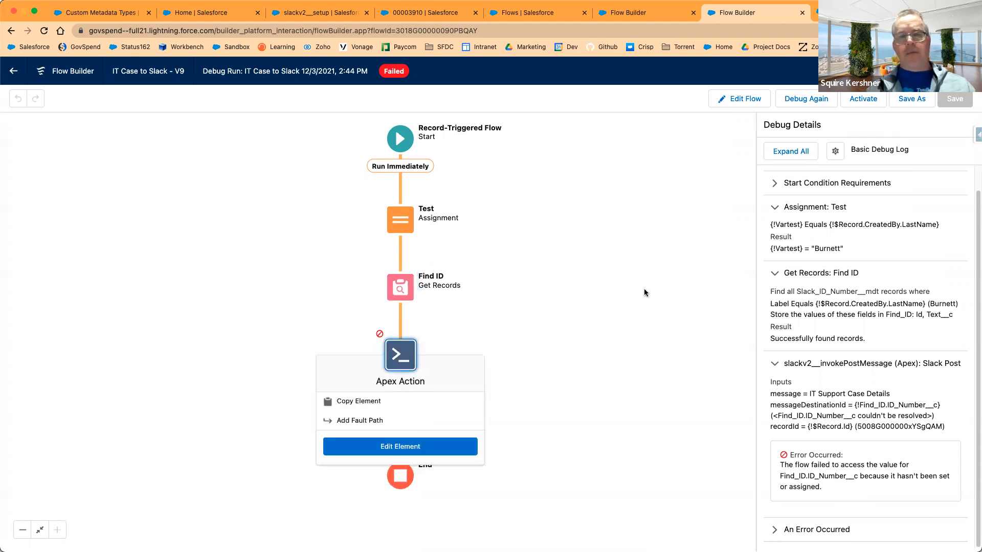
click(400, 447)
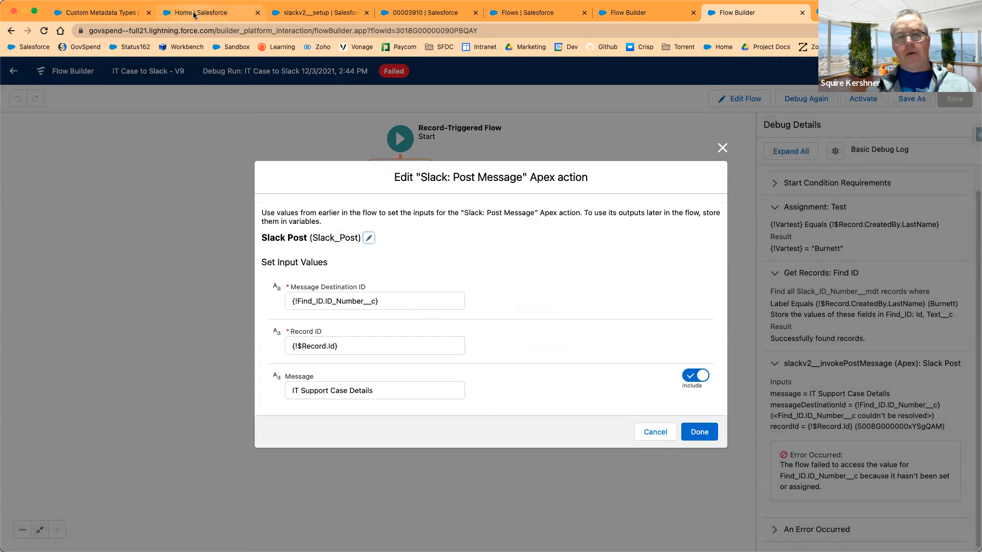
click(319, 12)
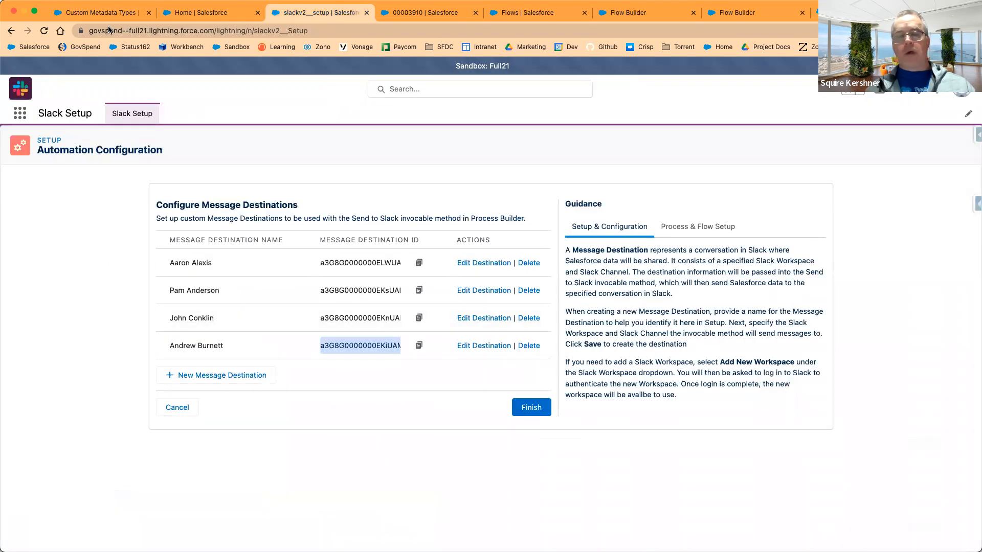
click(97, 12)
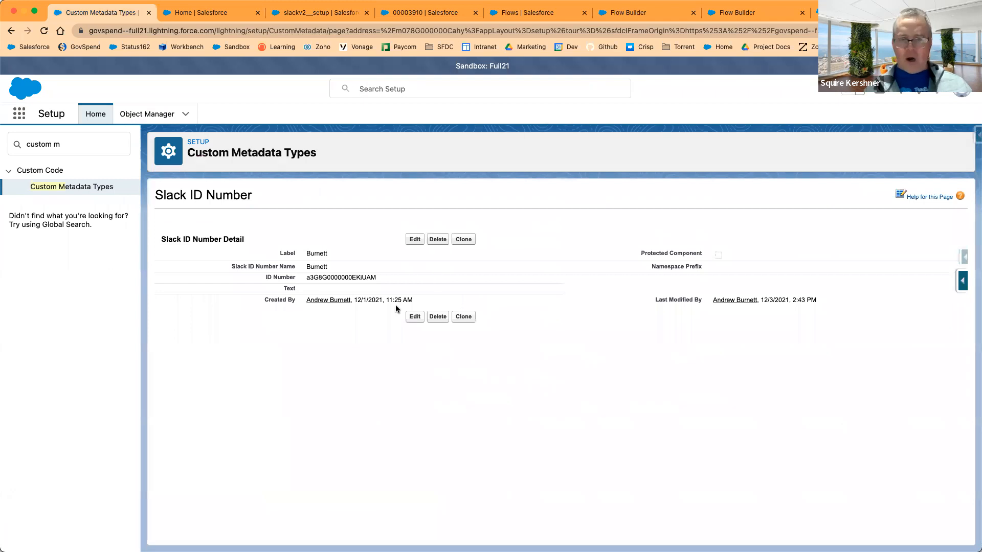
mouse_move(808, 256)
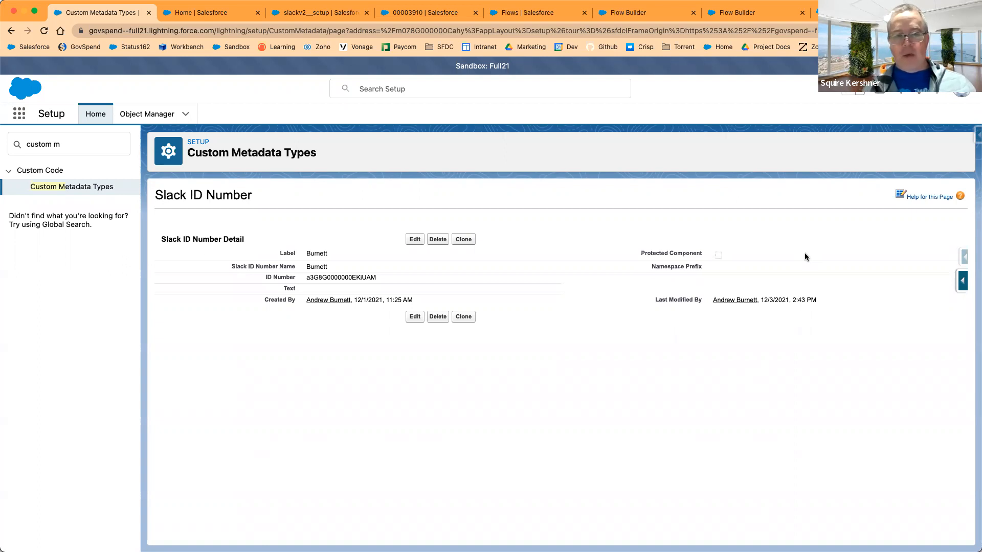
click(930, 13)
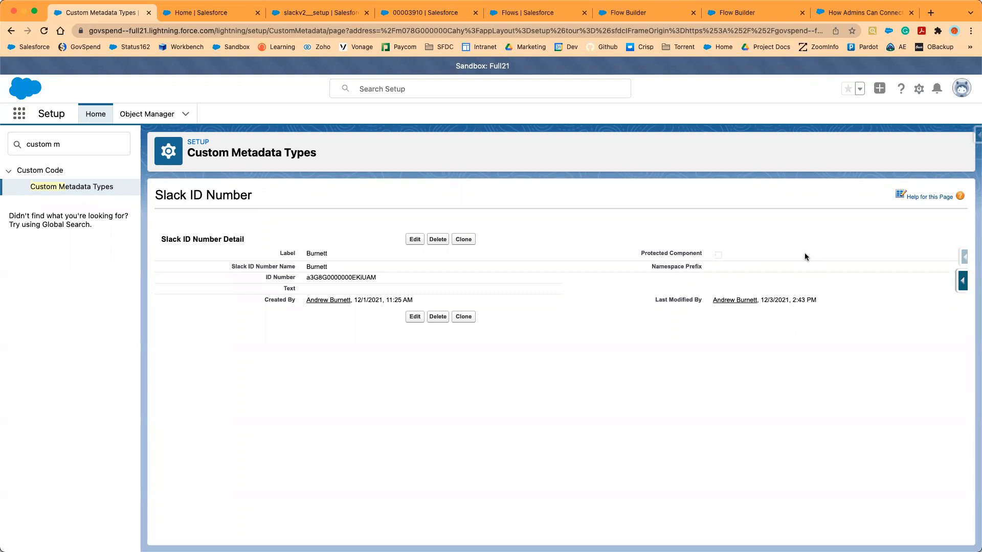
mouse_move(744, 47)
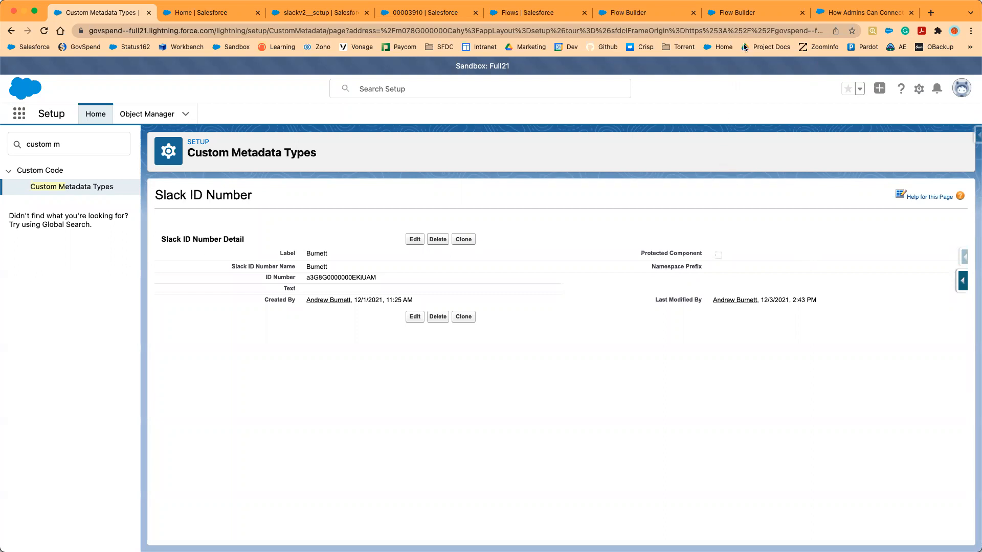
click(626, 12)
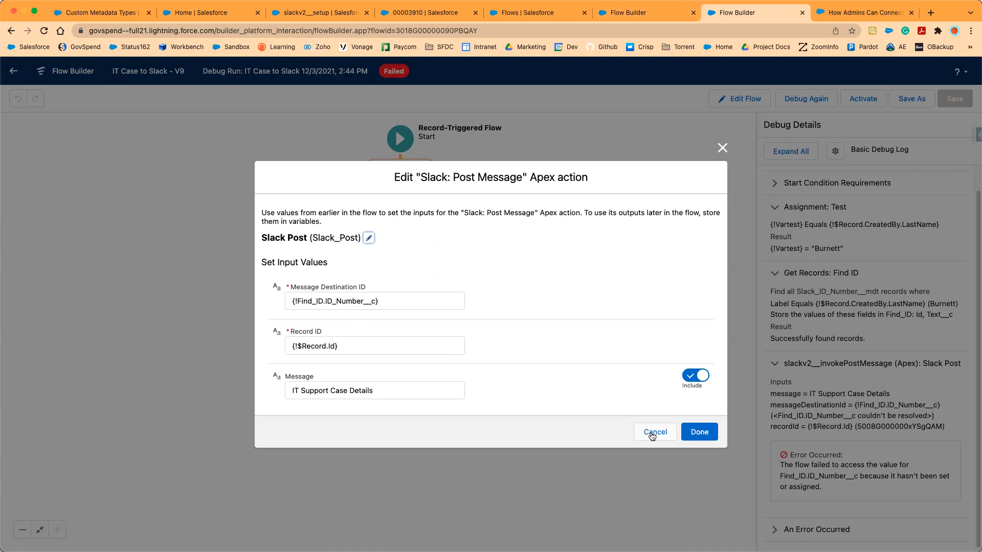
Dismiss Slack Post unchanged and set Find ID to automatically store all Slack ID Number fields.
click(654, 432)
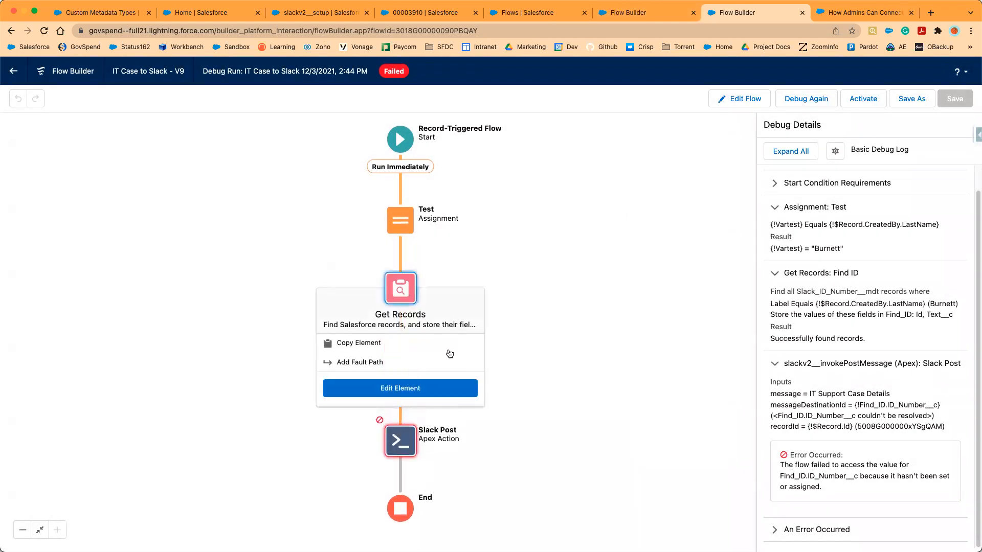
click(399, 387)
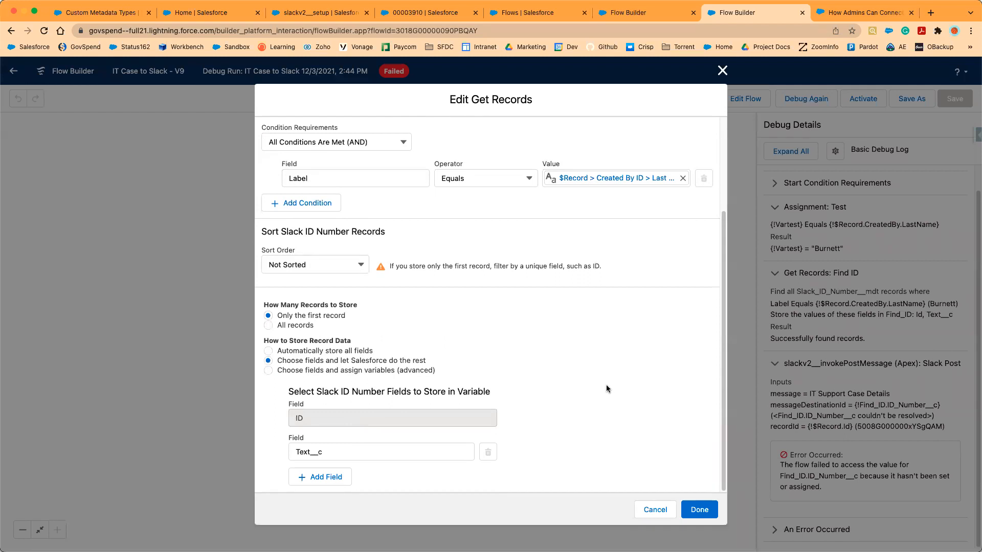
mouse_move(339, 353)
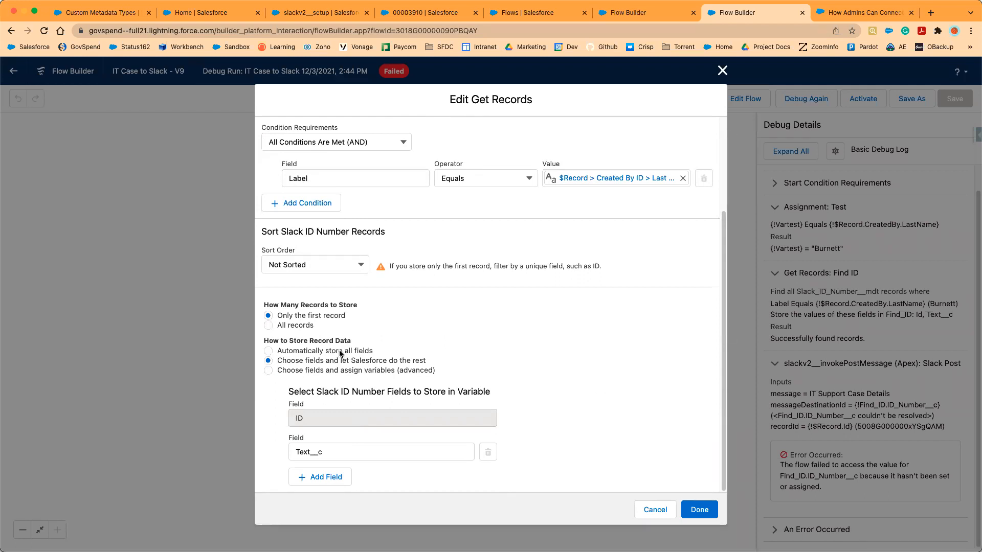
click(269, 351)
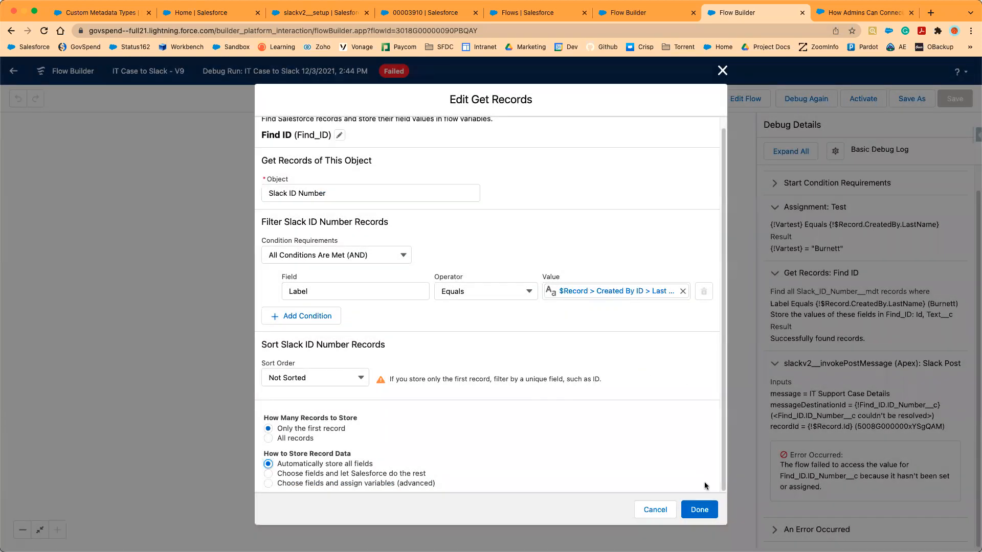
click(698, 509)
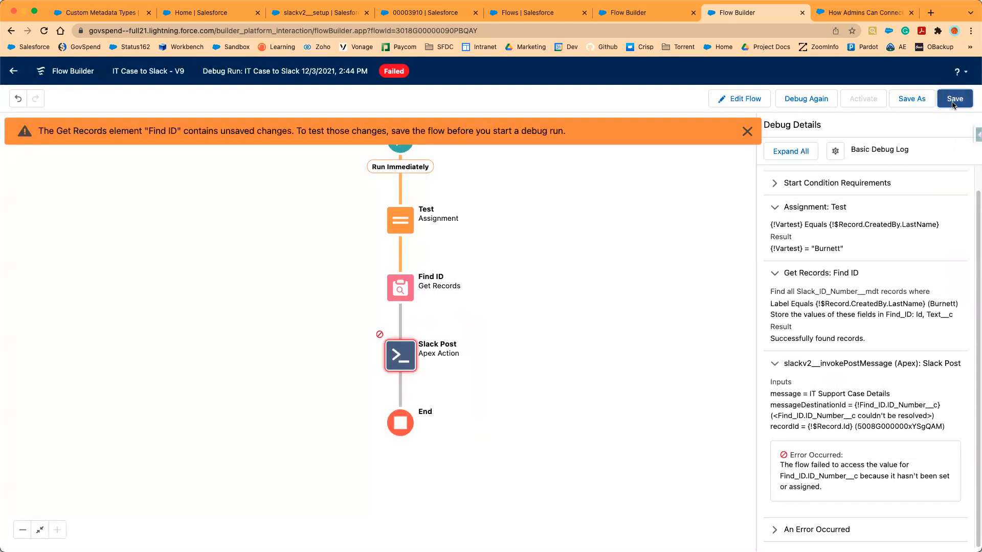
Save the flow, rerun debug to completion, and expand the Rollback, Find ID and Test results.
click(954, 98)
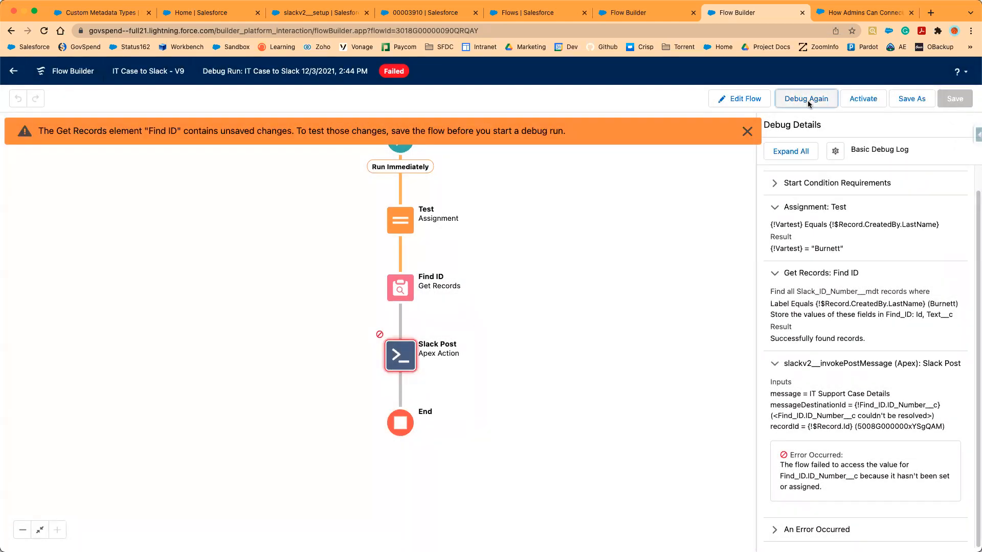
click(806, 99)
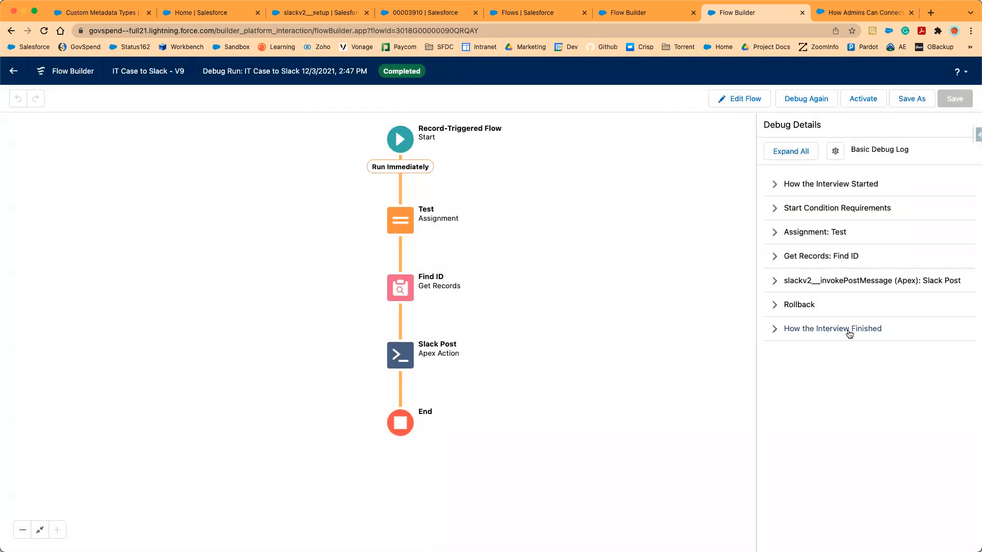
click(833, 328)
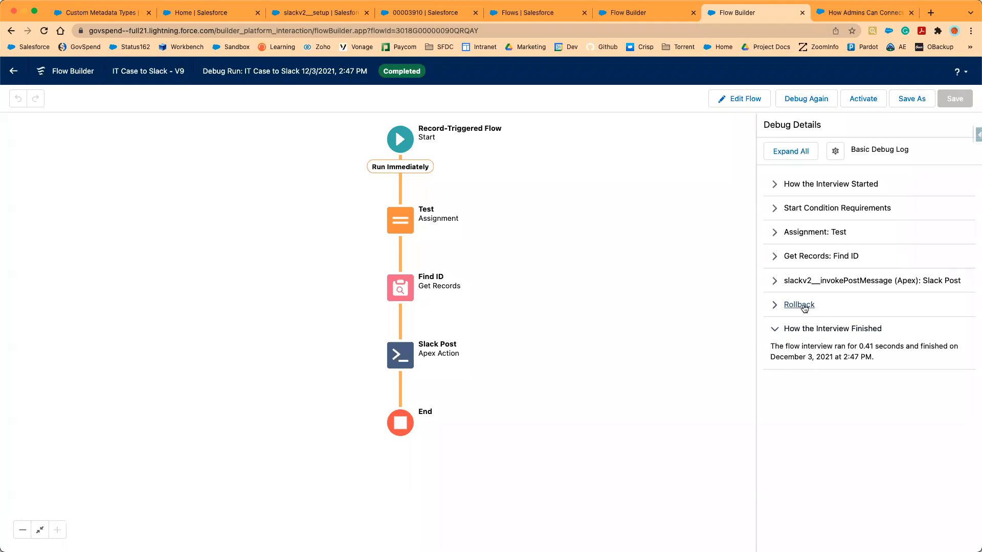
click(869, 280)
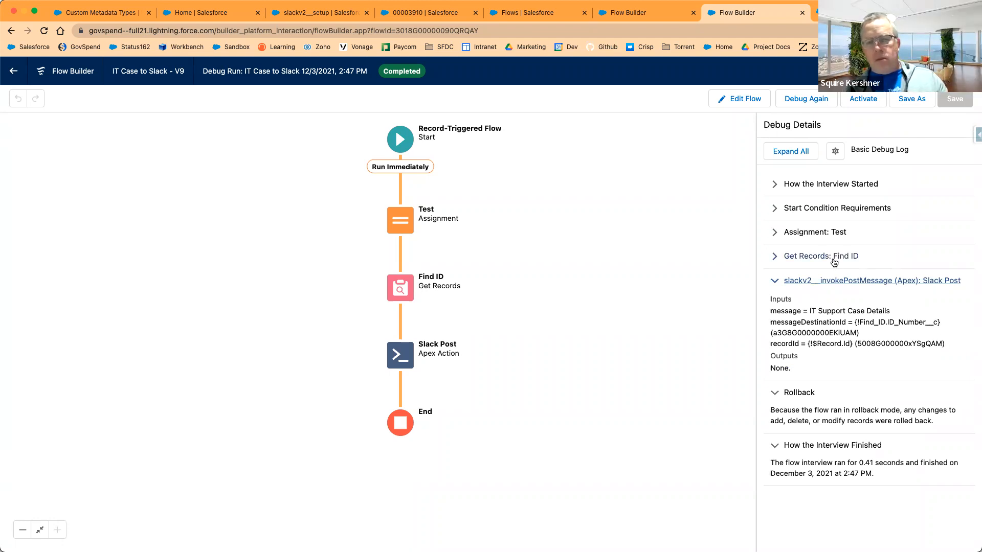
click(821, 256)
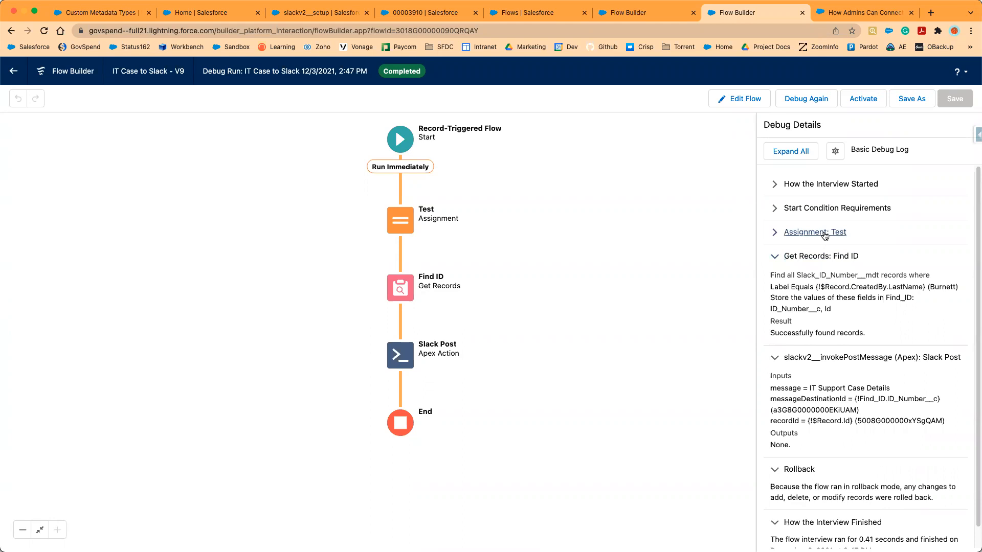
click(790, 151)
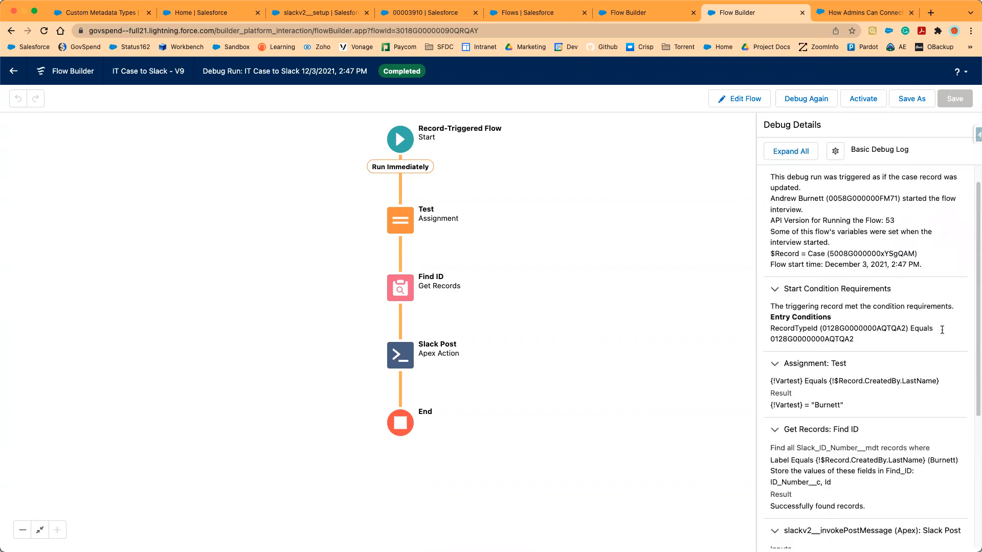
scroll(down, 3)
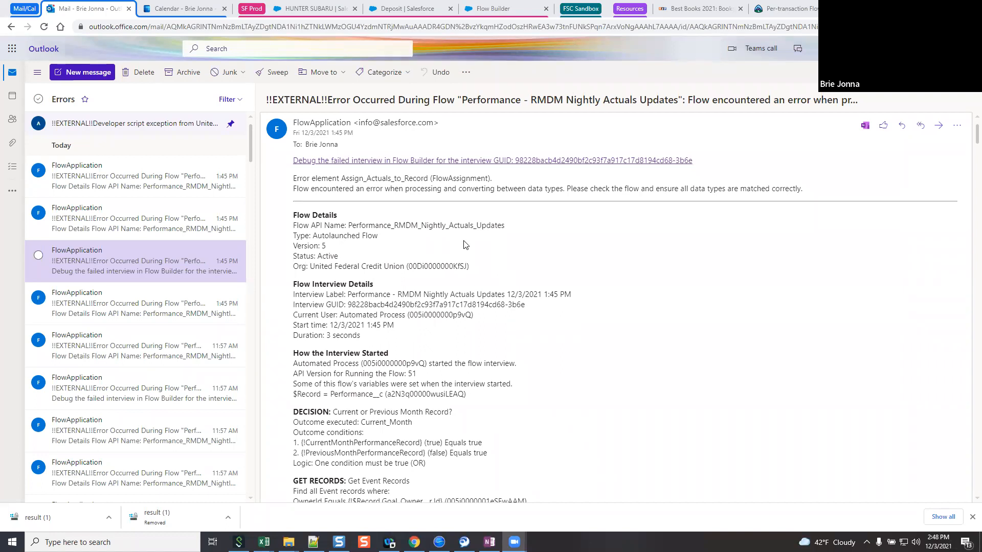
mouse_move(541, 271)
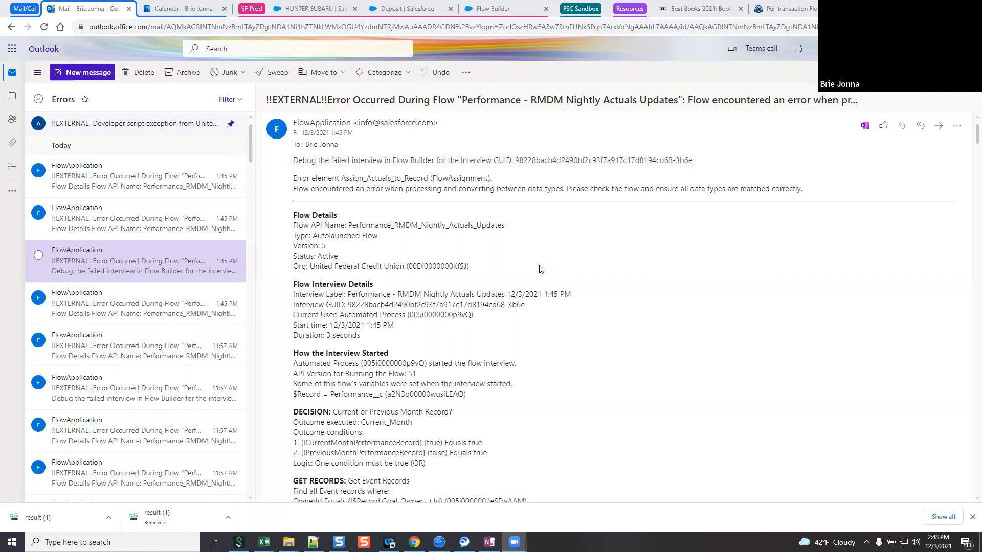
mouse_move(537, 270)
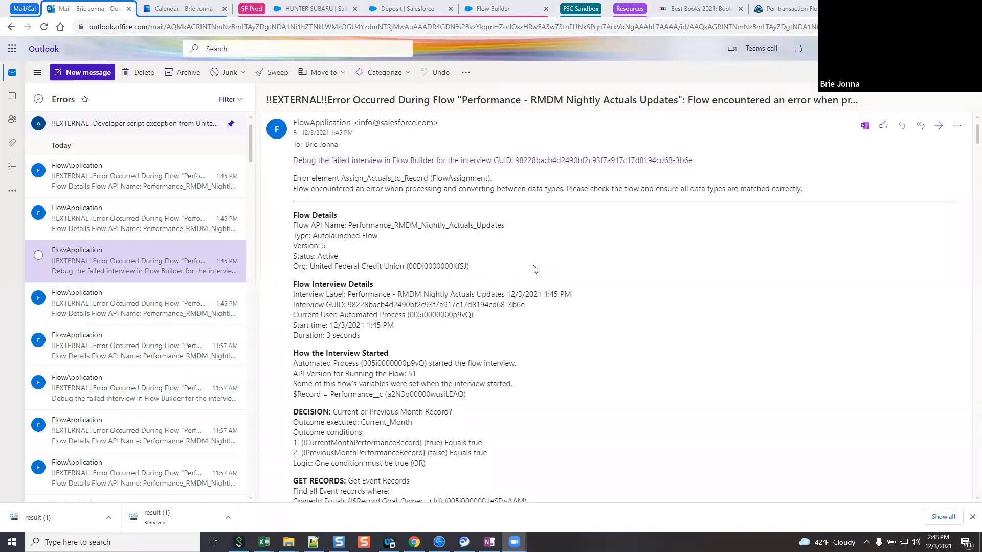
Scroll the flow-error email down to the Get Deposit Records unexpected-error section.
scroll(down, 3)
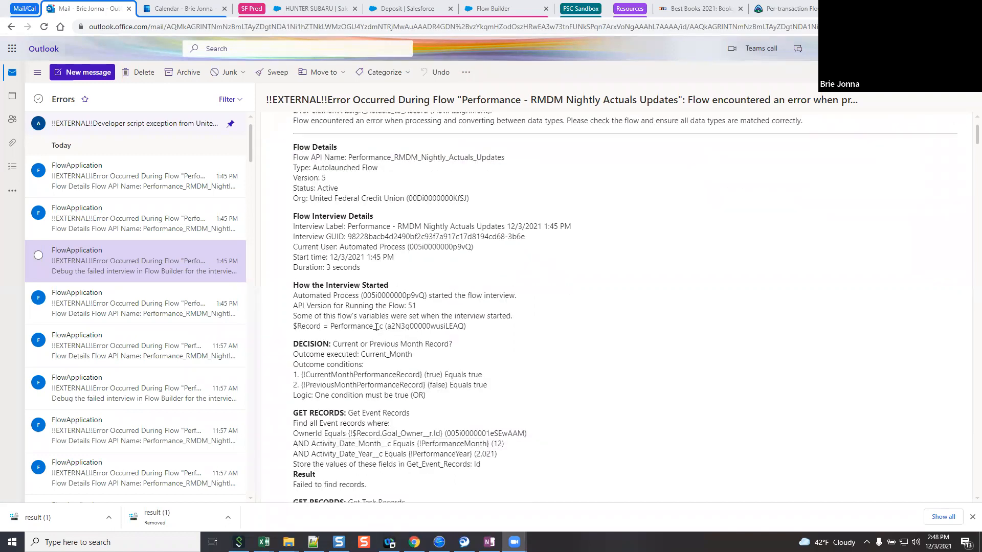
scroll(down, 3)
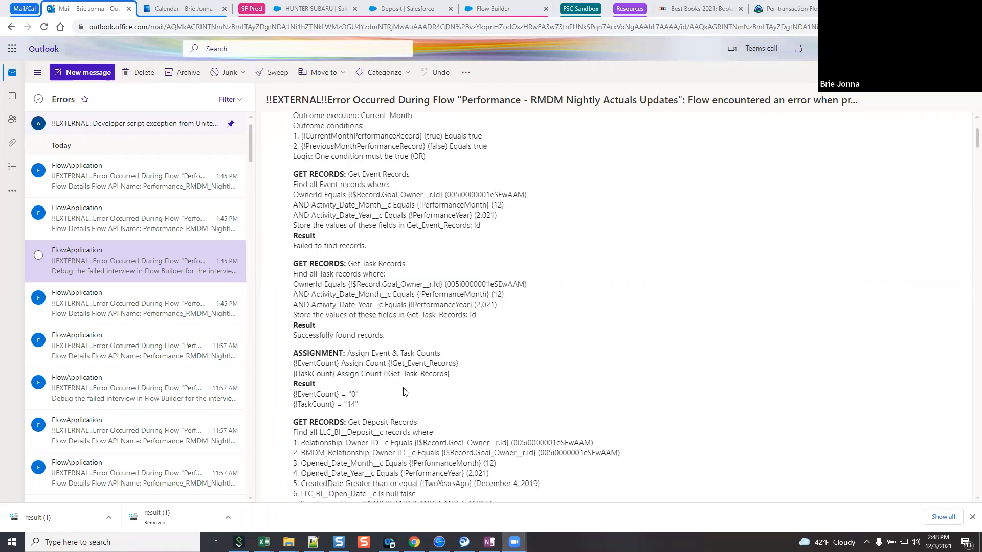
scroll(down, 3)
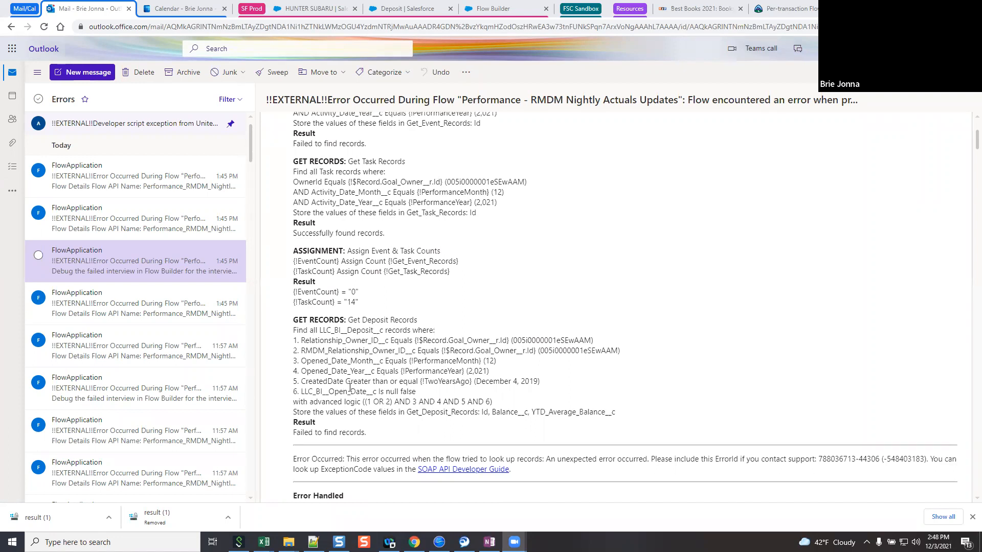
mouse_move(350, 387)
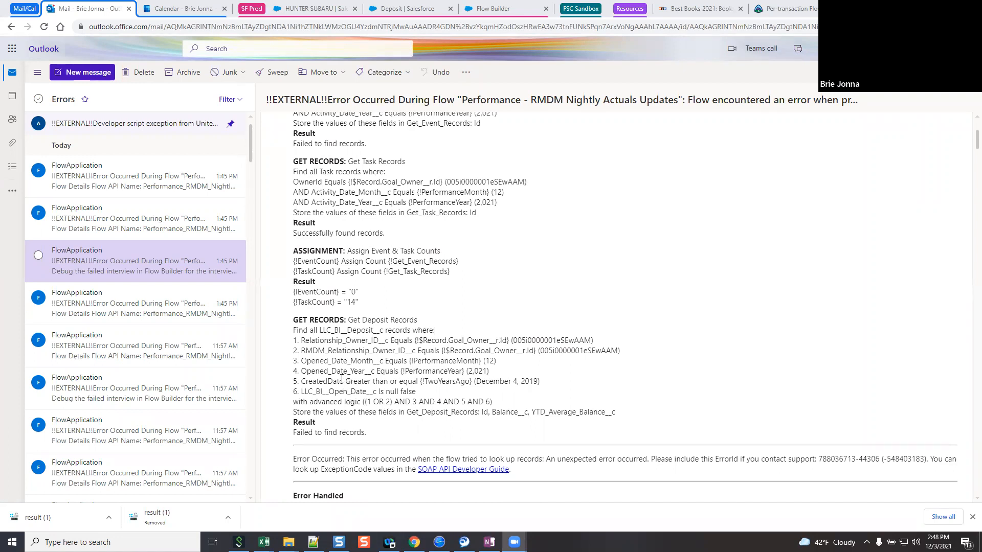
scroll(down, 3)
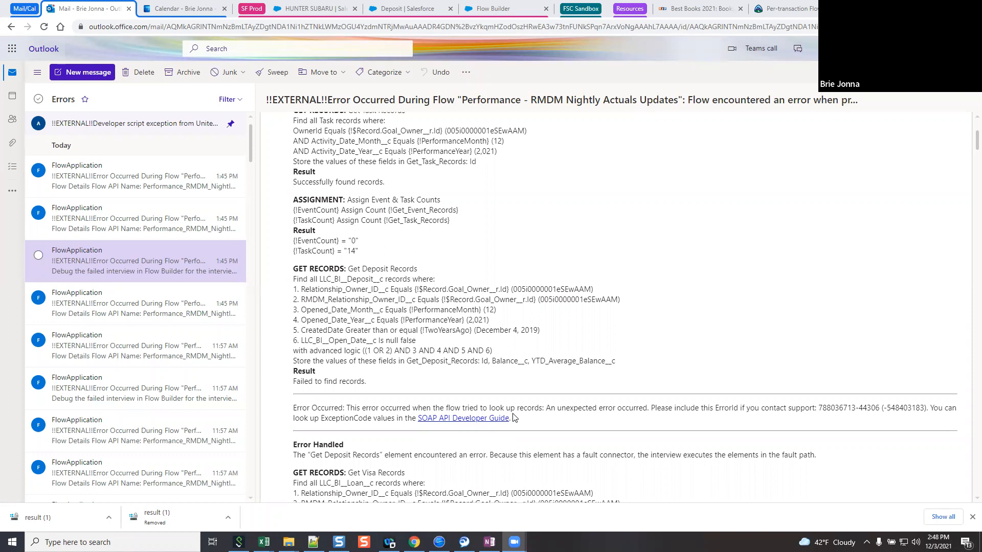
mouse_move(485, 362)
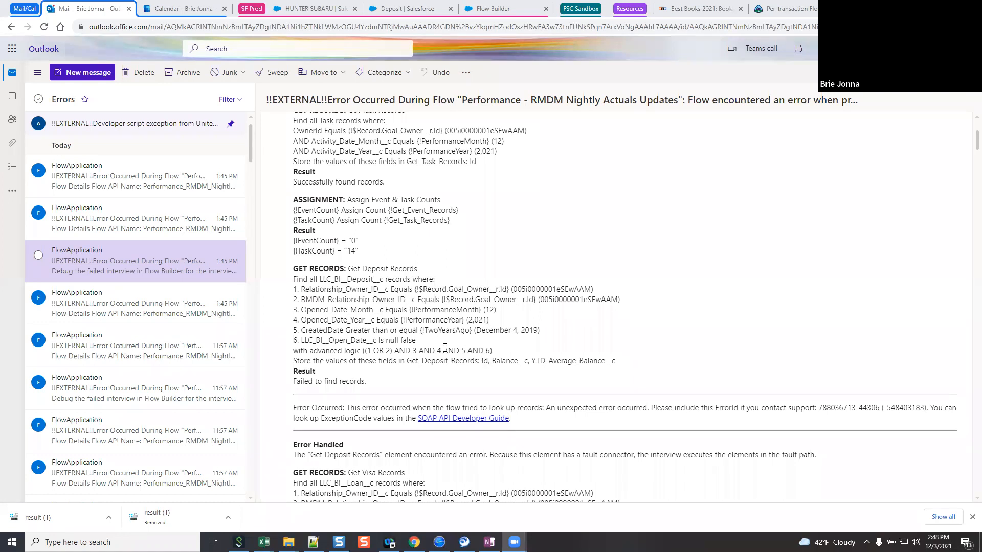
mouse_move(448, 347)
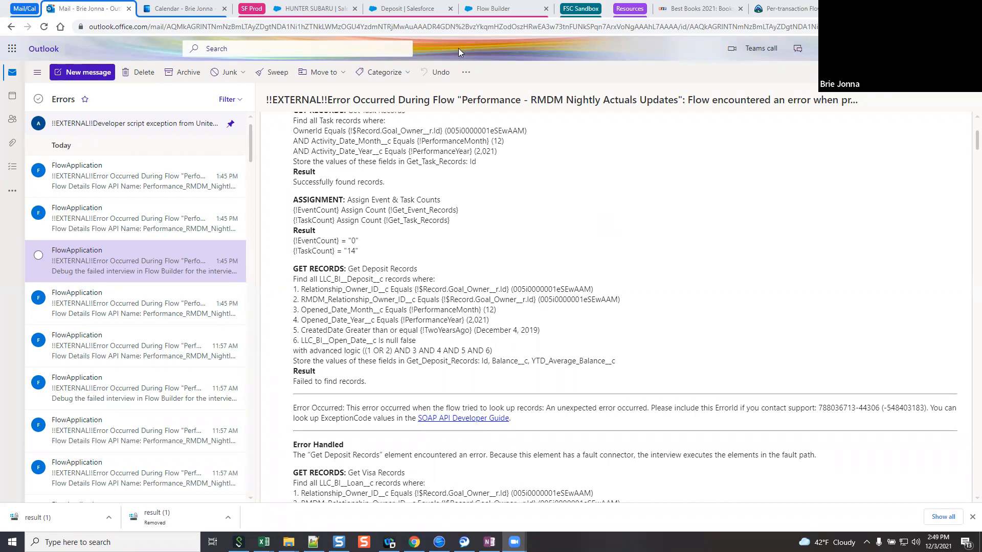
mouse_move(650, 221)
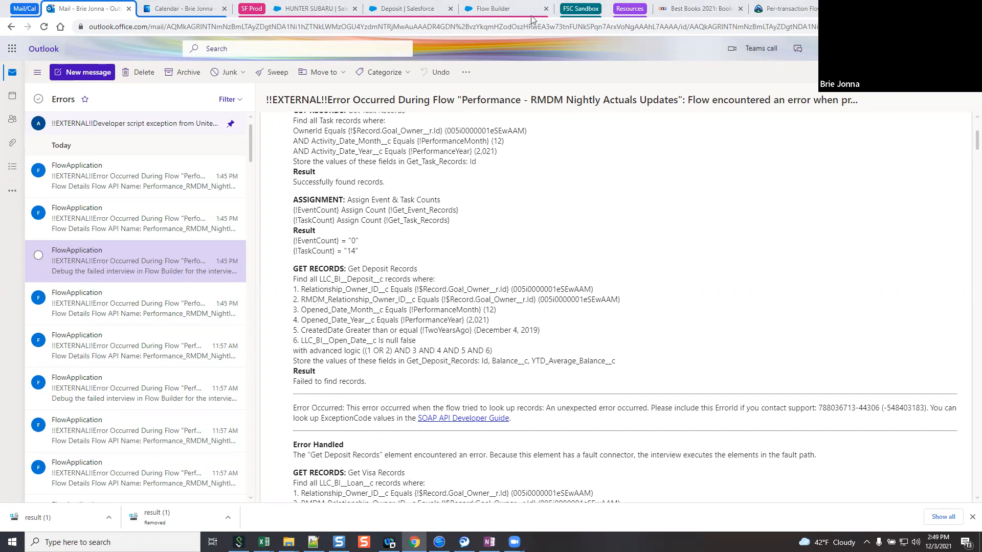
Switch to the Flow Builder tab showing the V6 debug run with Get Deposit Records.
click(501, 9)
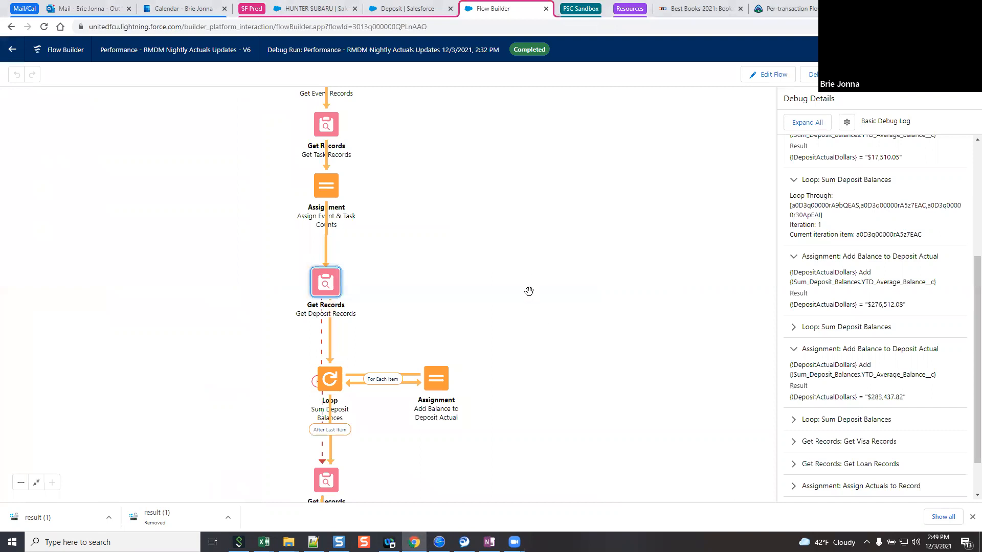
mouse_move(465, 356)
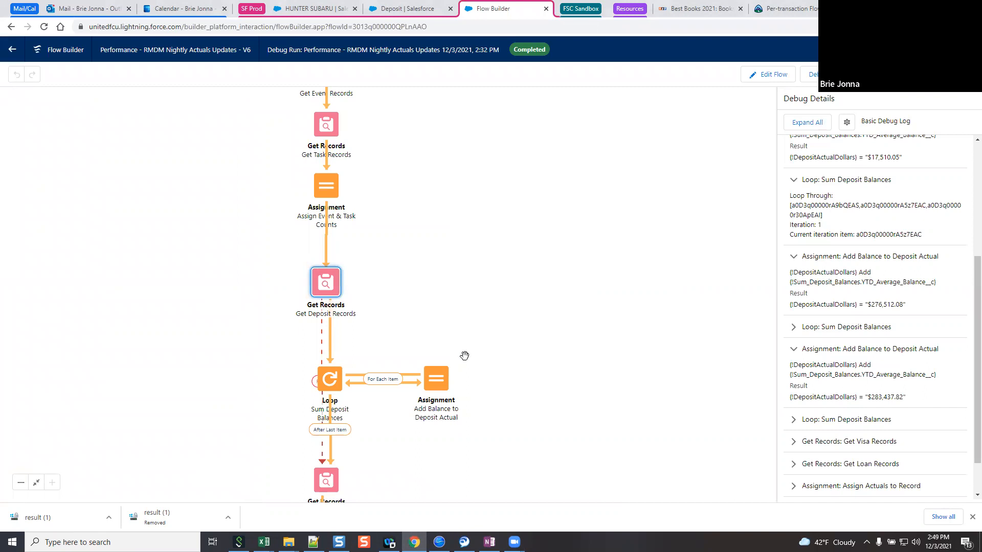
mouse_move(461, 350)
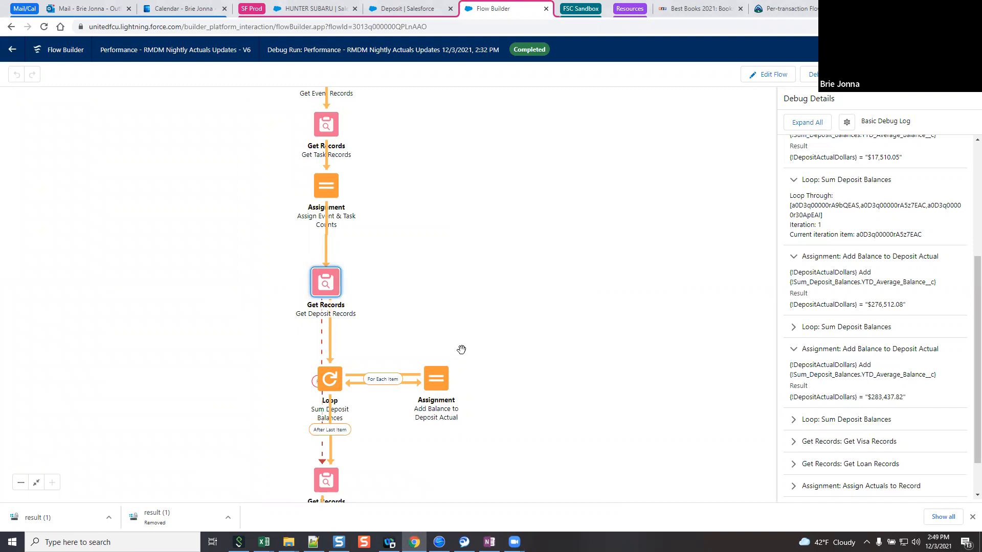
mouse_move(454, 345)
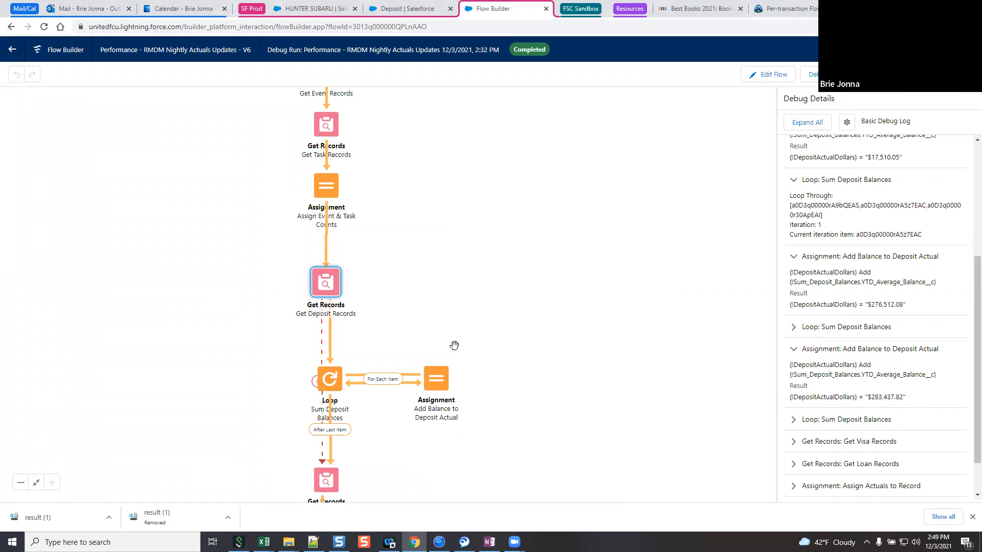
mouse_move(437, 310)
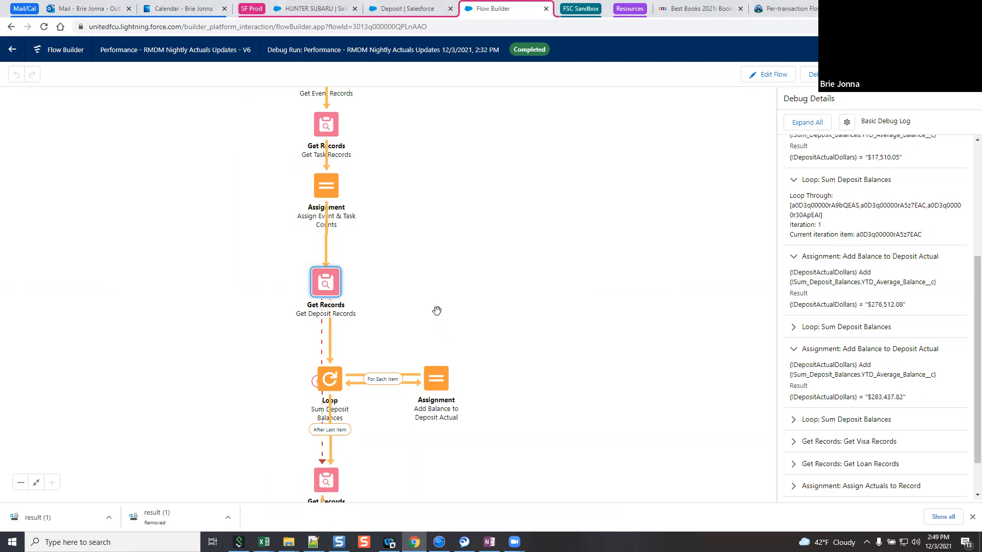
mouse_move(500, 324)
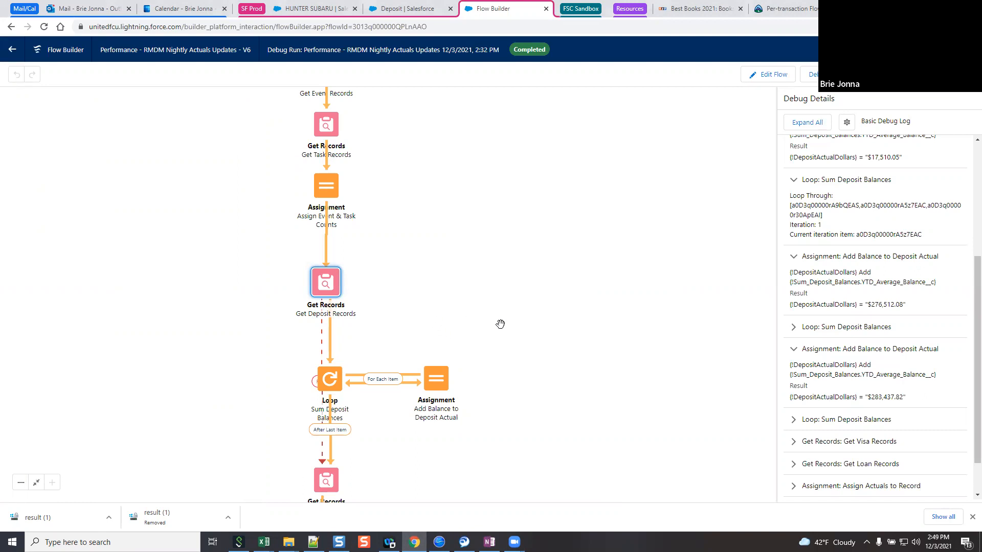
mouse_move(503, 334)
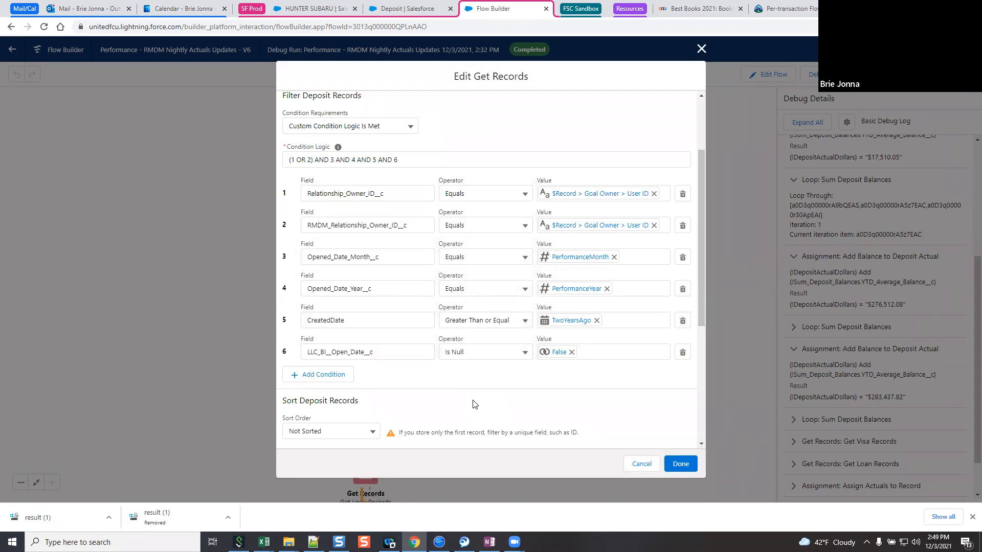
mouse_move(472, 404)
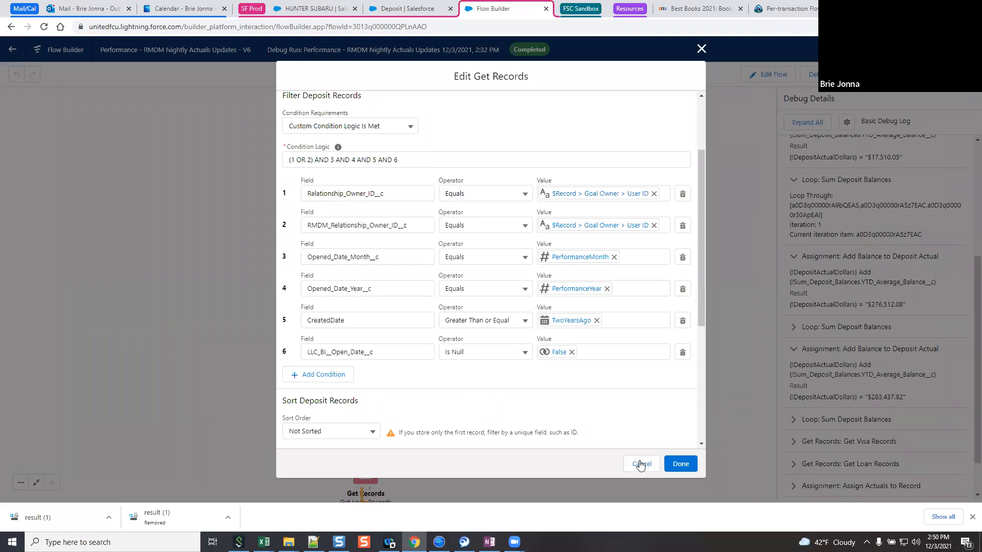
Cancel the Edit Get Records dialog, leaving the six deposit filter conditions unchanged.
click(640, 464)
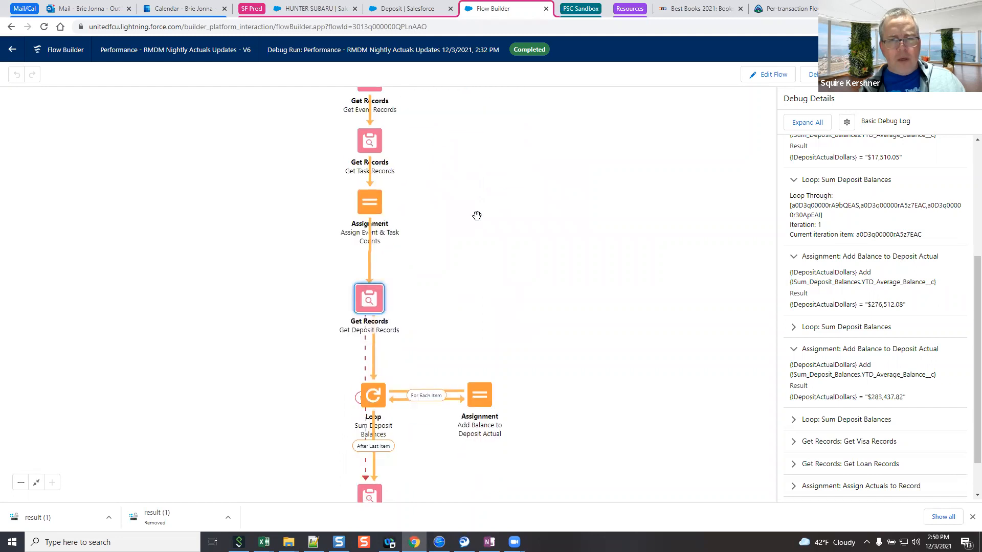
scroll(down, 3)
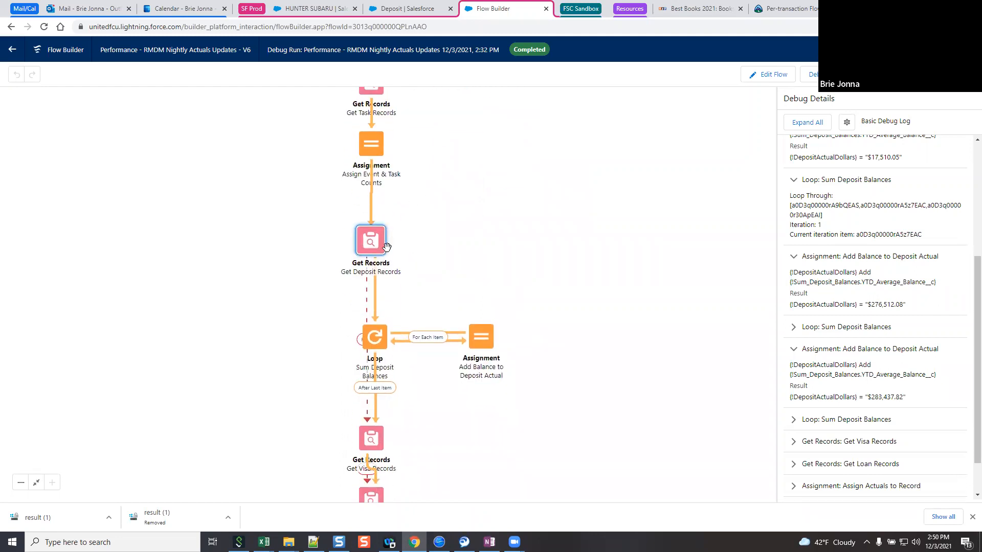
scroll(down, 3)
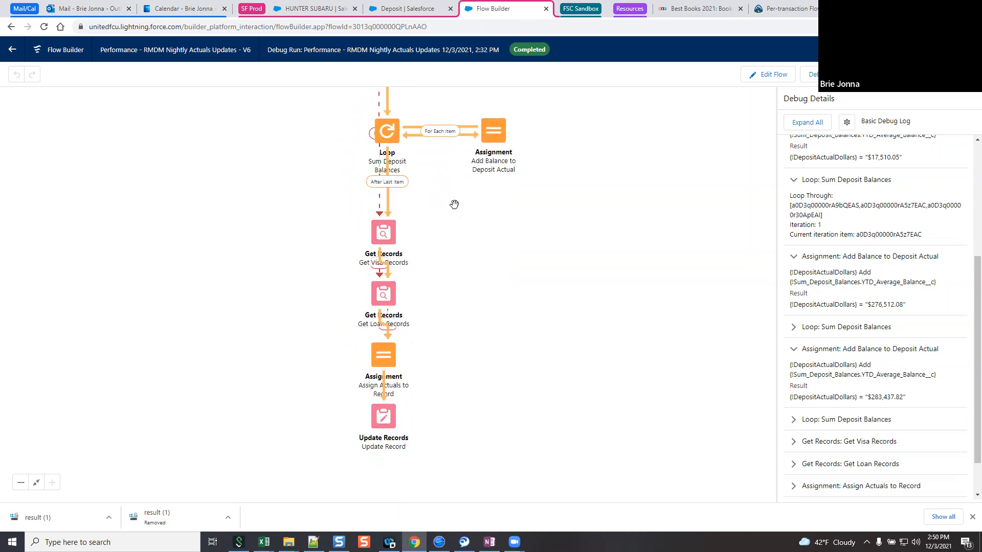
mouse_move(409, 426)
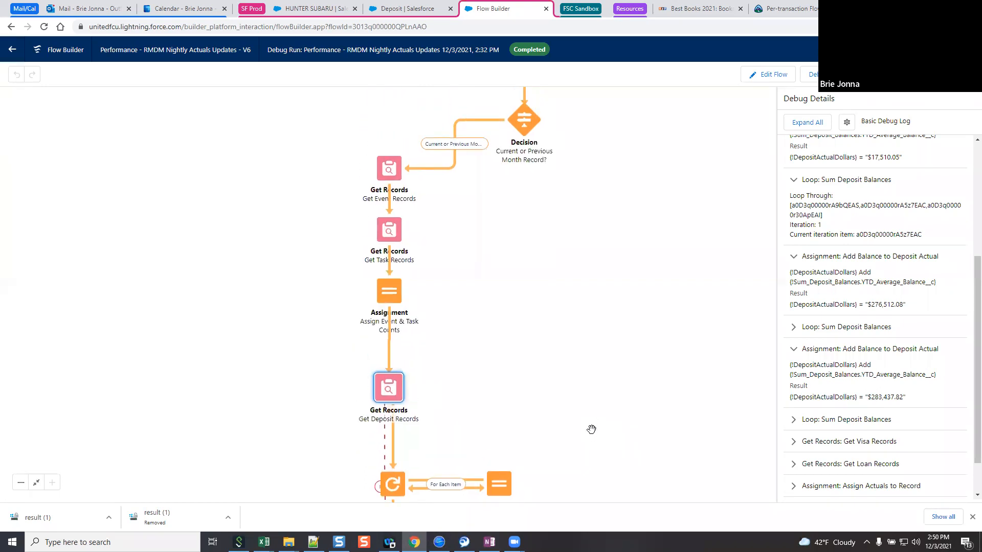
mouse_move(380, 197)
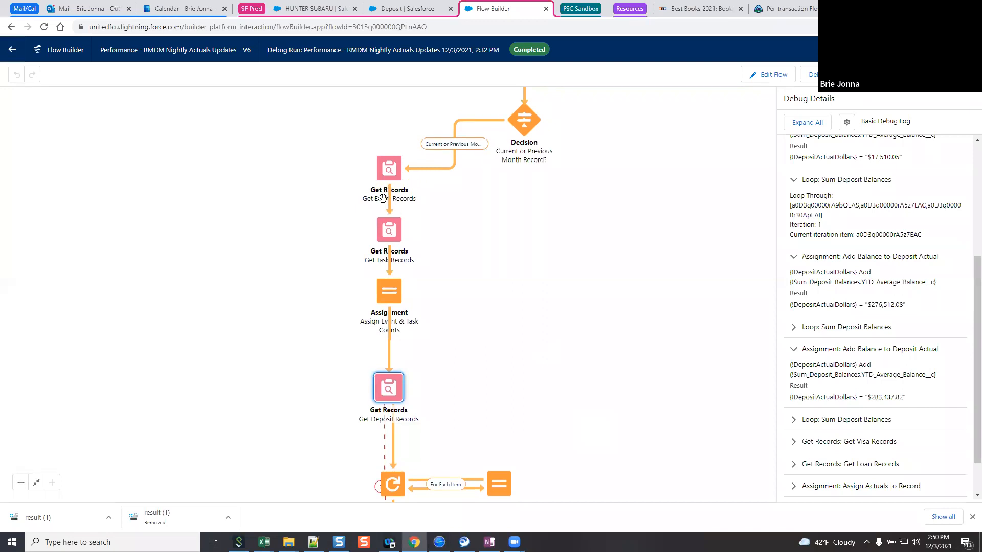
mouse_move(389, 228)
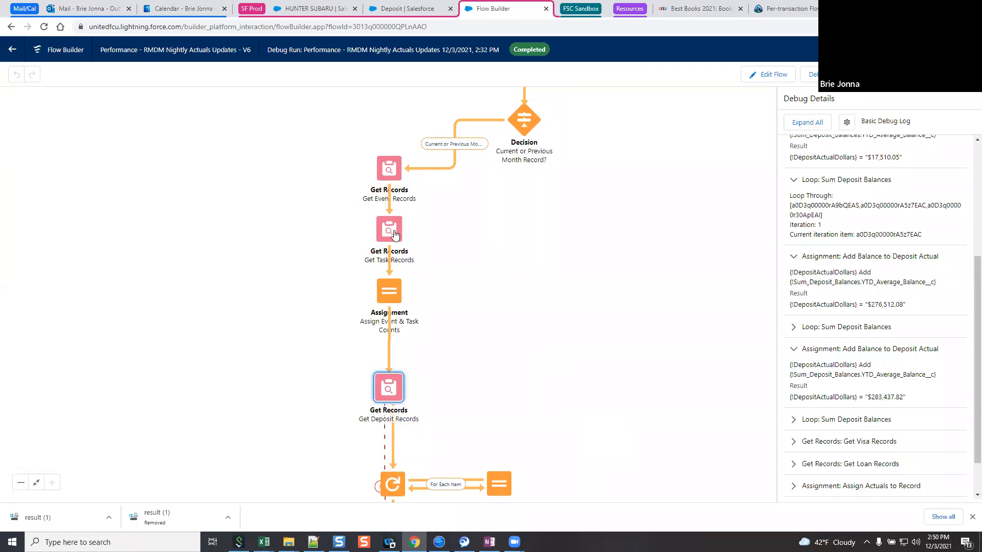
mouse_move(384, 227)
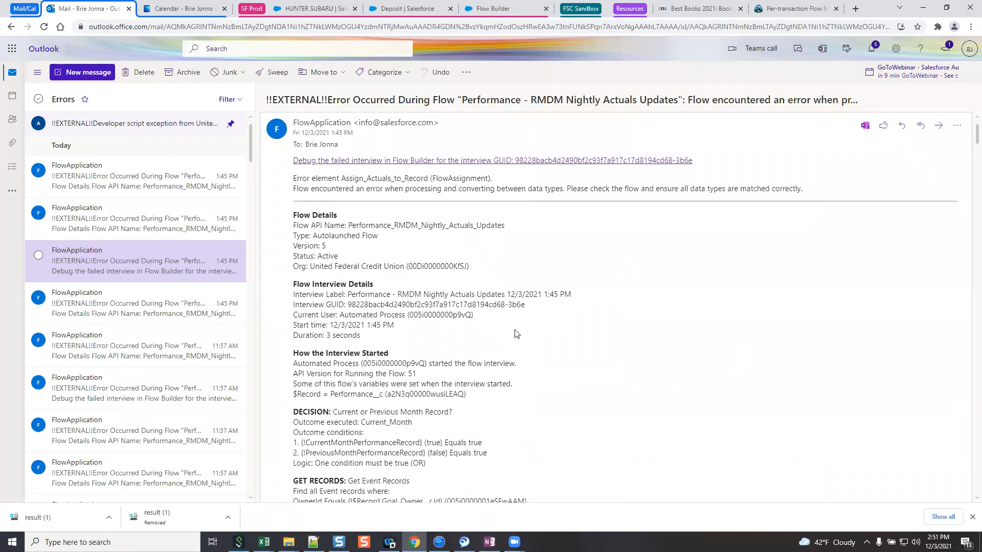
mouse_move(514, 330)
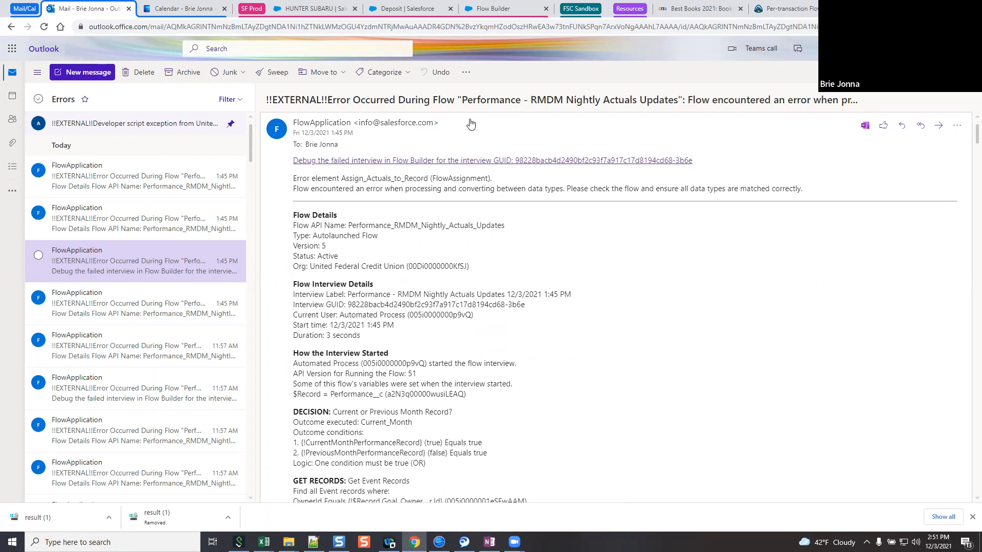
mouse_move(498, 10)
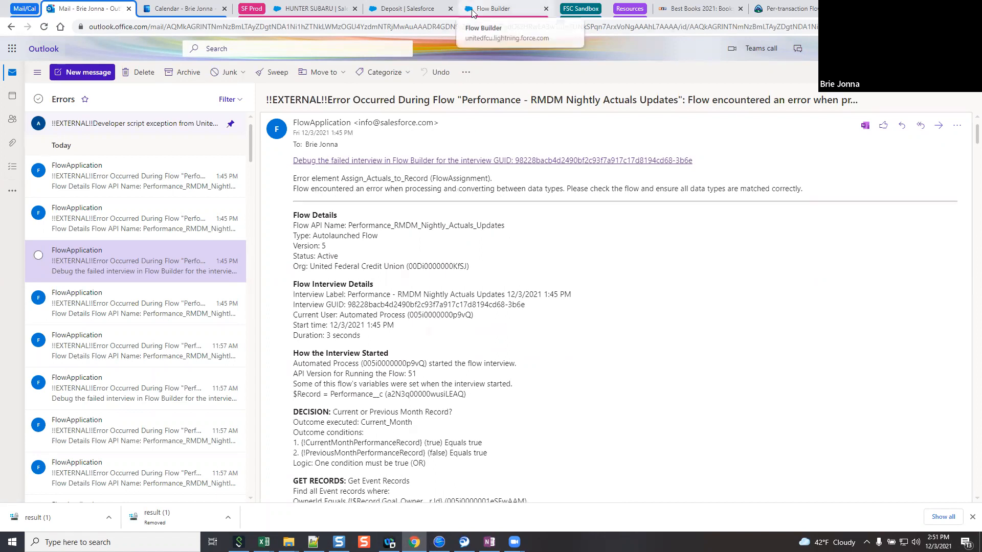
Return from the Assign_Actuals_to_Record error email to the Flow Builder debug run.
click(498, 8)
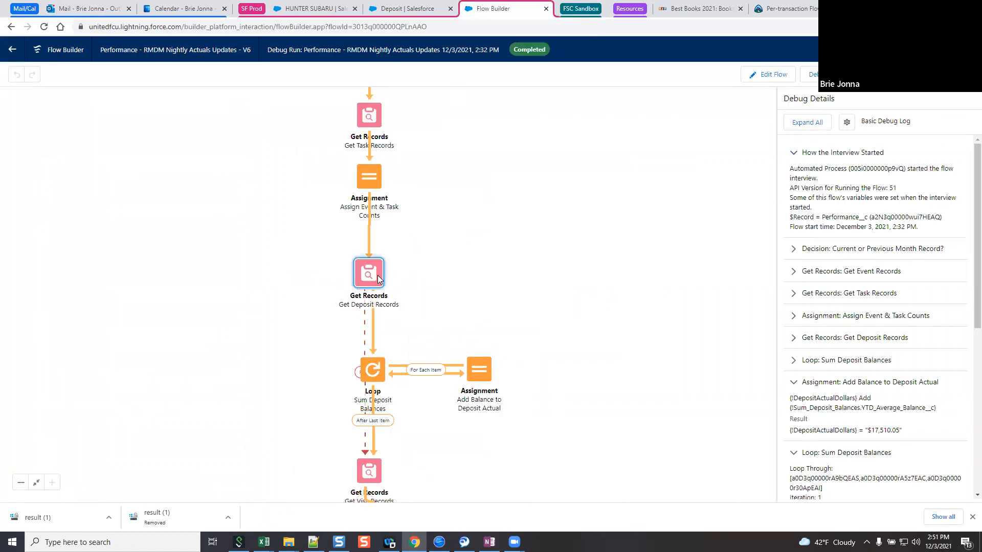
Reopen Get Deposit Records, review its six-condition filter logic, and cancel without changes.
double_click(368, 271)
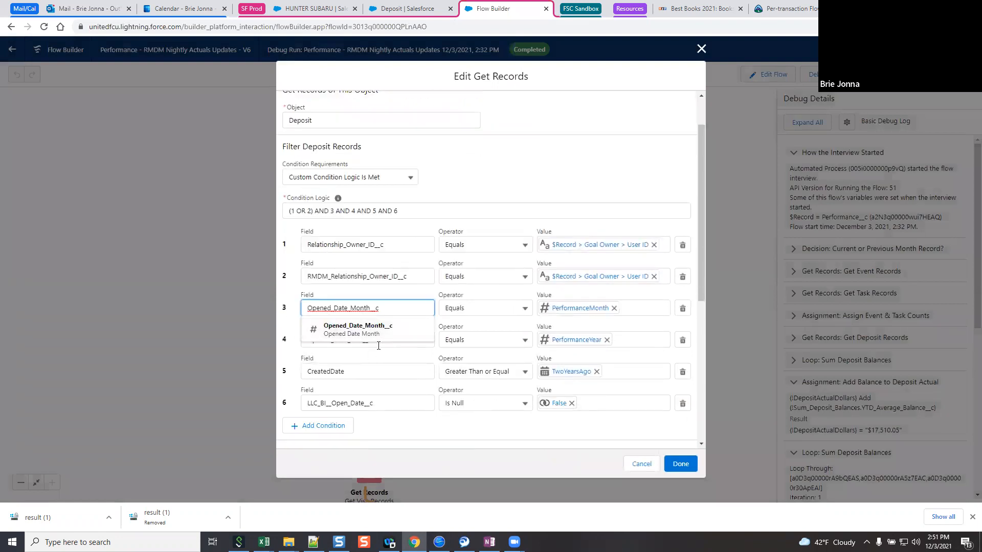
click(367, 371)
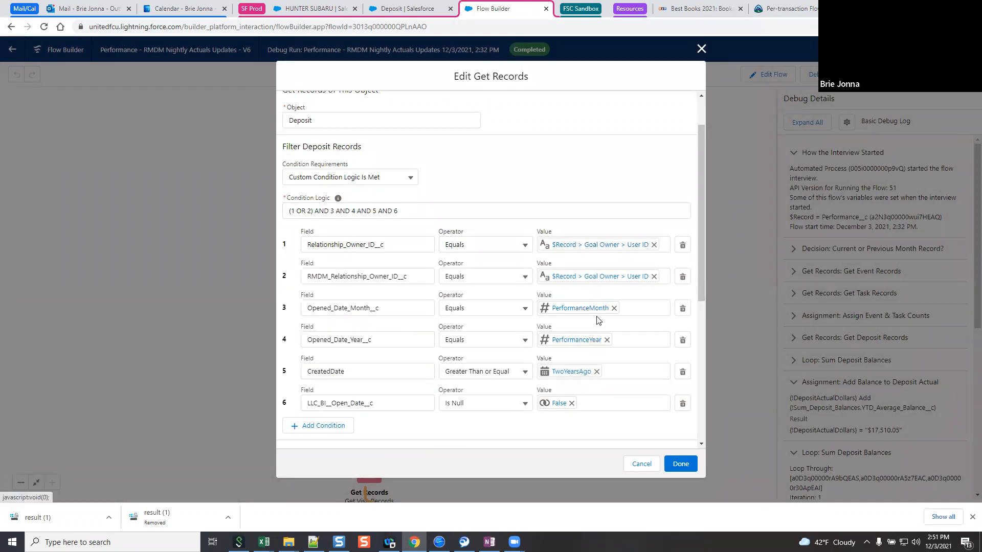
mouse_move(575, 340)
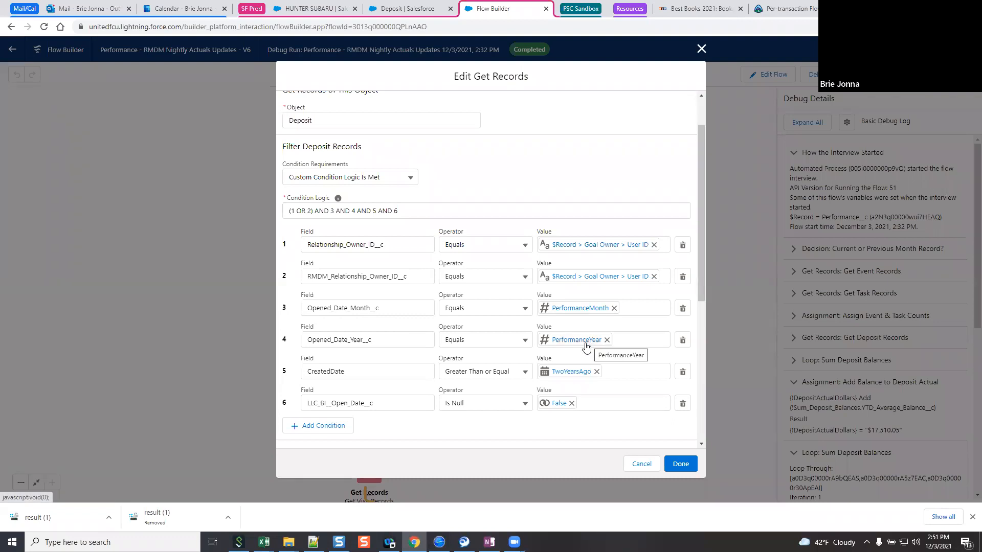
mouse_move(585, 348)
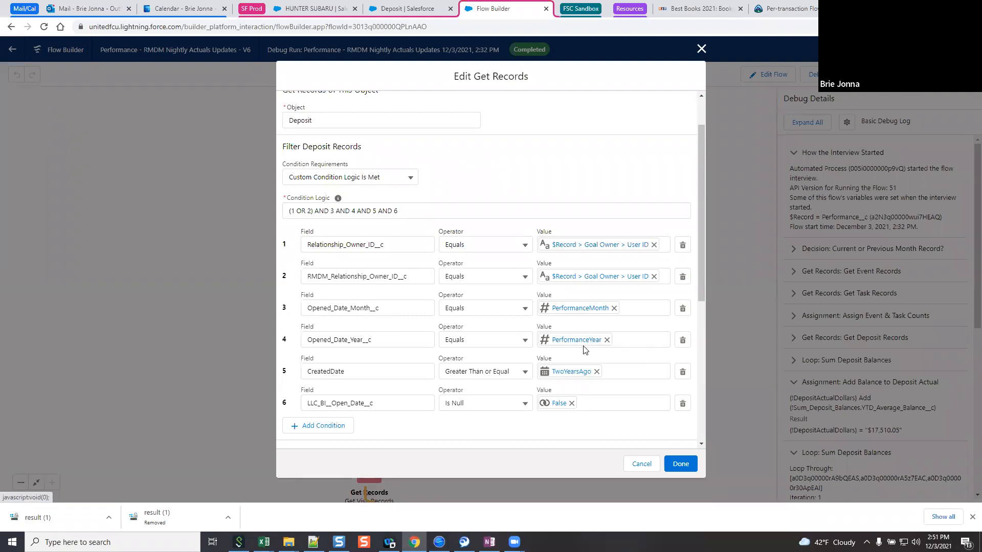
mouse_move(574, 340)
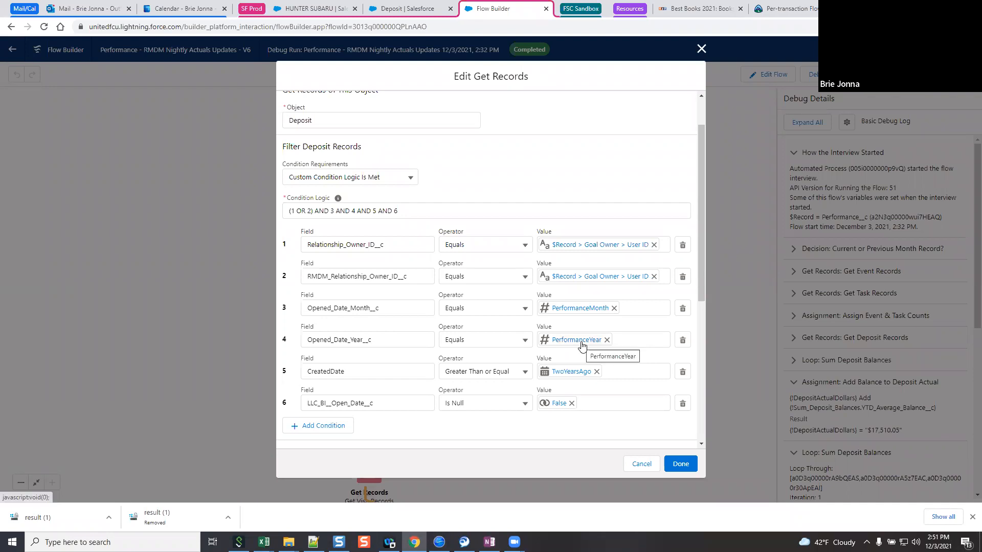
mouse_move(552, 291)
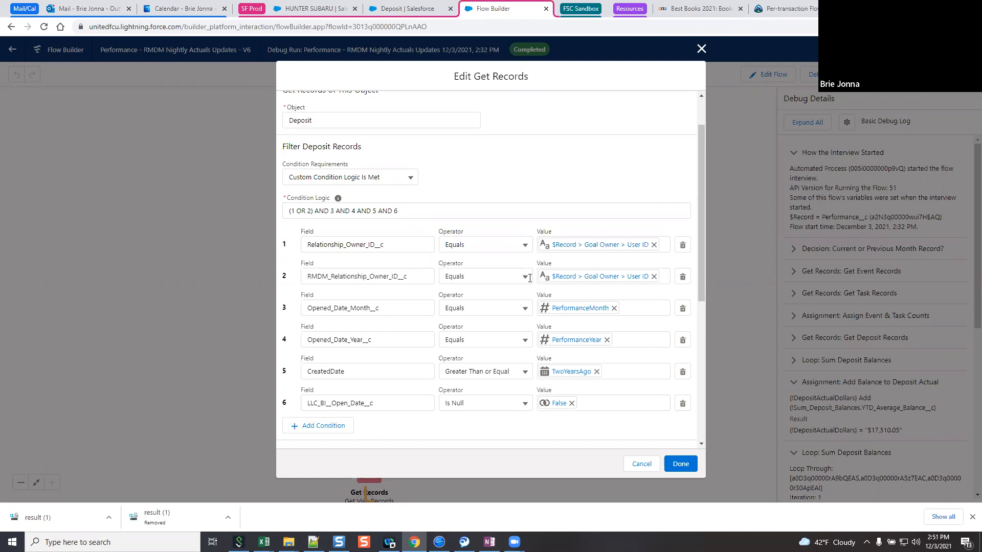
mouse_move(521, 283)
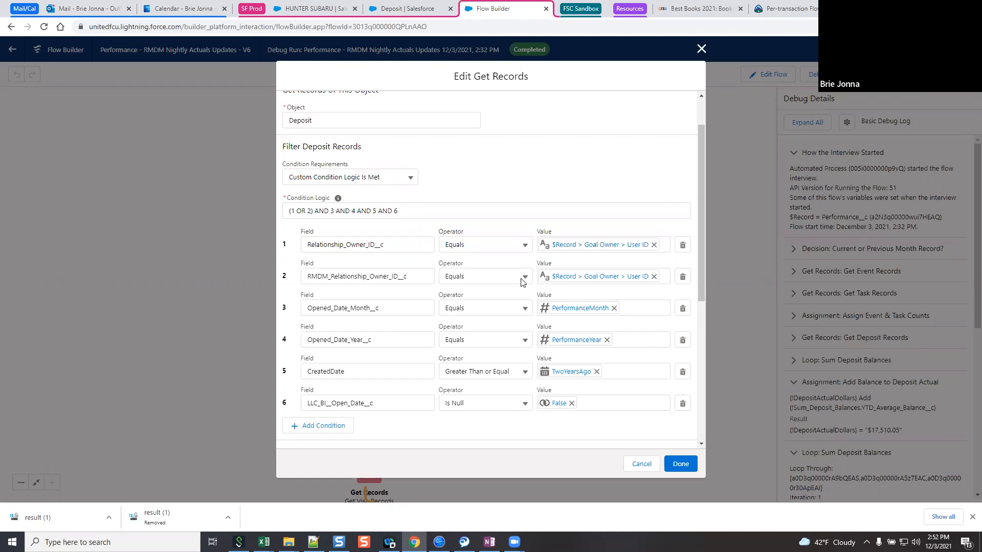
mouse_move(582, 262)
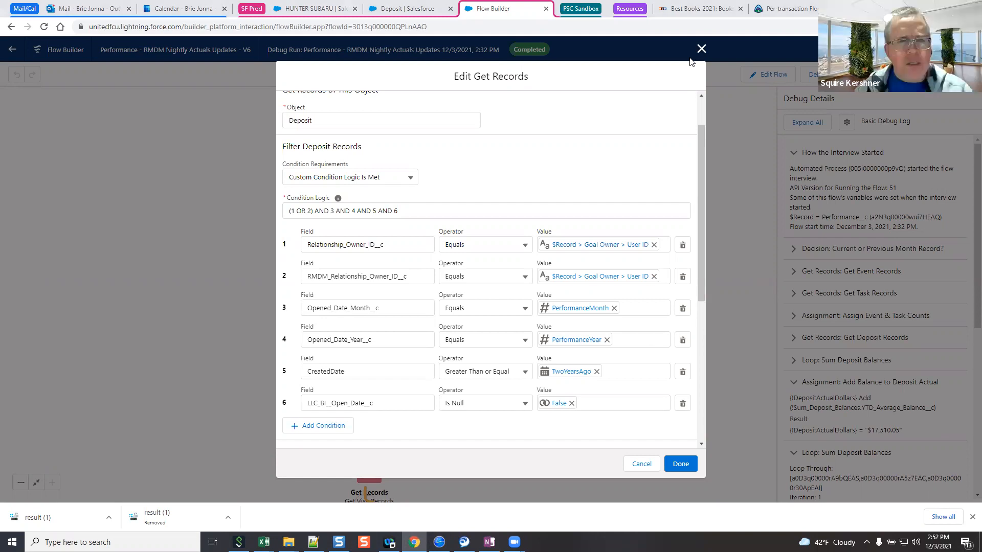
mouse_move(553, 167)
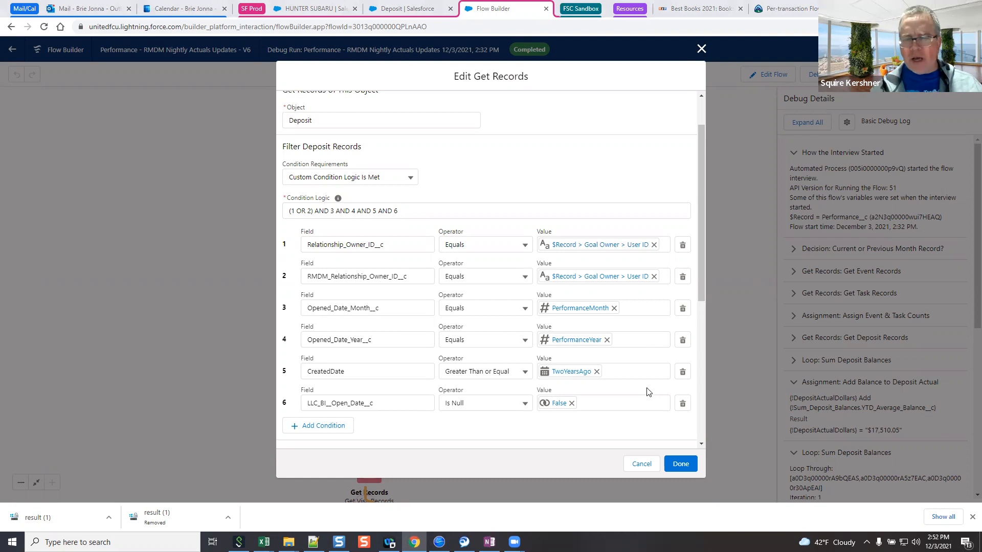
mouse_move(634, 385)
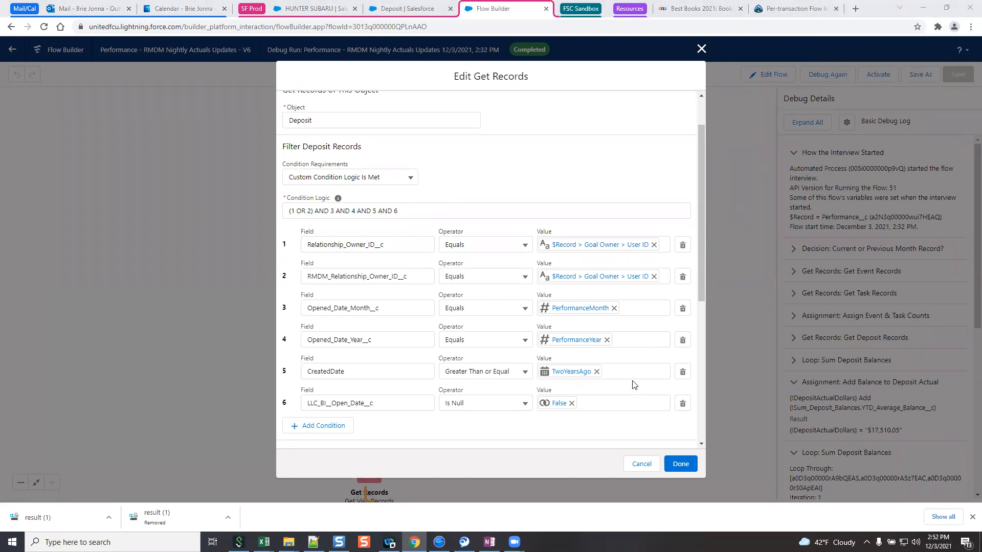
mouse_move(639, 430)
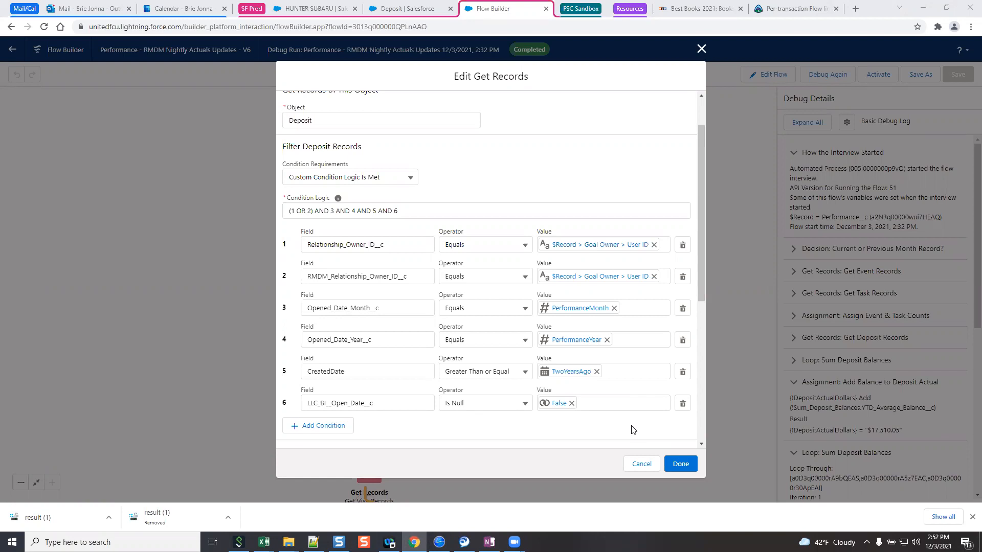
mouse_move(640, 466)
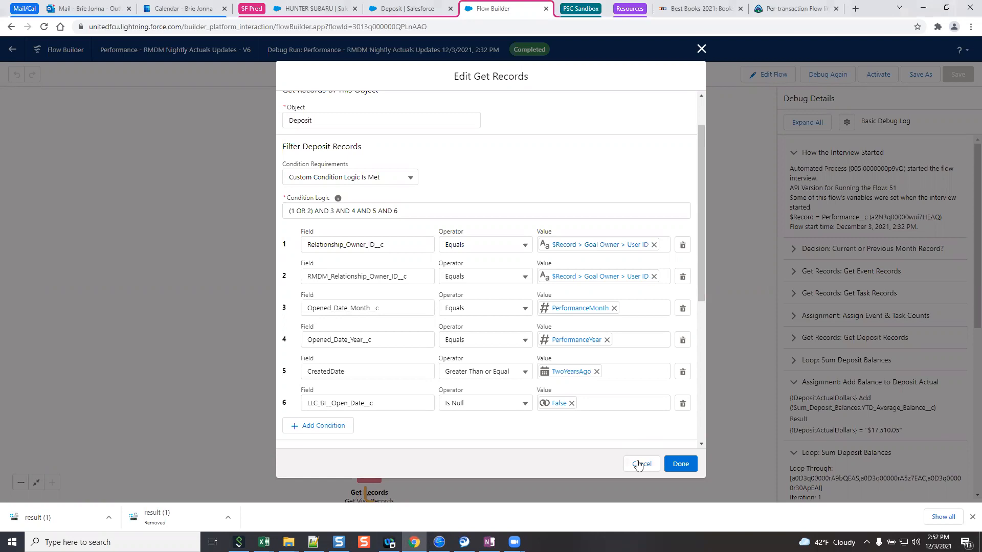
click(640, 465)
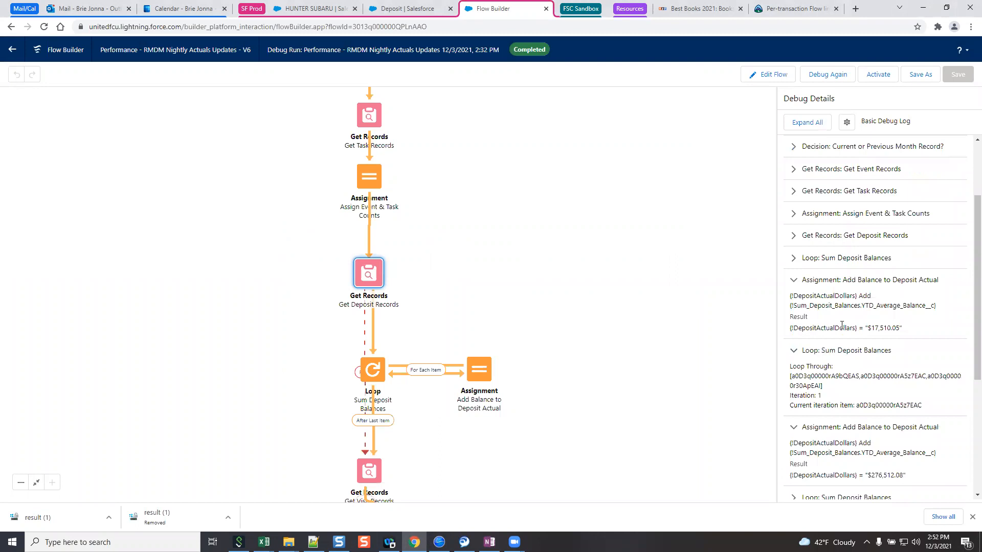
mouse_move(833, 338)
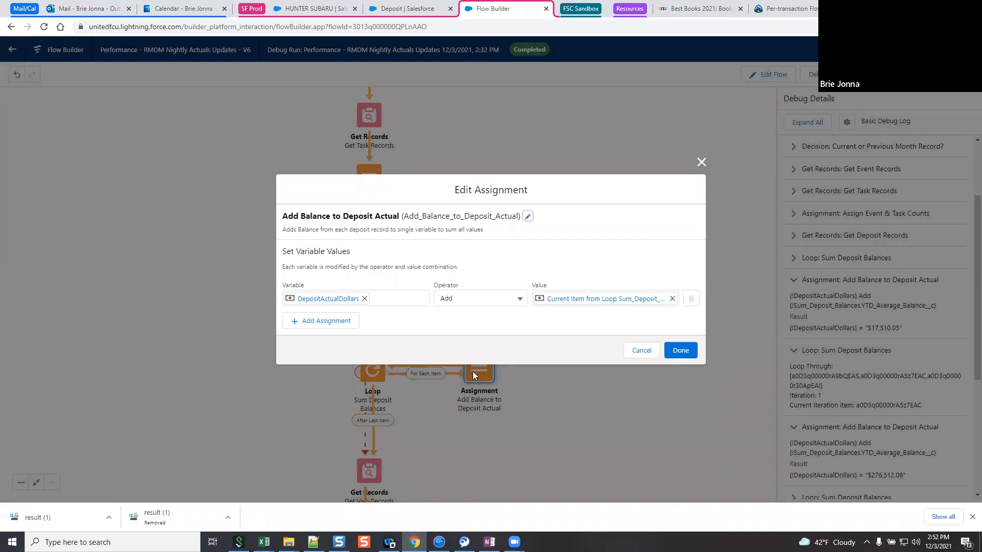
mouse_move(474, 369)
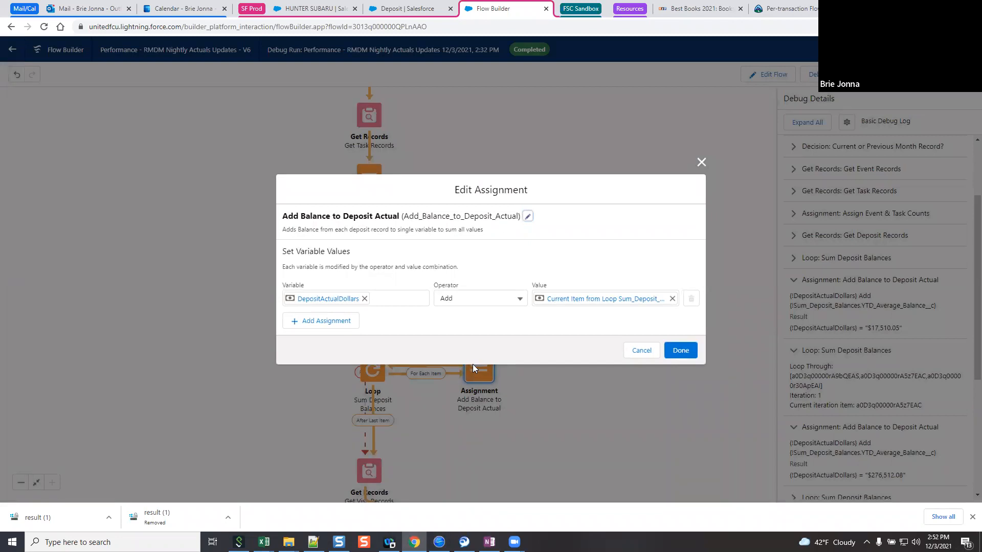
mouse_move(493, 350)
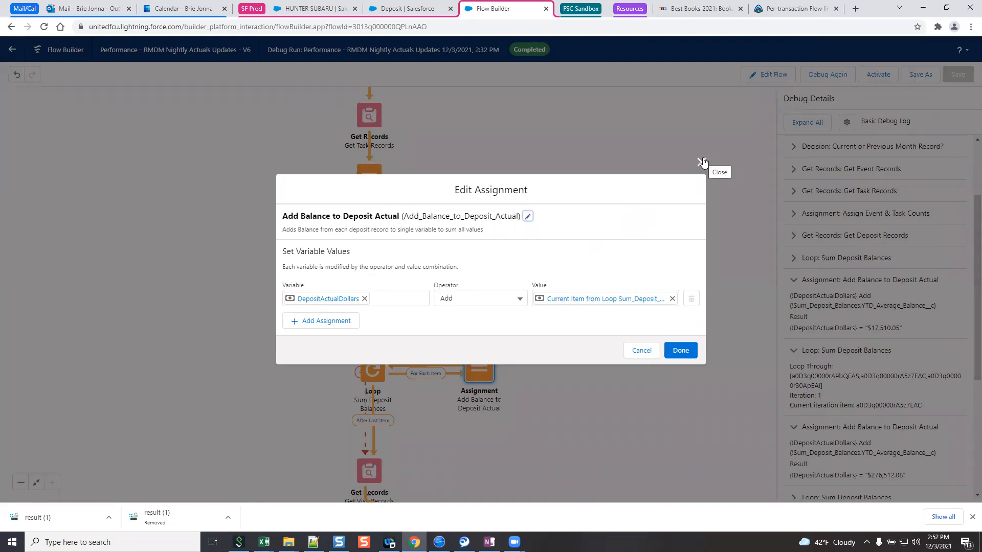
Close Add Balance to Deposit Actual and open the Assign Actuals to Record assignment.
click(701, 162)
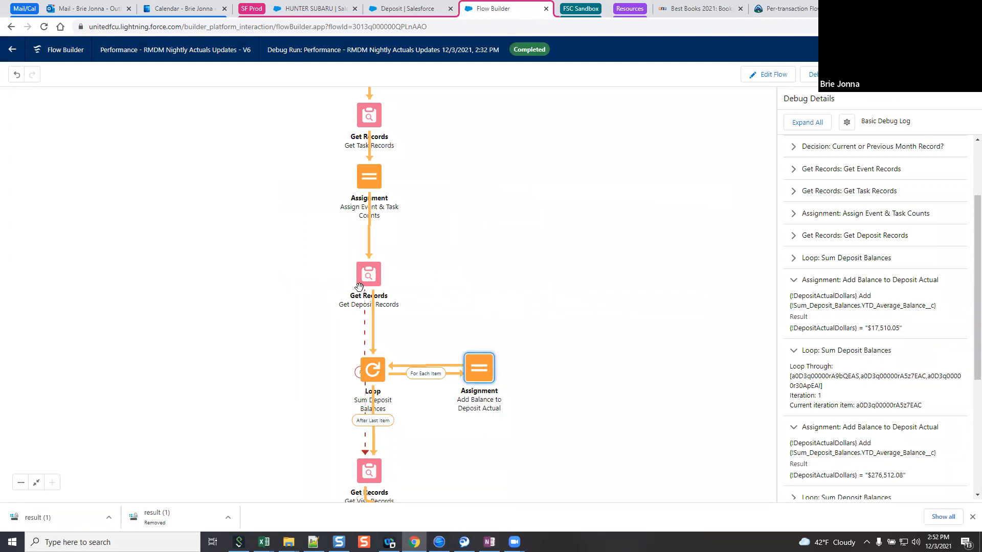
mouse_move(374, 355)
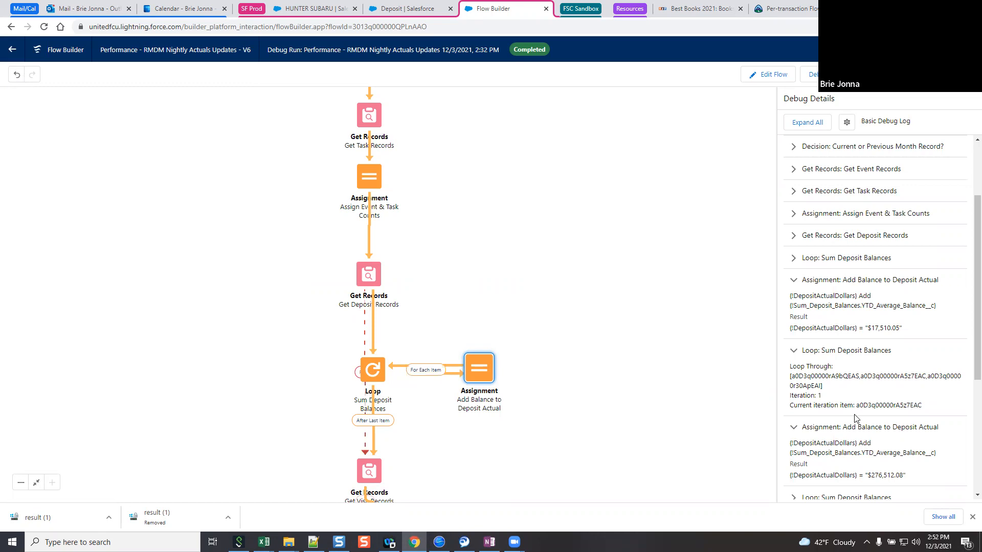
mouse_move(716, 407)
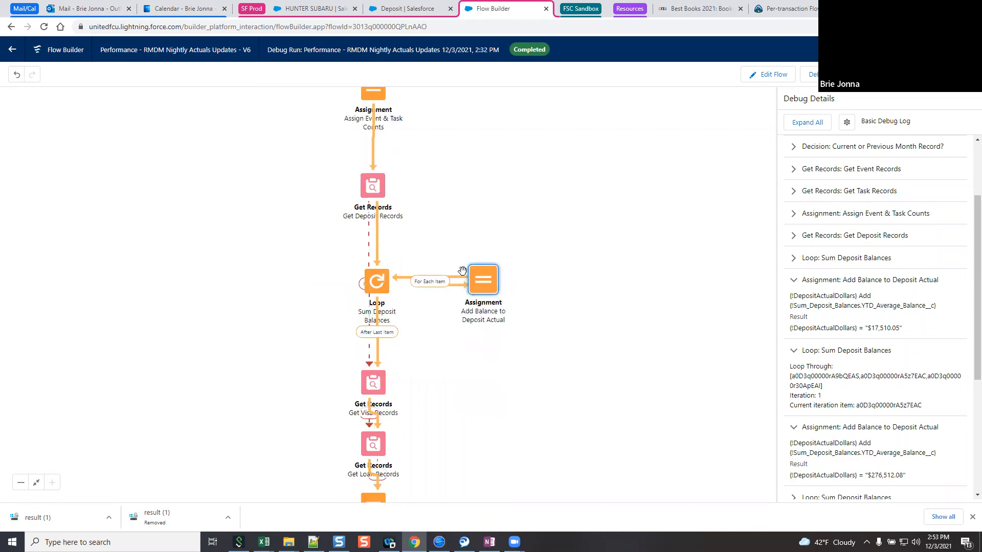
double_click(483, 278)
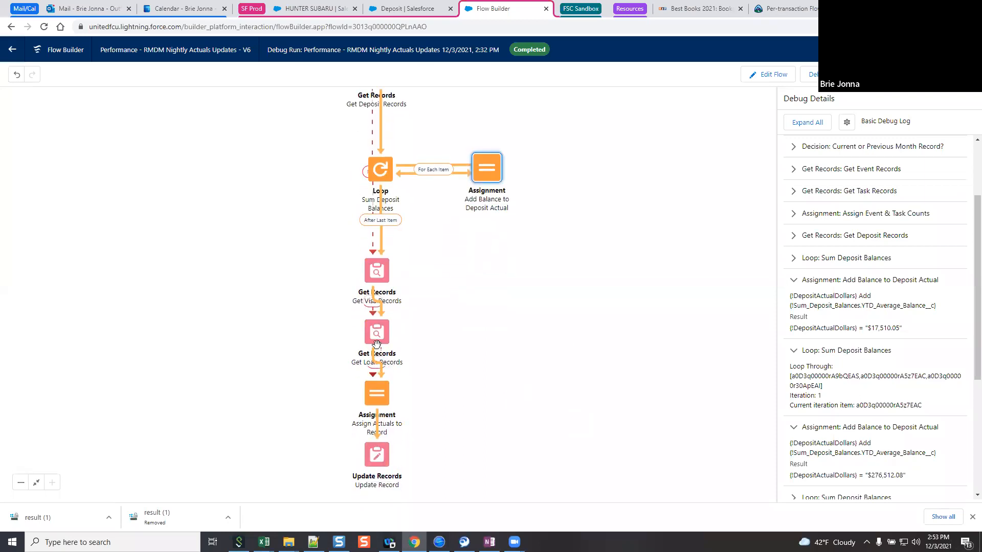
double_click(376, 393)
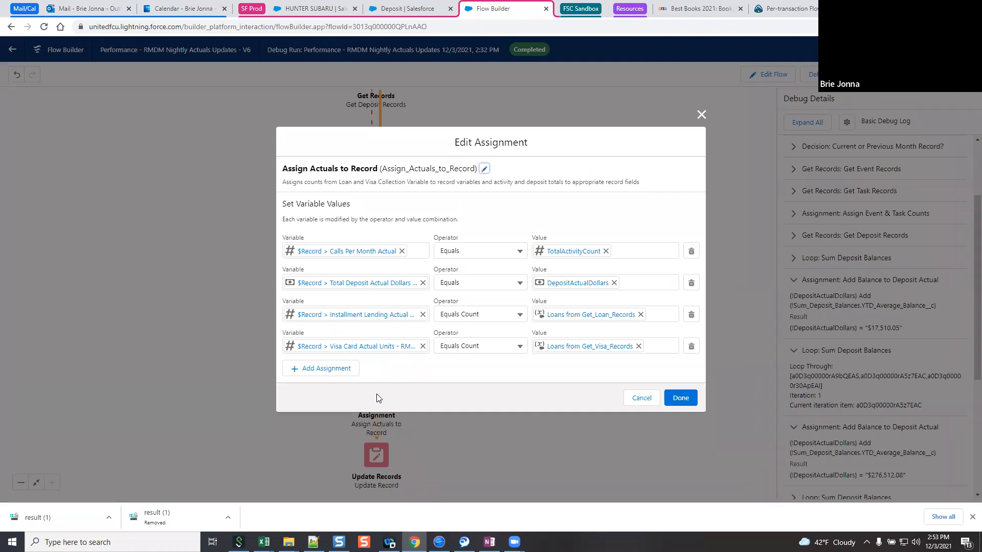
mouse_move(542, 388)
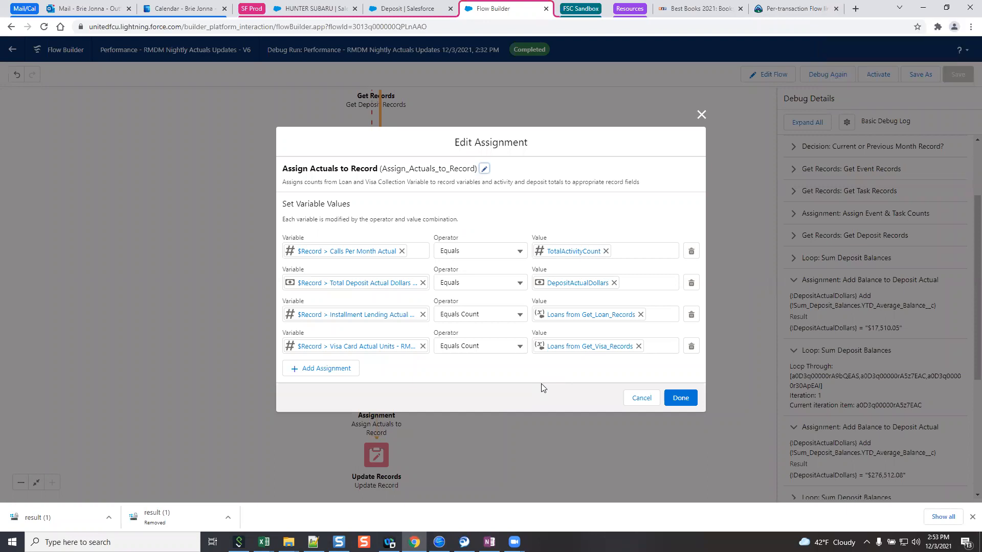
mouse_move(631, 399)
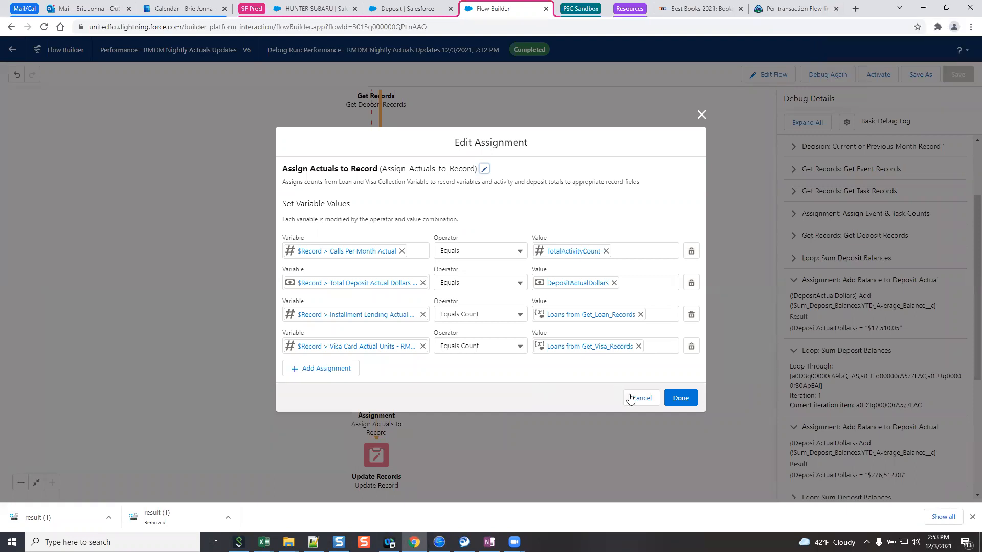
Cancel the Assign Actuals to Record assignment and switch back to the flow error email.
click(640, 398)
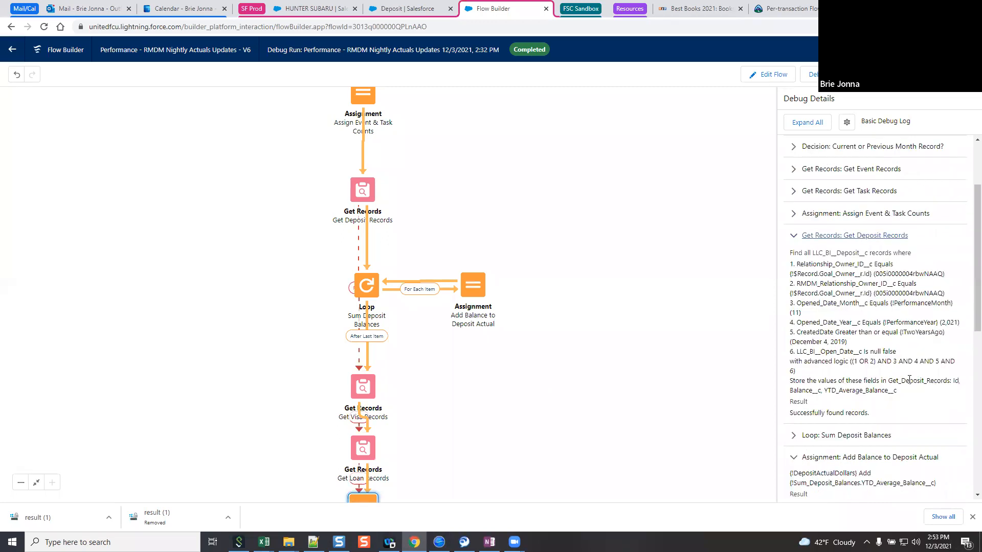
mouse_move(773, 84)
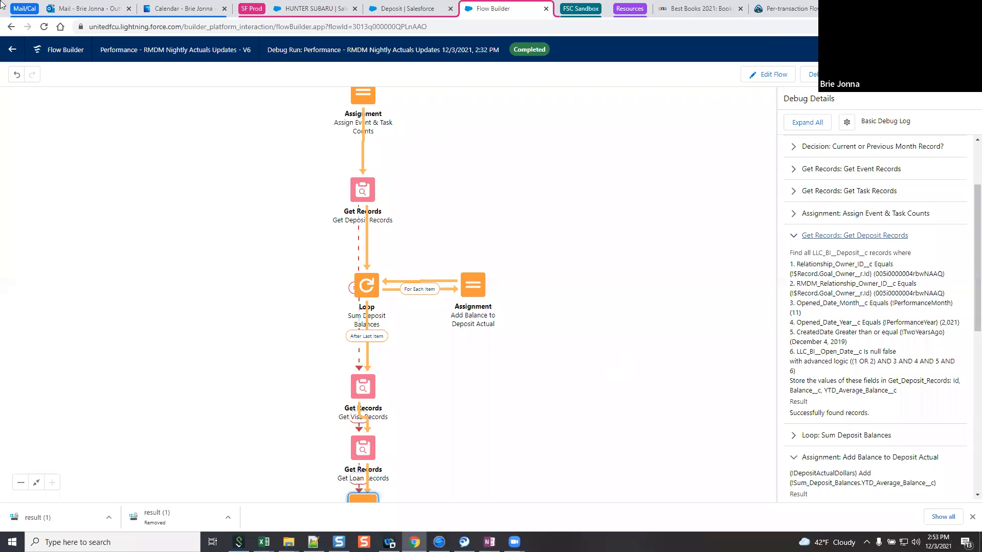
click(88, 8)
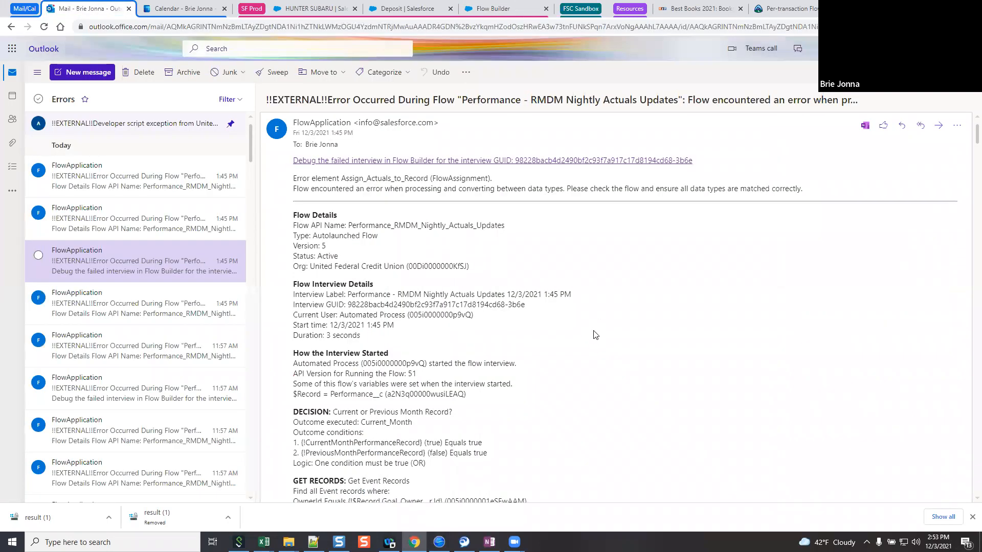
Follow the email's 'Debug the failed interview in Flow Builder' link for the 1:45 PM run.
scroll(down, 3)
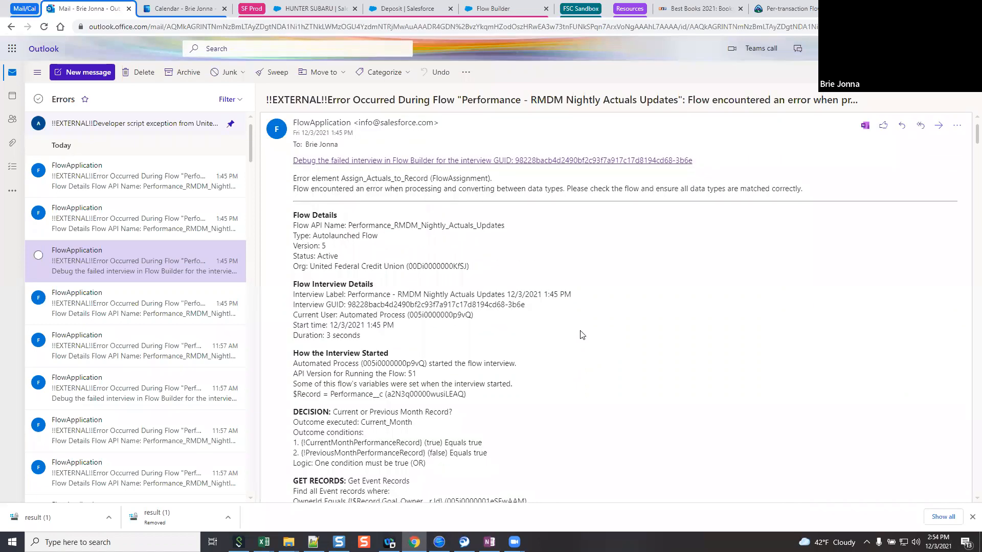
scroll(down, 3)
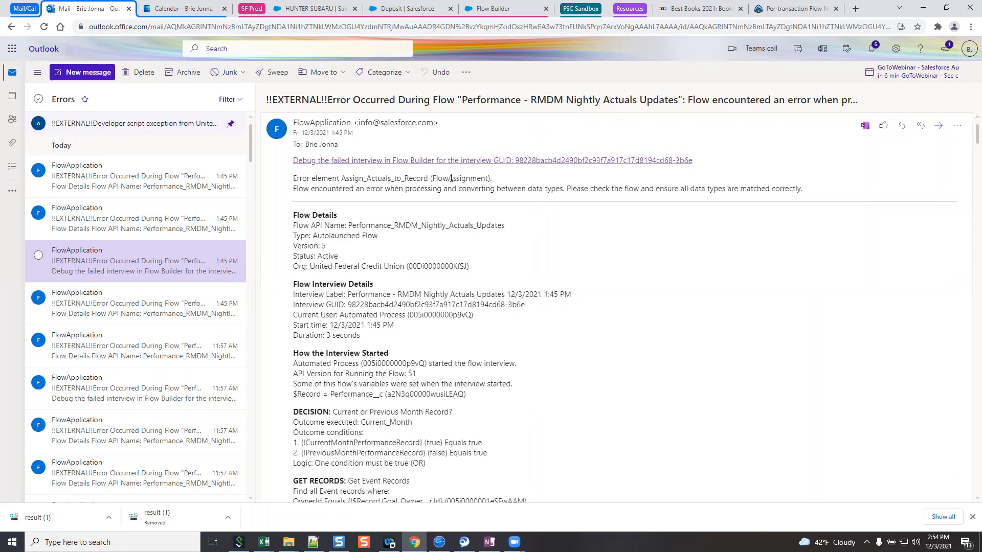
click(492, 160)
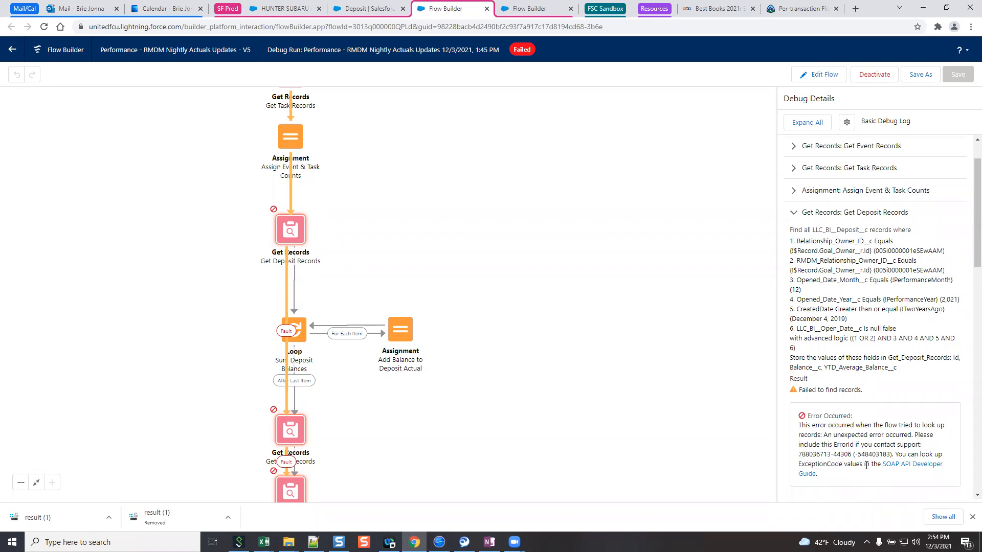
mouse_move(826, 482)
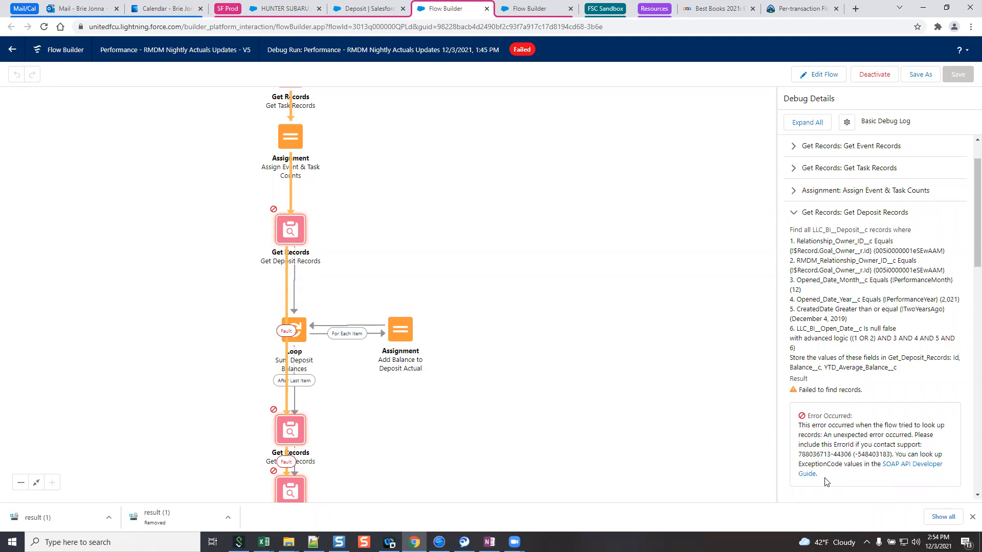
mouse_move(824, 481)
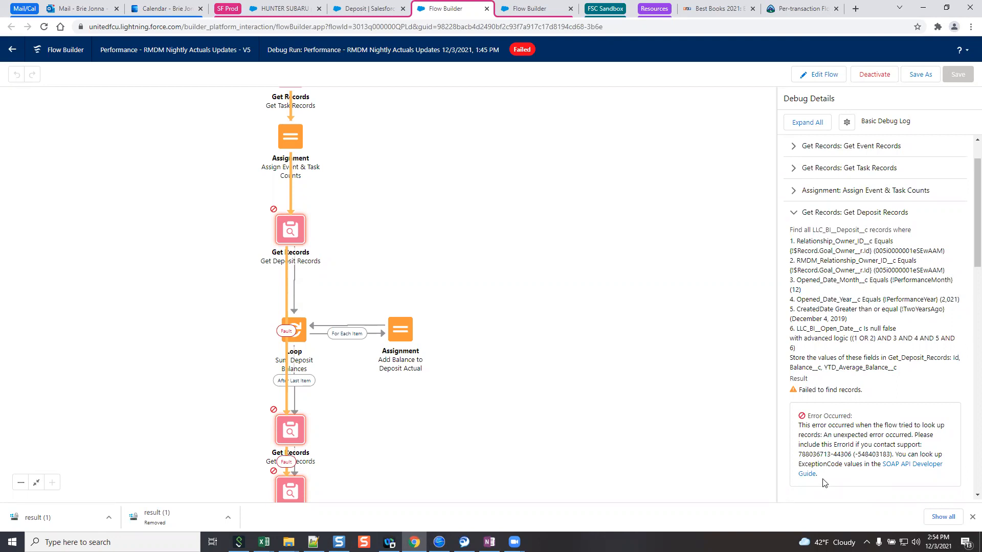
mouse_move(807, 483)
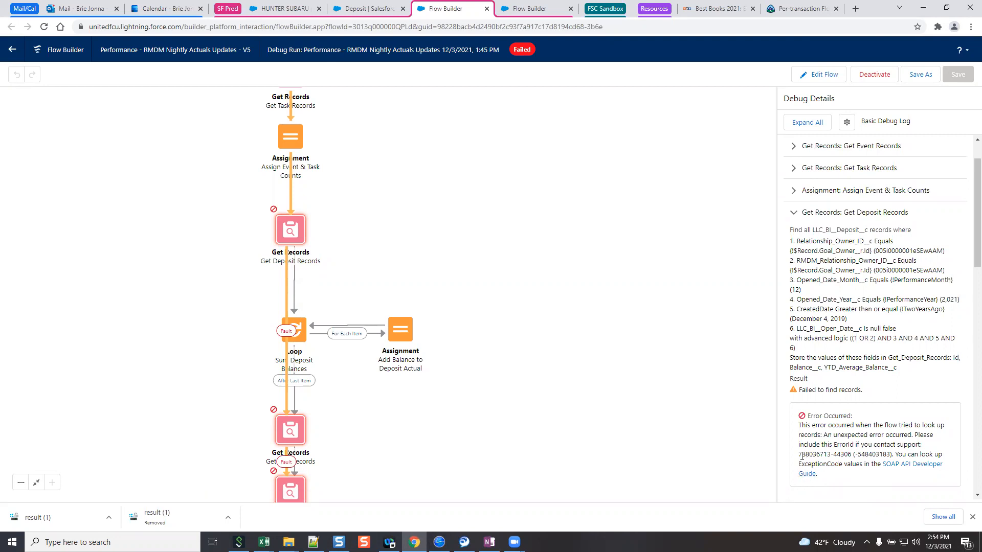
mouse_move(794, 463)
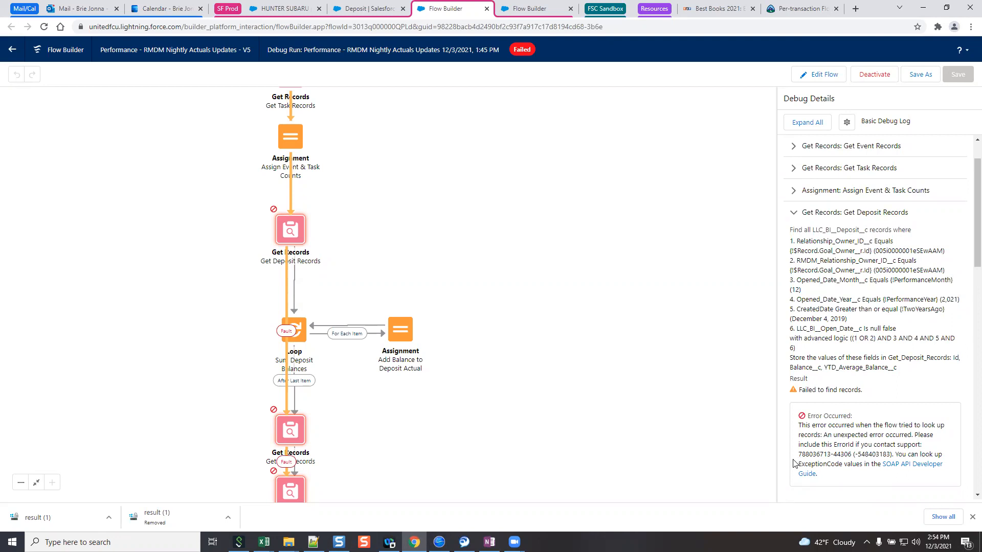
mouse_move(790, 462)
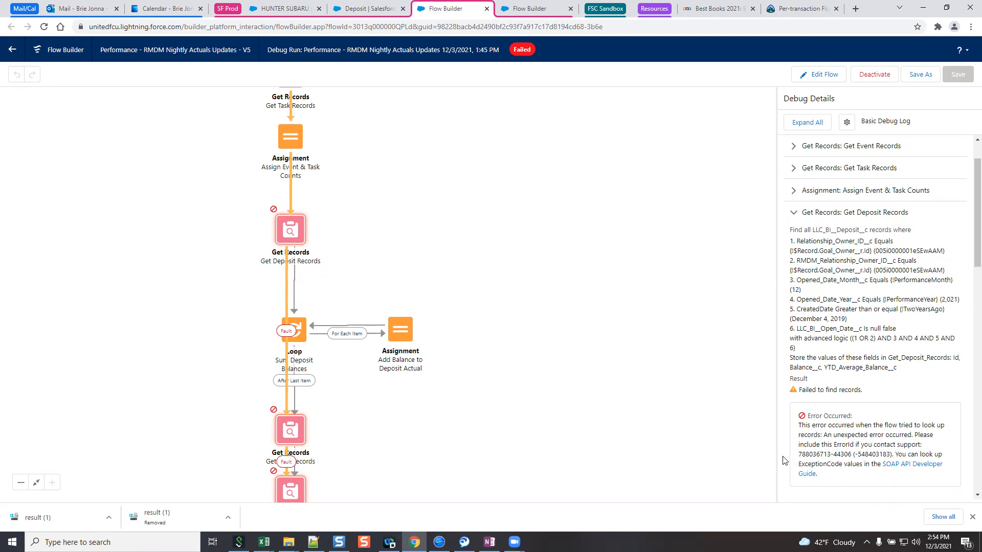
mouse_move(773, 455)
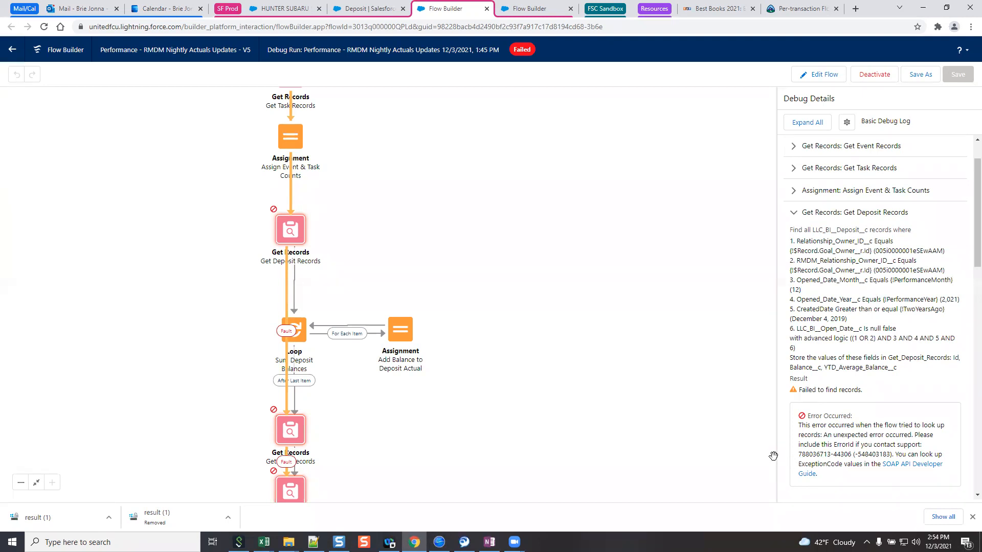
mouse_move(777, 453)
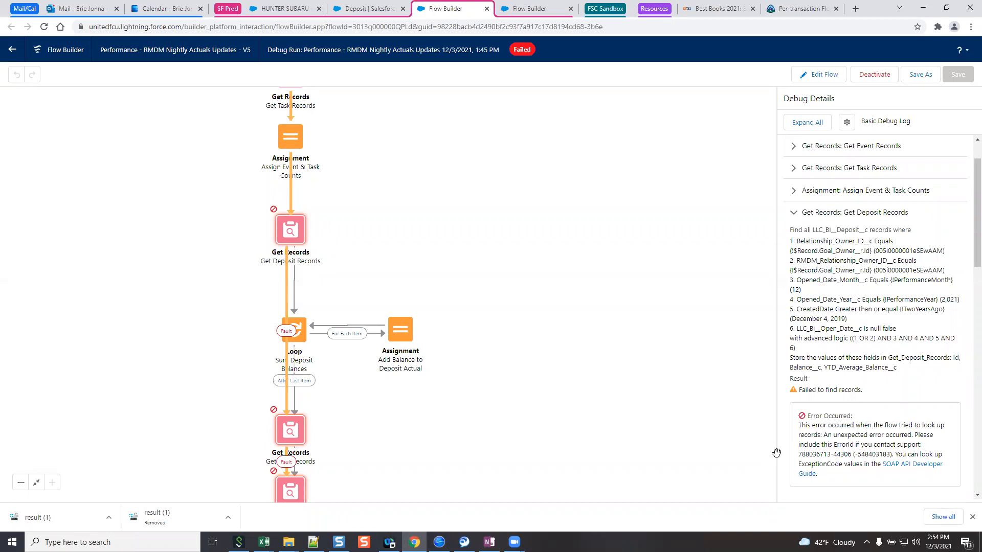
mouse_move(778, 456)
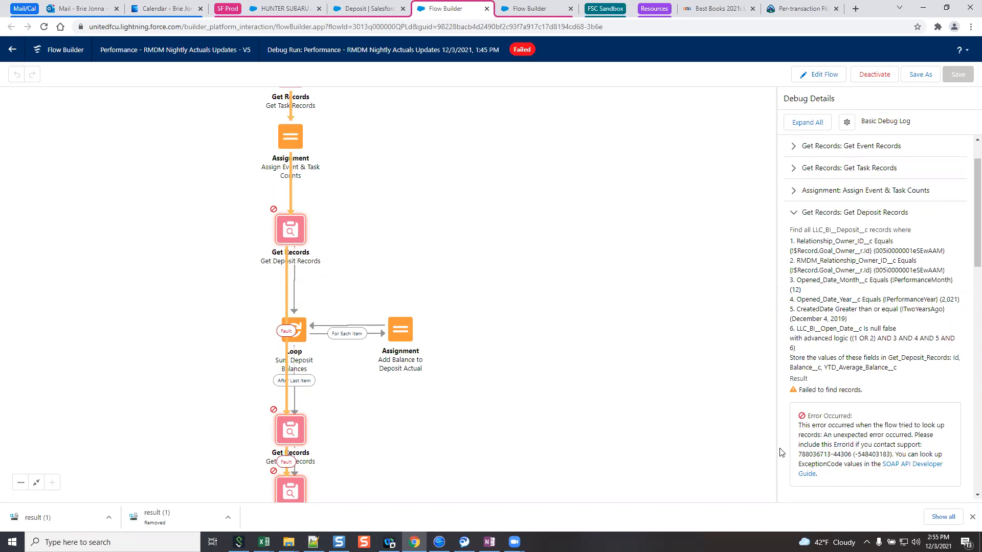
mouse_move(845, 388)
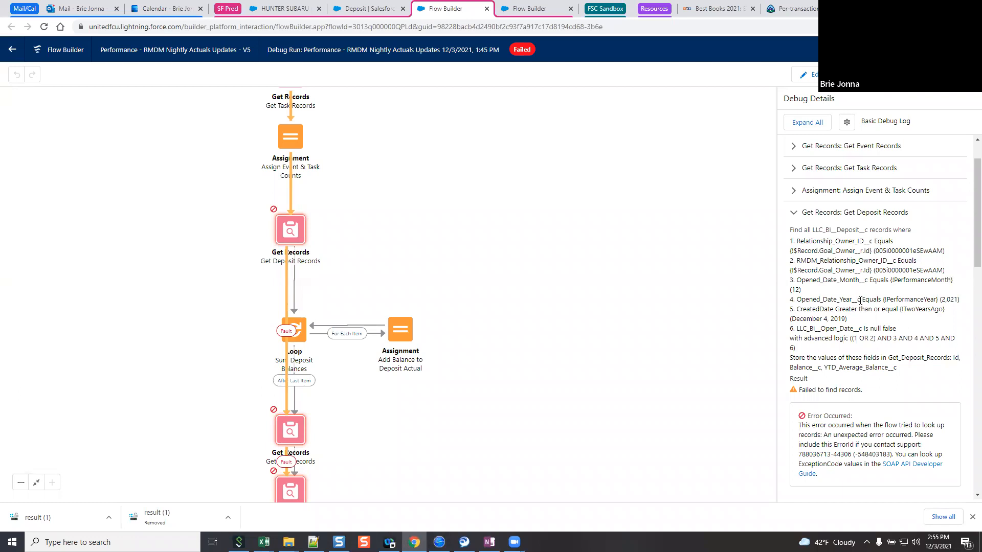
mouse_move(846, 313)
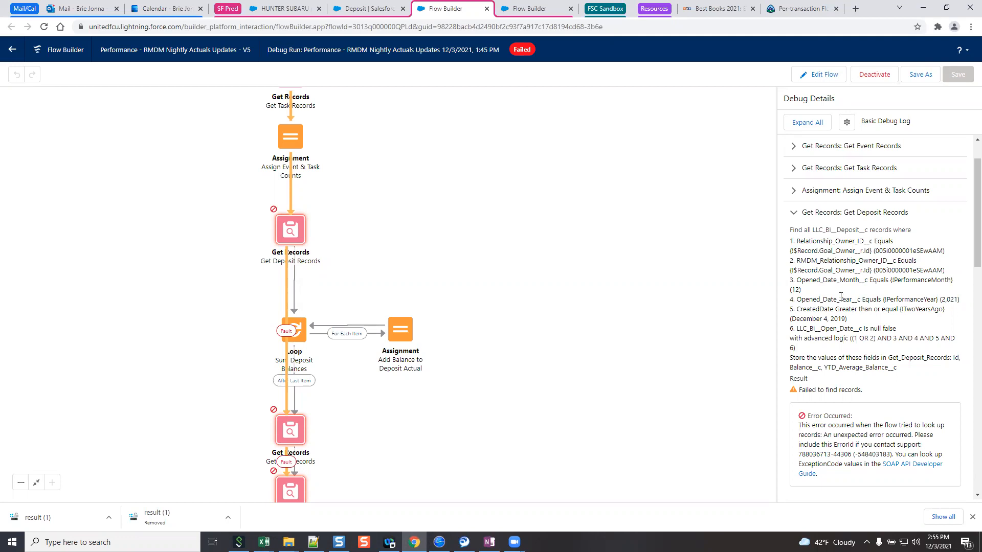
mouse_move(841, 299)
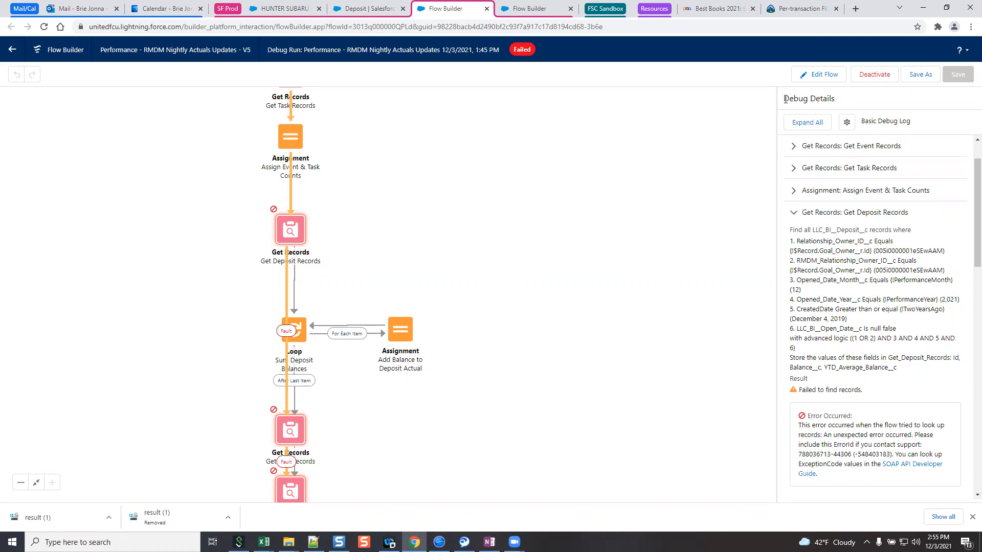
mouse_move(743, 140)
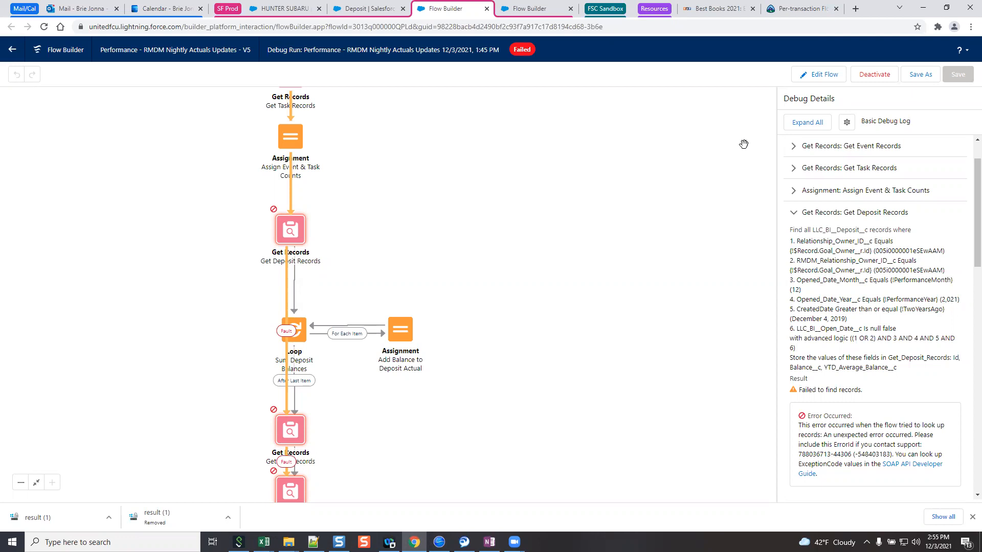
mouse_move(684, 213)
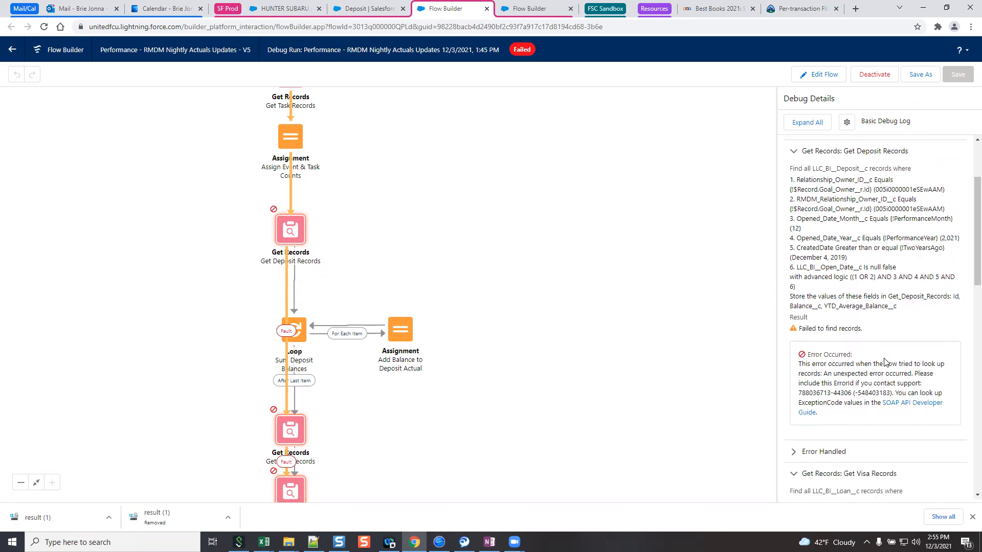
Scroll the debug log to the failed Get Visa Records, then open Get Deposit Records for editing.
scroll(down, 3)
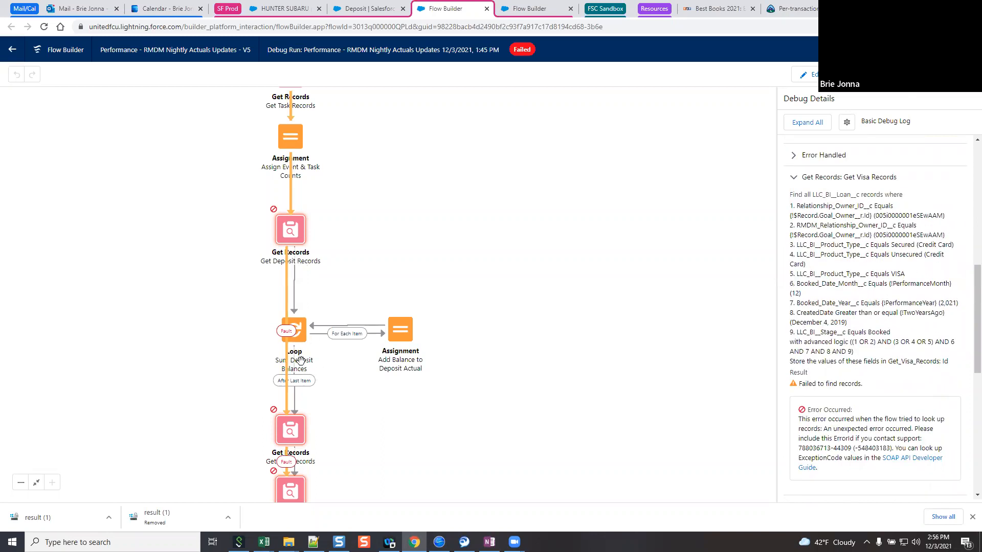
scroll(down, 3)
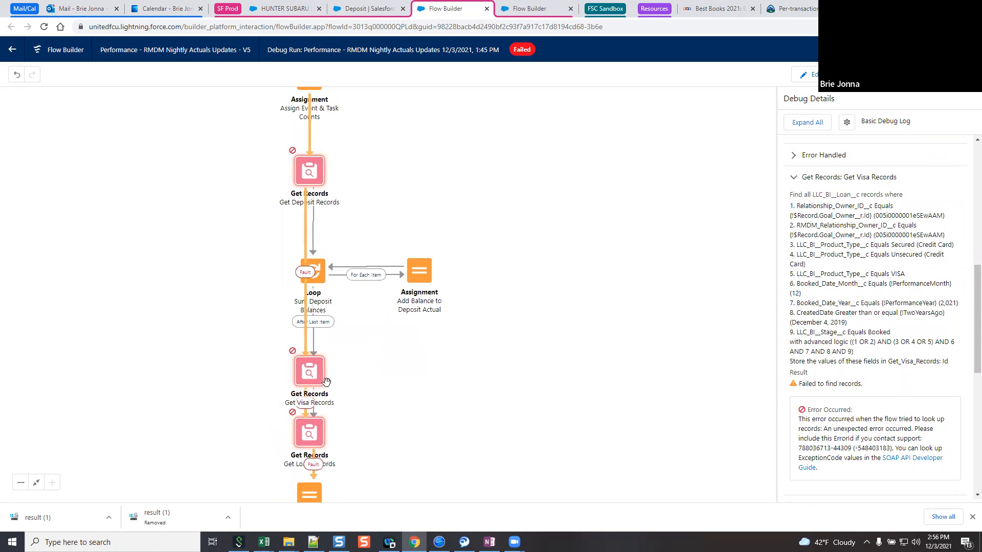
mouse_move(495, 358)
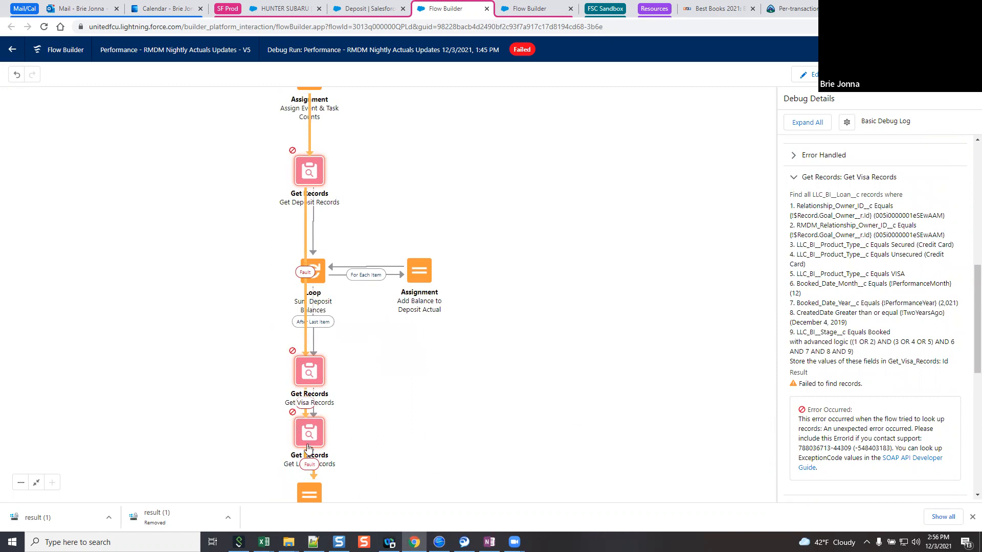
mouse_move(308, 432)
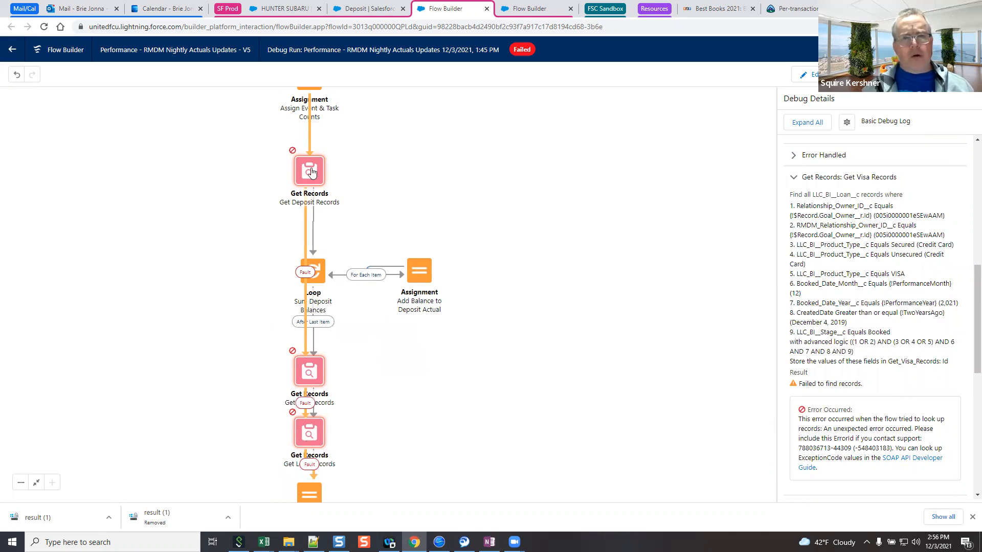
double_click(309, 170)
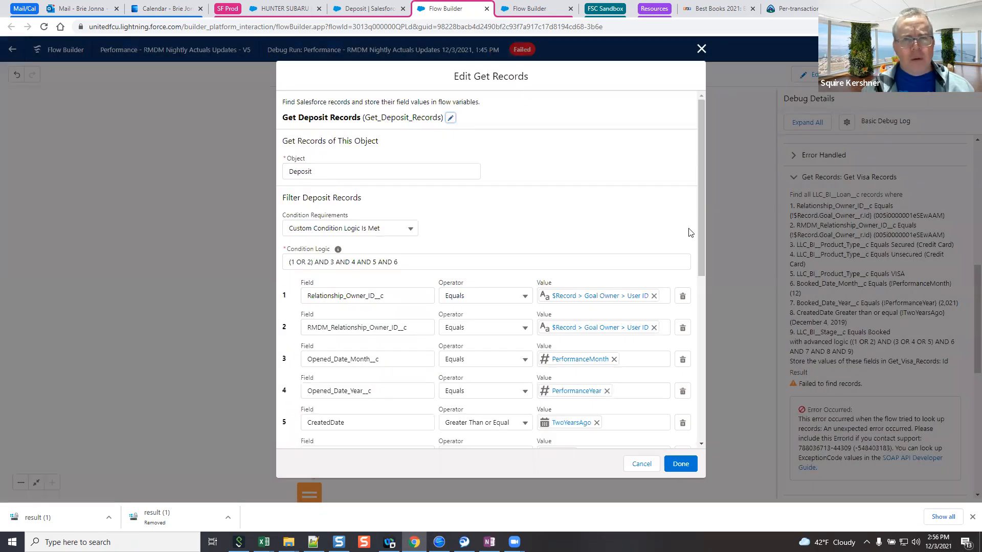
scroll(down, 3)
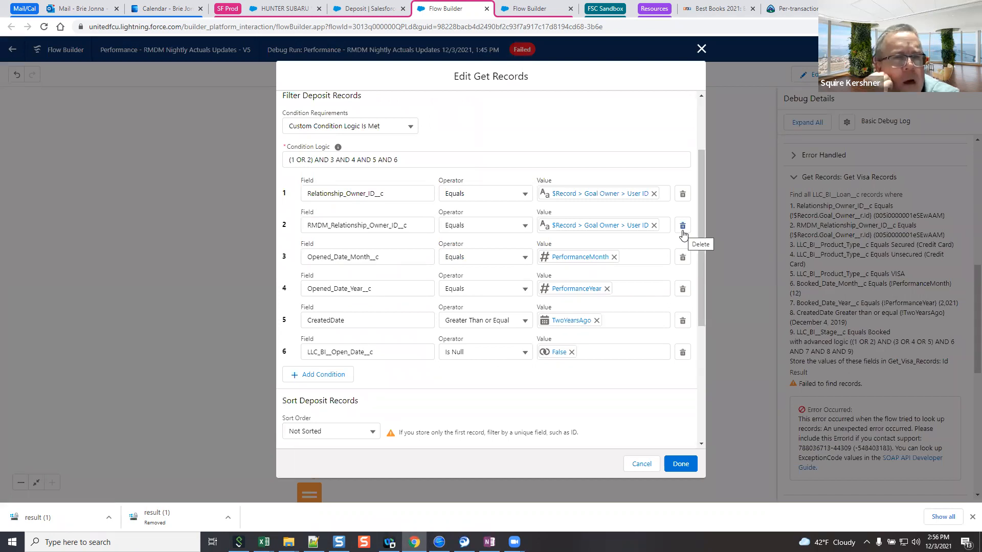
mouse_move(710, 185)
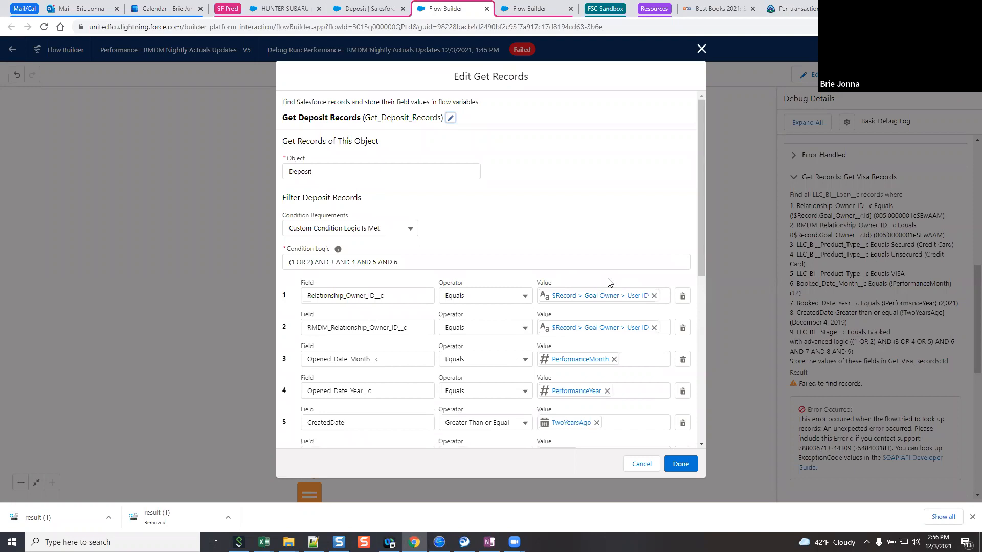
mouse_move(624, 228)
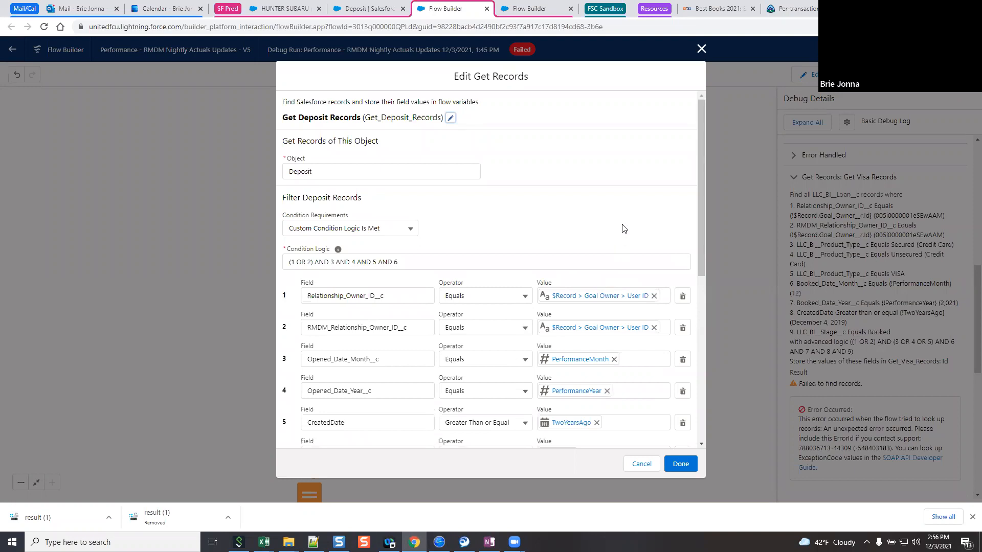
mouse_move(621, 227)
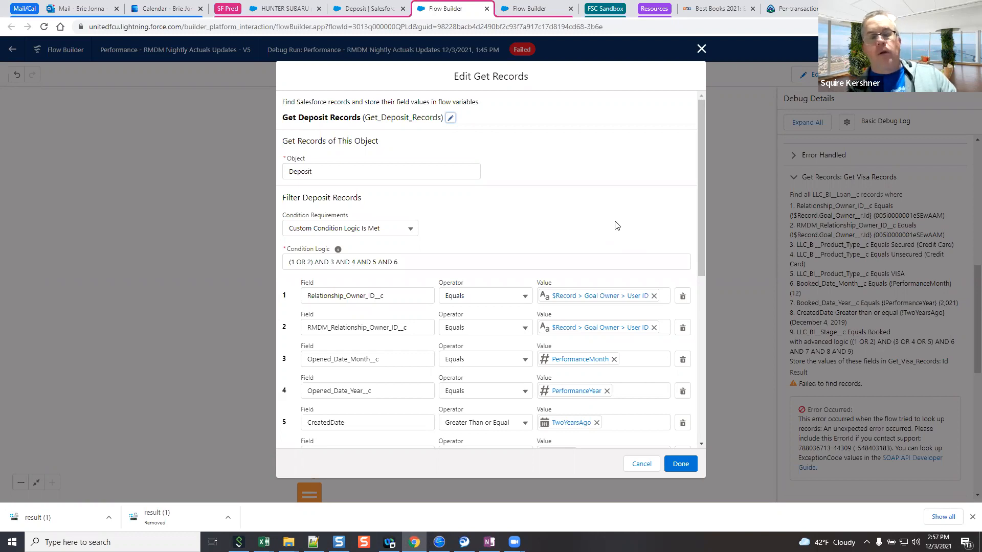
mouse_move(614, 226)
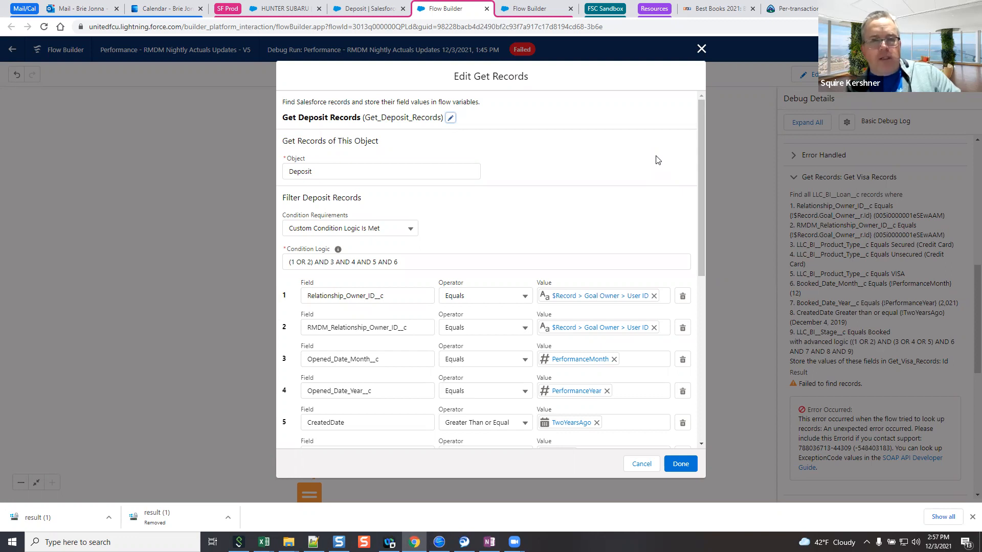
mouse_move(649, 161)
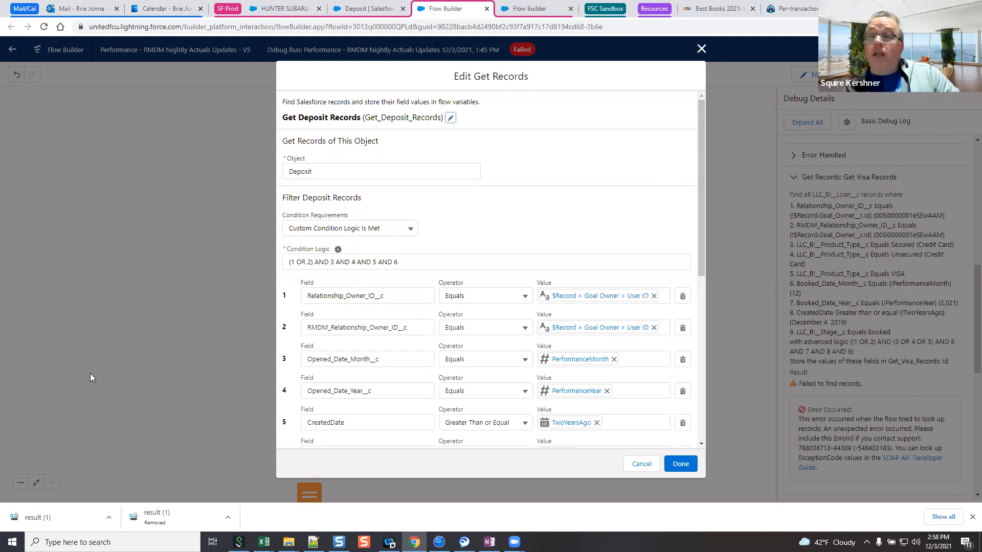
mouse_move(273, 431)
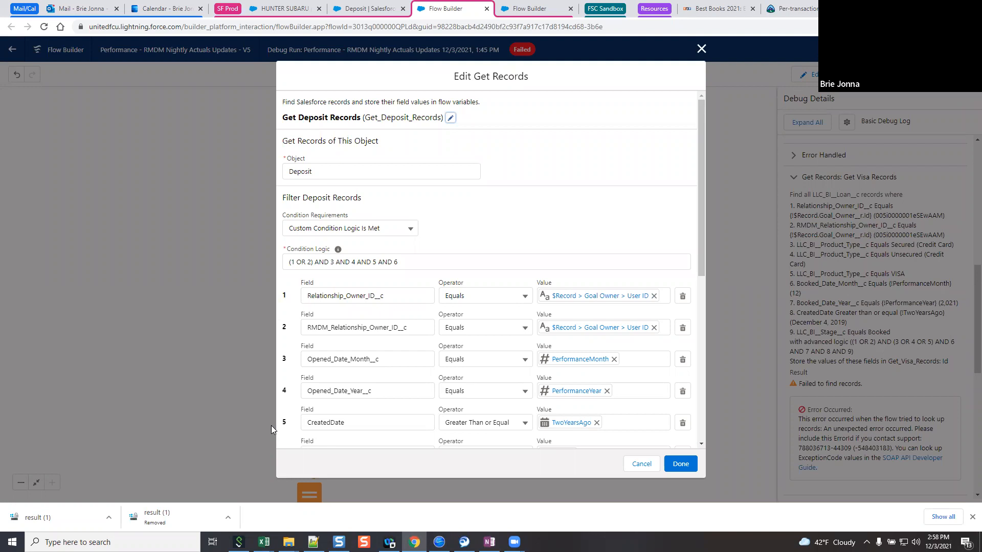
mouse_move(272, 440)
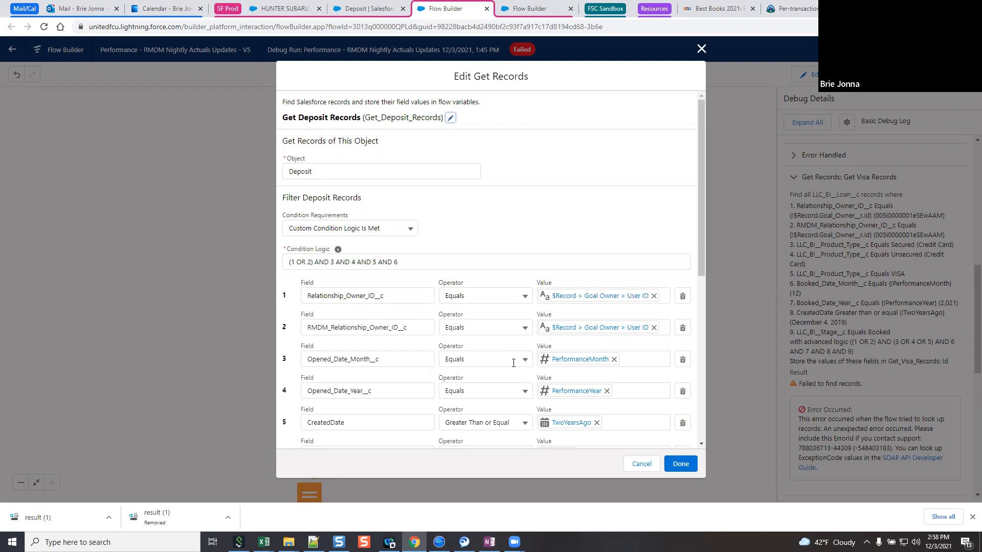
mouse_move(507, 363)
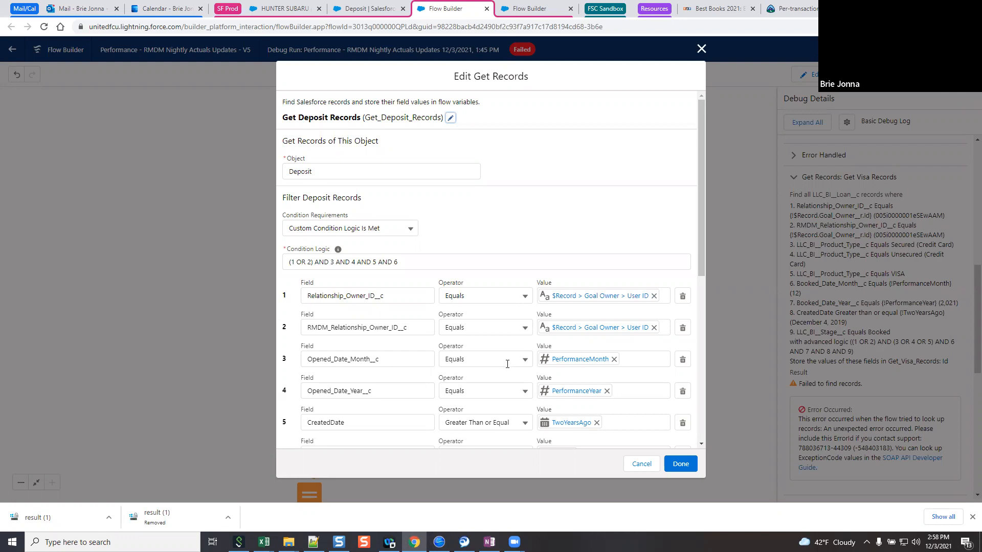
mouse_move(544, 367)
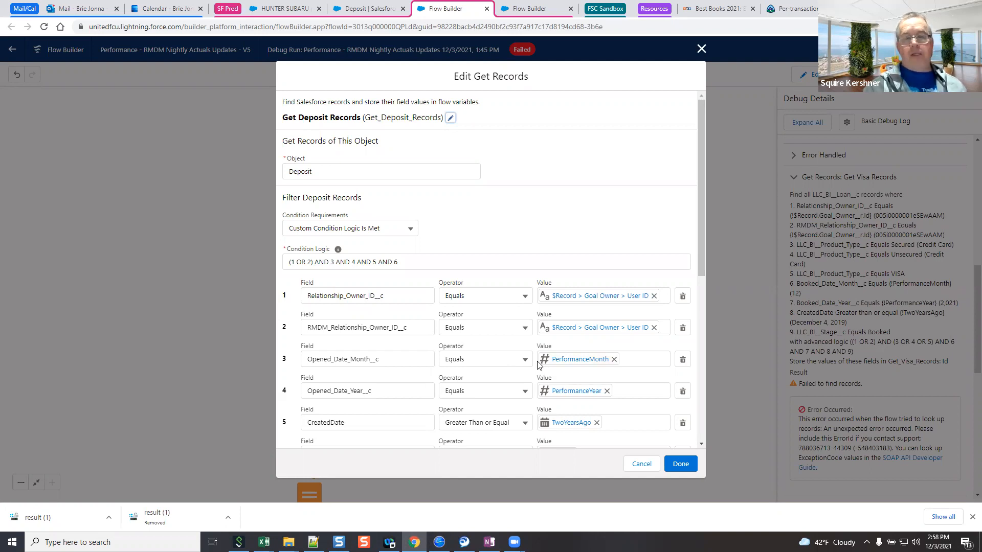
mouse_move(575, 359)
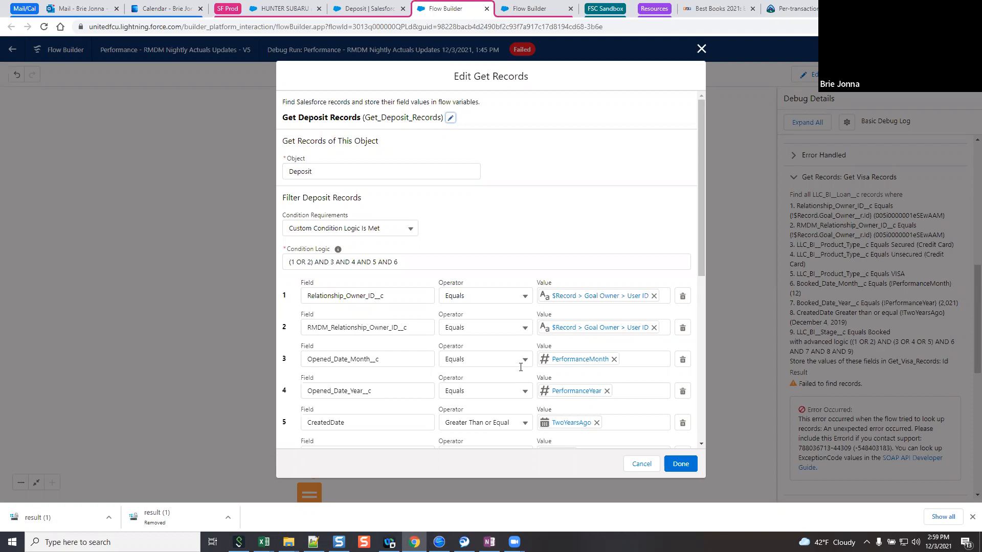
mouse_move(816, 52)
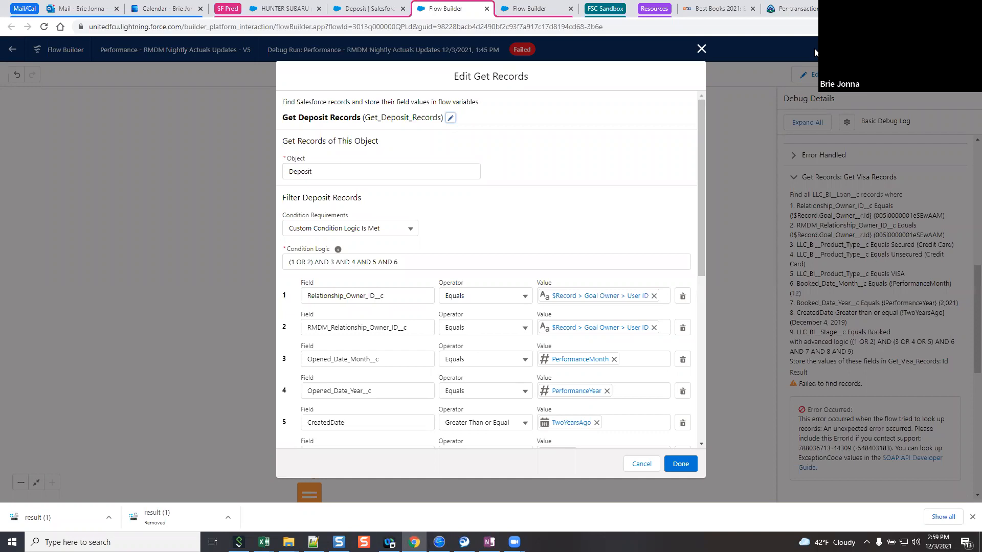